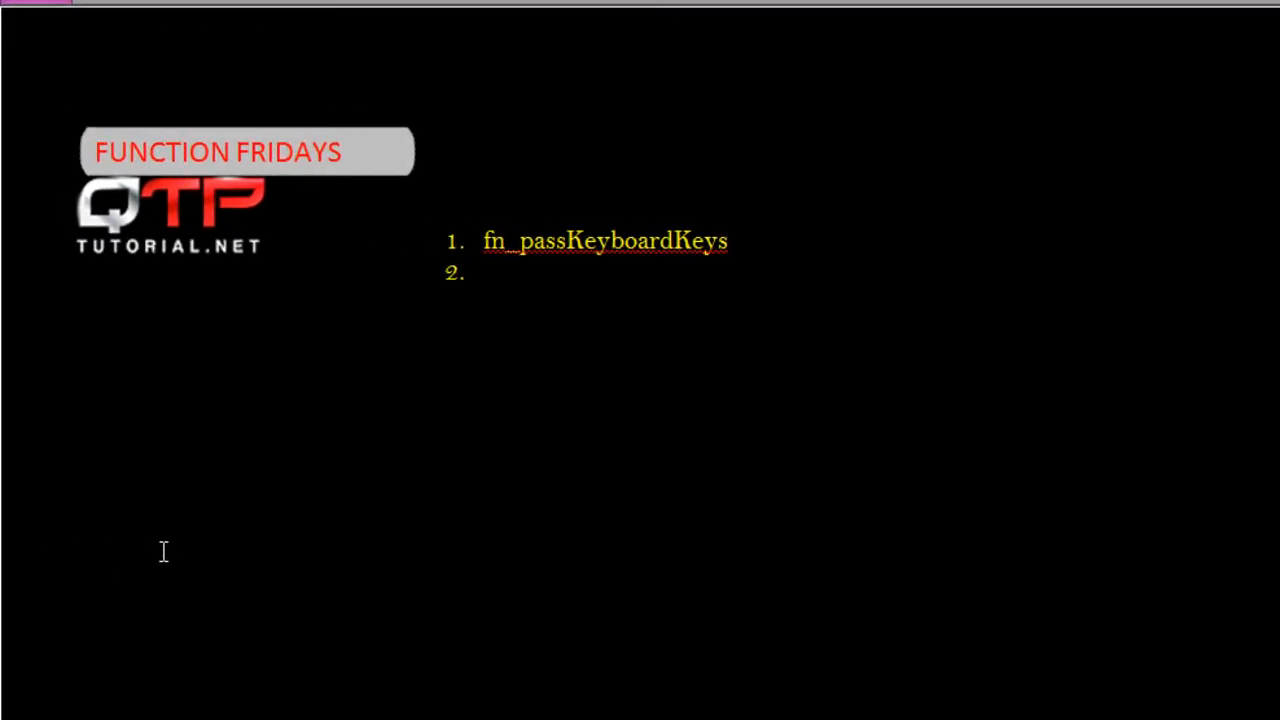
{"action": "mouse_move", "coordinate": [291, 531]}
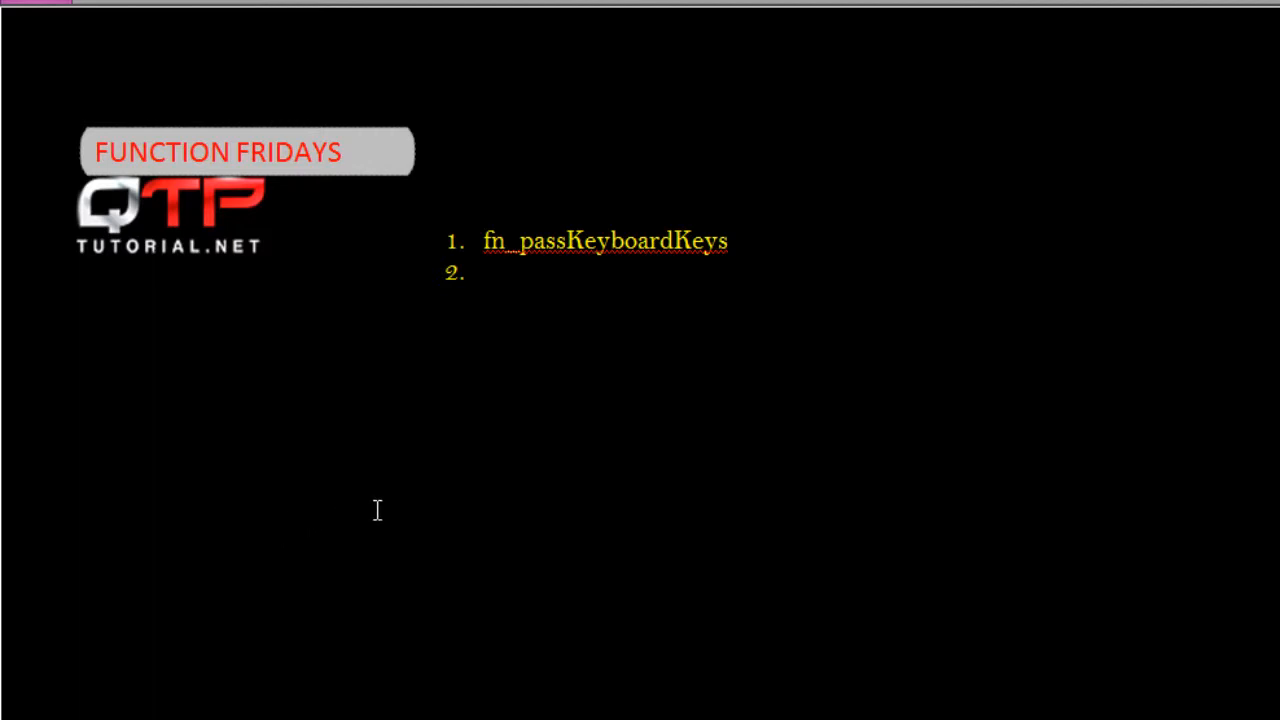
{"action": "mouse_move", "coordinate": [422, 496]}
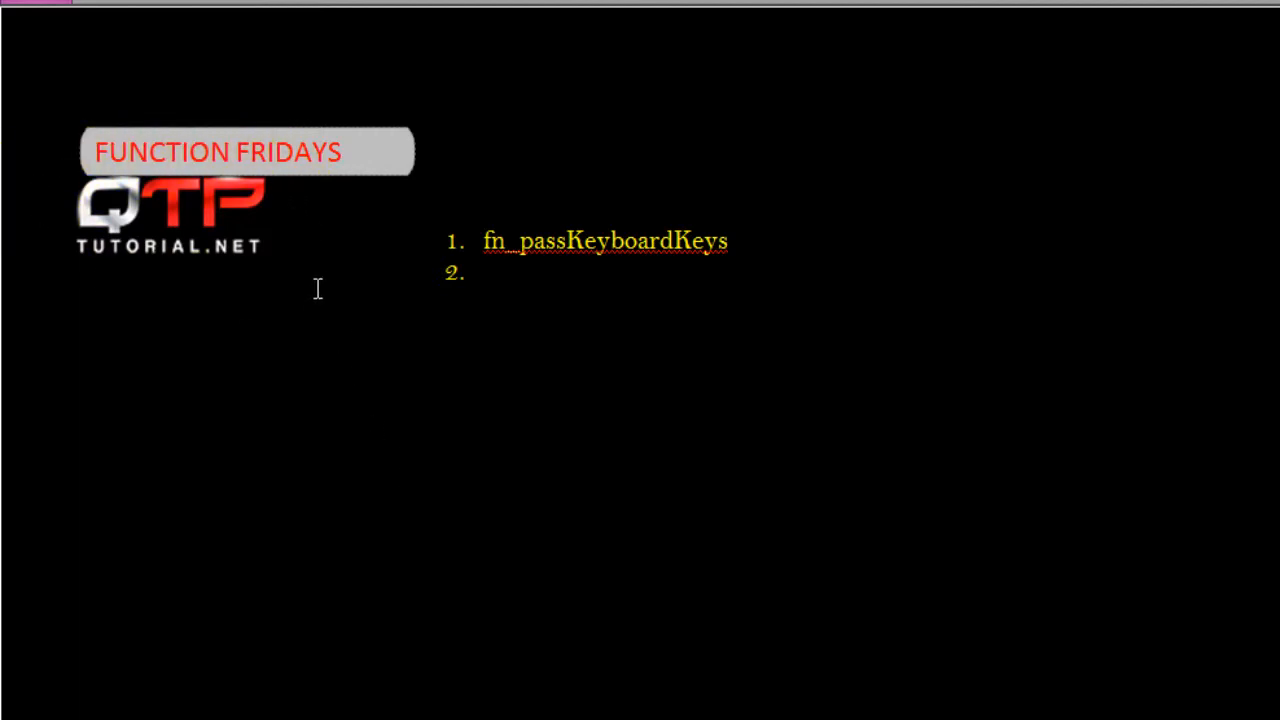
{"action": "mouse_move", "coordinate": [322, 263]}
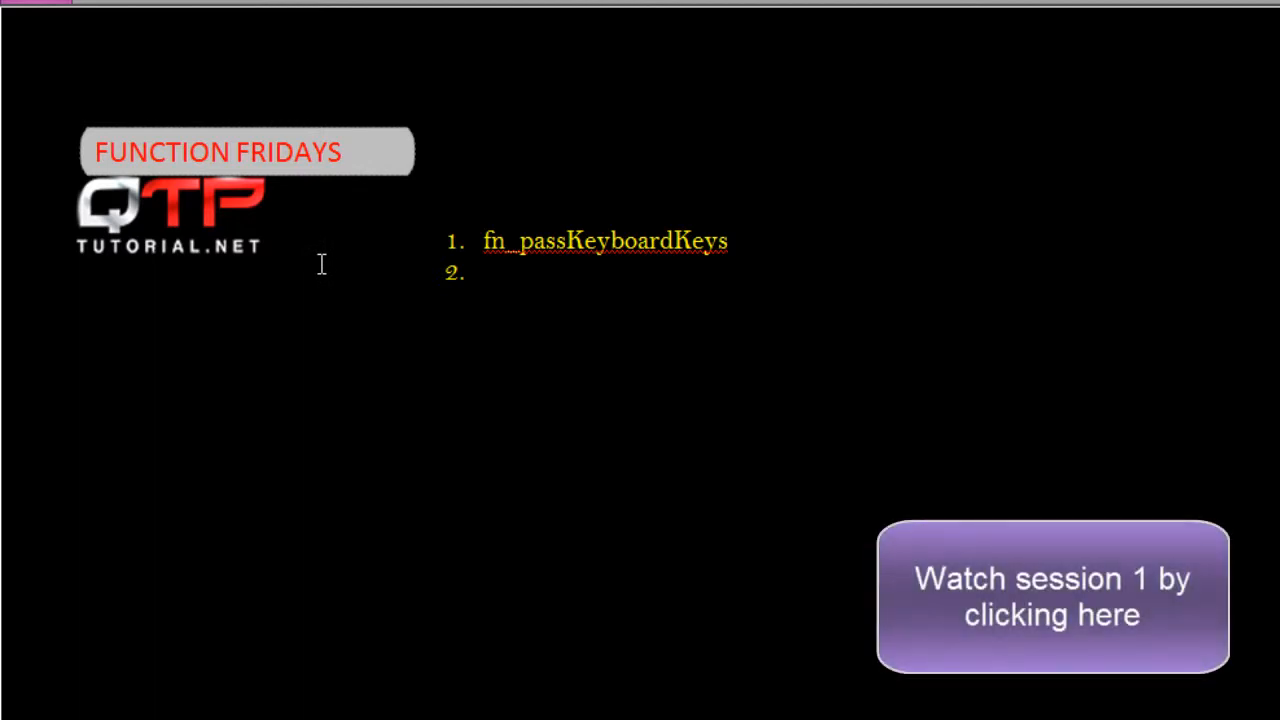
{"action": "mouse_move", "coordinate": [337, 263]}
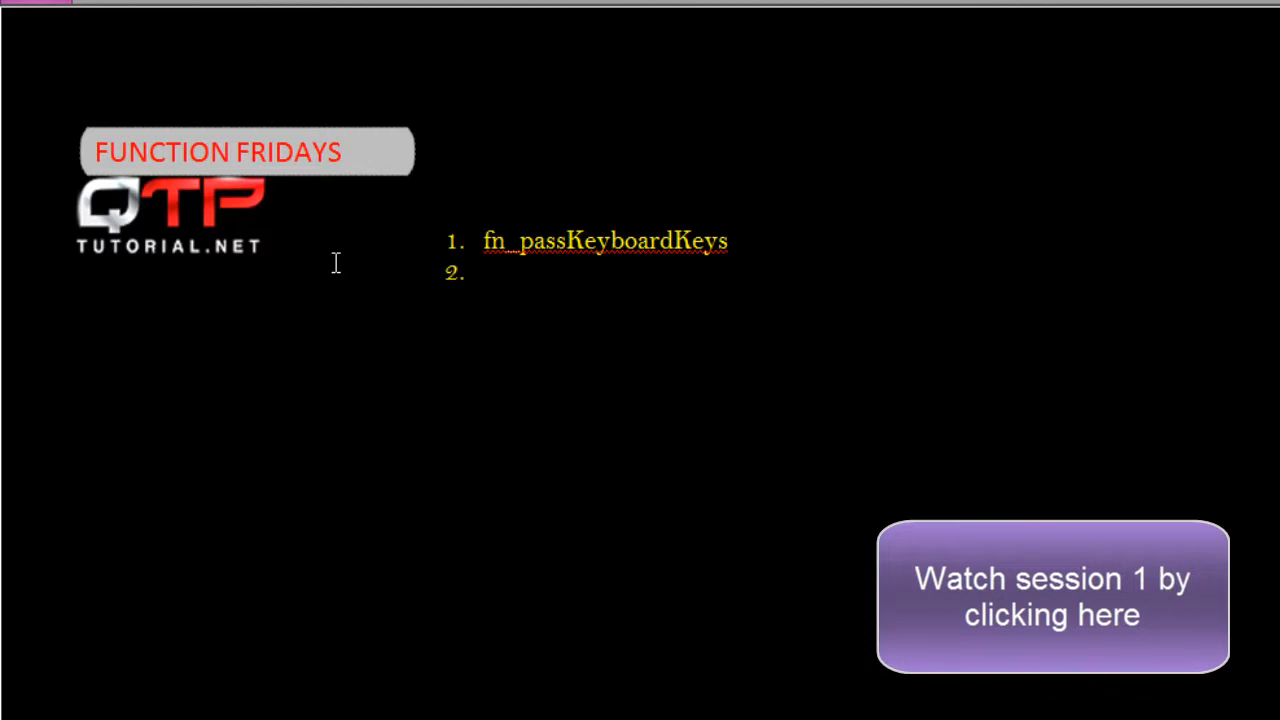
{"action": "mouse_move", "coordinate": [405, 423]}
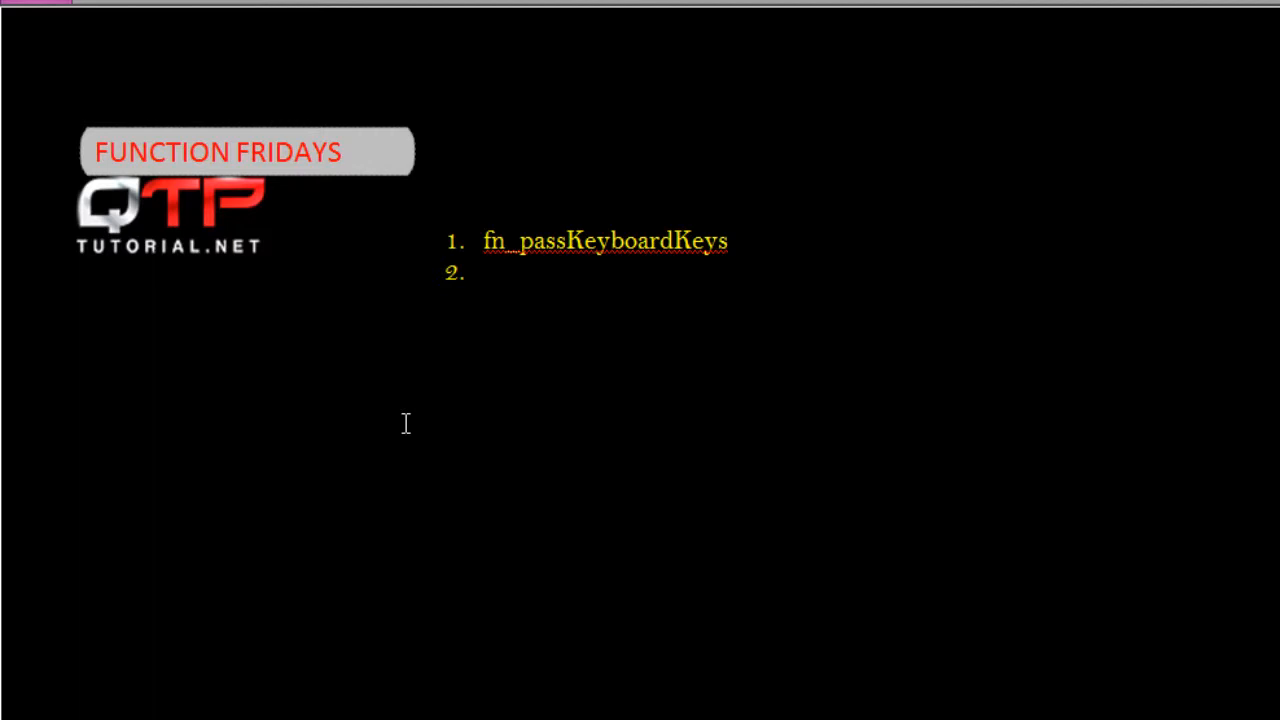
{"action": "mouse_move", "coordinate": [540, 312]}
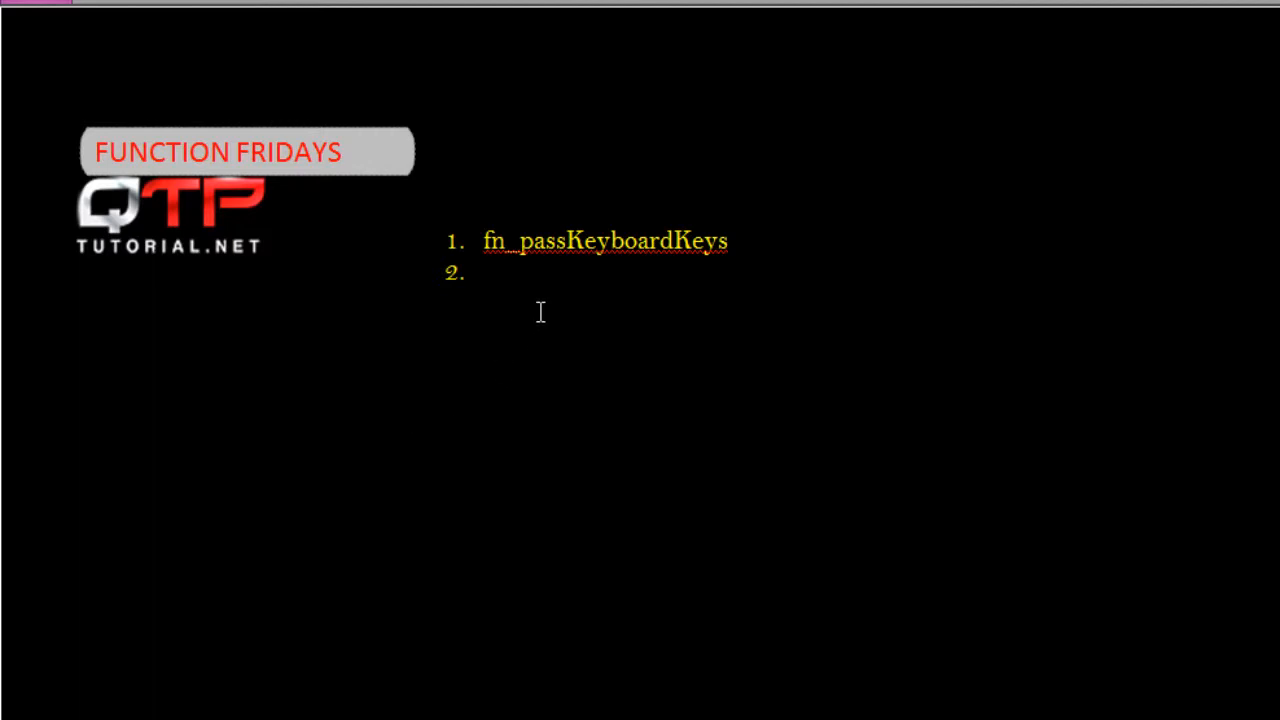
Step: Type fn_clearFirefoxHistory() into the slide's empty second list item
{"action": "left_click", "coordinate": [538, 273]}
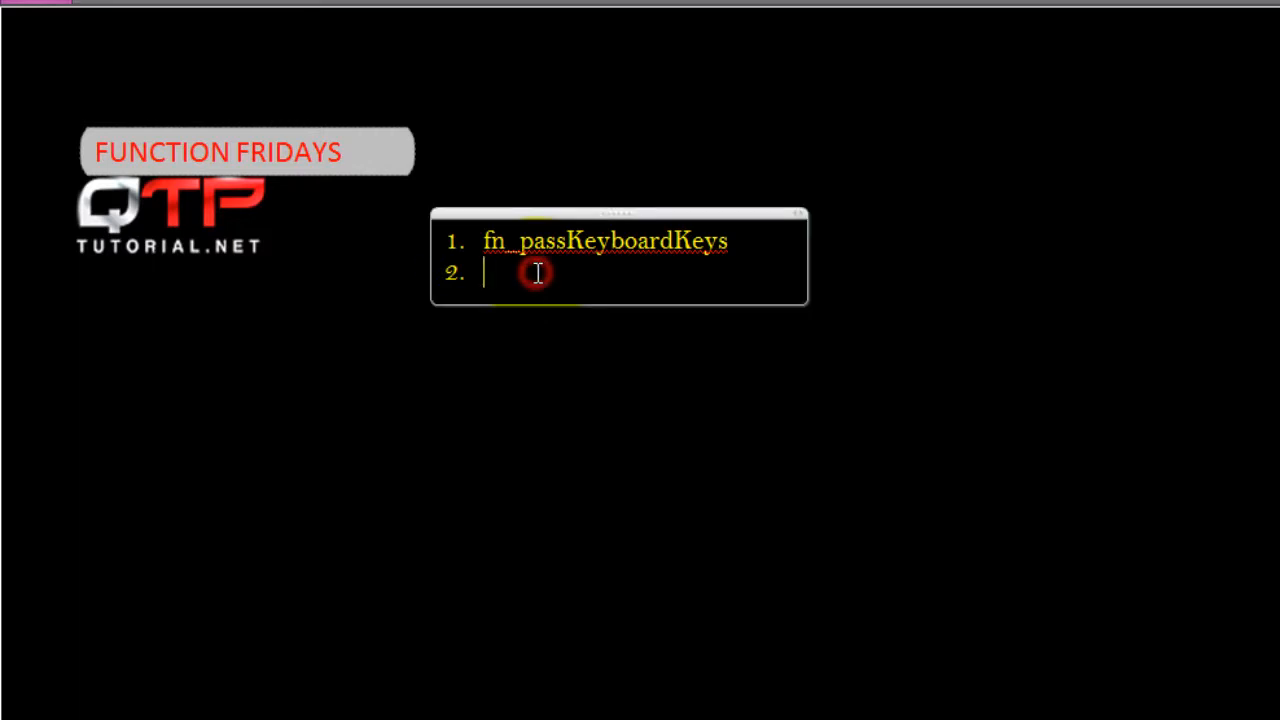
{"action": "type", "text": "fn_"}
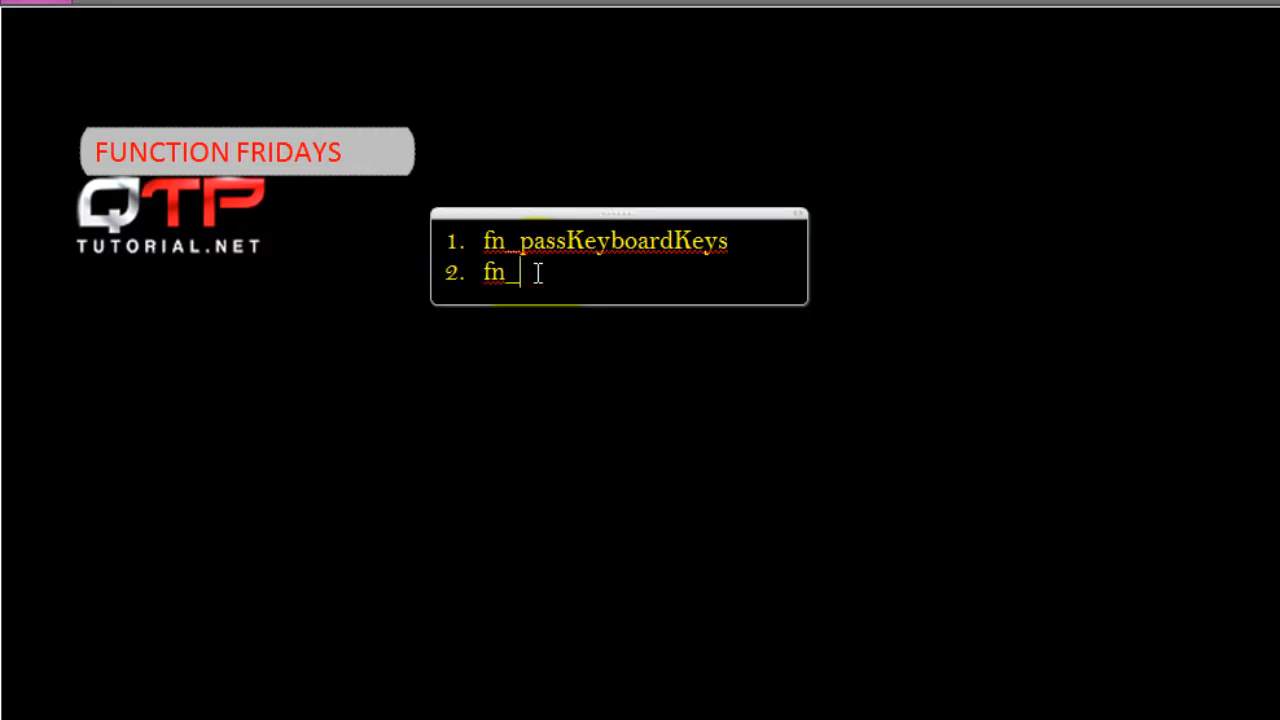
{"action": "type", "text": "clearFirefo"}
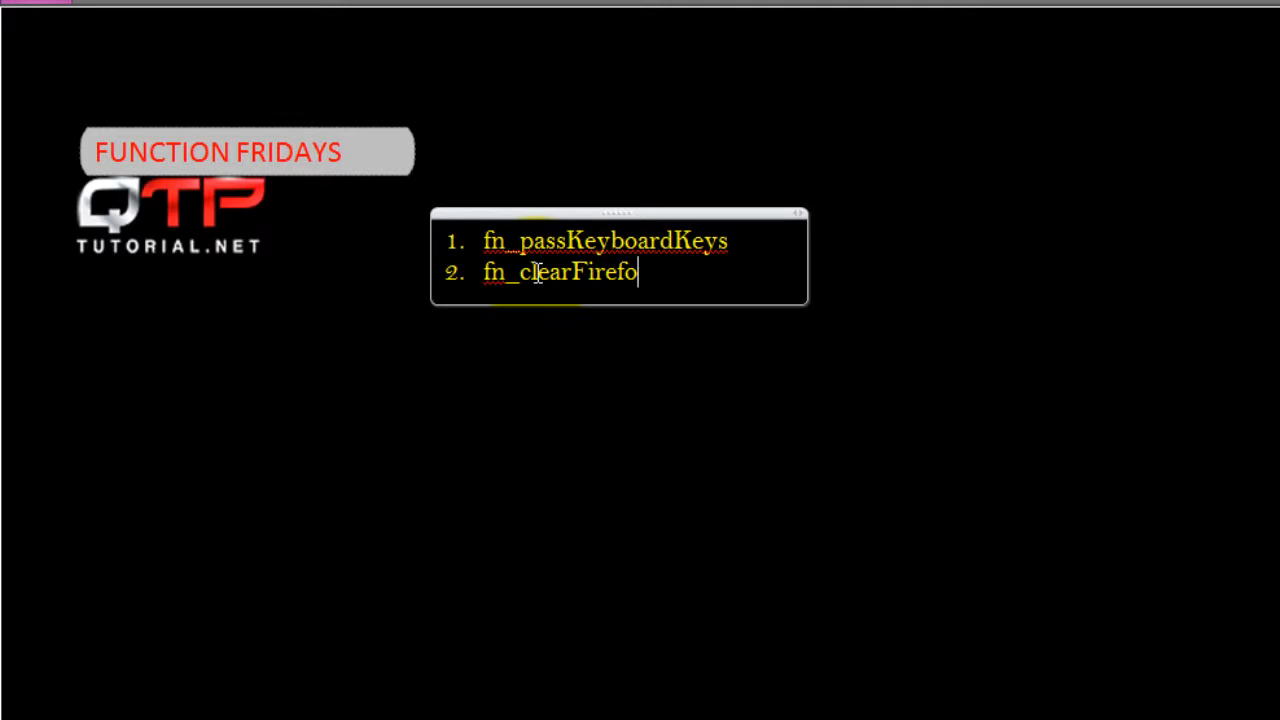
{"action": "type", "text": "xHistory()"}
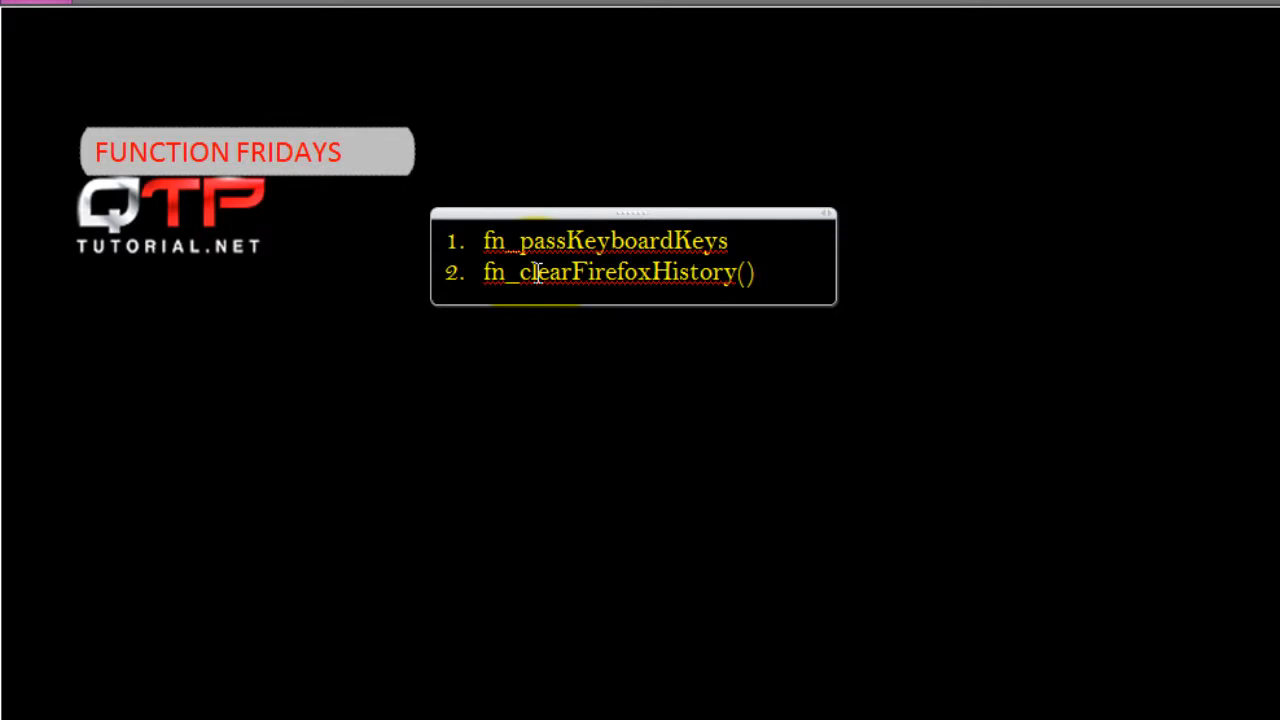
{"action": "left_click", "coordinate": [755, 272]}
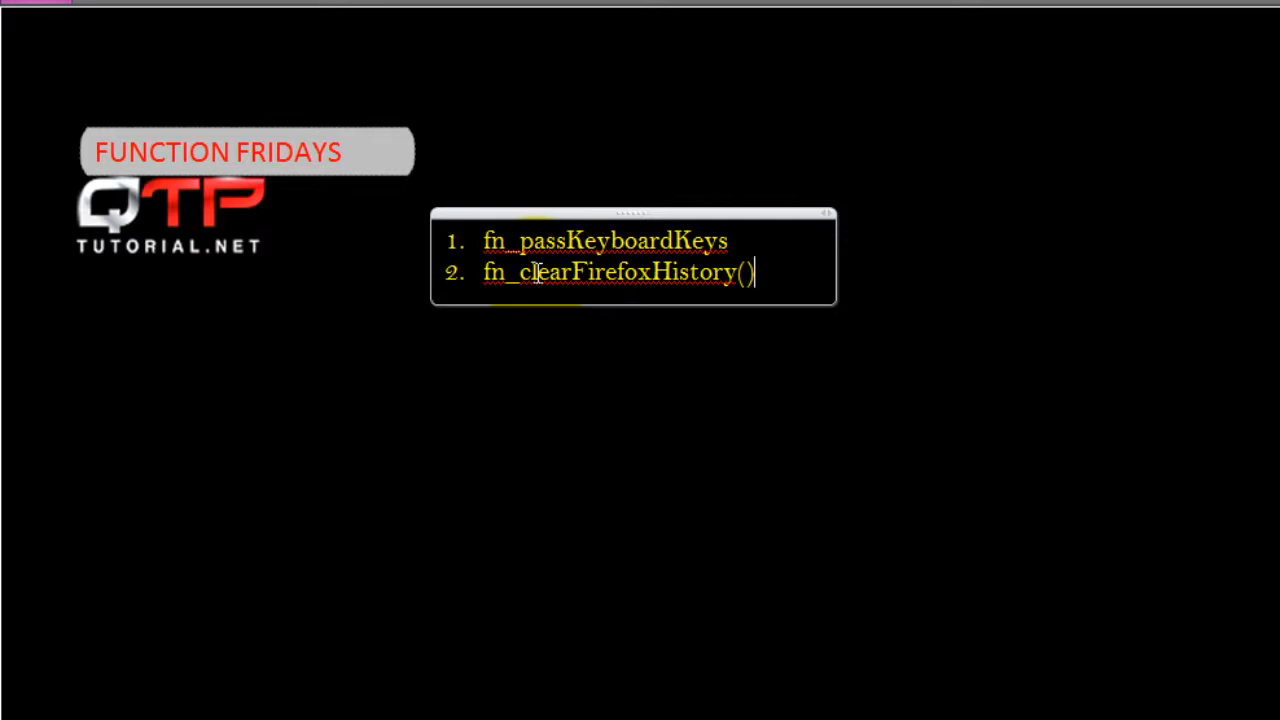
{"action": "mouse_move", "coordinate": [600, 348]}
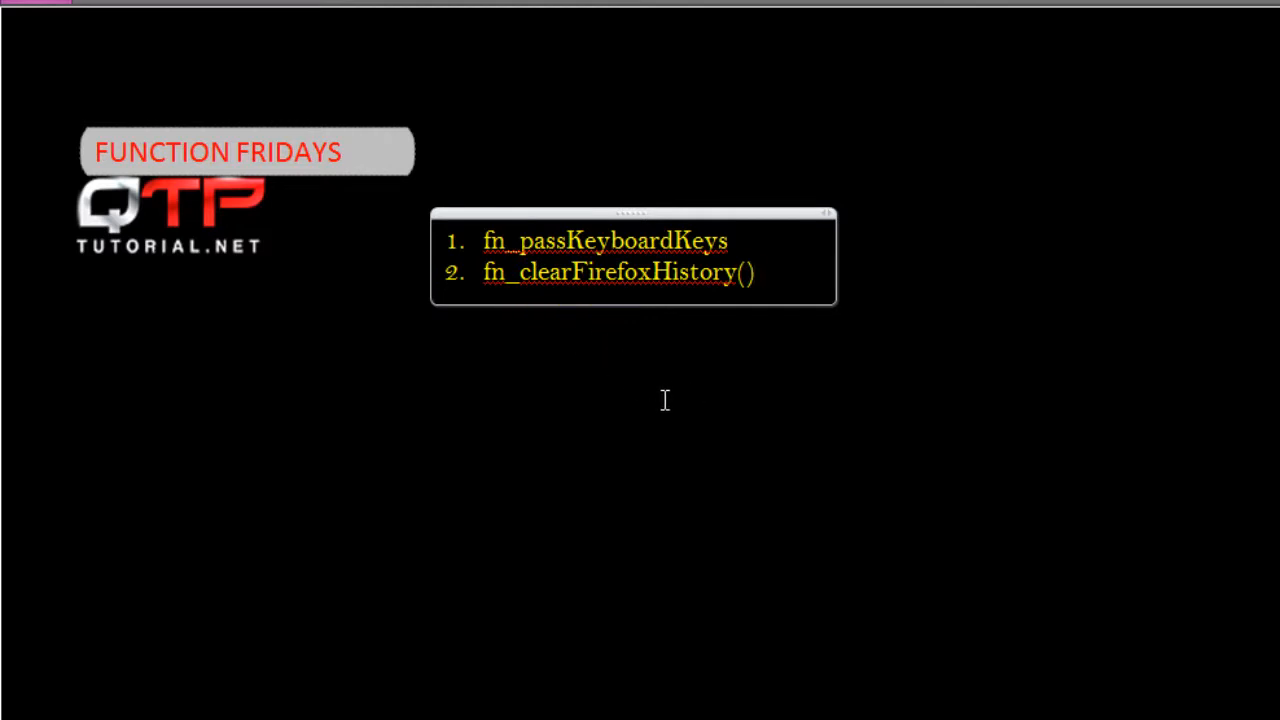
{"action": "mouse_move", "coordinate": [686, 554]}
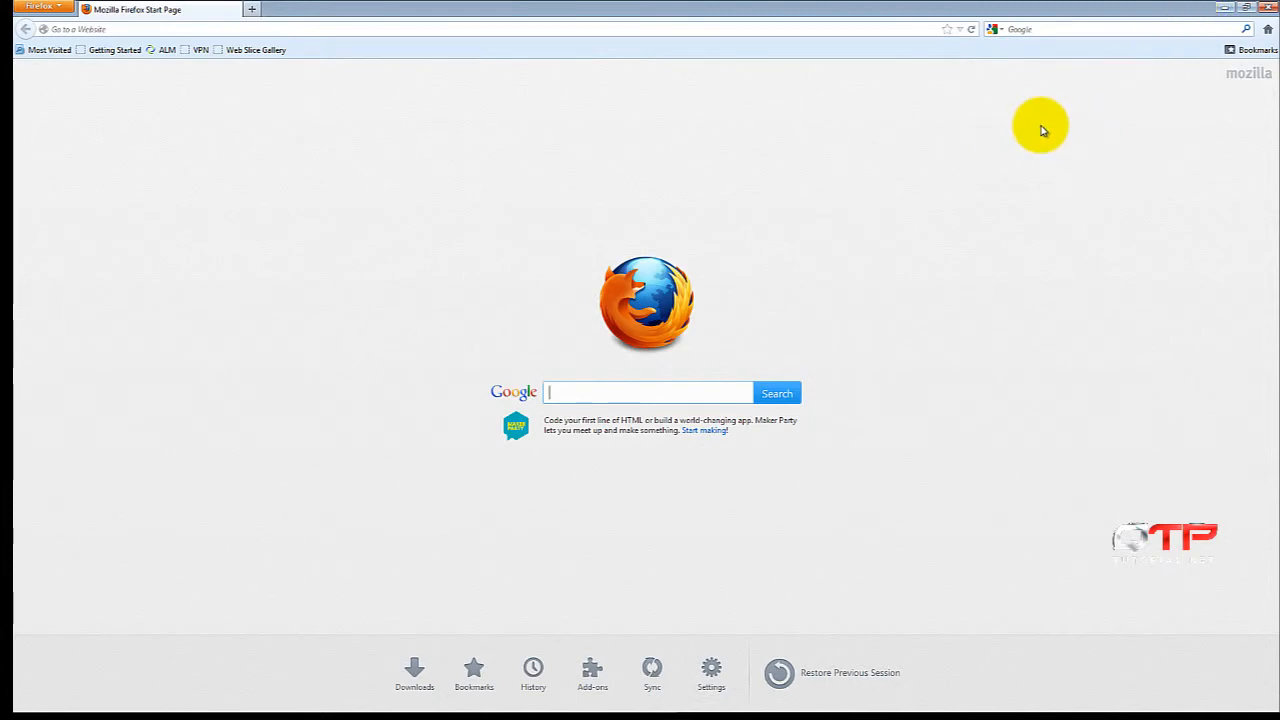
{"action": "mouse_move", "coordinate": [420, 180]}
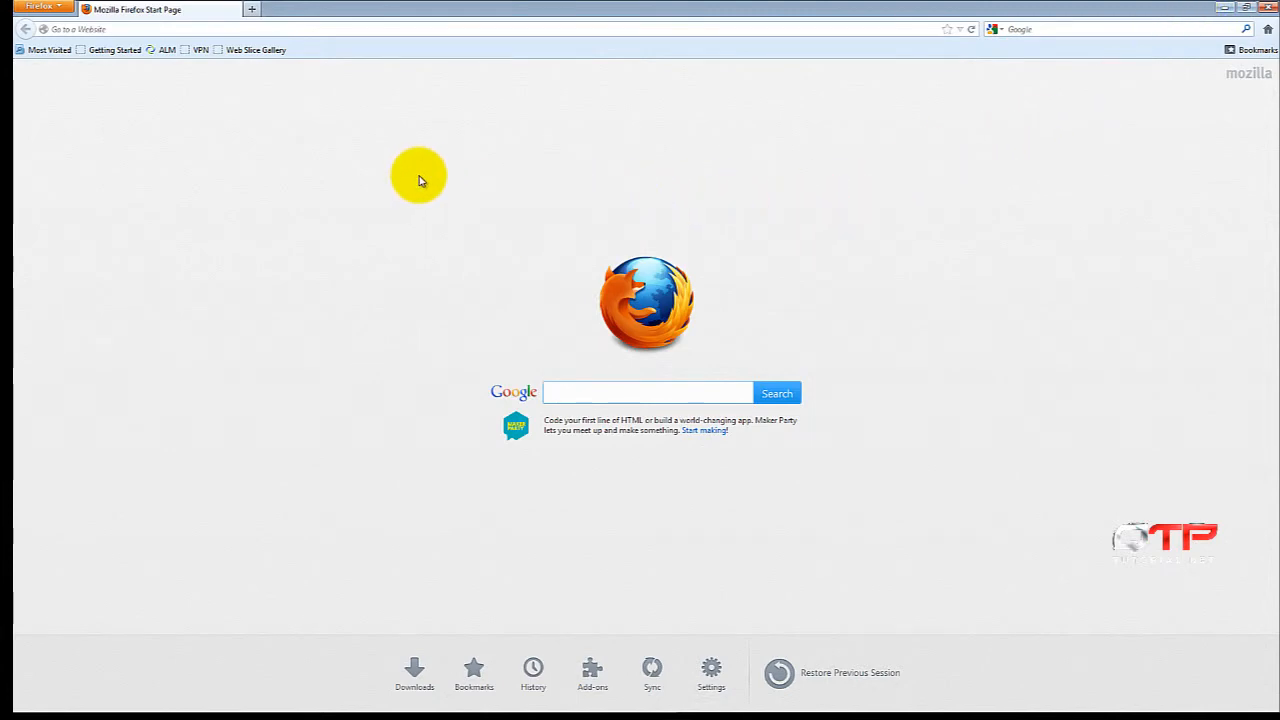
{"action": "mouse_move", "coordinate": [380, 170]}
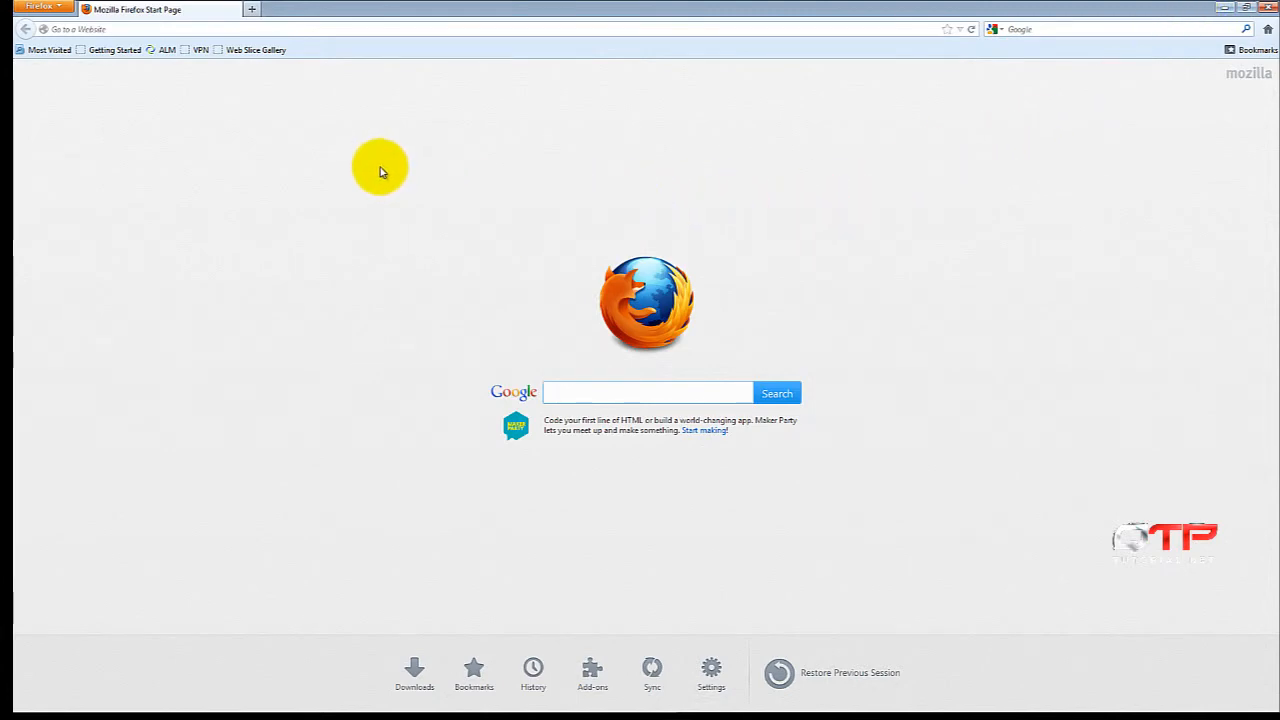
{"action": "mouse_move", "coordinate": [65, 40]}
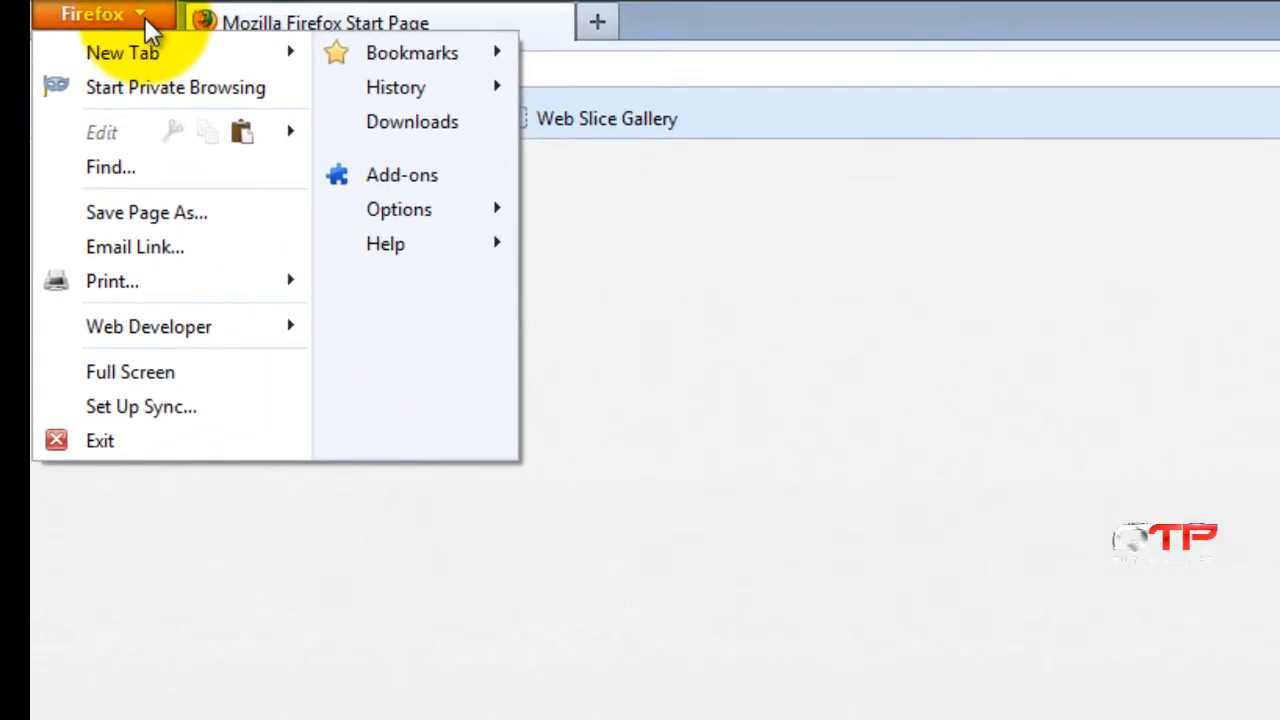
{"action": "mouse_move", "coordinate": [395, 243]}
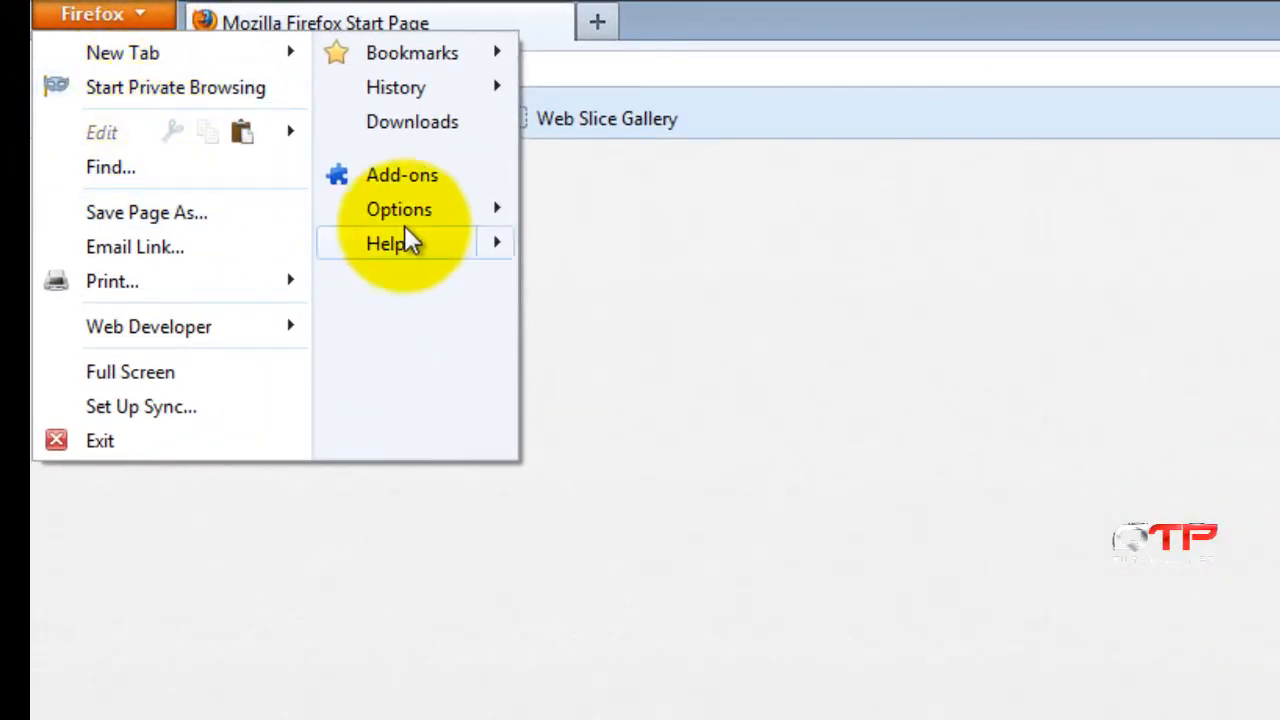
Step: Open Firefox Options' Privacy clear-history dialog, then close it and Options unchanged
{"action": "left_click", "coordinate": [399, 209]}
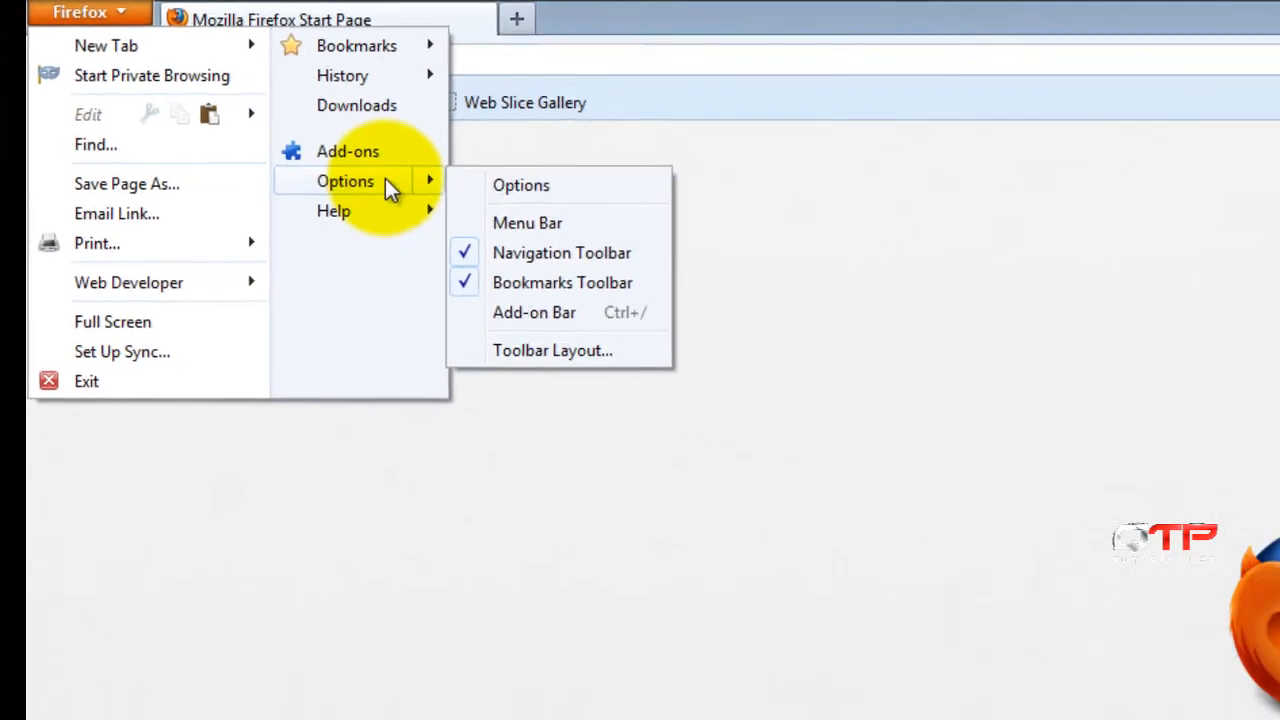
{"action": "left_click", "coordinate": [520, 185]}
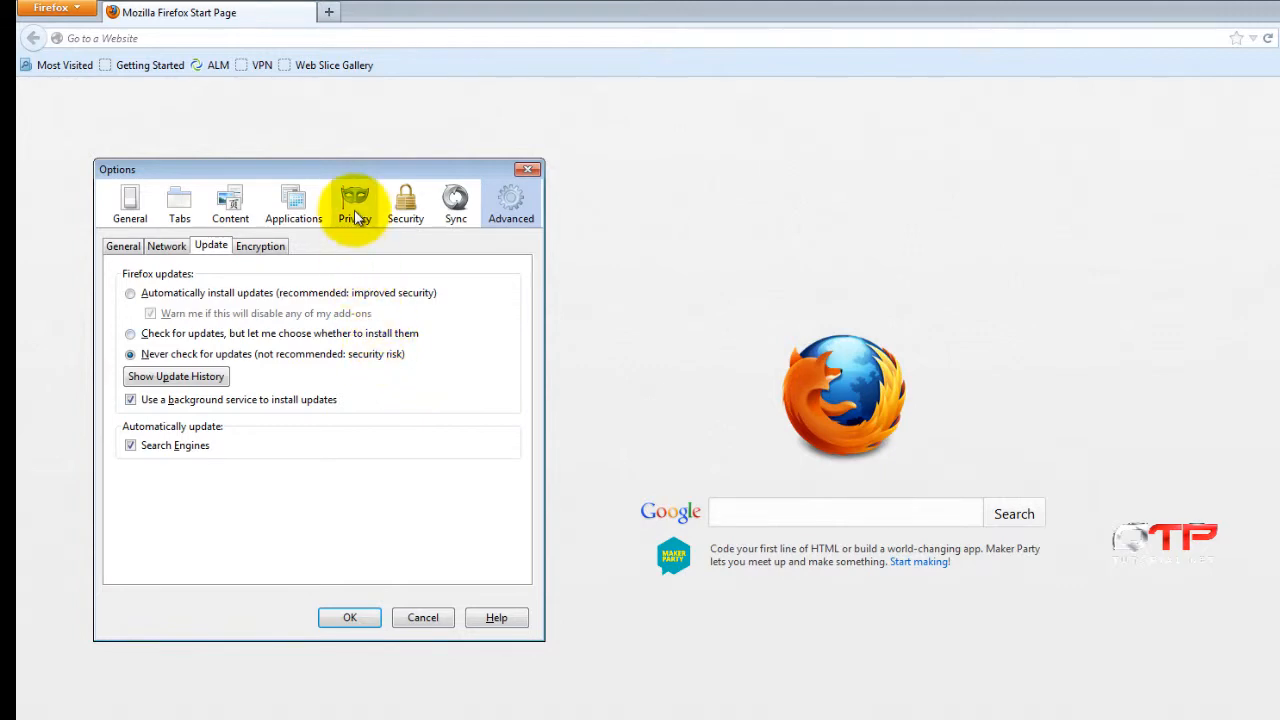
{"action": "left_click", "coordinate": [354, 200]}
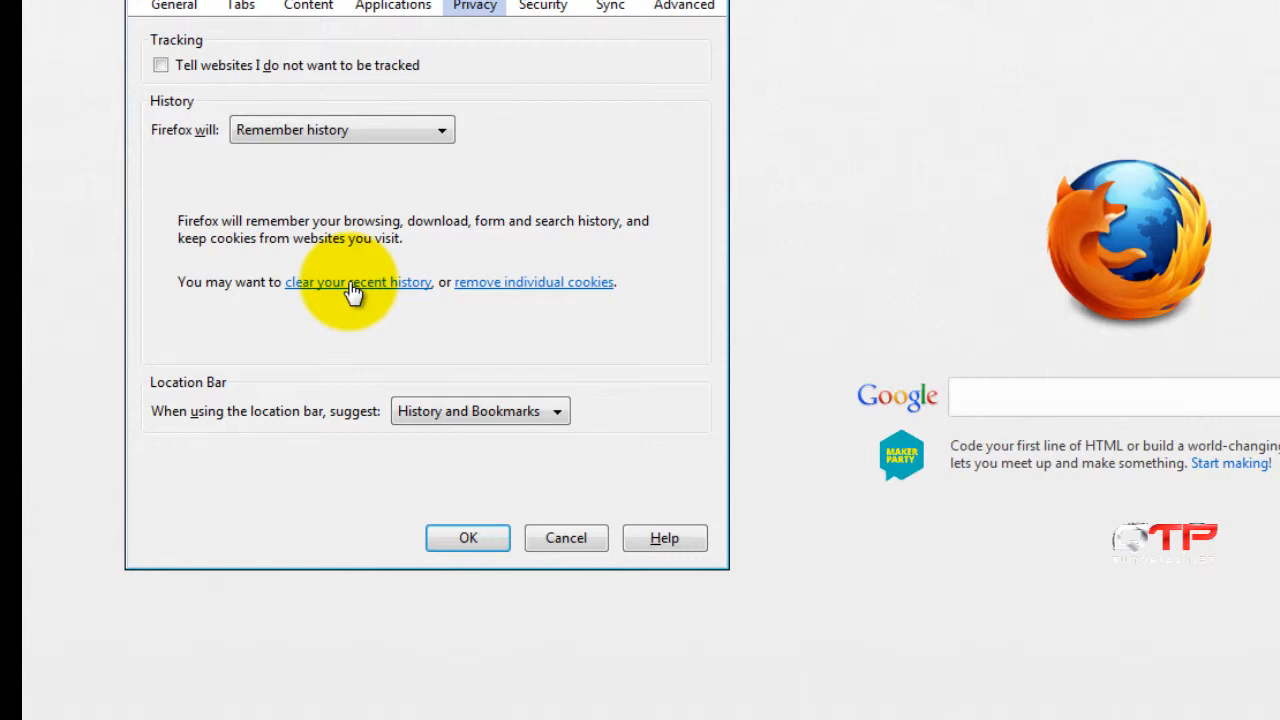
{"action": "left_click", "coordinate": [358, 281]}
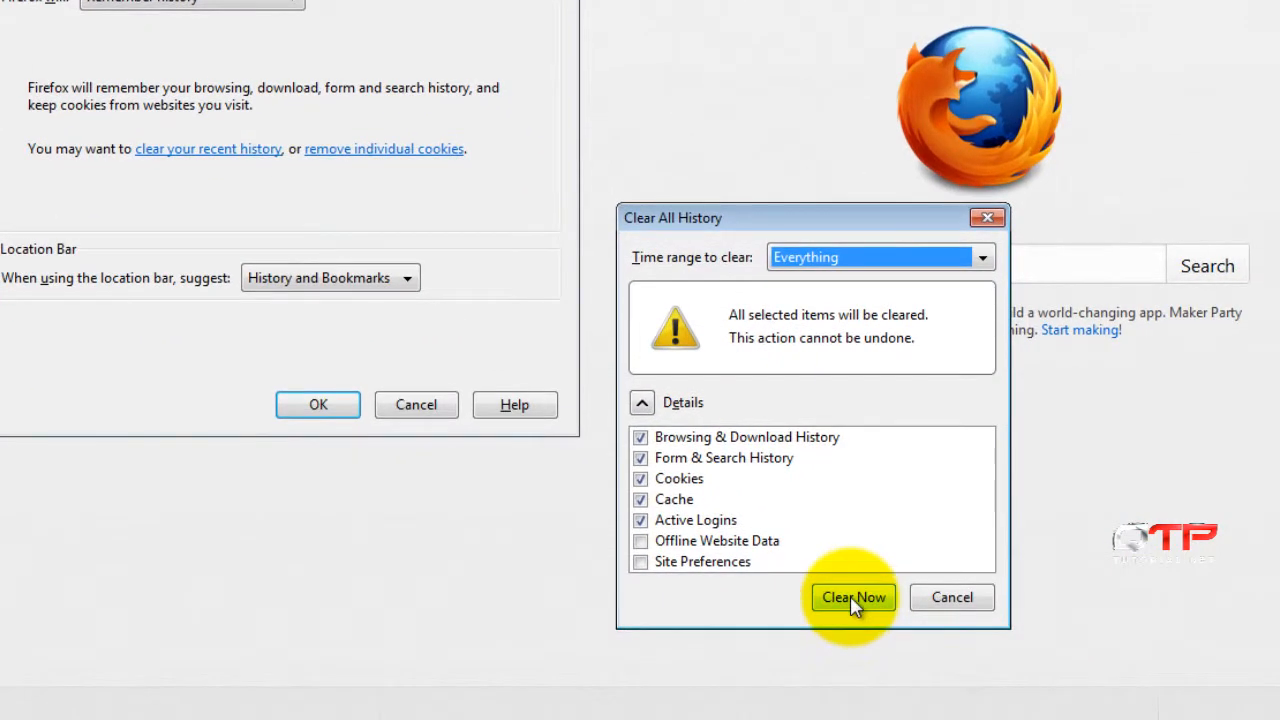
{"action": "mouse_move", "coordinate": [703, 547]}
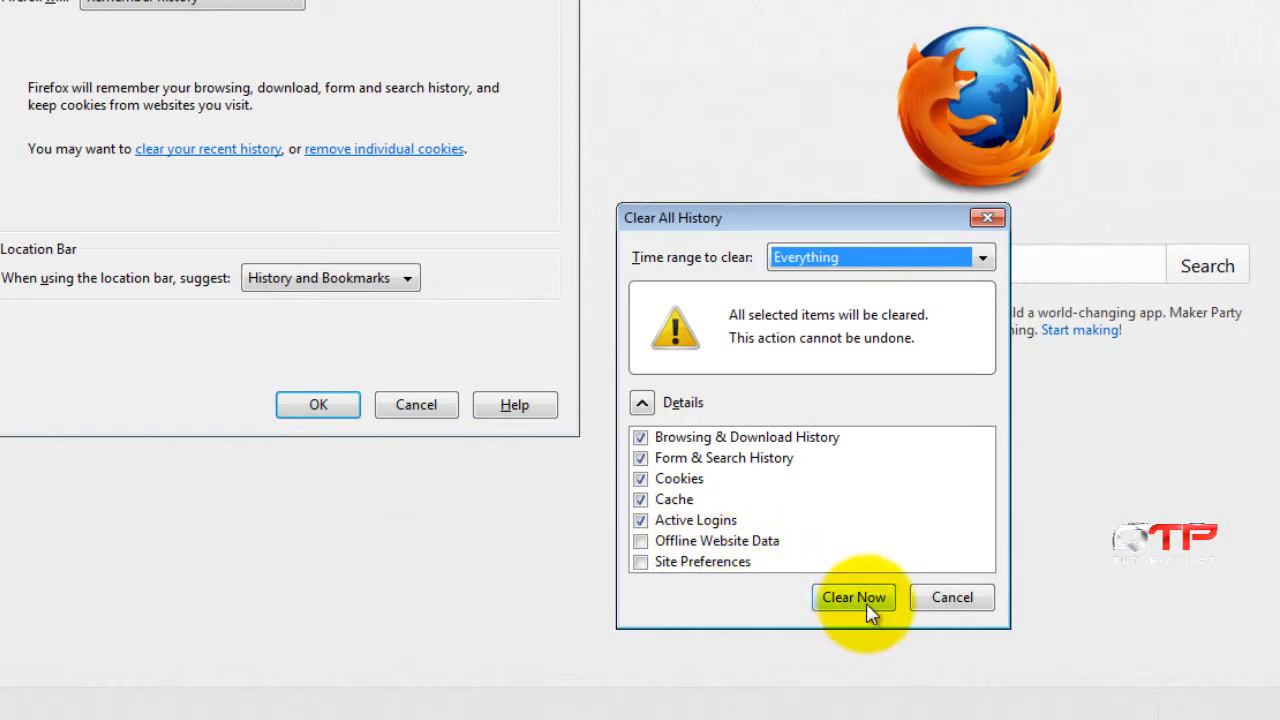
{"action": "mouse_move", "coordinate": [865, 540]}
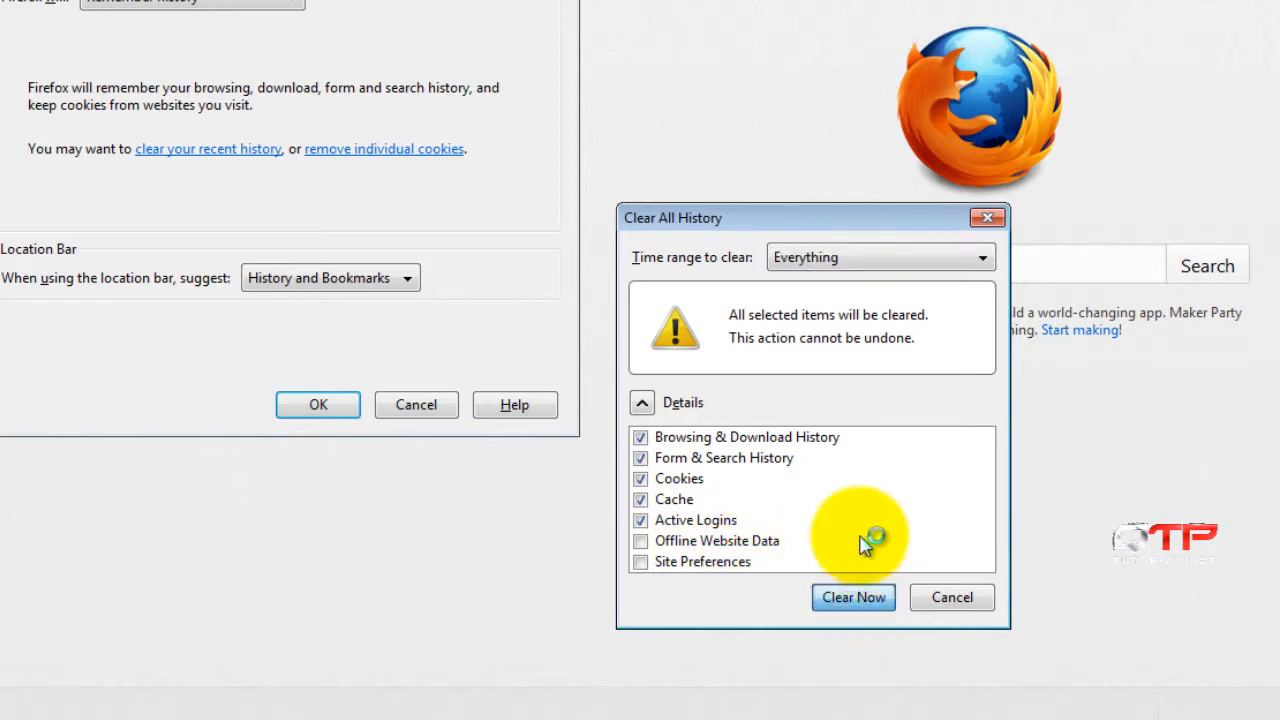
{"action": "mouse_move", "coordinate": [830, 232]}
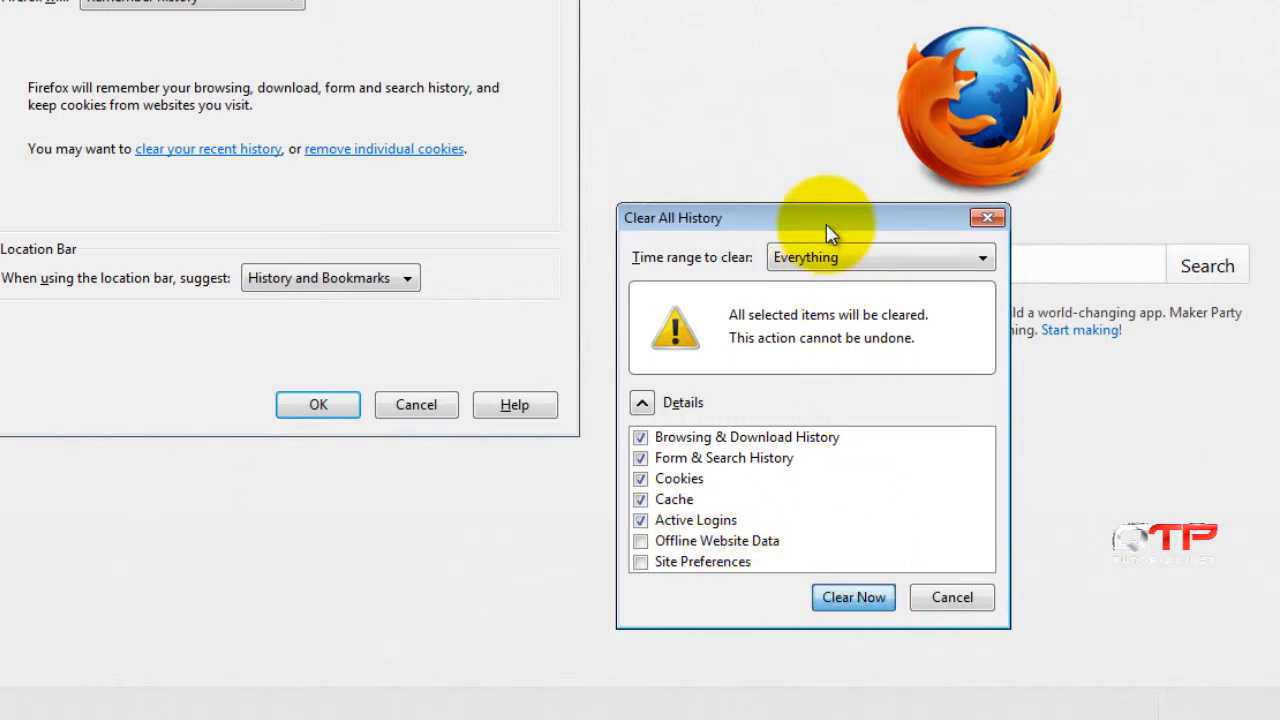
{"action": "left_click", "coordinate": [951, 597]}
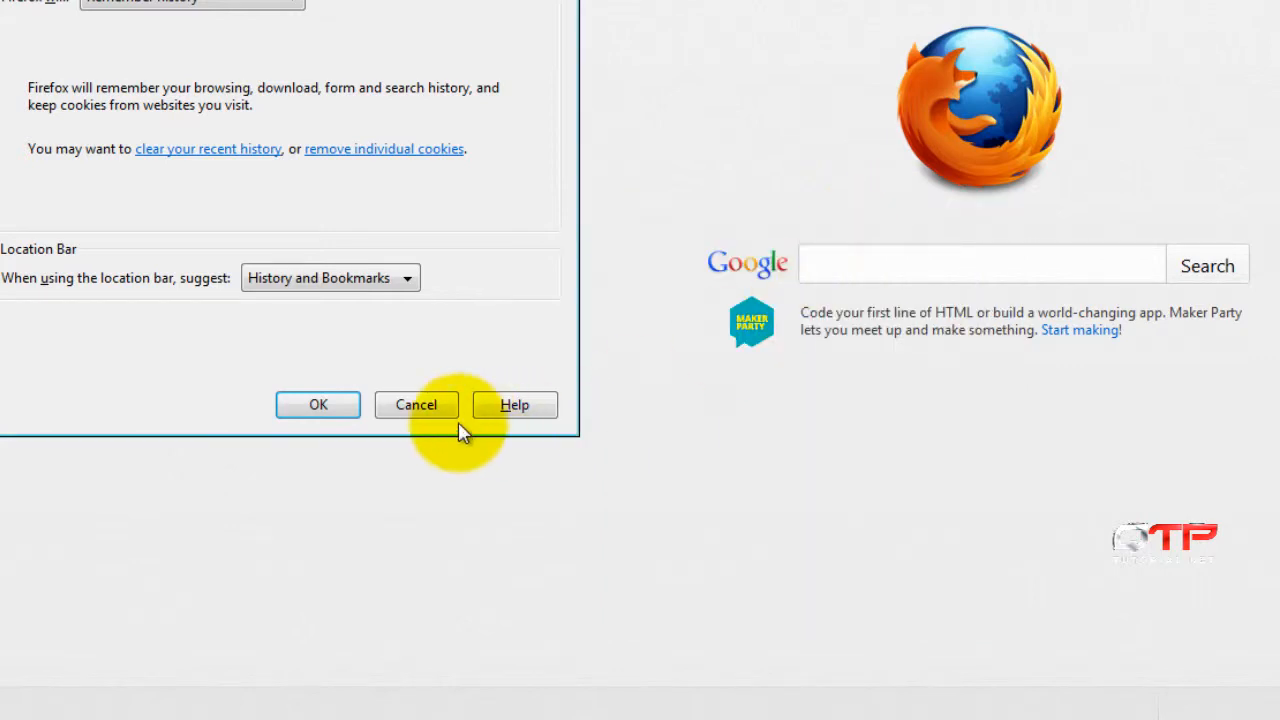
{"action": "left_click", "coordinate": [317, 404]}
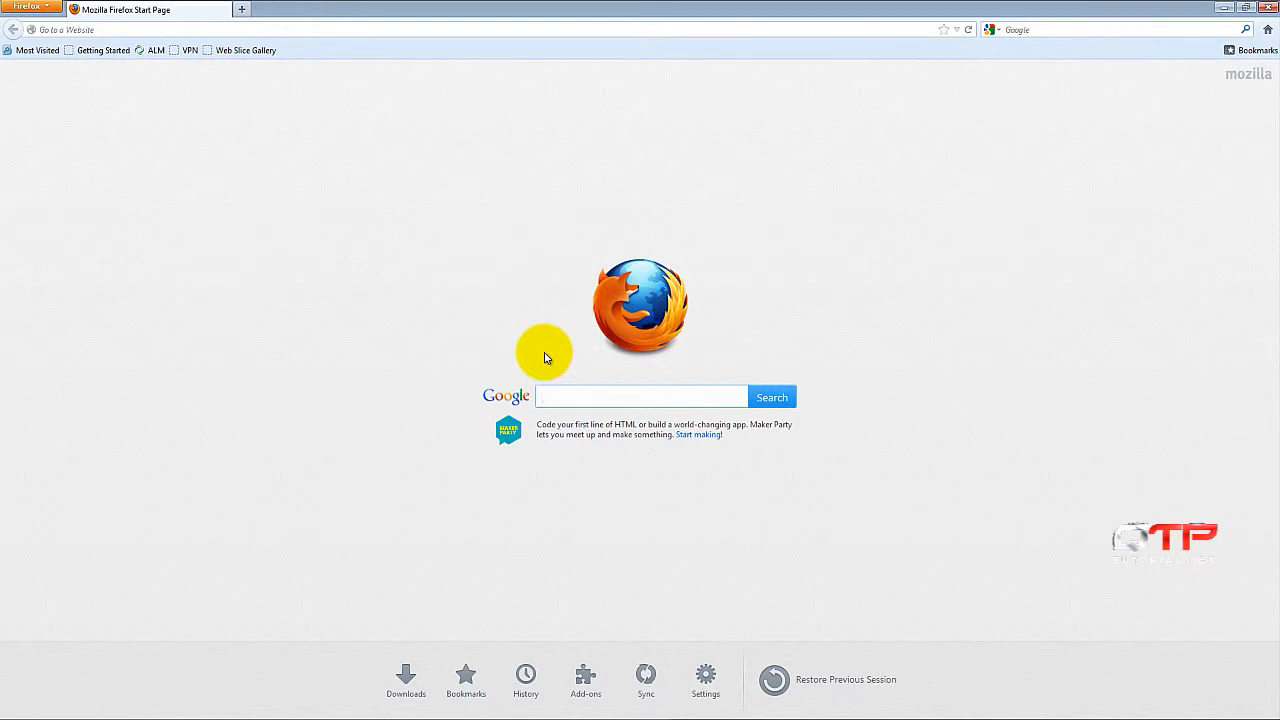
{"action": "mouse_move", "coordinate": [917, 268]}
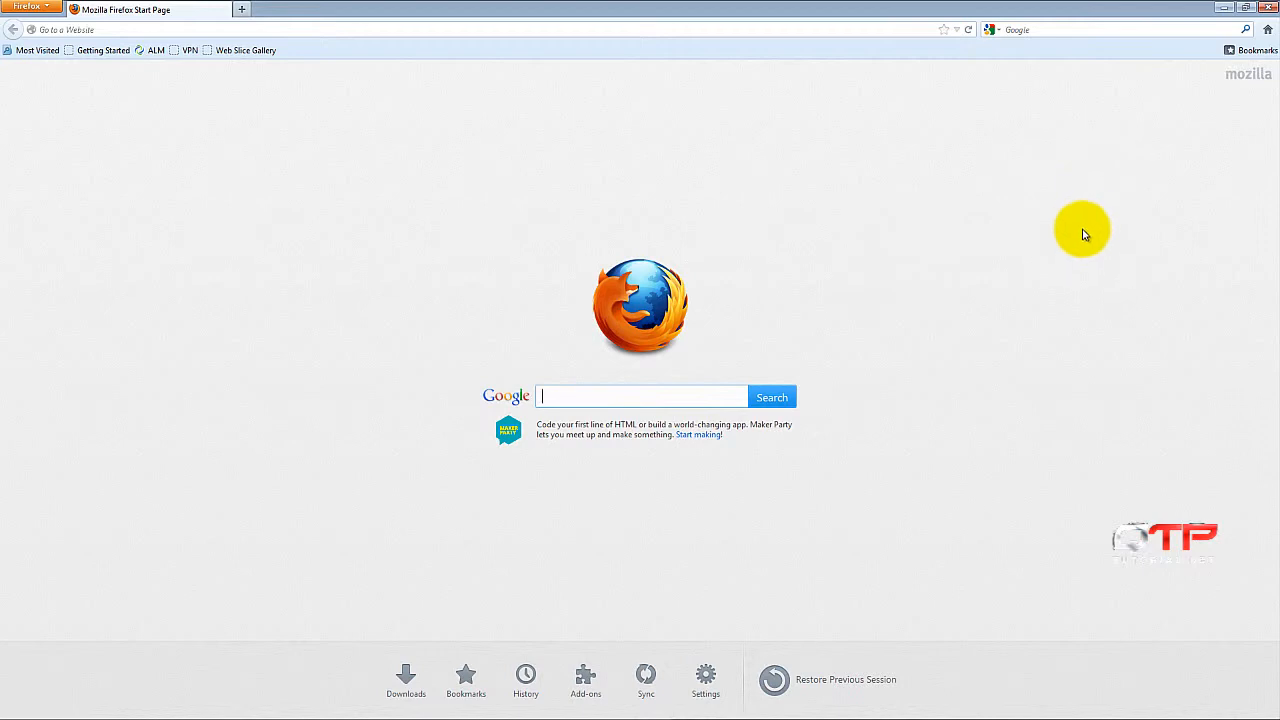
{"action": "mouse_move", "coordinate": [1077, 216]}
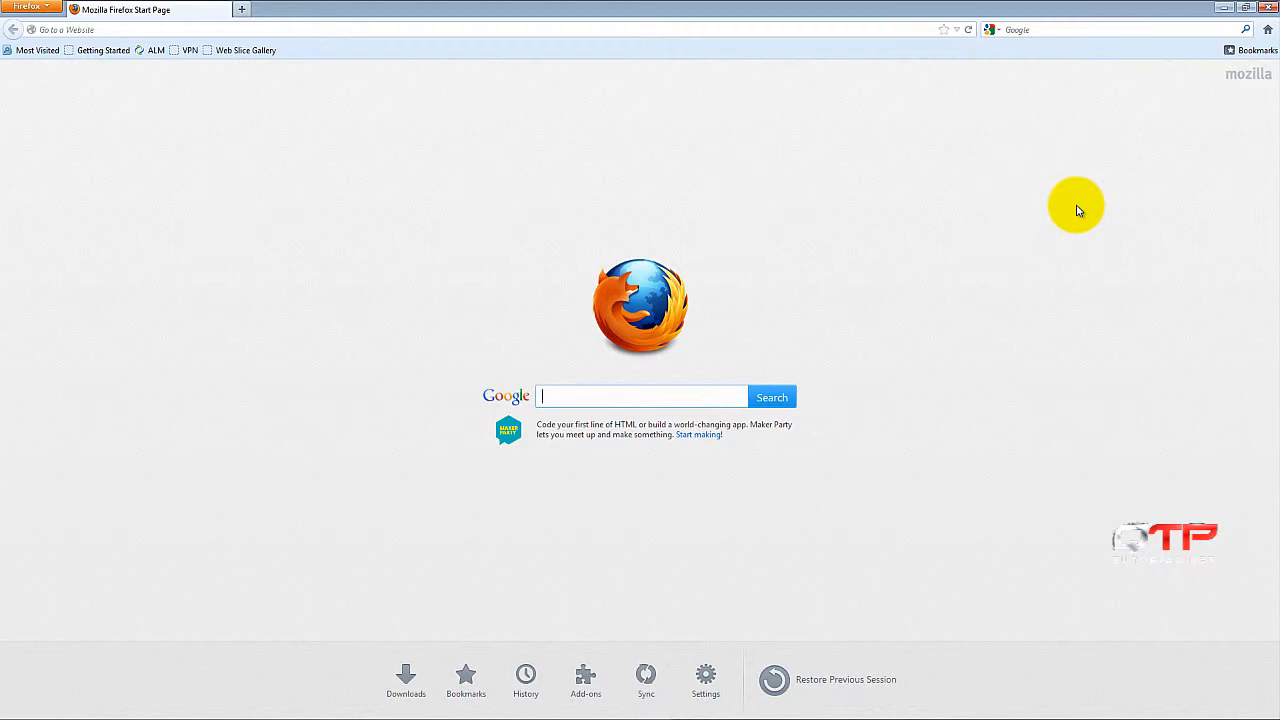
{"action": "mouse_move", "coordinate": [1125, 180]}
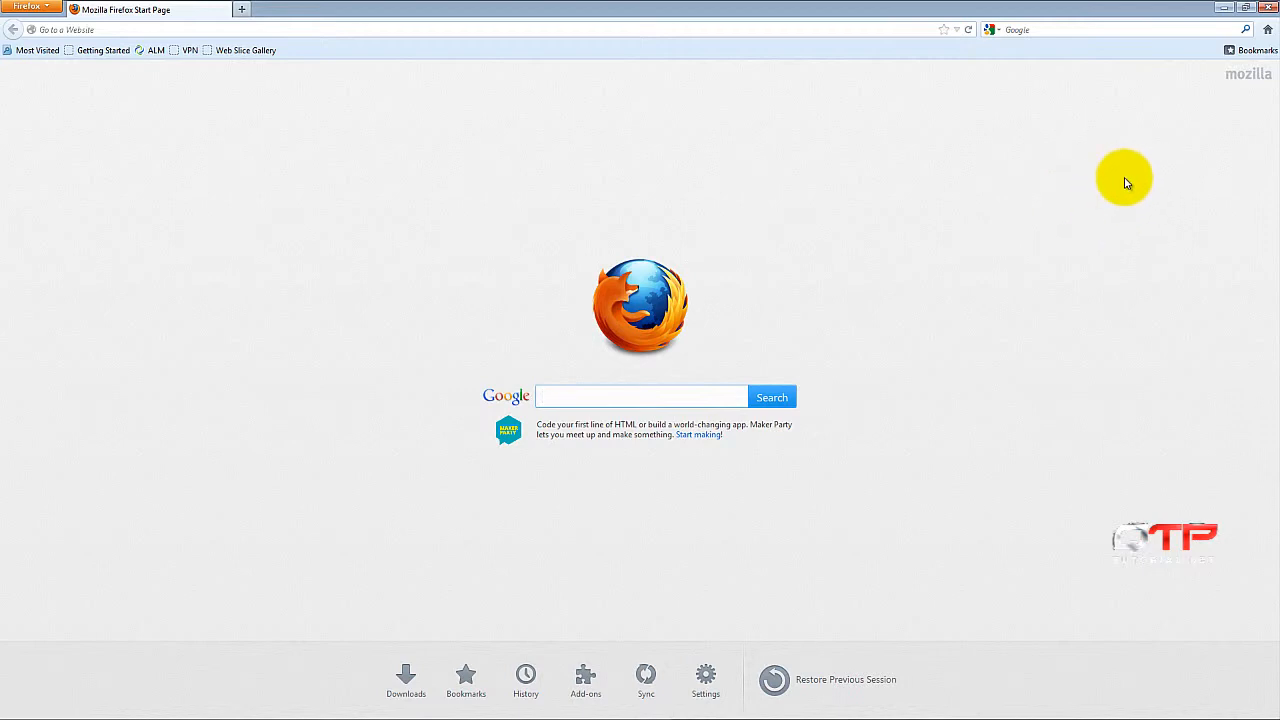
{"action": "mouse_move", "coordinate": [758, 119]}
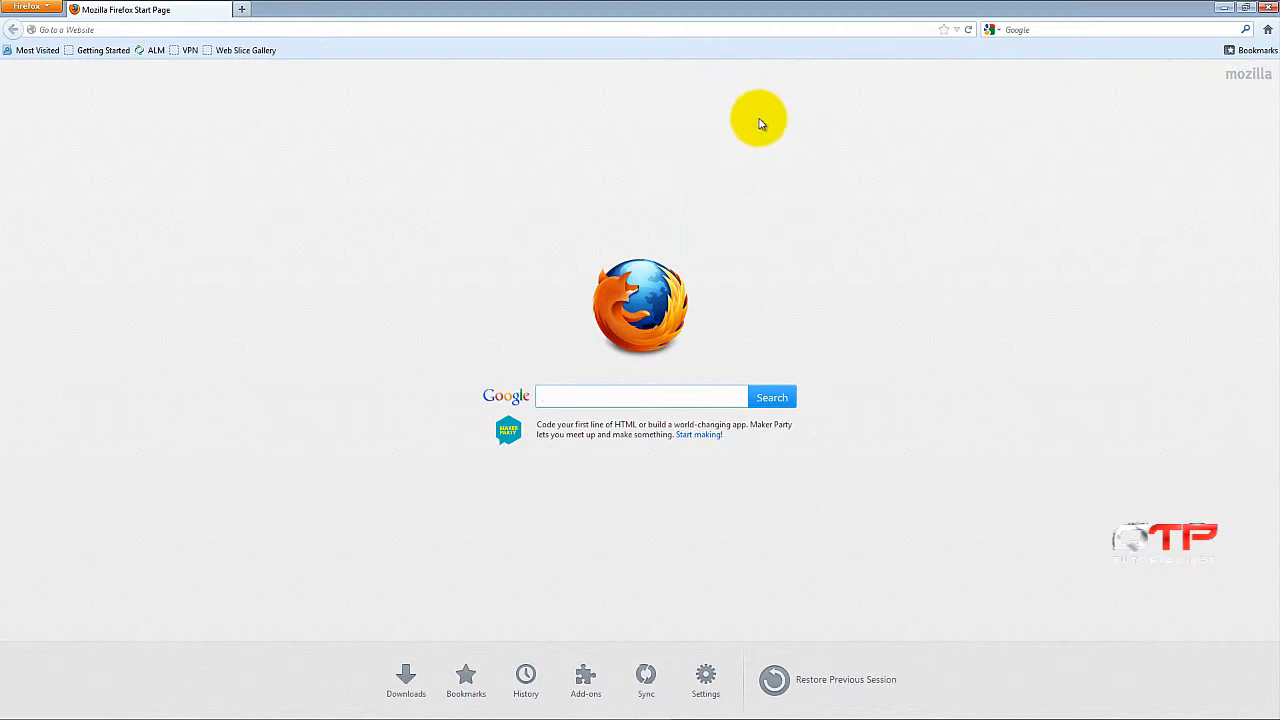
{"action": "mouse_move", "coordinate": [322, 148]}
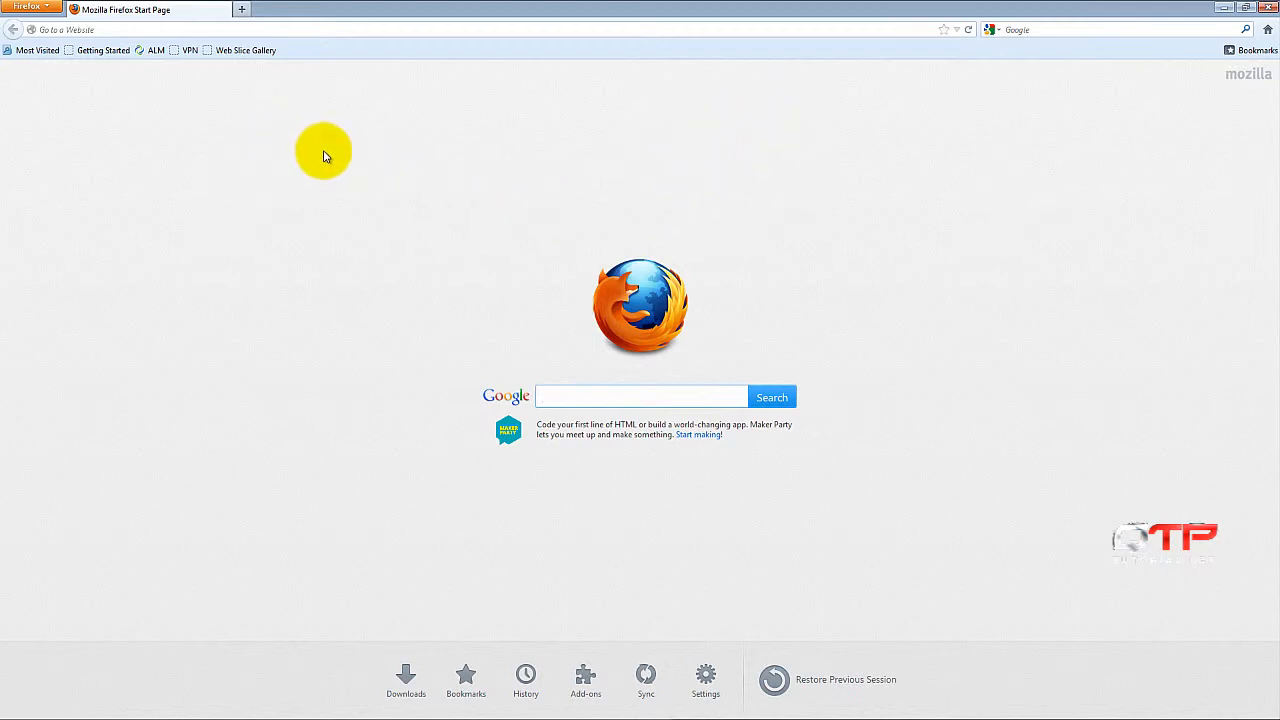
Step: Open Firefox's Clear All History with Ctrl+Shift+Delete and clear everything now
{"action": "left_click", "coordinate": [640, 396]}
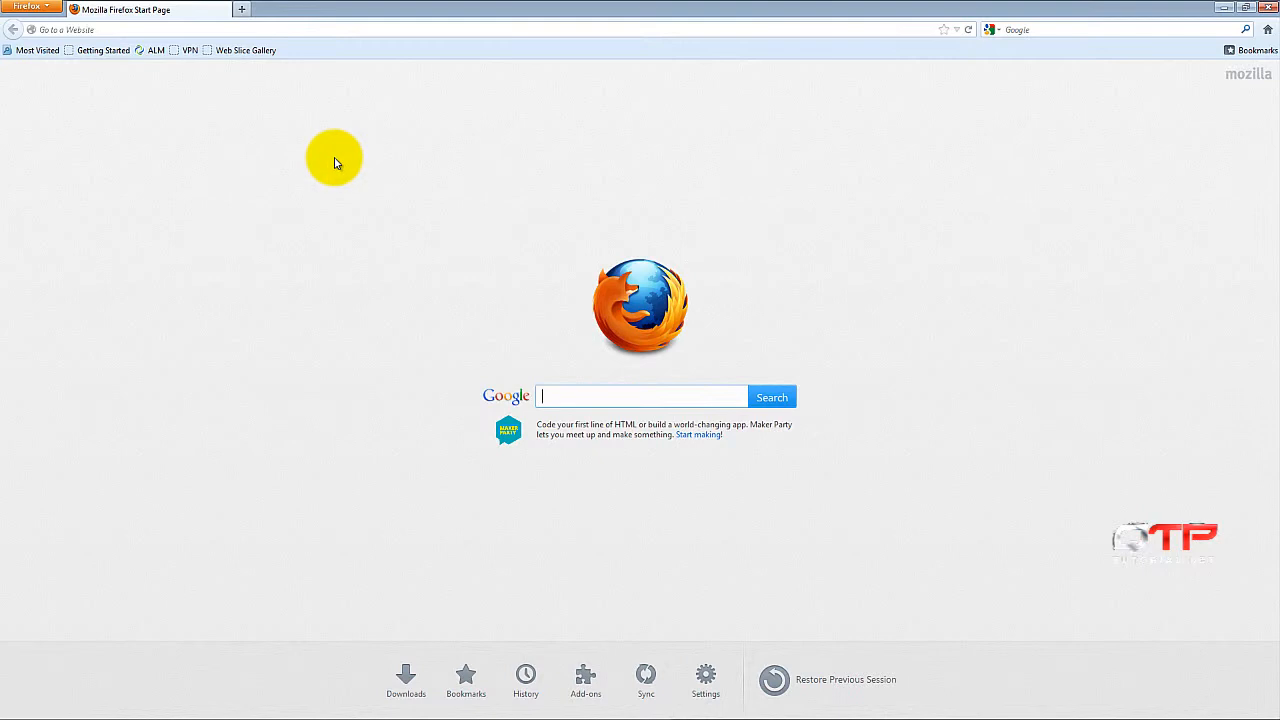
{"action": "key", "text": "ctrl+shift+delete"}
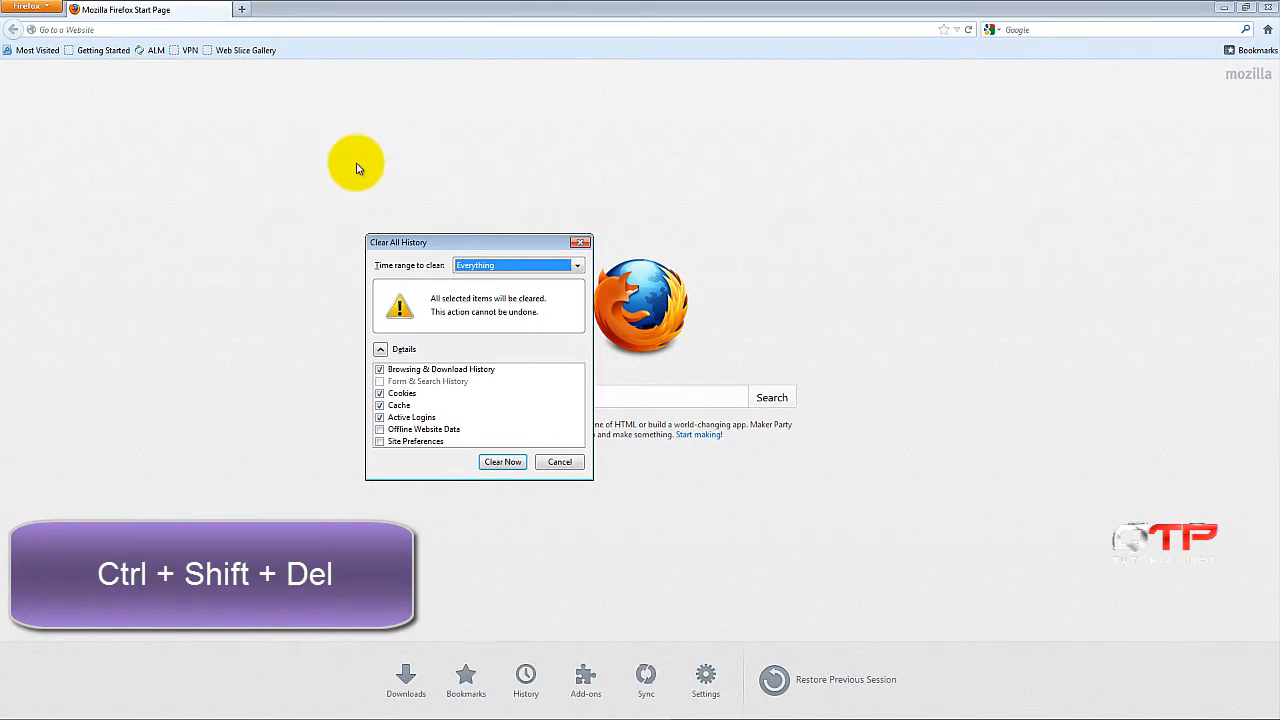
{"action": "mouse_move", "coordinate": [725, 470]}
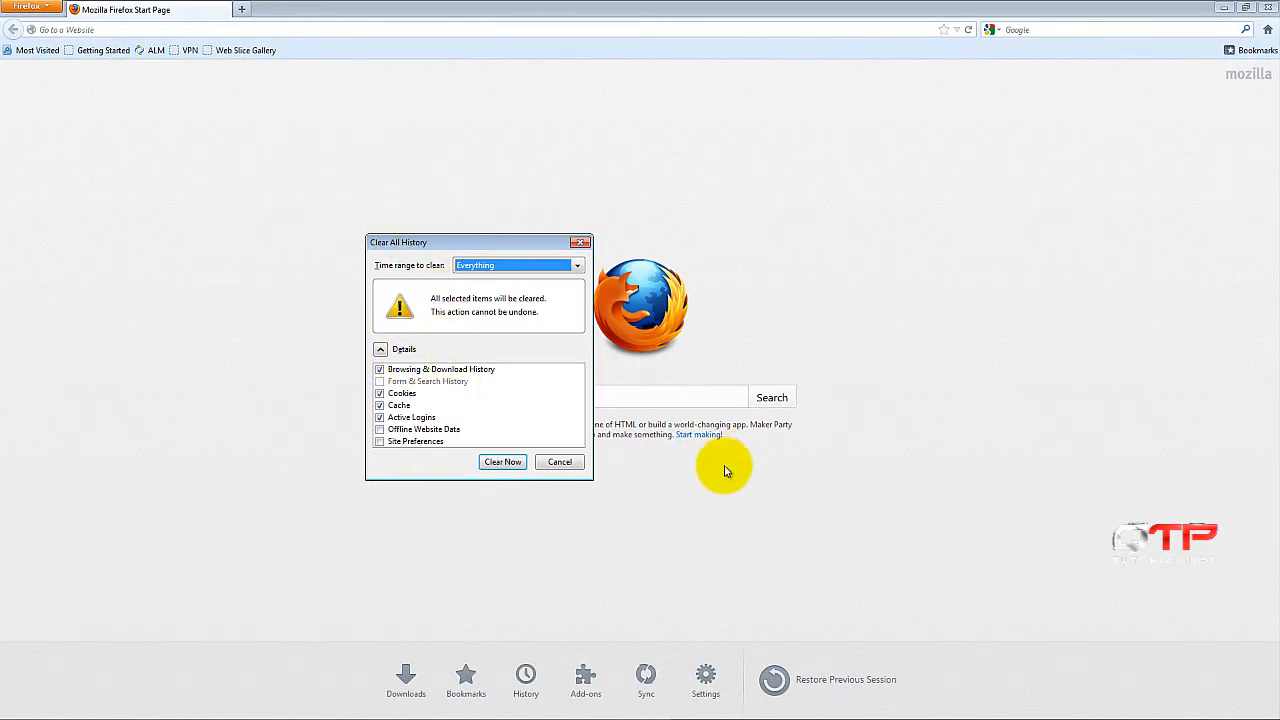
{"action": "mouse_move", "coordinate": [502, 461]}
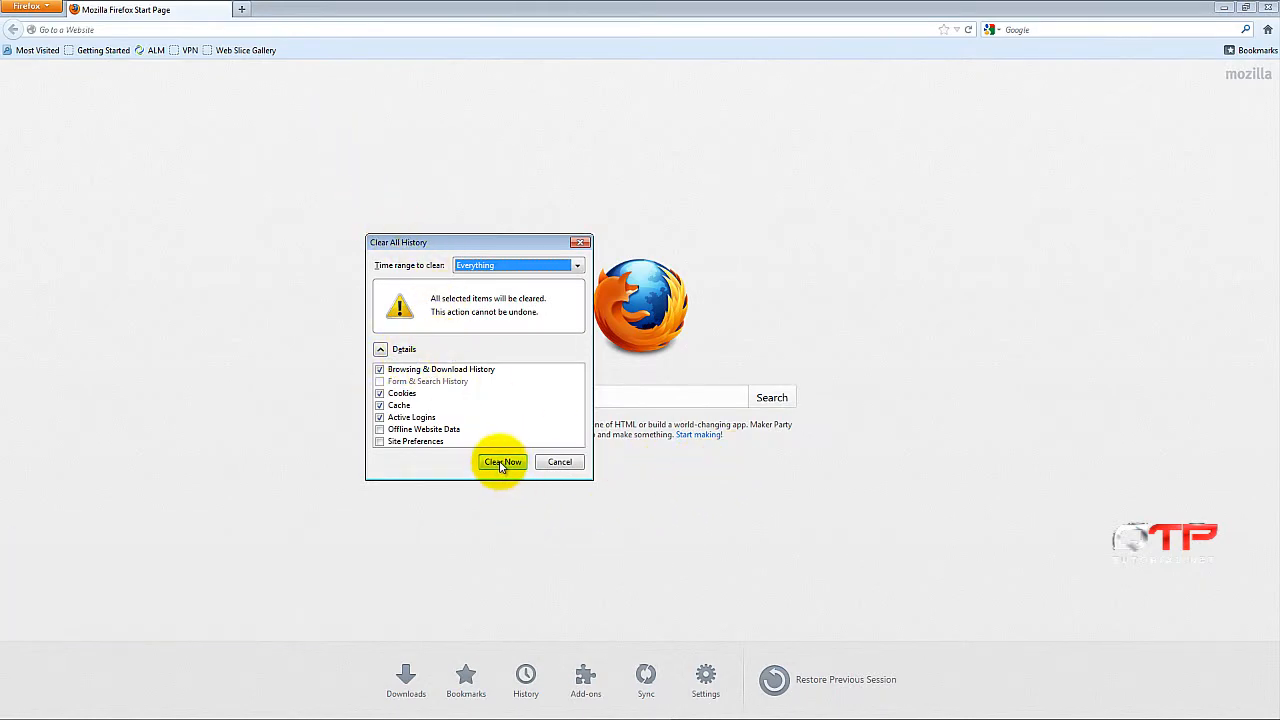
{"action": "left_click", "coordinate": [502, 461]}
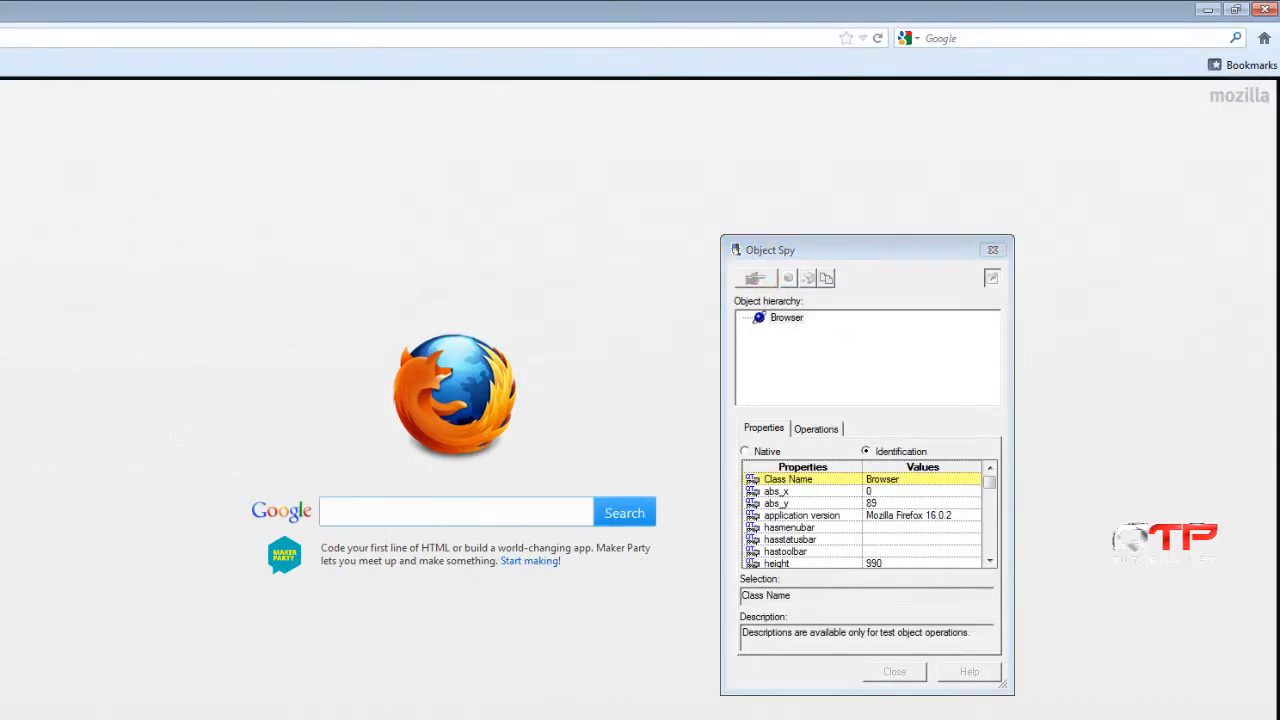
Step: Capture a Firefox page element with Object Spy, close it, and refocus Firefox
{"action": "left_click", "coordinate": [455, 511]}
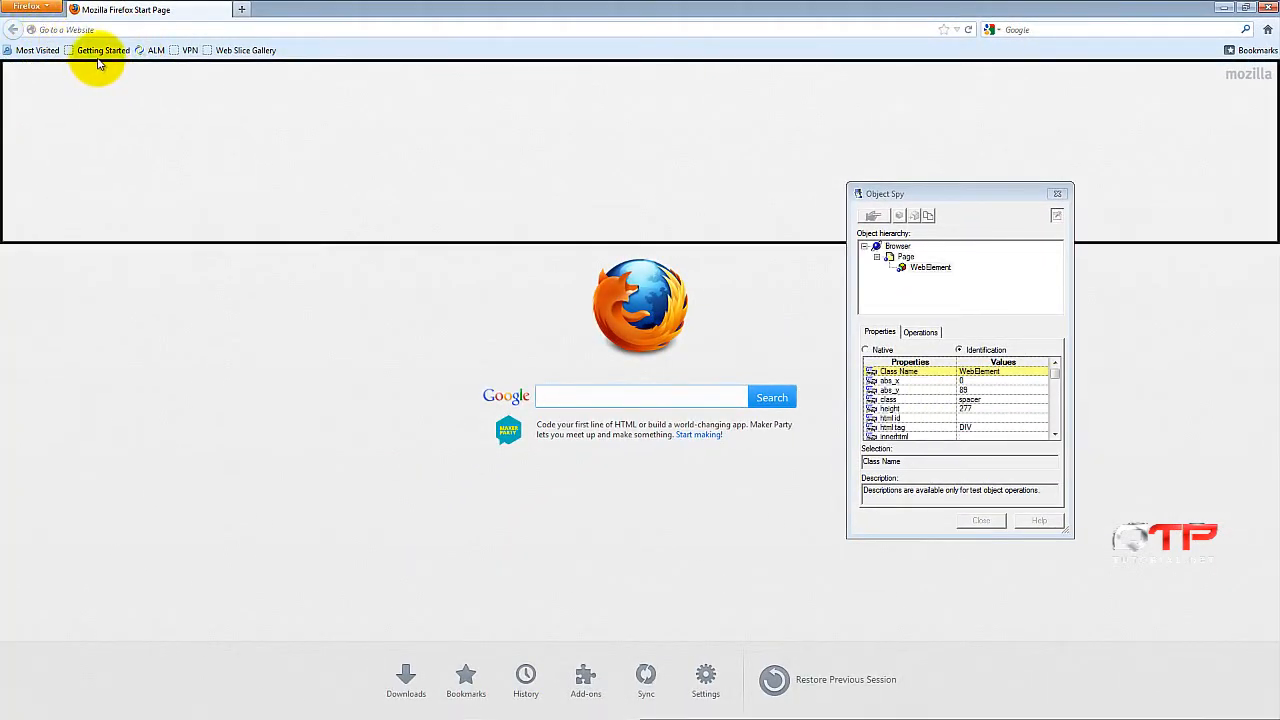
{"action": "left_click", "coordinate": [865, 246]}
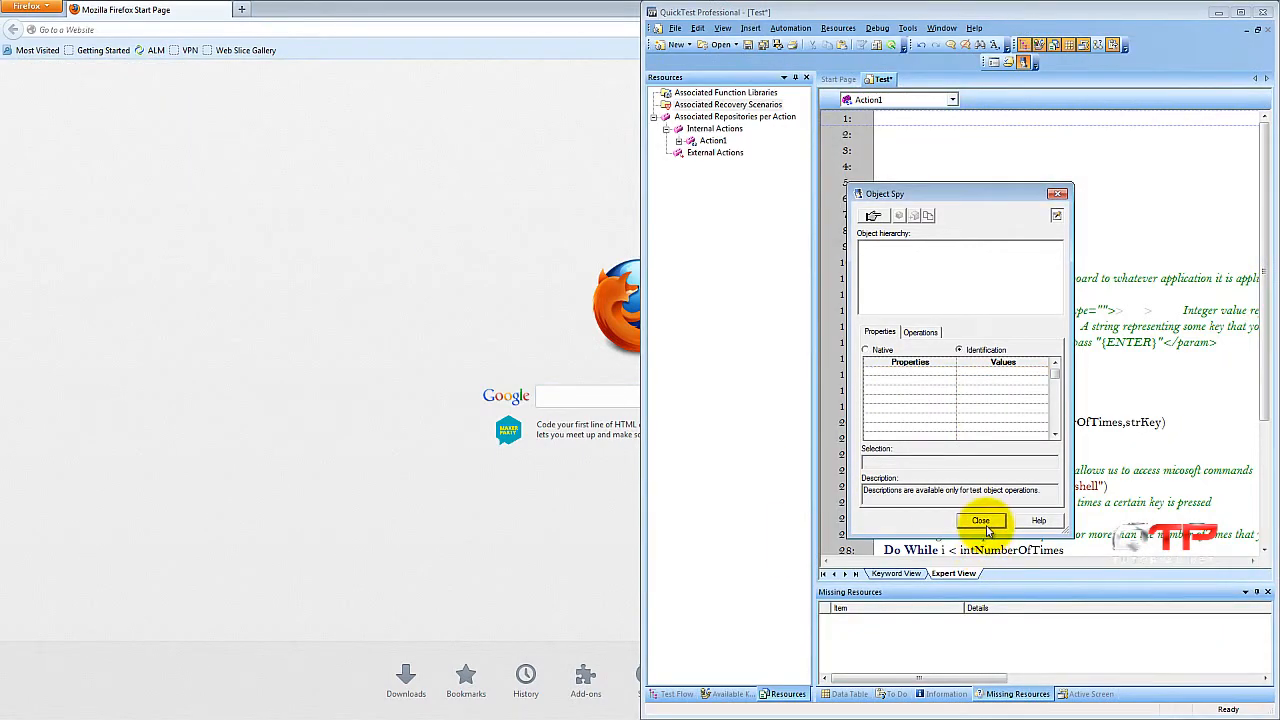
{"action": "left_click", "coordinate": [980, 520]}
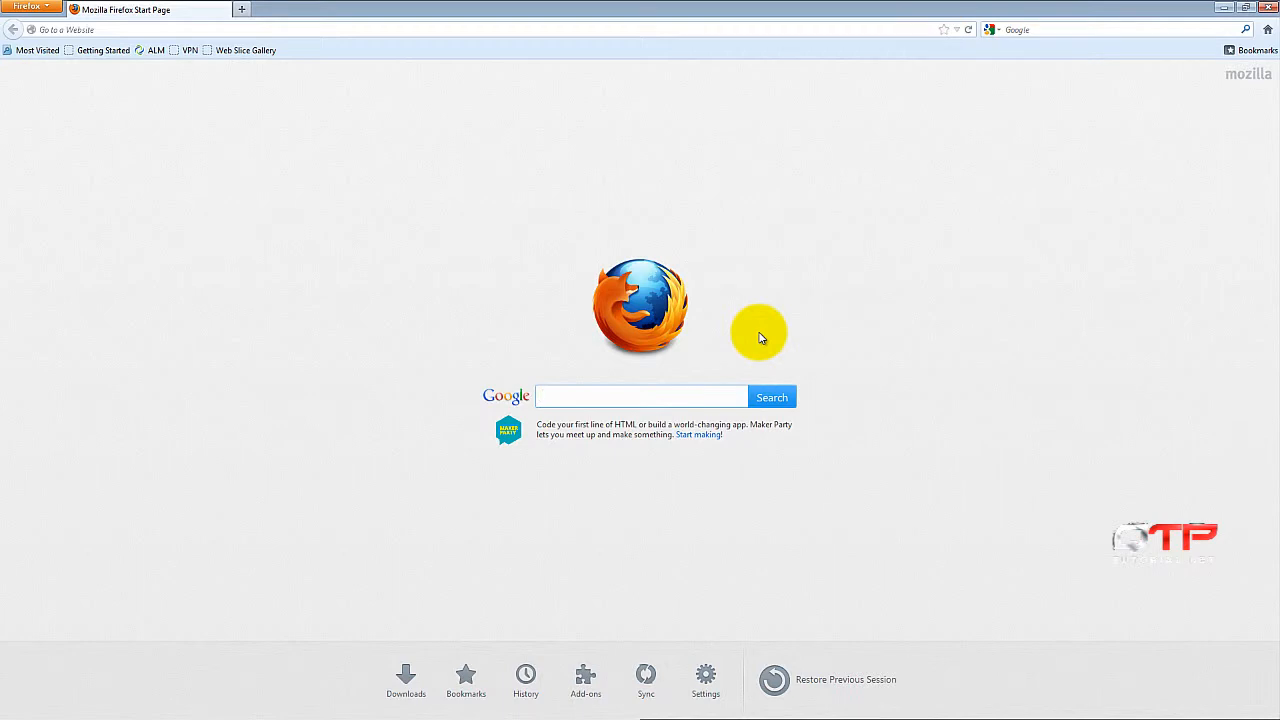
{"action": "left_click", "coordinate": [640, 396]}
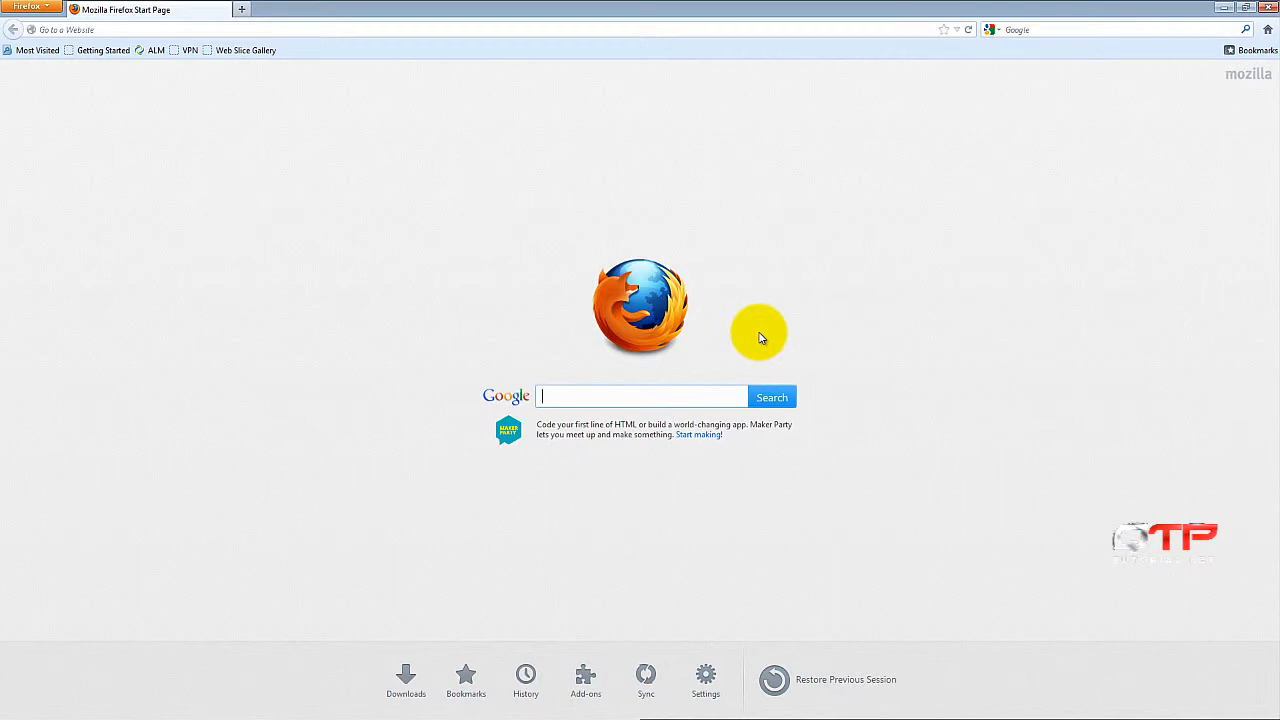
{"action": "mouse_move", "coordinate": [740, 348]}
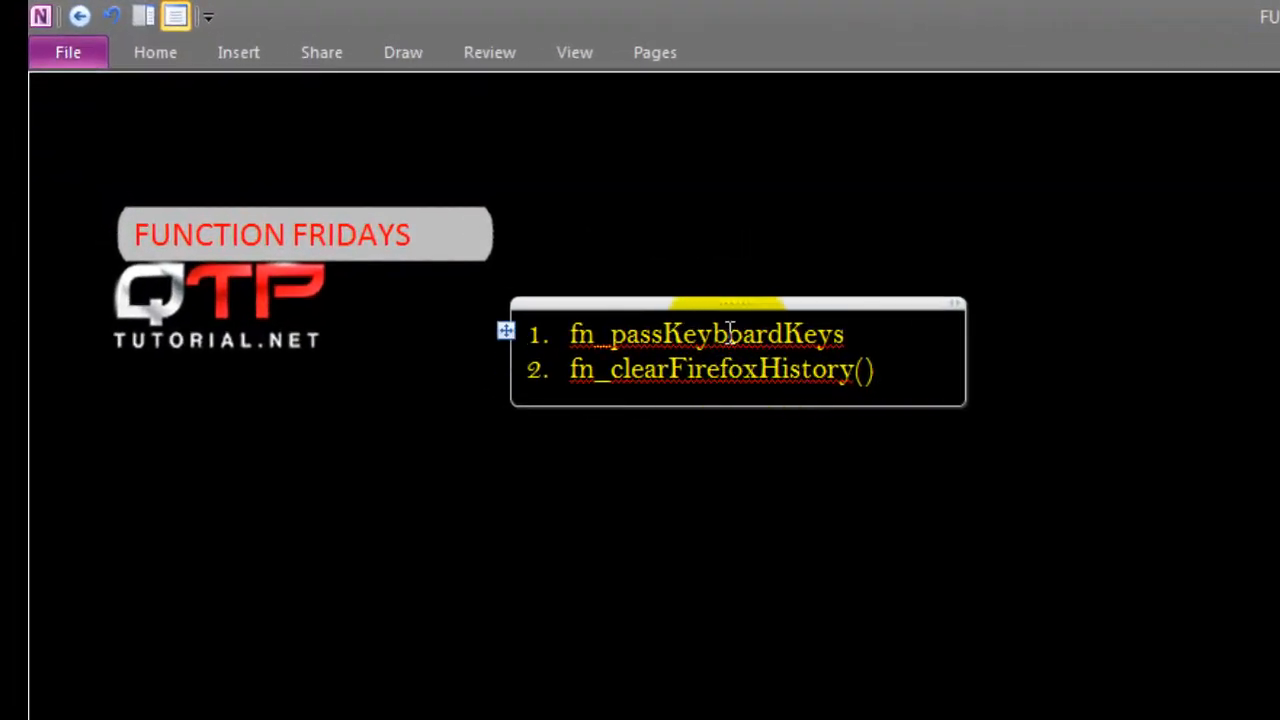
Step: Select the first function name in OneNote's Function Fridays list
{"action": "double_click", "coordinate": [725, 334]}
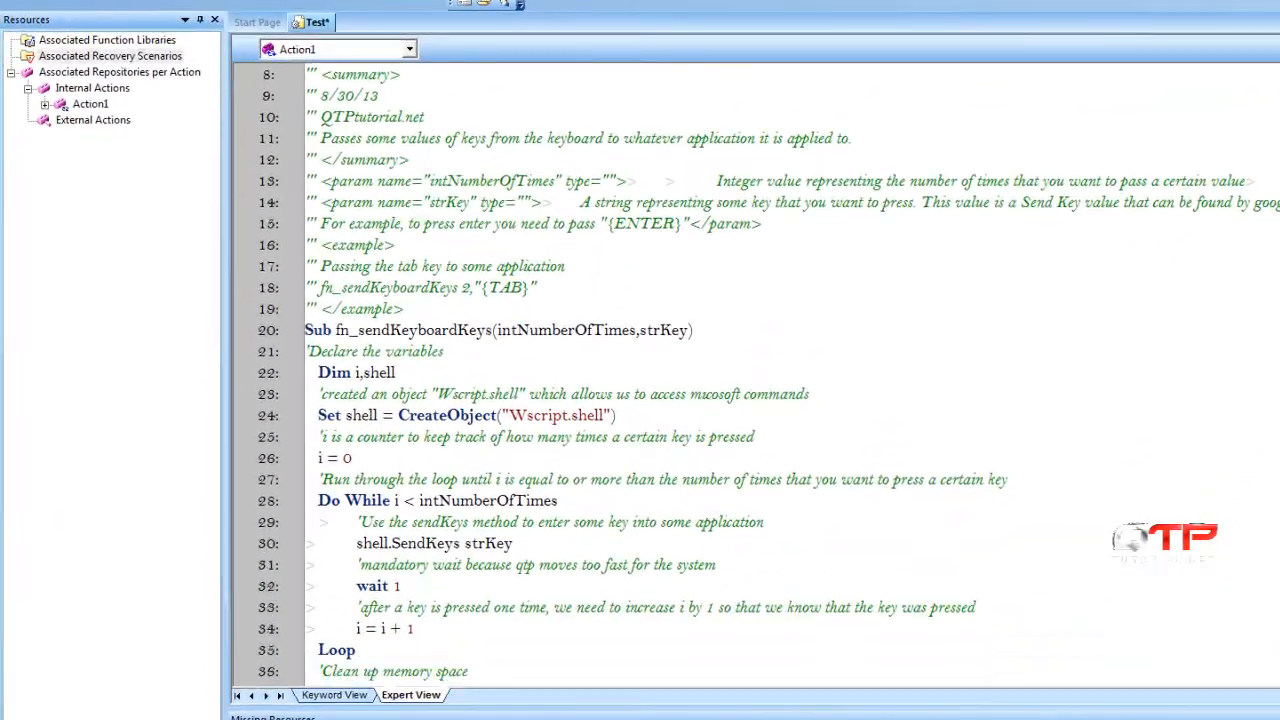
Step: Scroll the Action1 script to view the blank lines above fn_sendKeyboardKeys
{"action": "scroll", "scroll_direction": "down", "scroll_amount": 3}
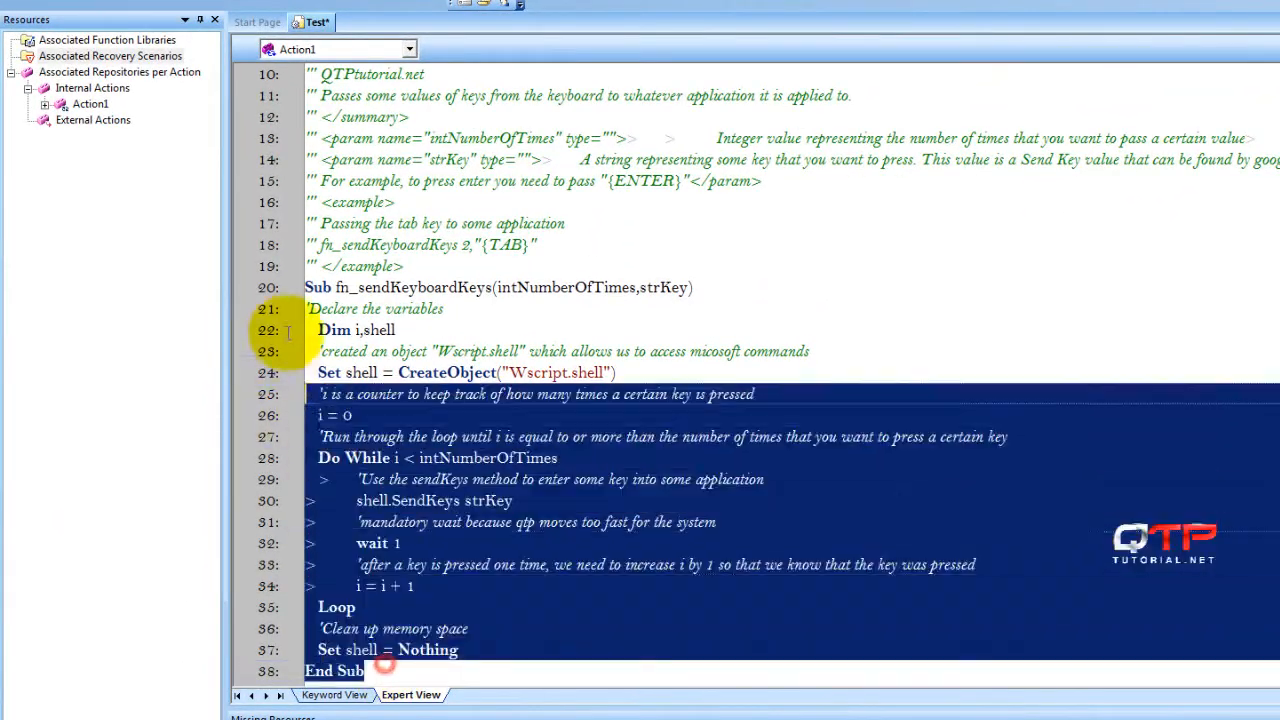
{"action": "scroll", "scroll_direction": "up", "scroll_amount": 3}
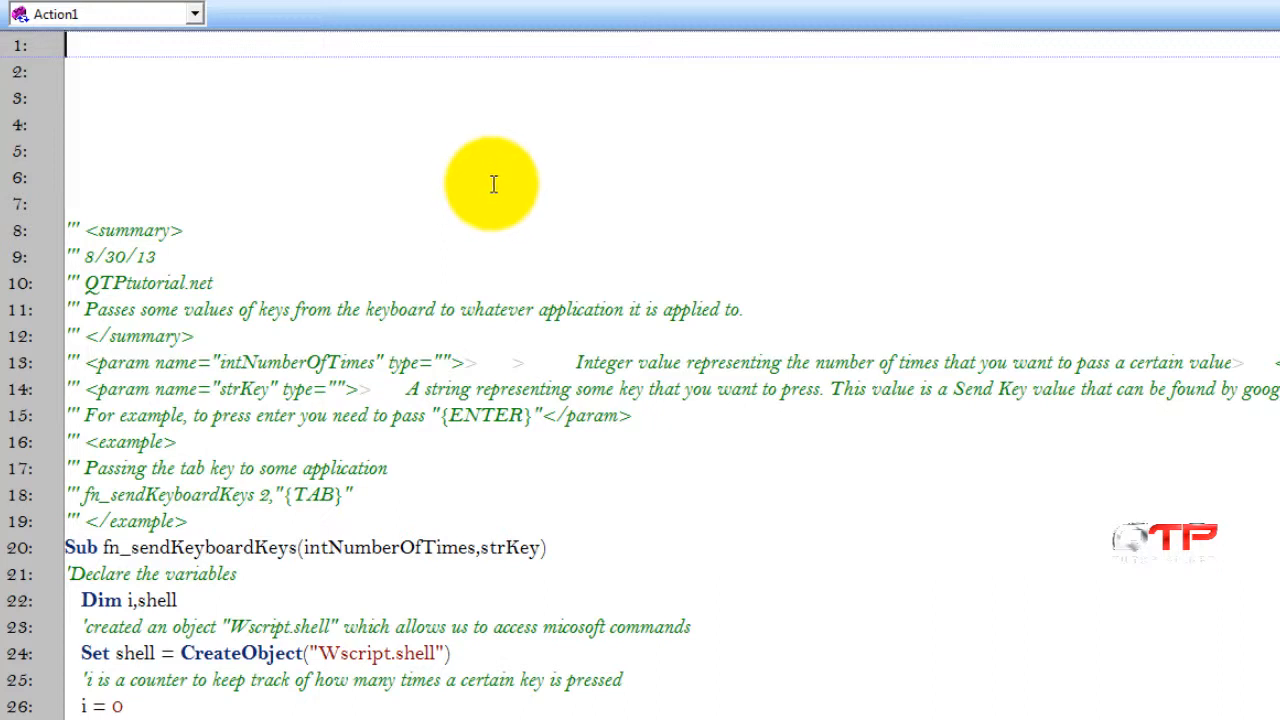
{"action": "mouse_move", "coordinate": [590, 159]}
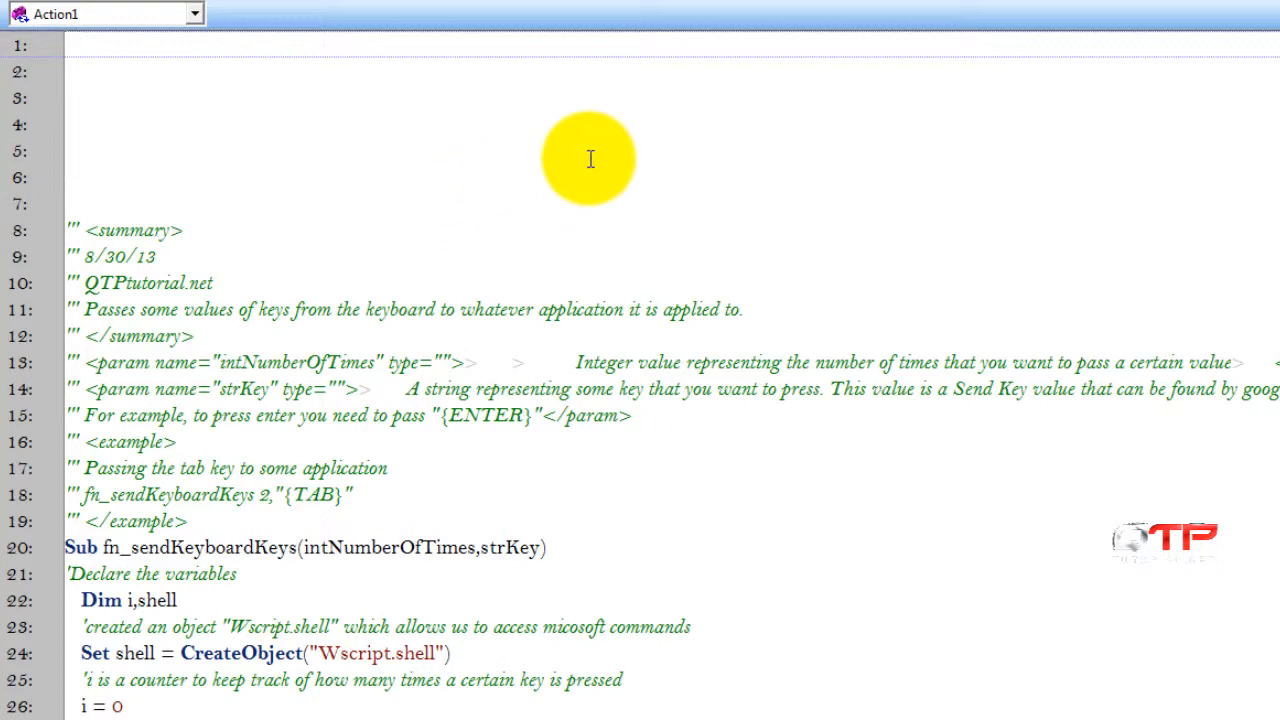
{"action": "mouse_move", "coordinate": [438, 113]}
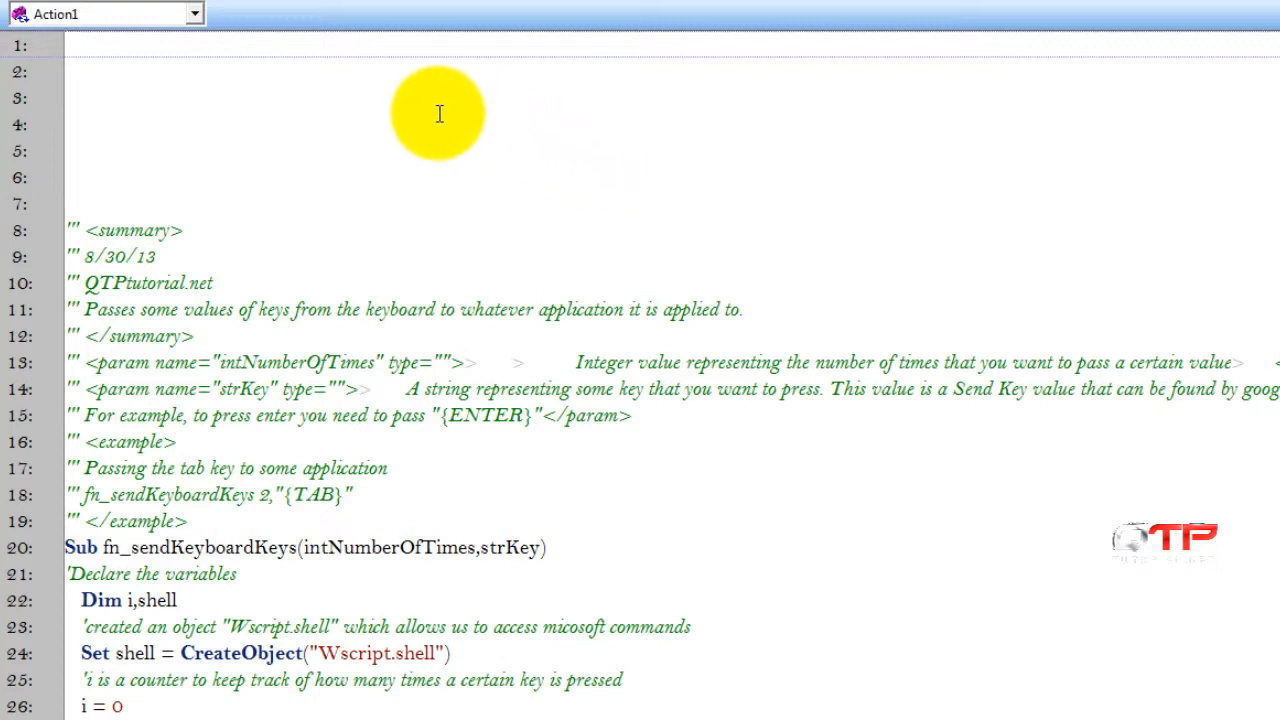
{"action": "mouse_move", "coordinate": [408, 101]}
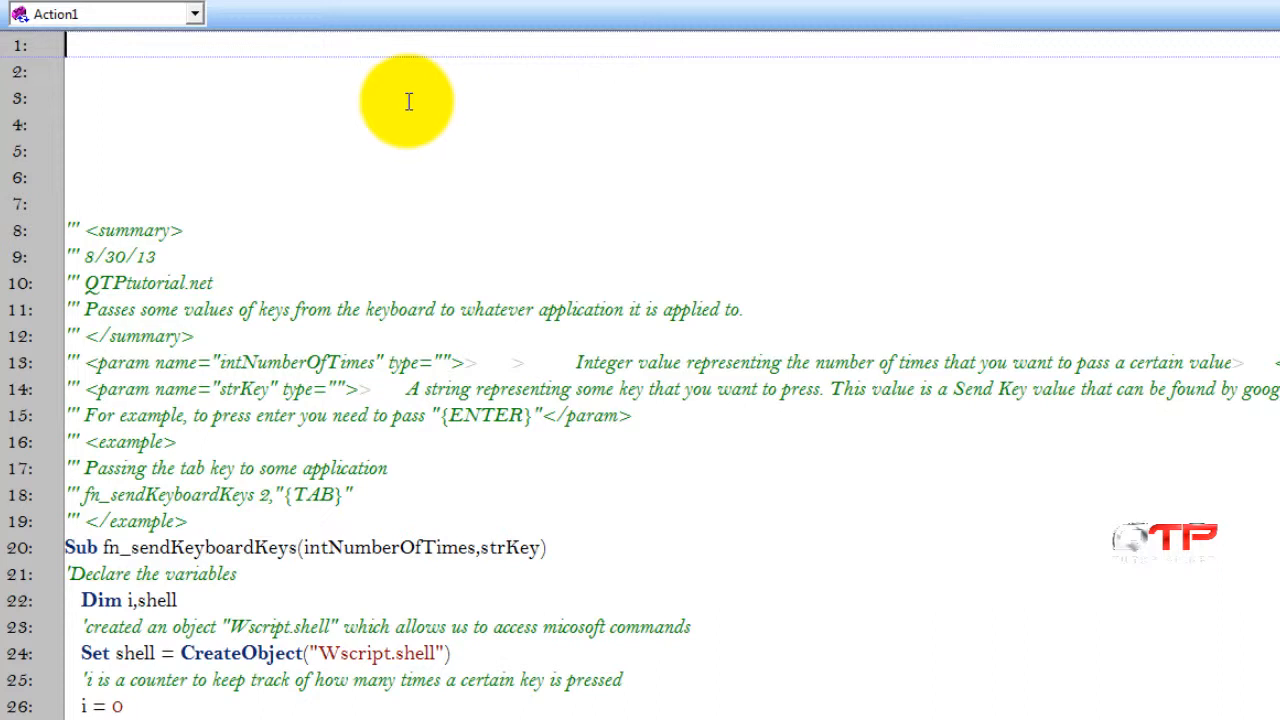
{"action": "mouse_move", "coordinate": [528, 181]}
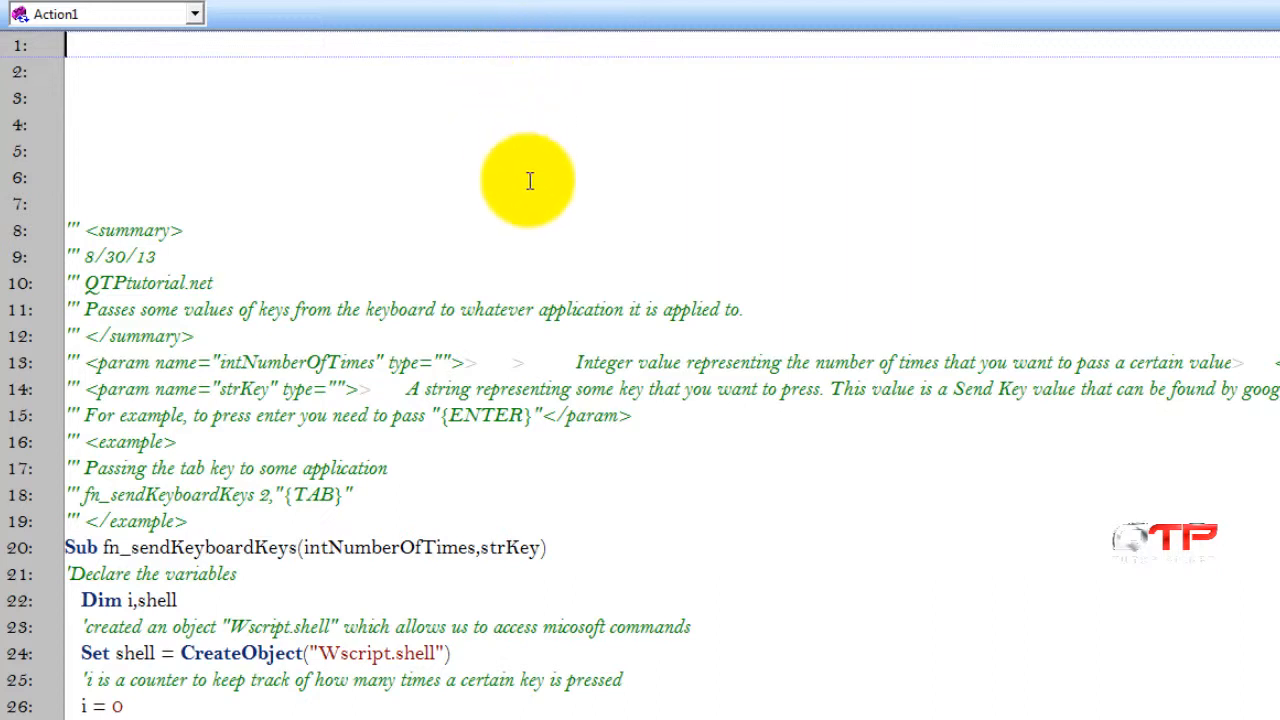
{"action": "scroll", "scroll_direction": "down", "scroll_amount": 3}
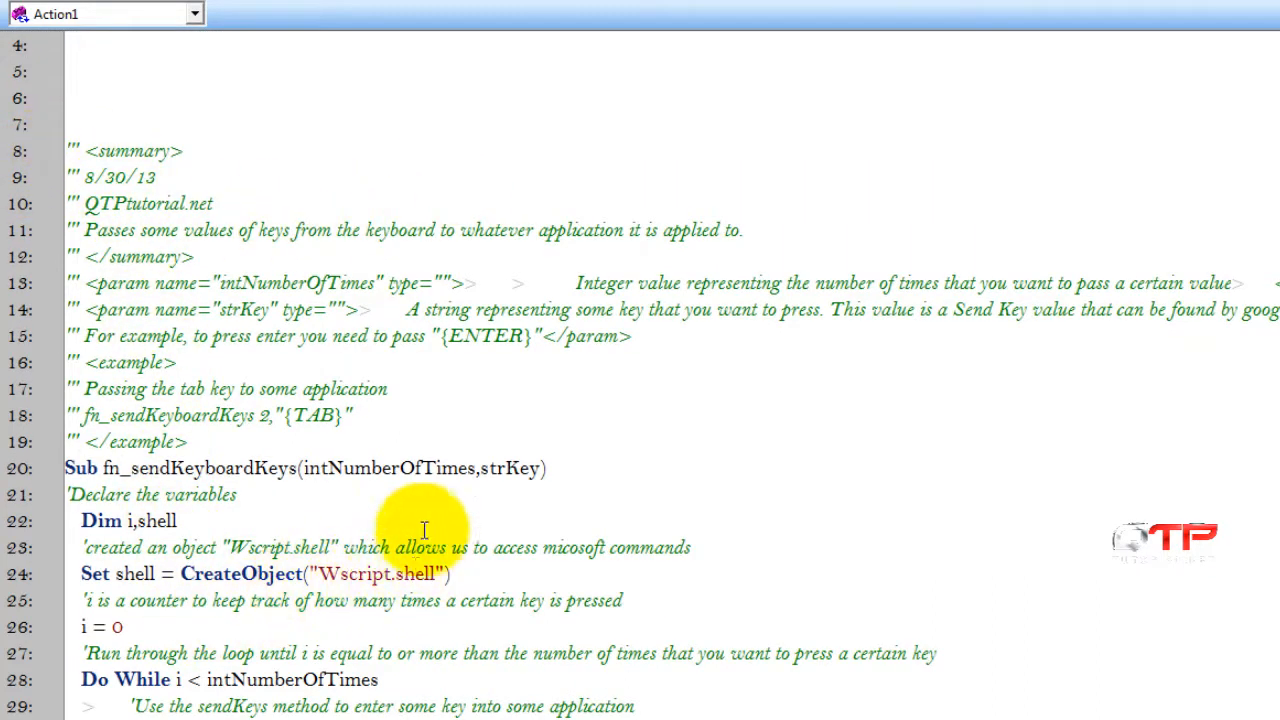
{"action": "scroll", "scroll_direction": "up", "scroll_amount": 3}
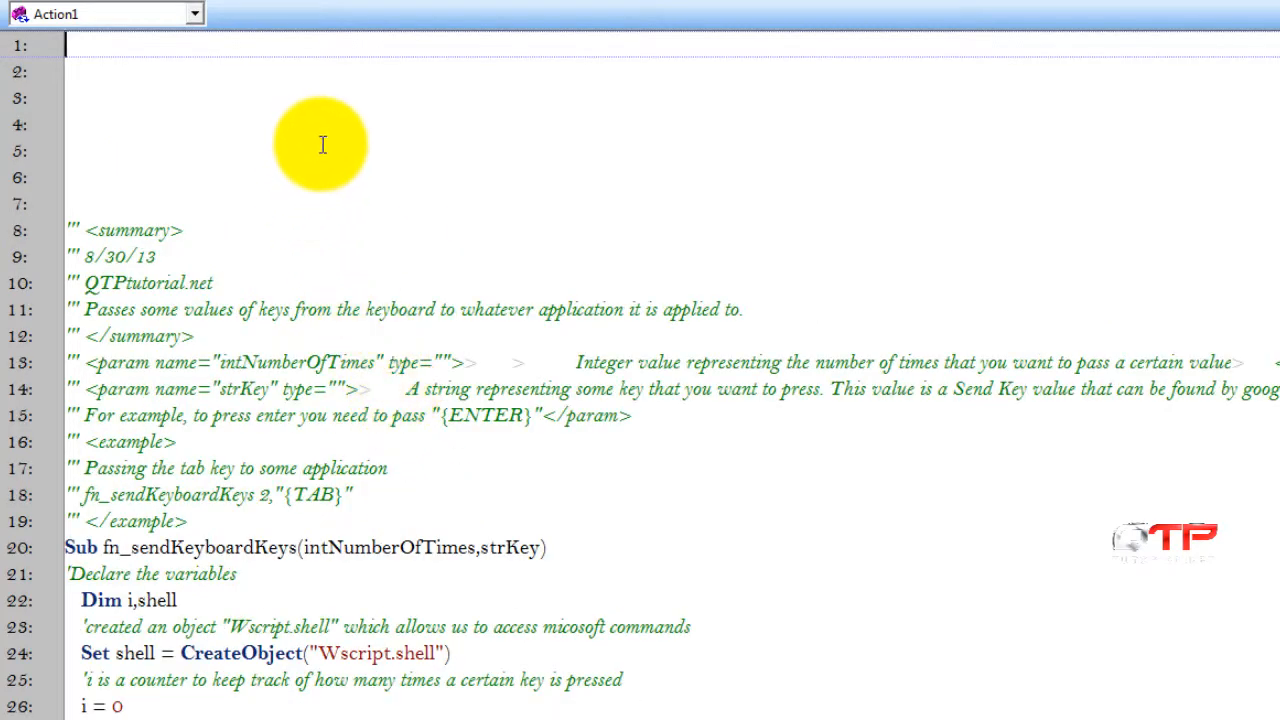
{"action": "mouse_move", "coordinate": [297, 161]}
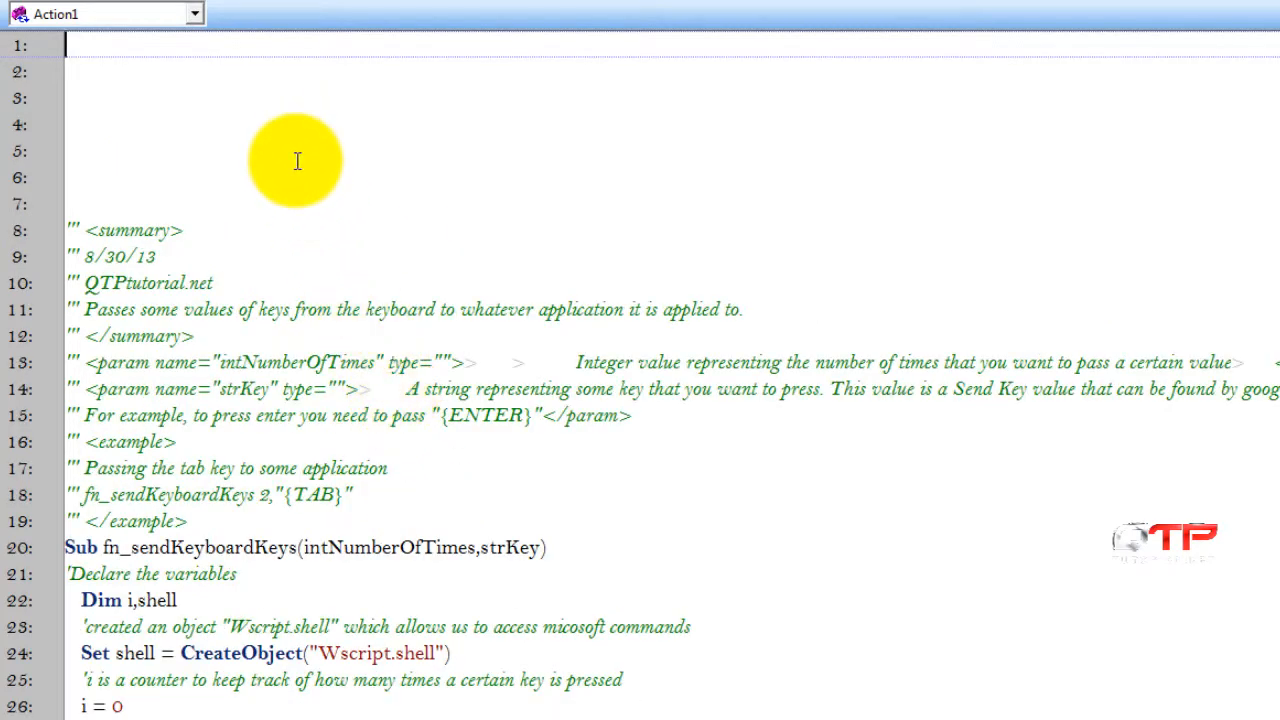
{"action": "mouse_move", "coordinate": [318, 142]}
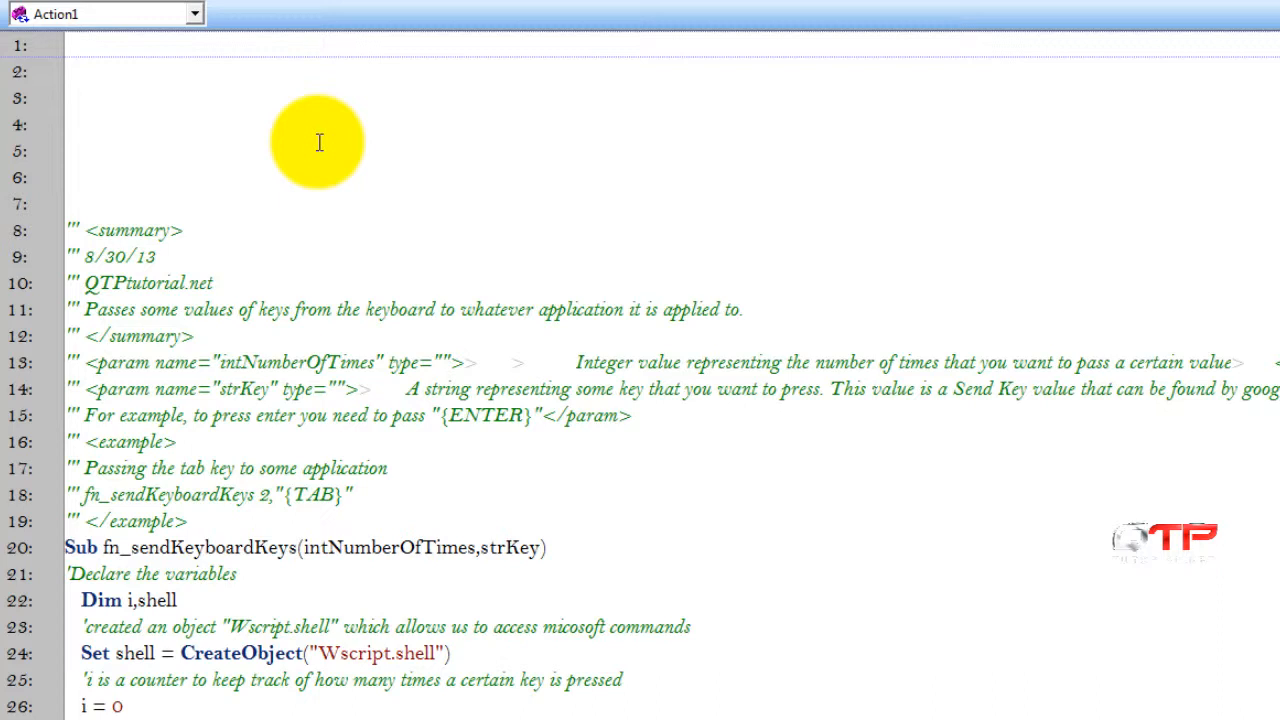
Step: Add comments 'Make sure that the browser is in focus' and 'Press Ctrl+ shift + delete'
{"action": "type", "text": "'O"}
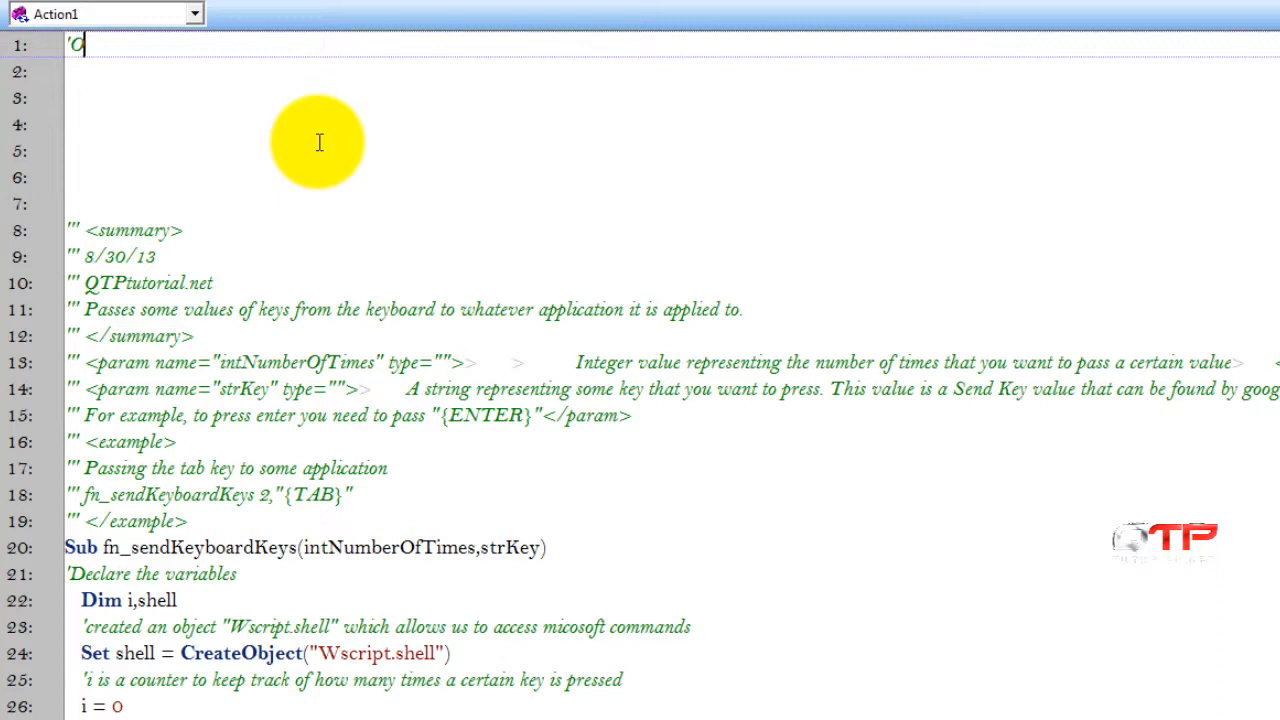
{"action": "type", "text": "pen the browser"}
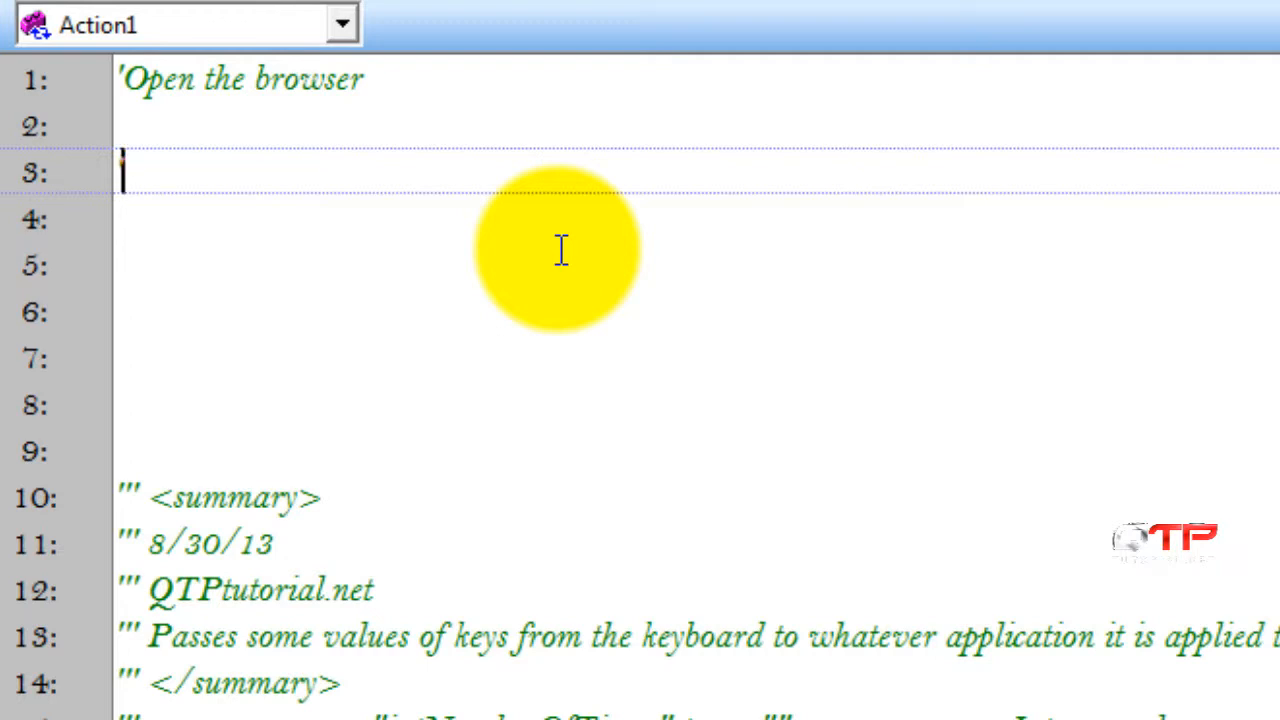
{"action": "type", "text": "'Make sure that the"}
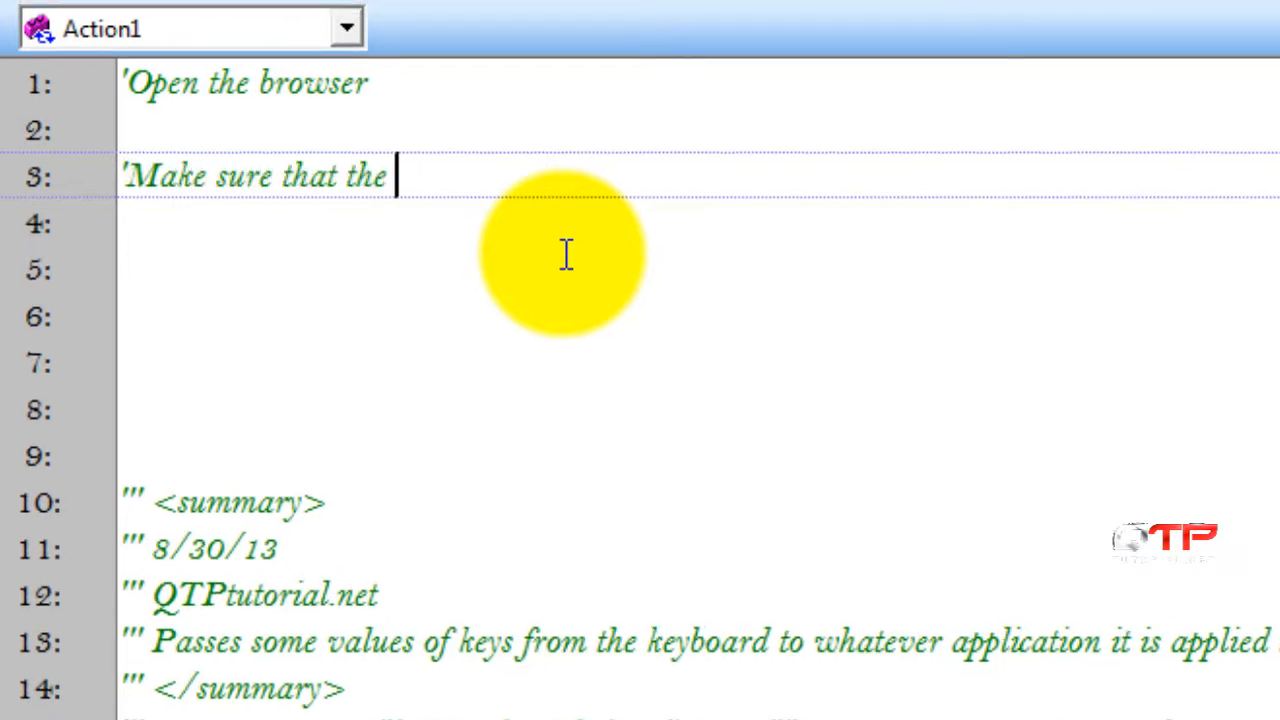
{"action": "type", "text": "browser is in focus"}
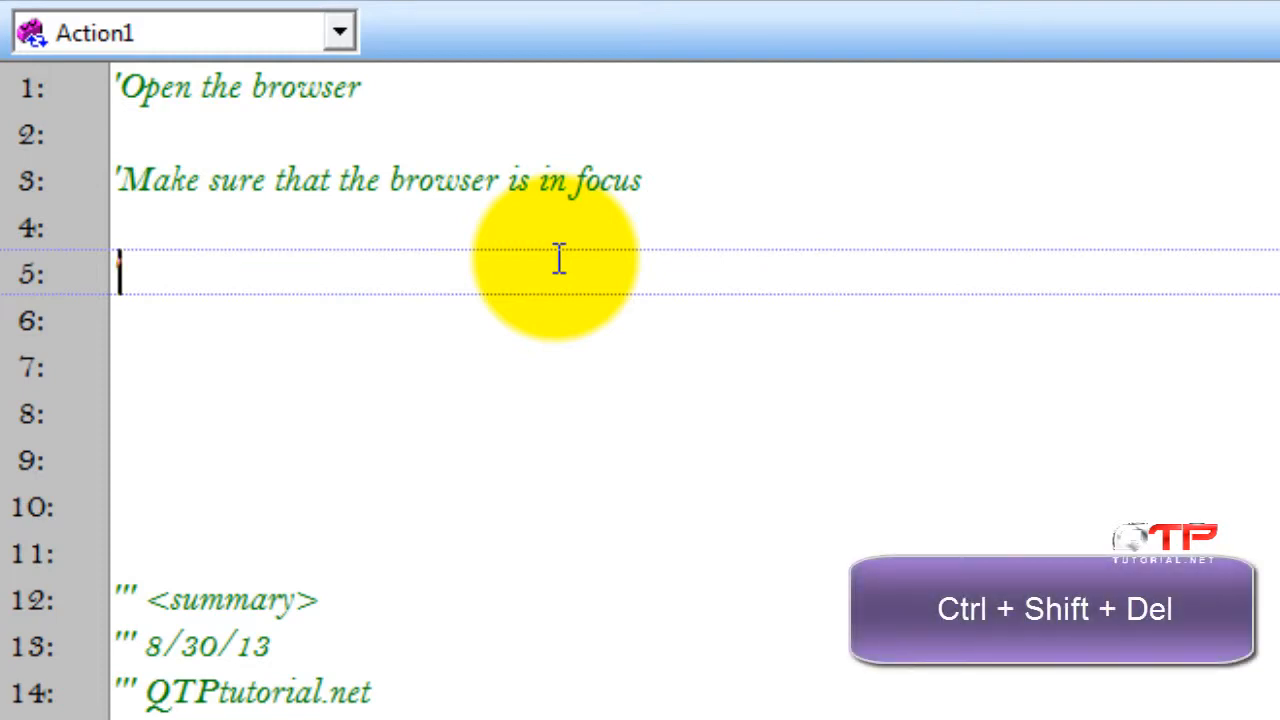
{"action": "key", "text": "ctrl+shift+delete"}
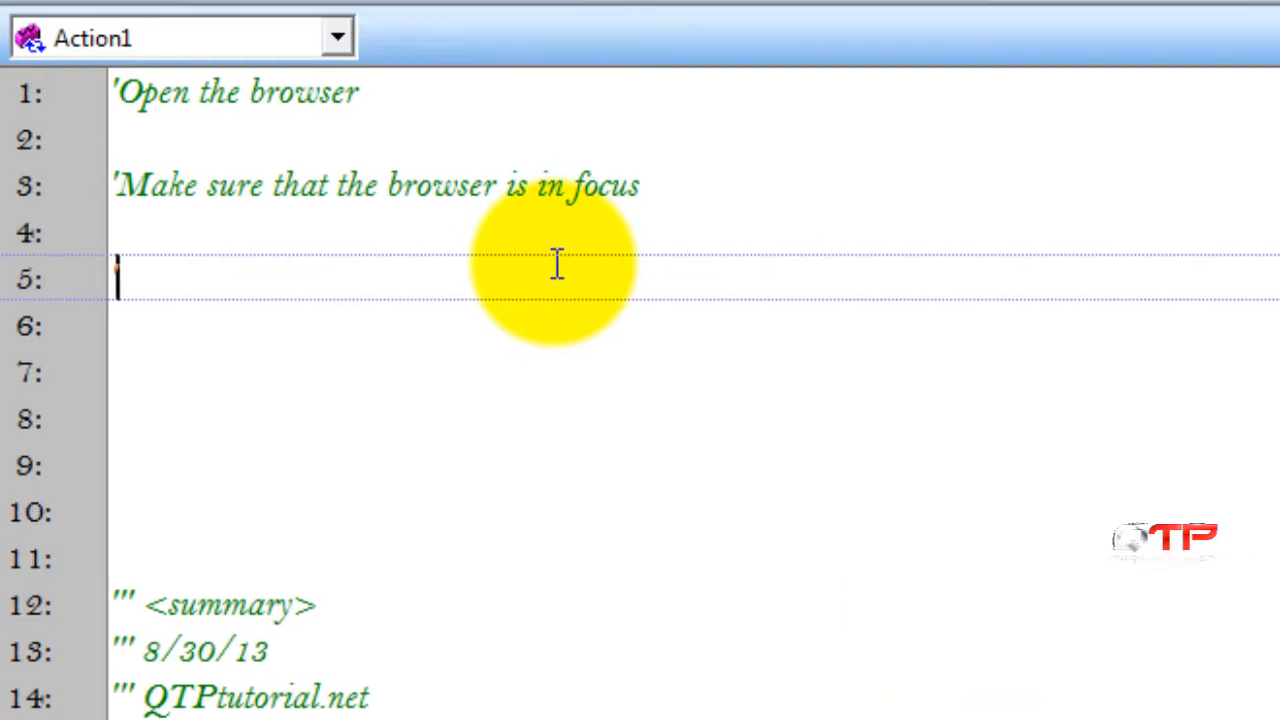
{"action": "type", "text": "'Press Ctrl+ s"}
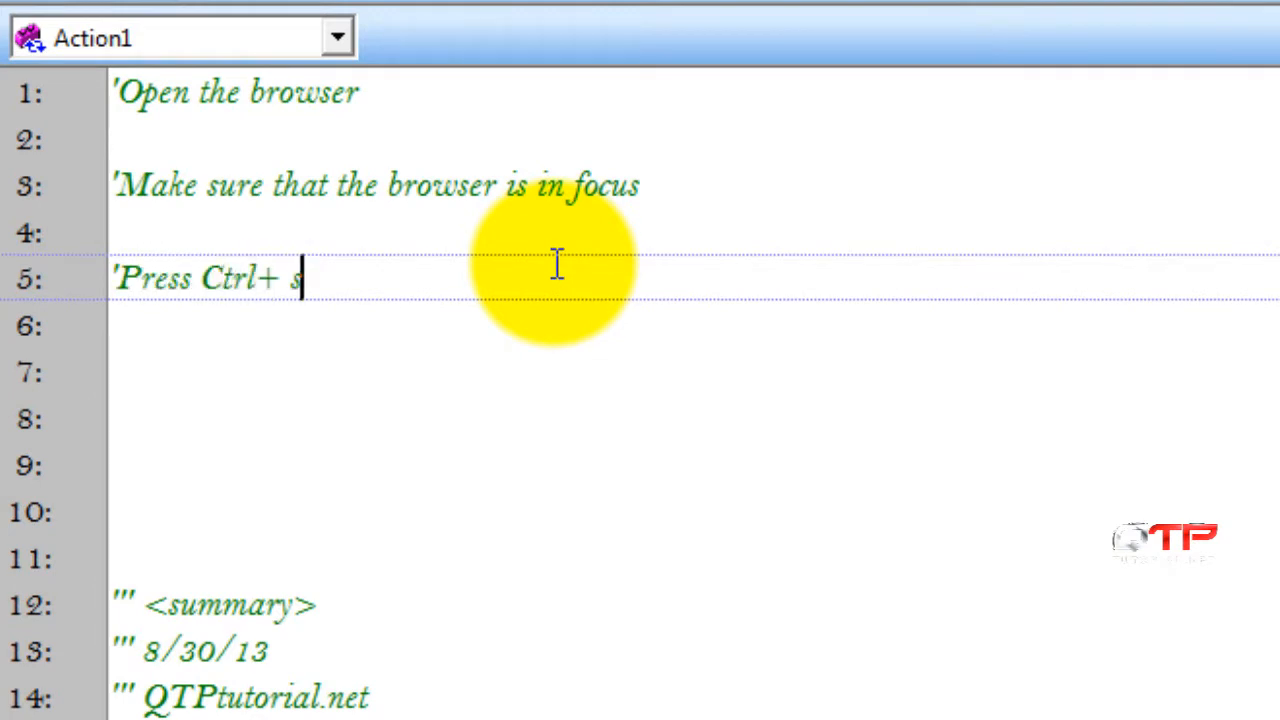
{"action": "type", "text": "hift + delete"}
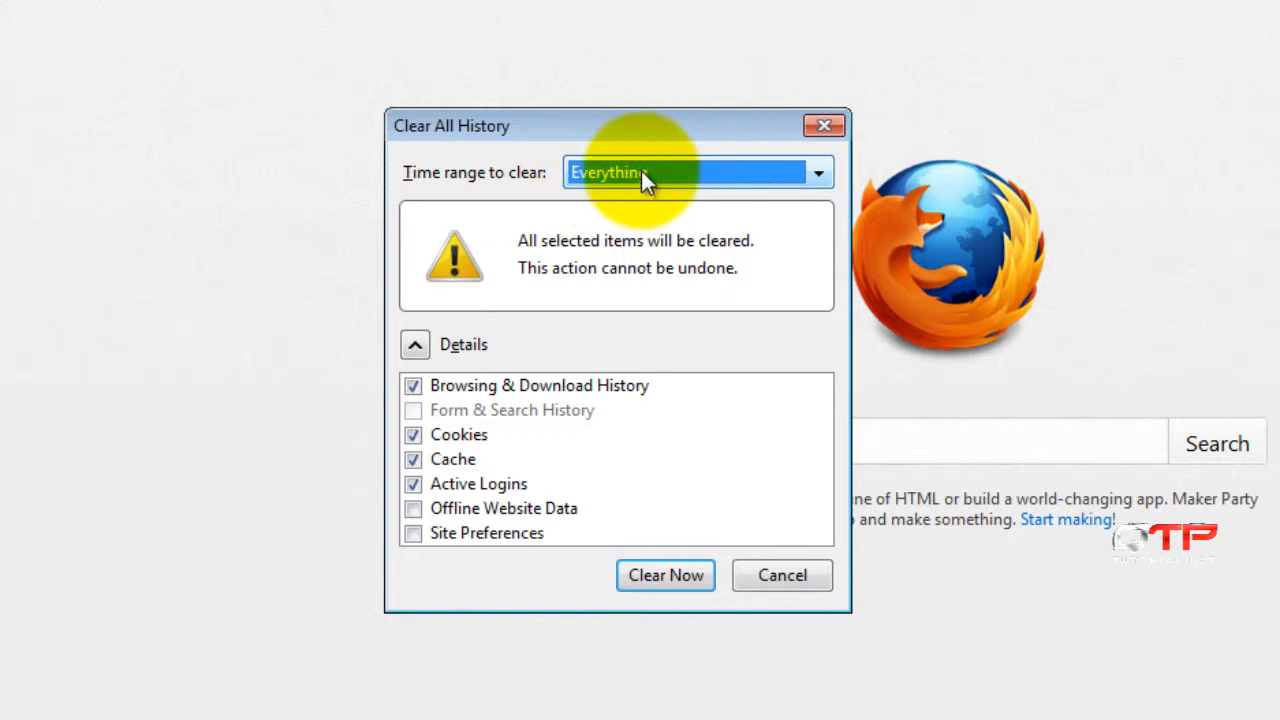
{"action": "mouse_move", "coordinate": [840, 385]}
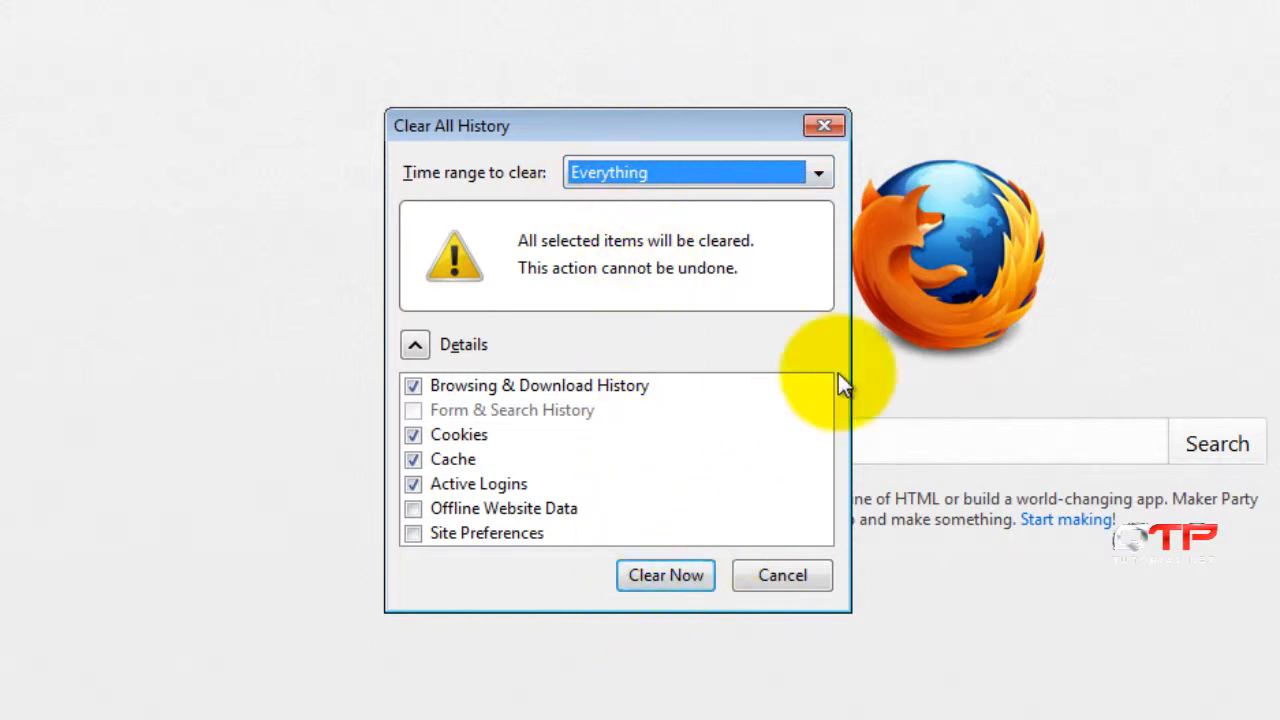
Step: Choose Everything as the time range to clear
{"action": "left_click", "coordinate": [665, 575]}
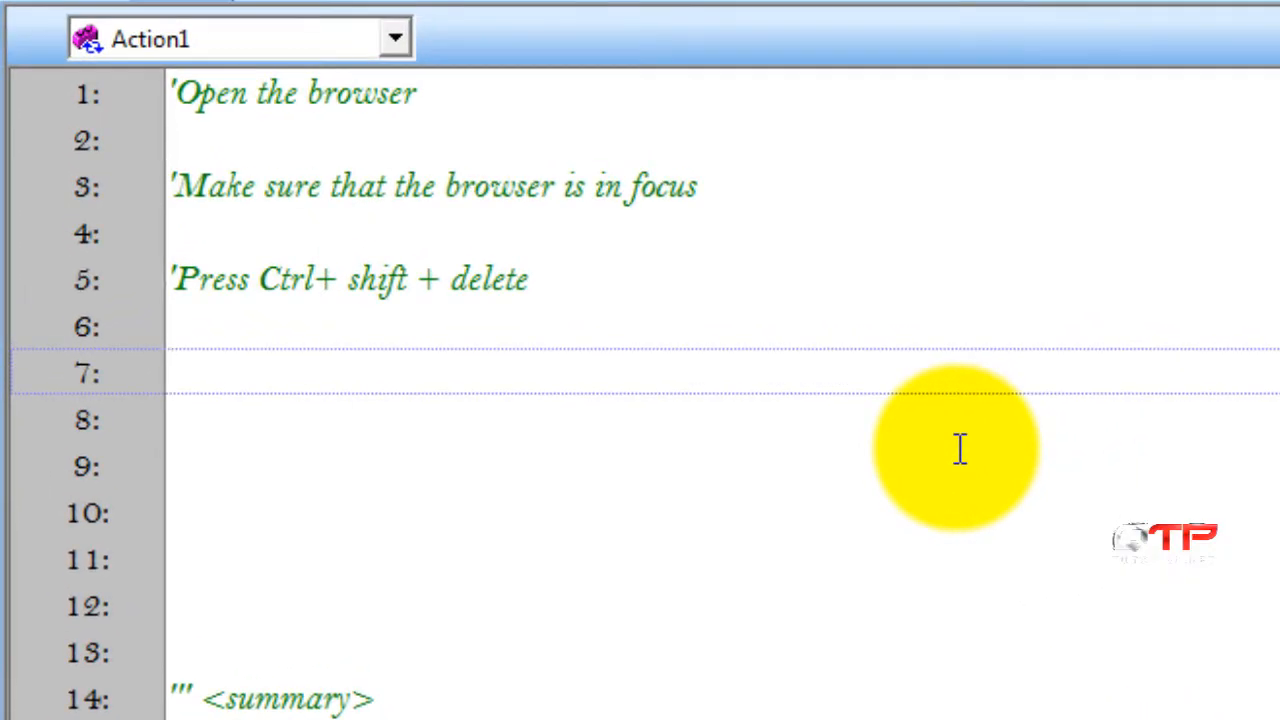
Step: Add comments 'Select "Everything"', 'Press "enter"' and 'Close our browser'
{"action": "type", "text": "'Se"}
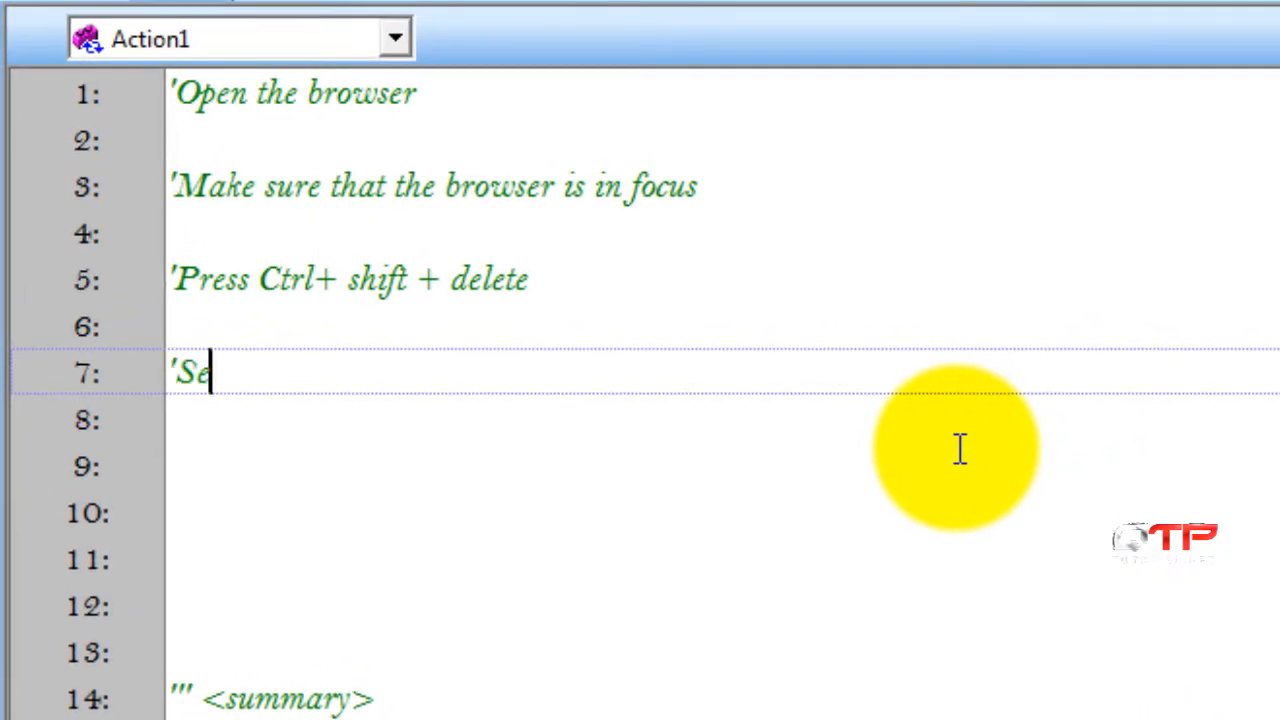
{"action": "type", "text": "lect \"E"}
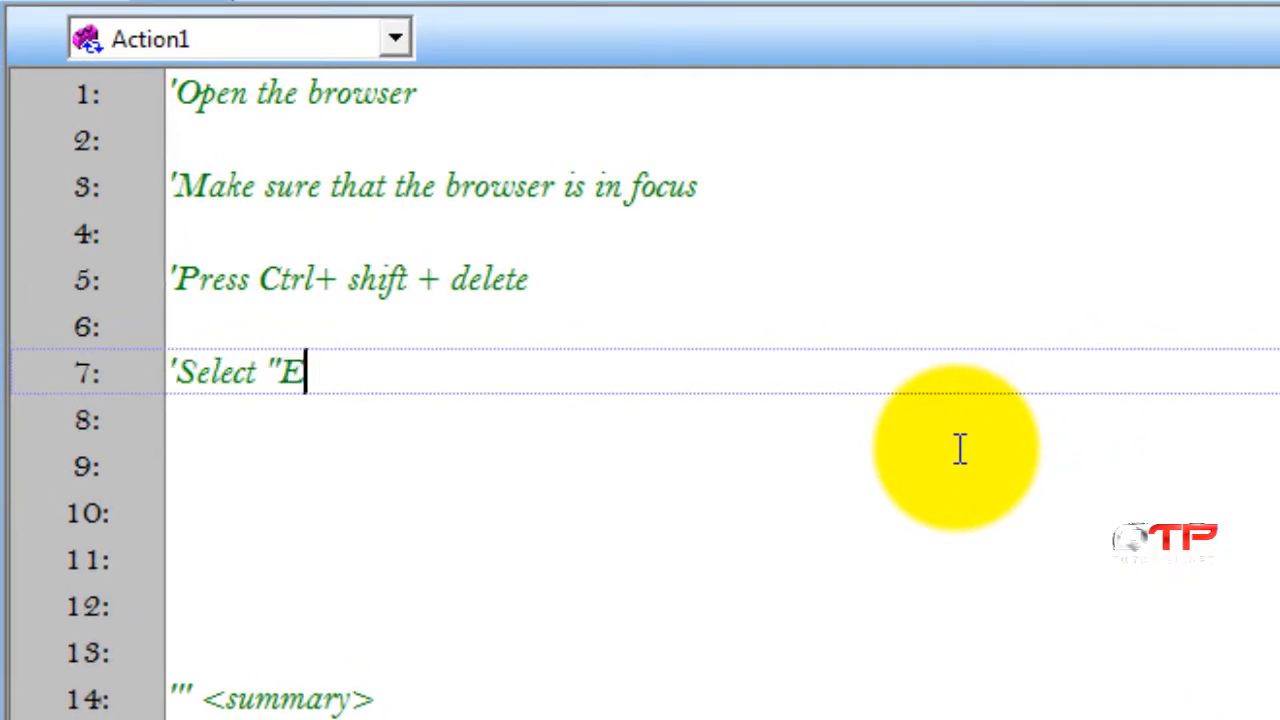
{"action": "type", "text": "verything"}
{"action": "left_click", "coordinate": [722, 466]}
{"action": "type", "text": "Pr"}
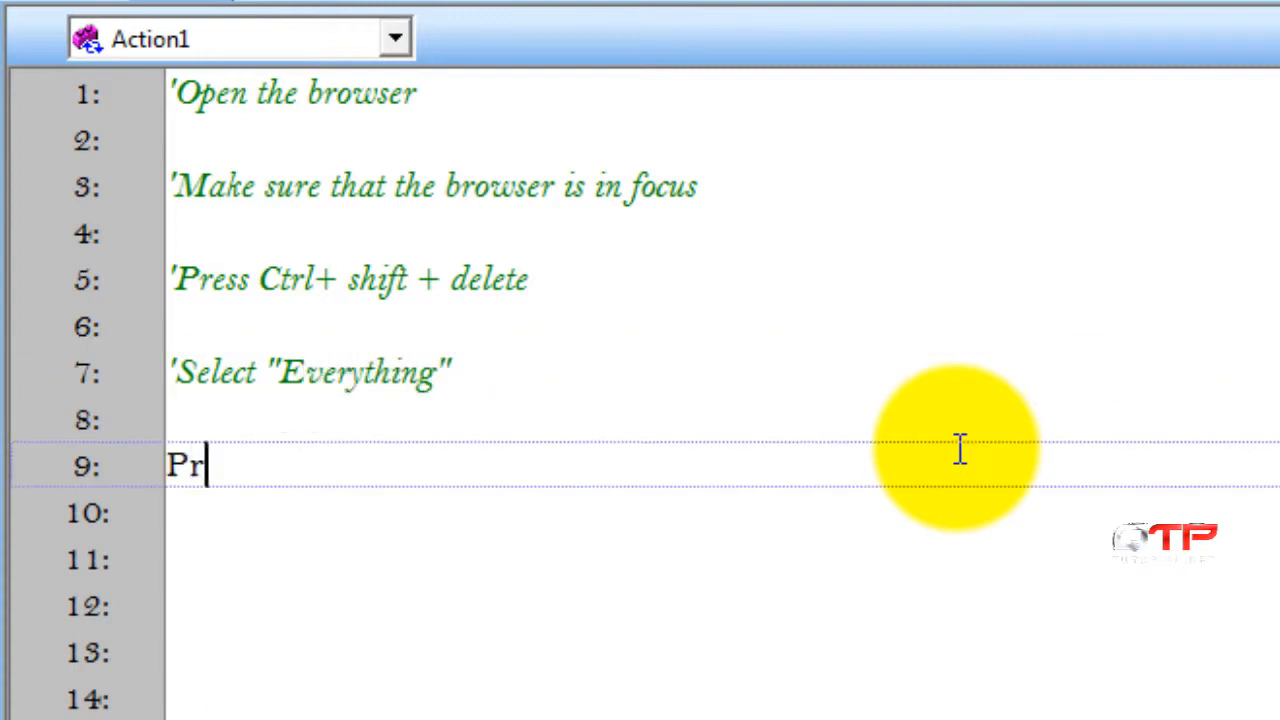
{"action": "type", "text": "ess"}
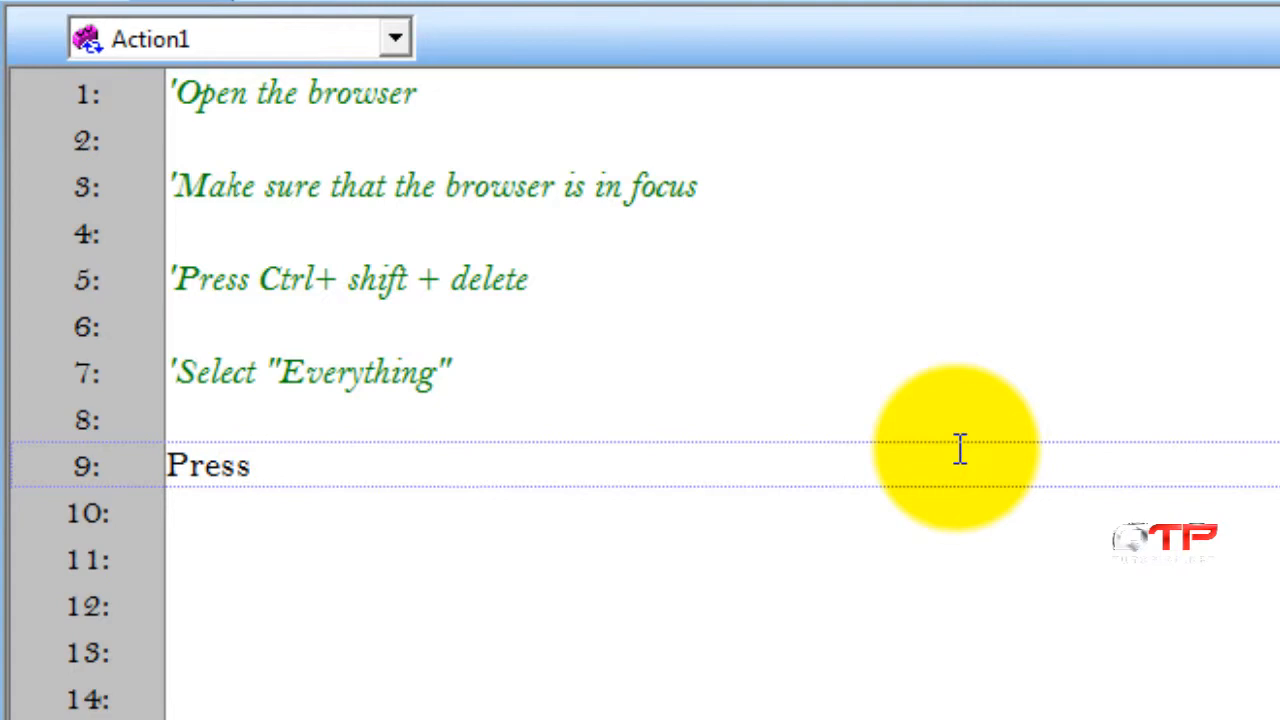
{"action": "type", "text": "\"enter\""}
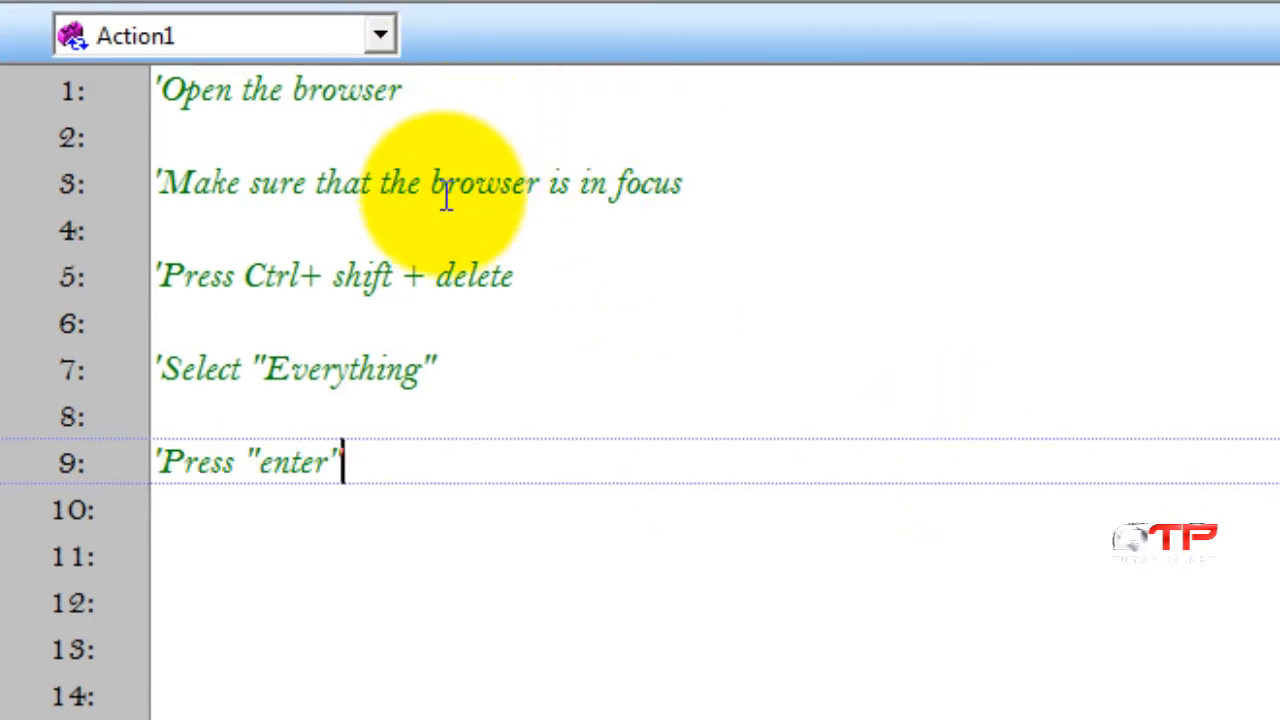
{"action": "mouse_move", "coordinate": [528, 565]}
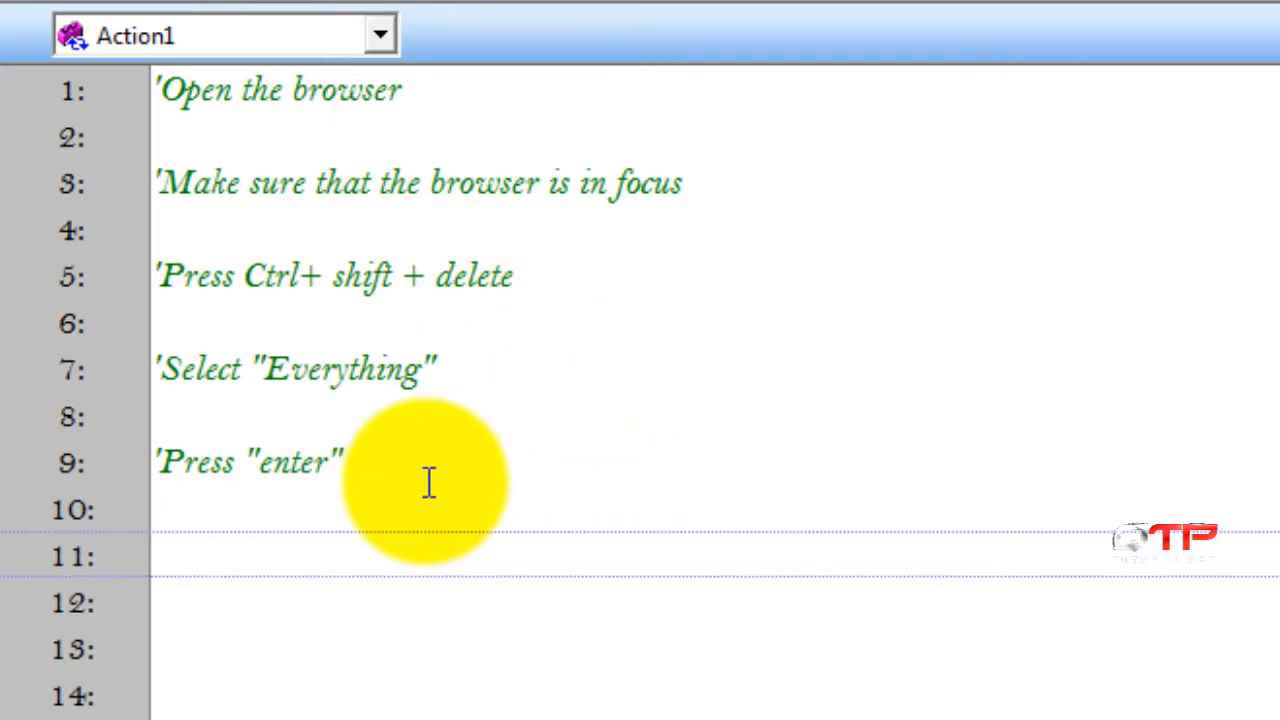
{"action": "type", "text": "'Close"}
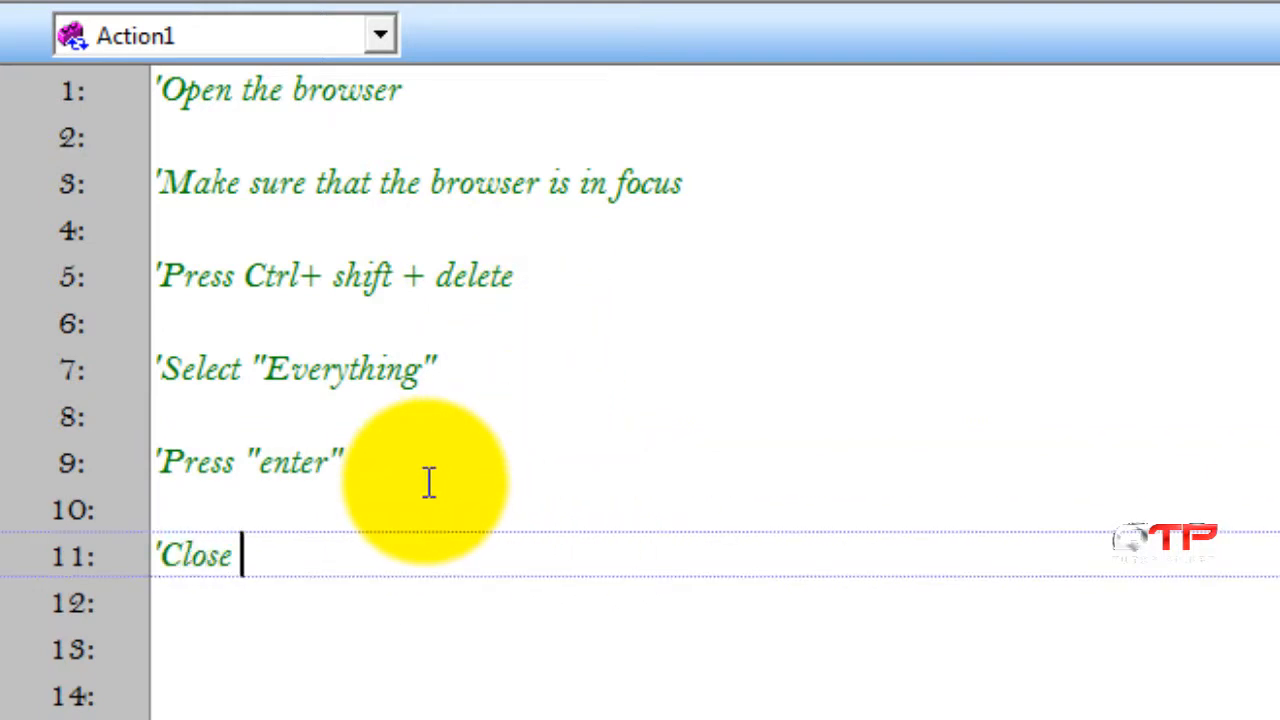
{"action": "type", "text": "our browser"}
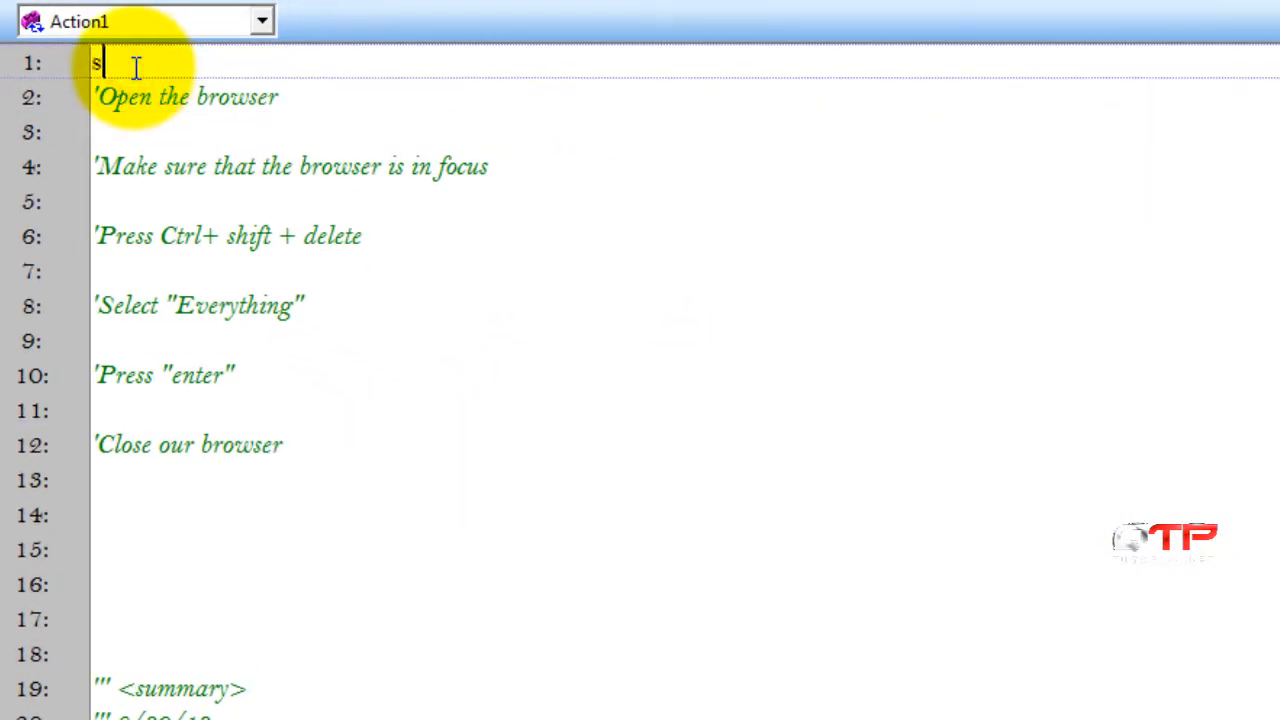
Step: Type the Sub fn_clearFirefoxHistory() declaration on line 1 of the script
{"action": "type", "text": "ub"}
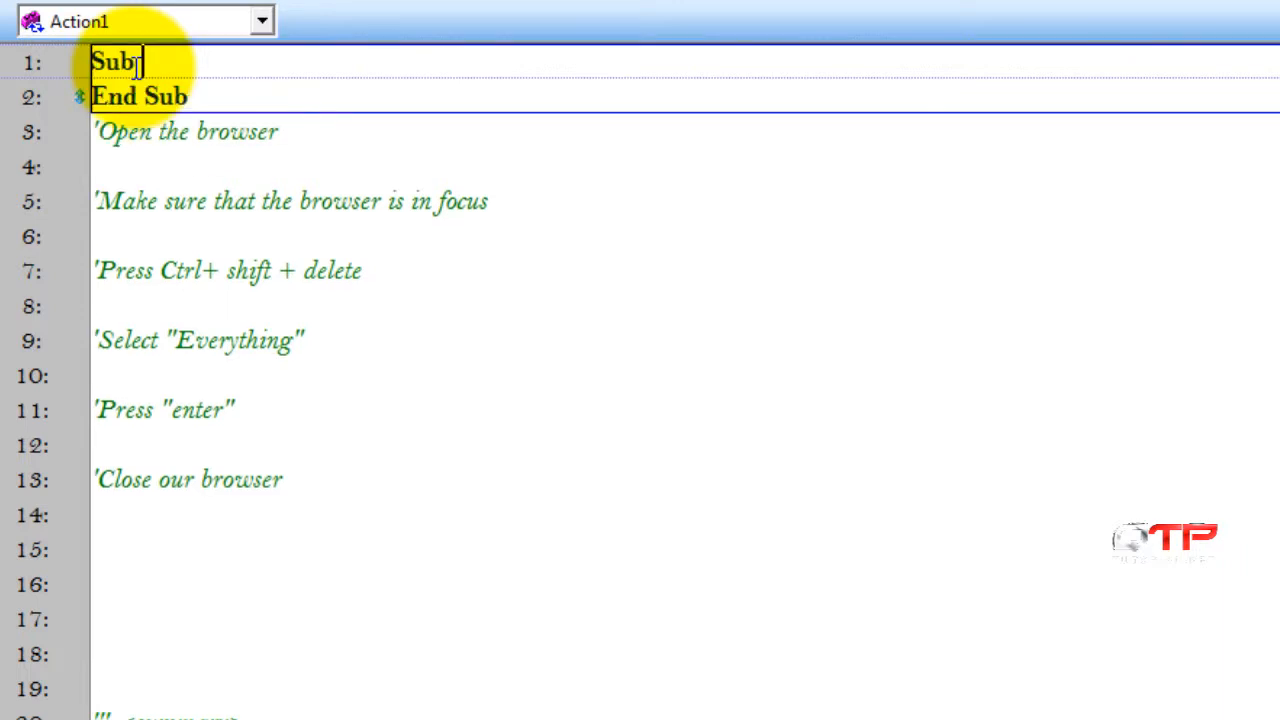
{"action": "scroll", "scroll_direction": "down", "scroll_amount": 3}
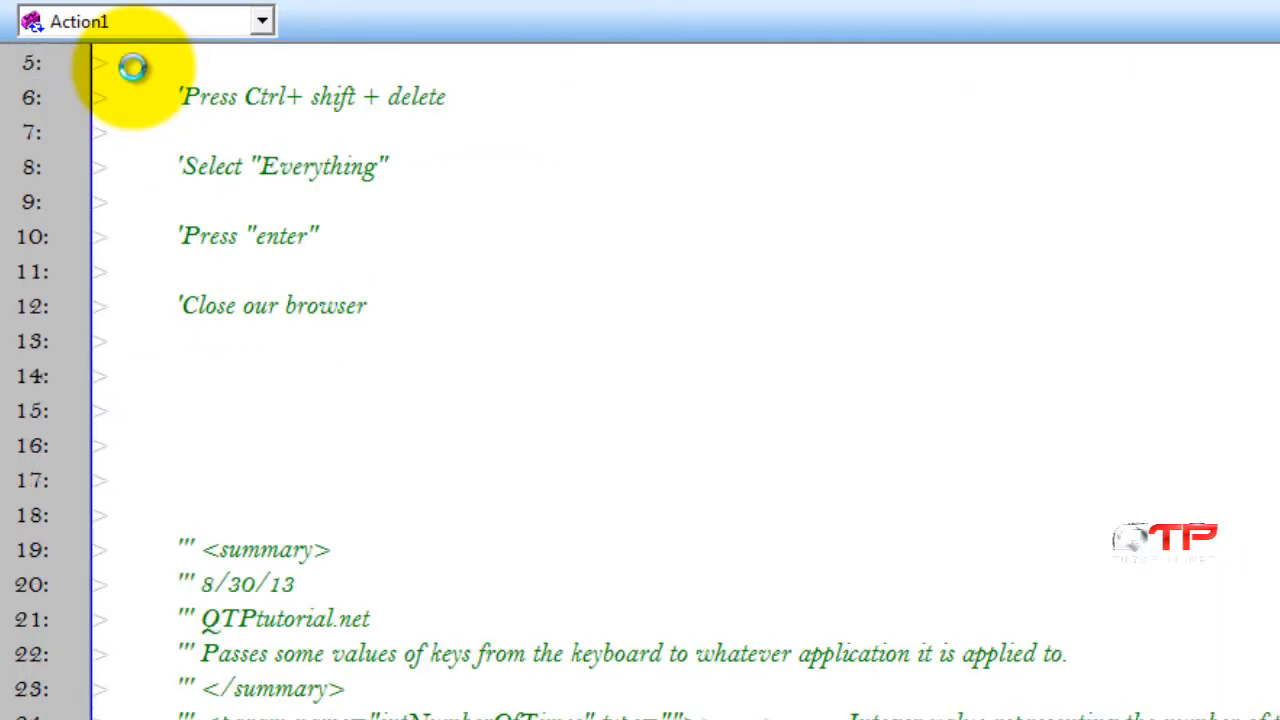
{"action": "scroll", "scroll_direction": "up", "scroll_amount": 3}
{"action": "type", "text": "End Sub"}
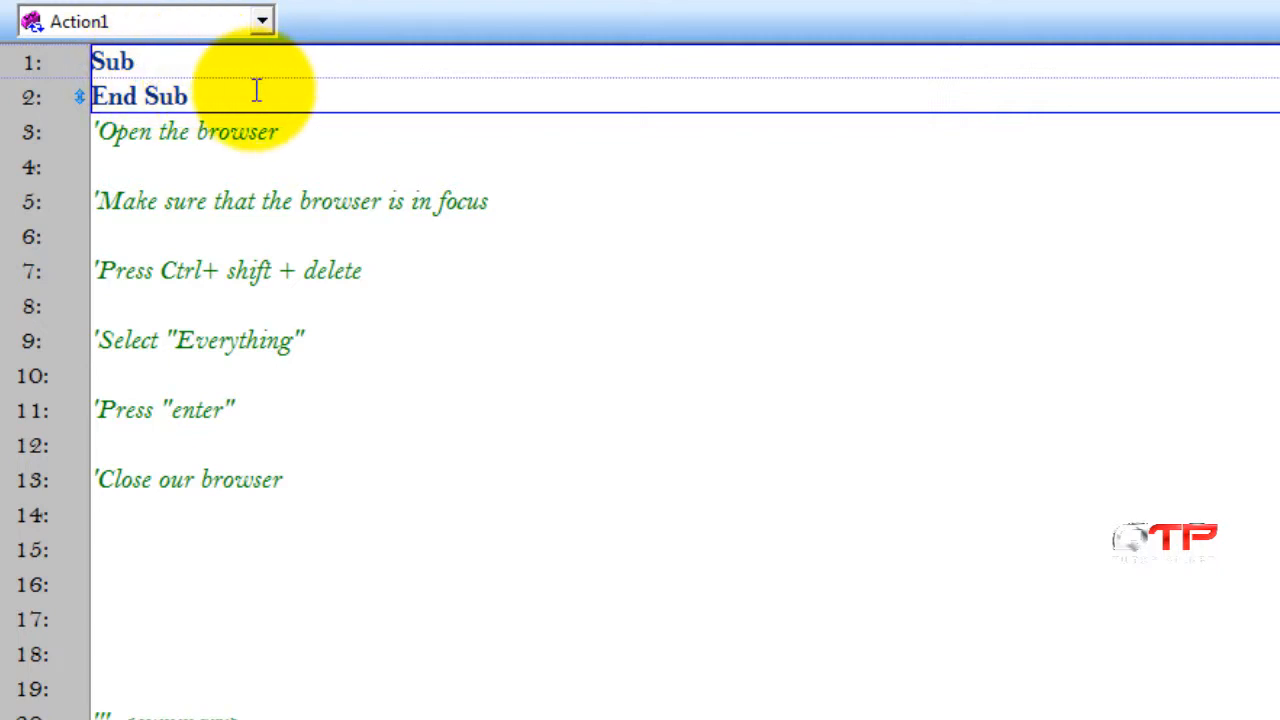
{"action": "mouse_move", "coordinate": [203, 63]}
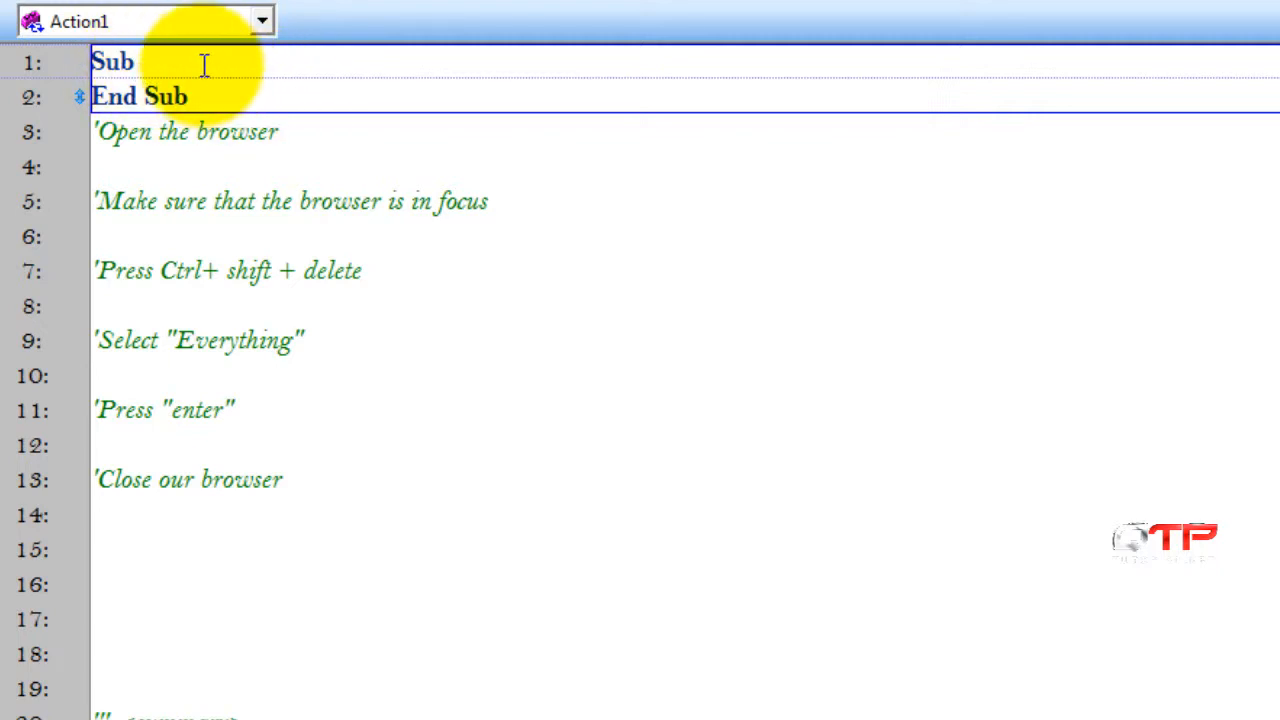
{"action": "left_click", "coordinate": [145, 62]}
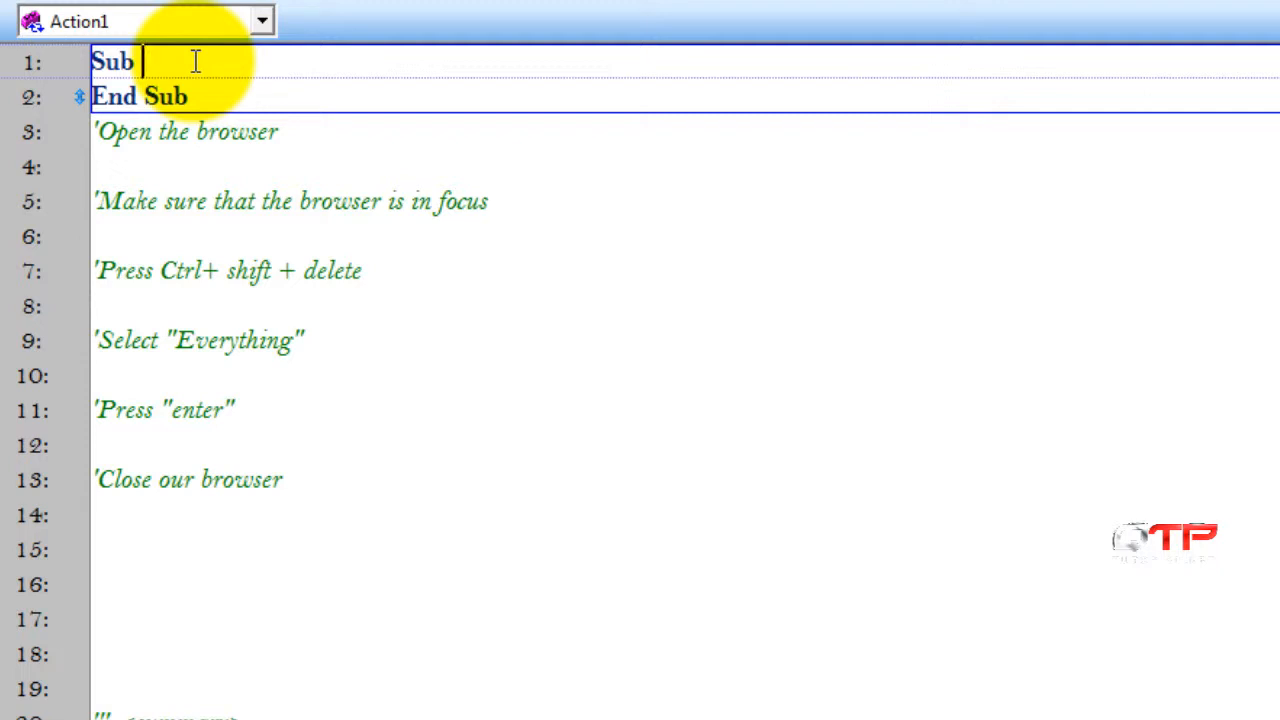
{"action": "type", "text": "fn_clearFirefoxHistory("}
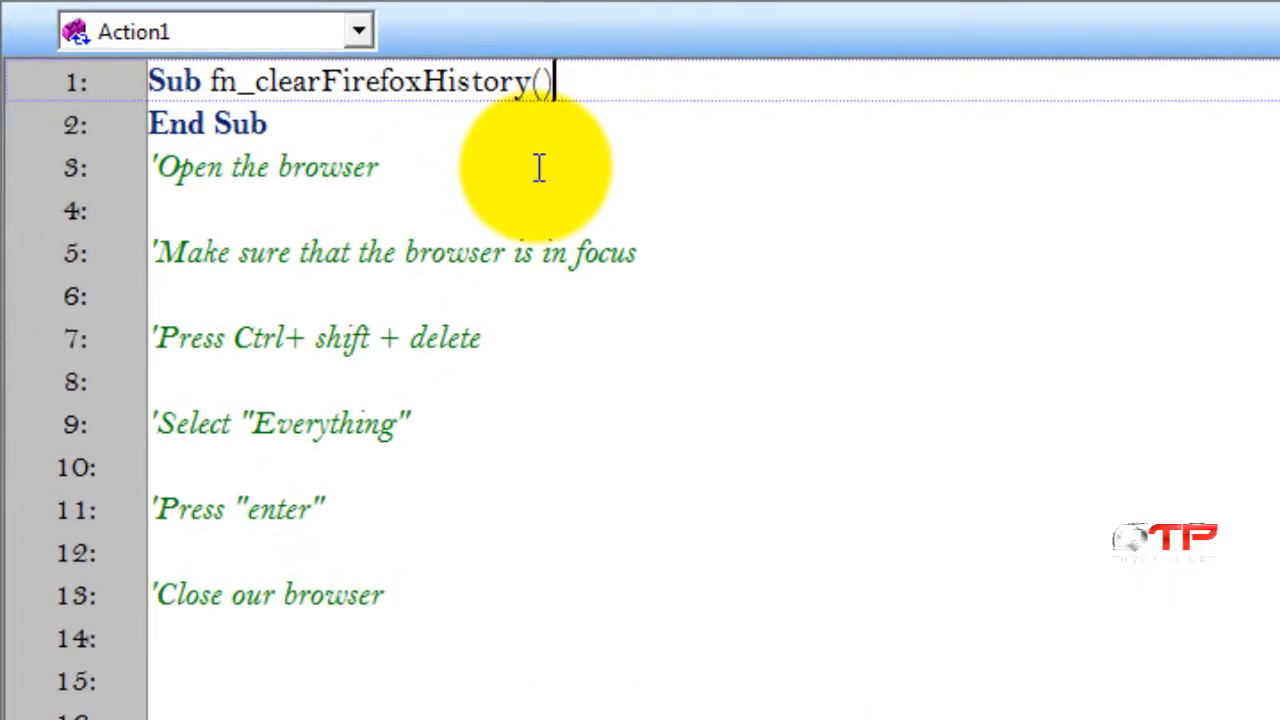
{"action": "mouse_move", "coordinate": [440, 427]}
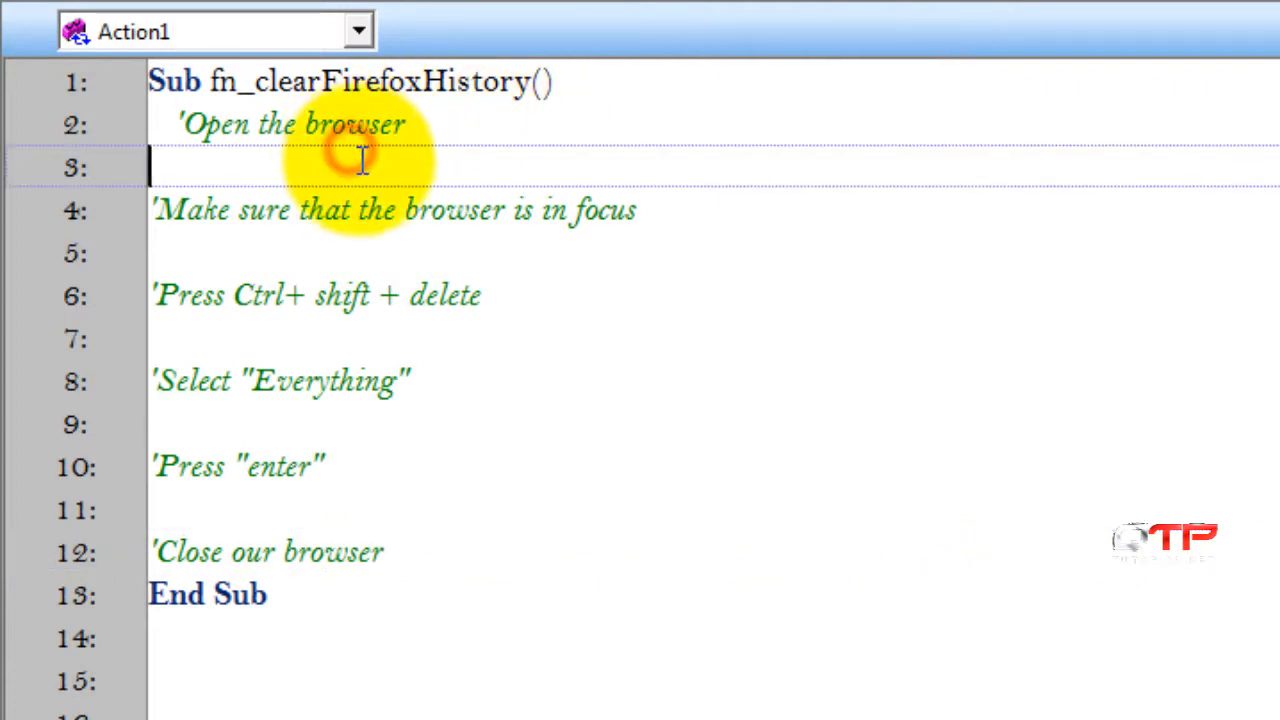
Step: Write the systemutil.Run "firefox.exe" line to launch Firefox
{"action": "type", "text": "systemuti"}
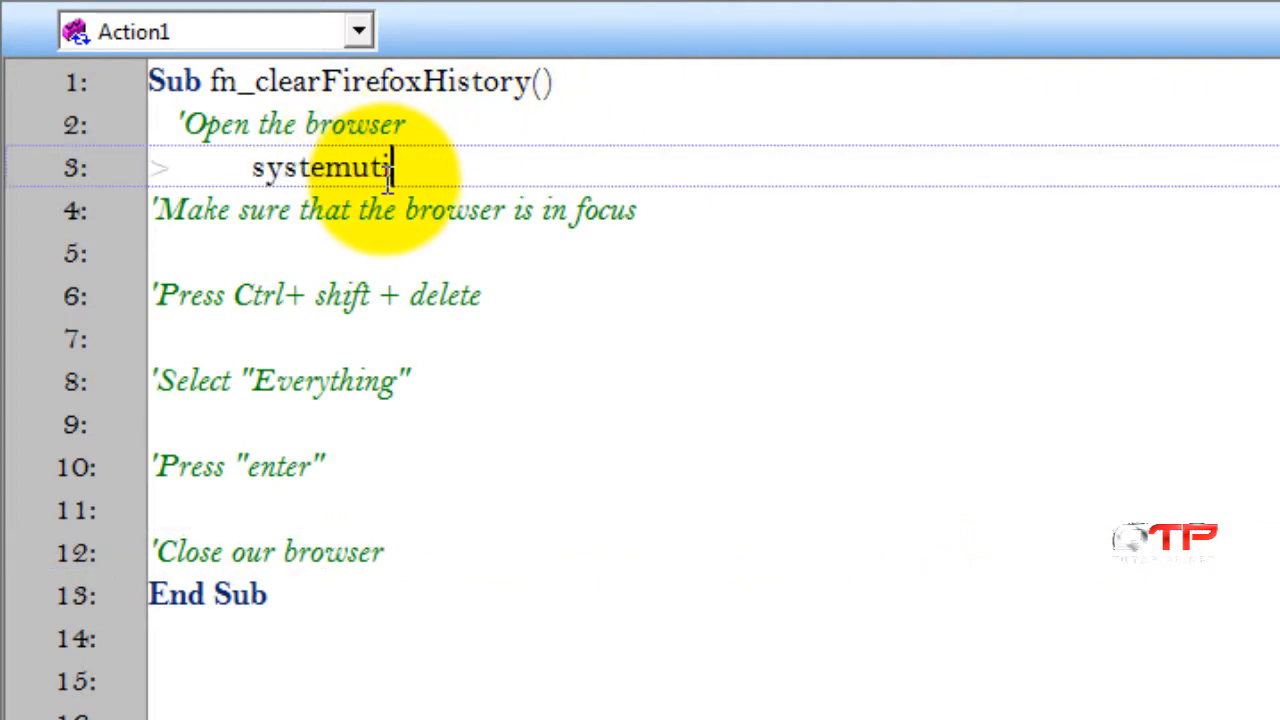
{"action": "type", "text": "l.Run \""}
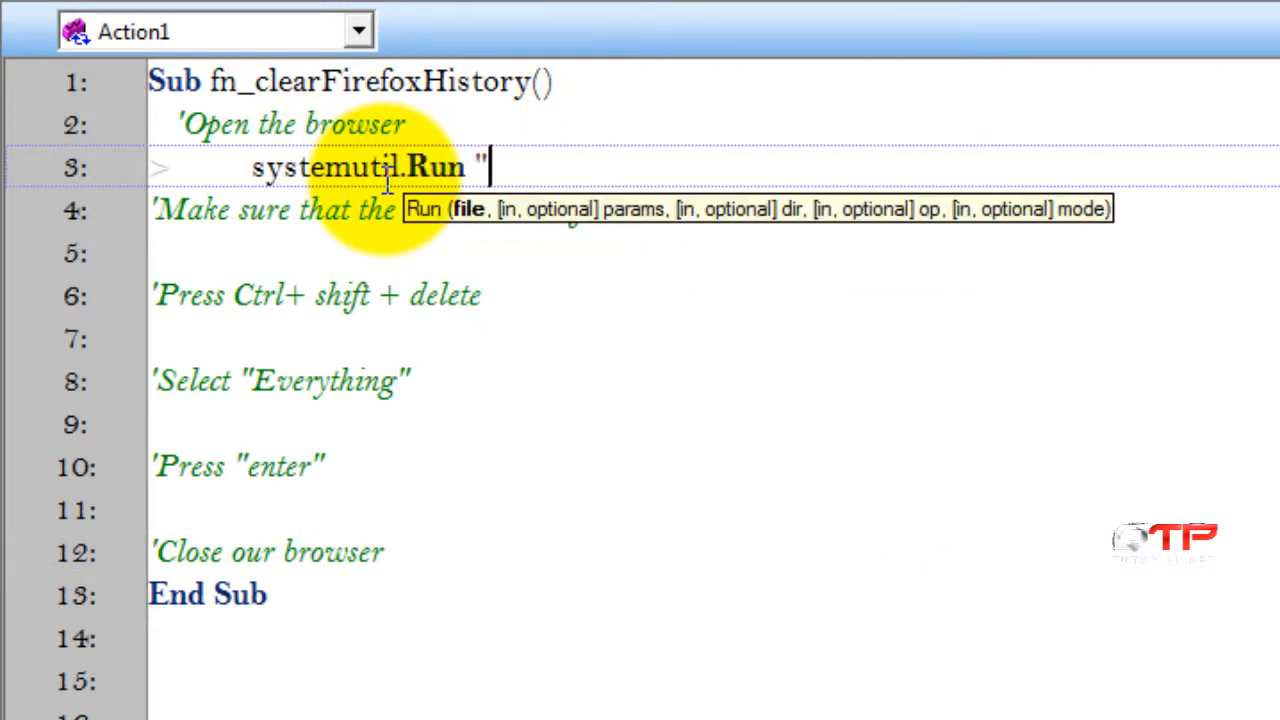
{"action": "type", "text": "firef"}
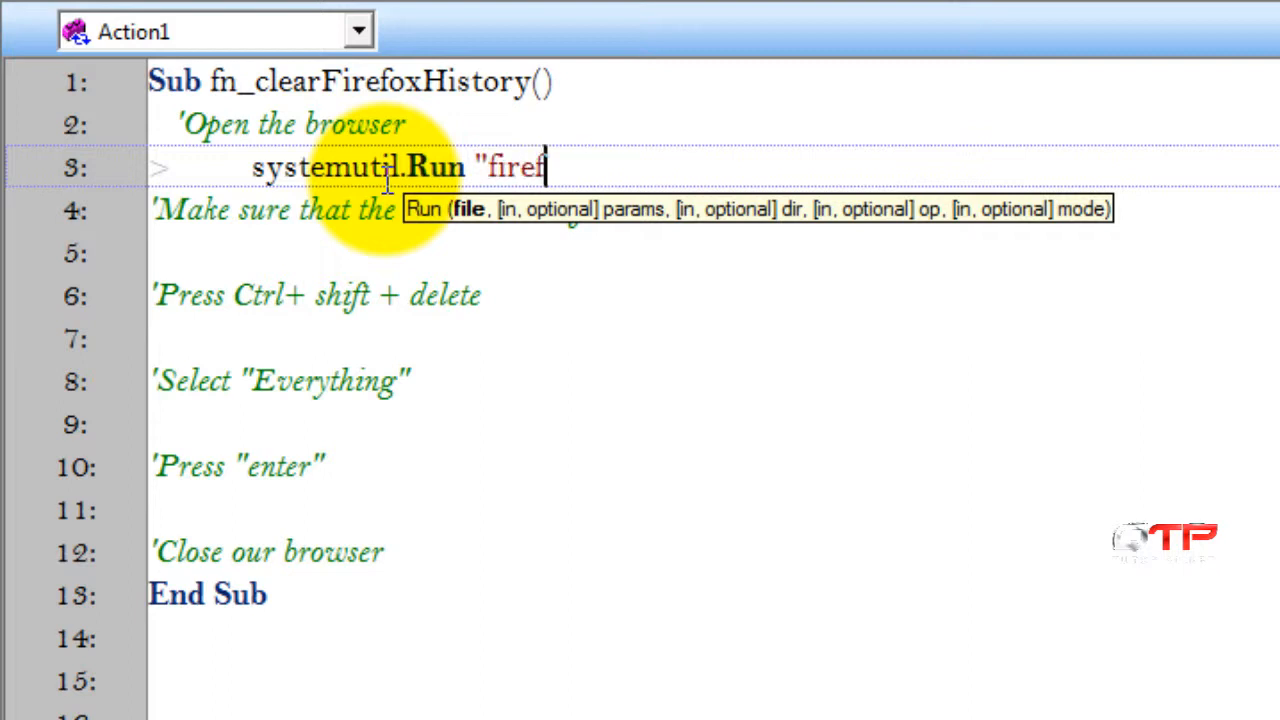
{"action": "type", "text": "ox.e"}
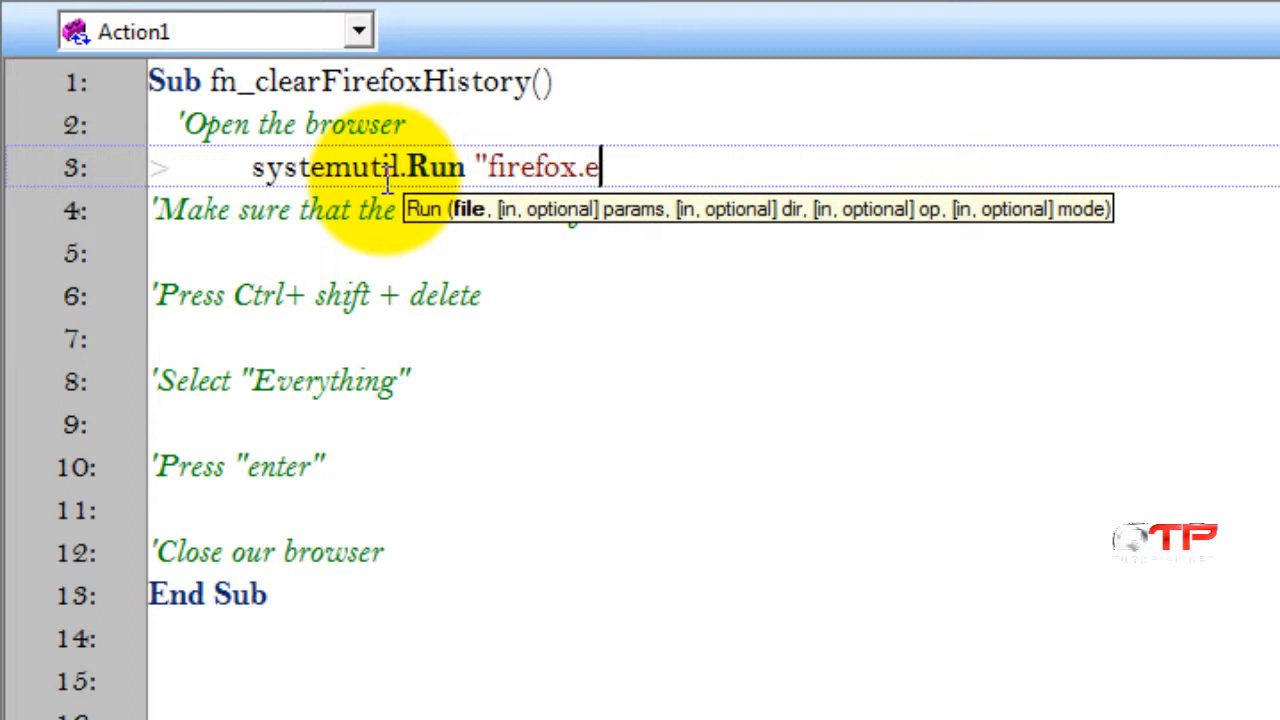
{"action": "type", "text": "xe\""}
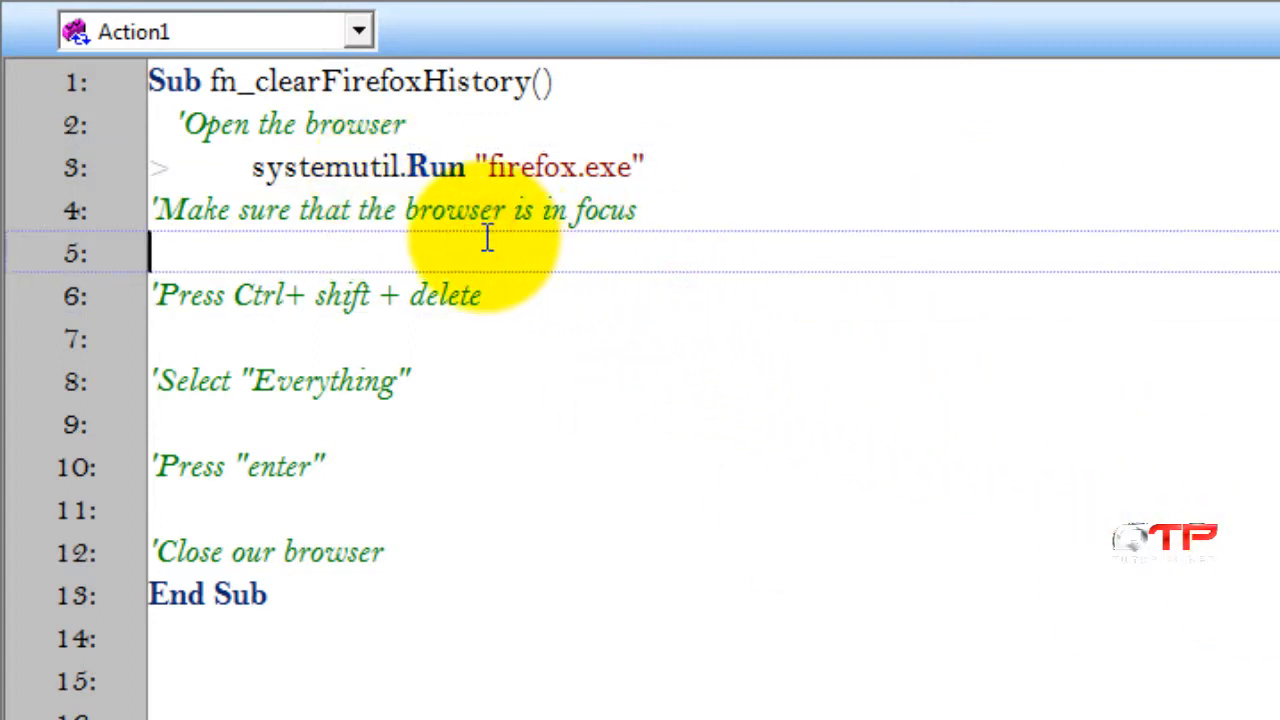
{"action": "mouse_move", "coordinate": [683, 175]}
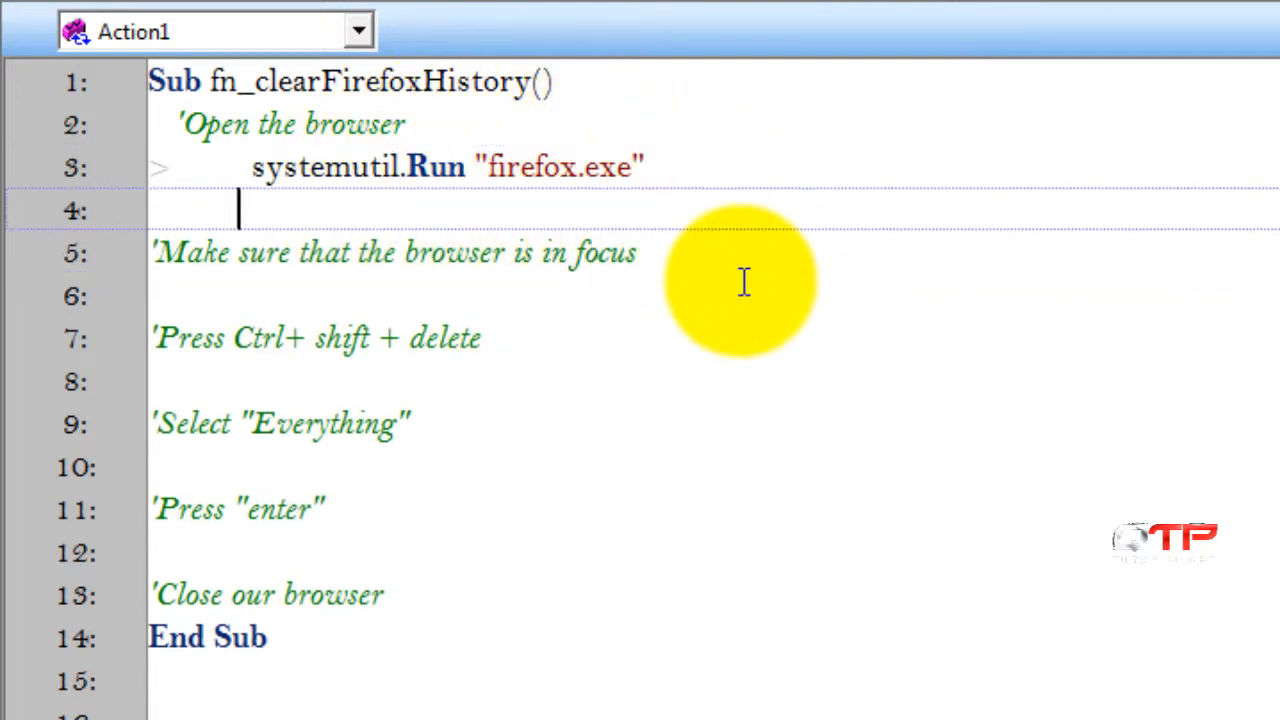
Step: Add a 'Synchronize comment and a browser("index:=0").Page("title:=.*").Sync line
{"action": "type", "text": "'Sync"}
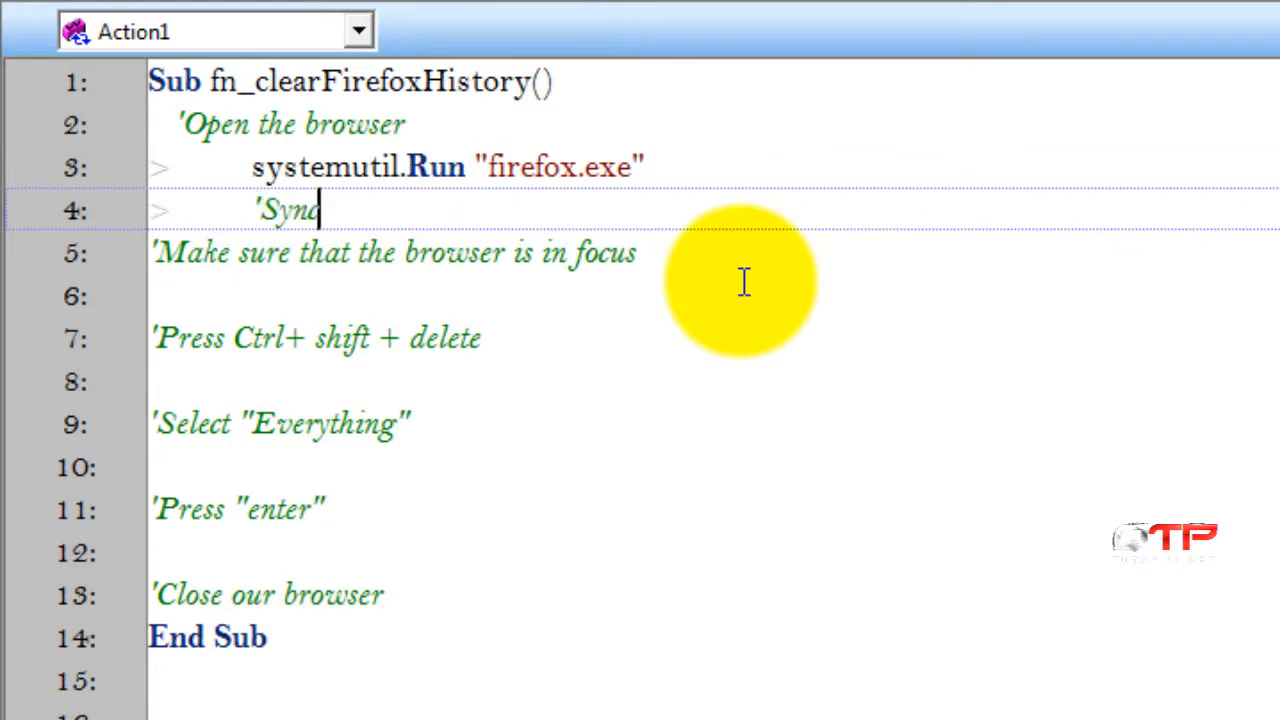
{"action": "type", "text": "hronize"}
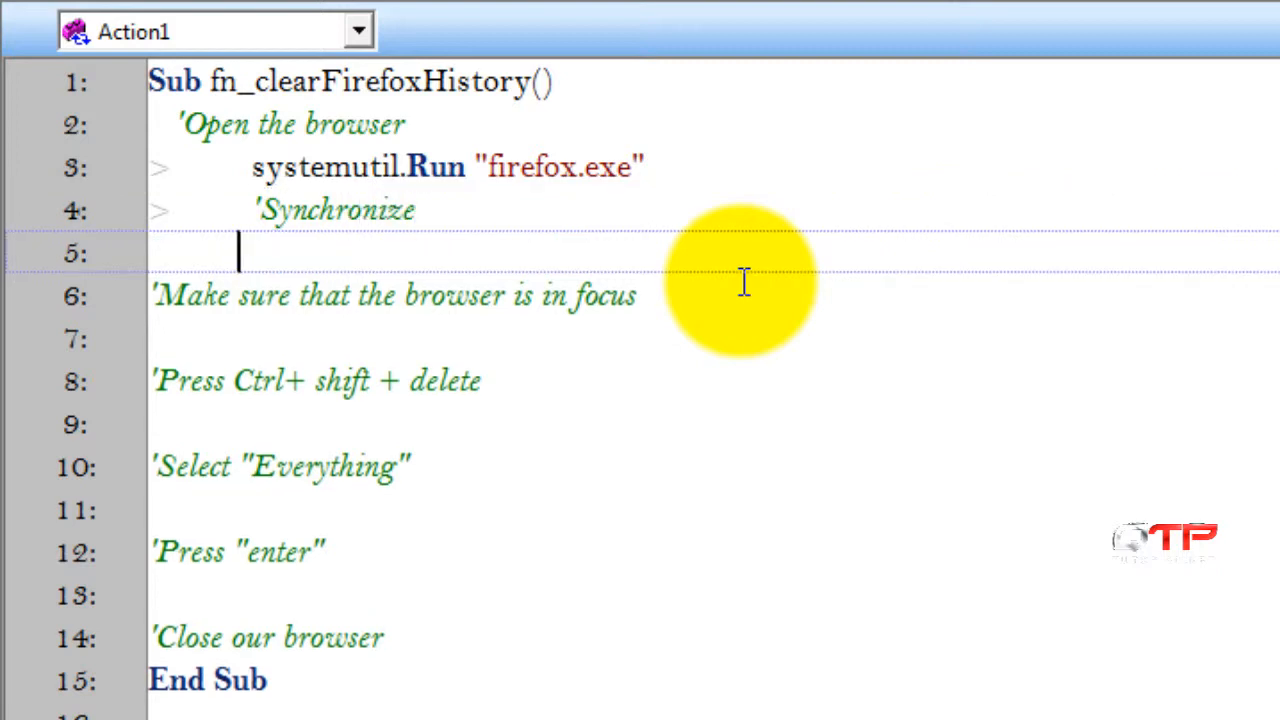
{"action": "mouse_move", "coordinate": [758, 293]}
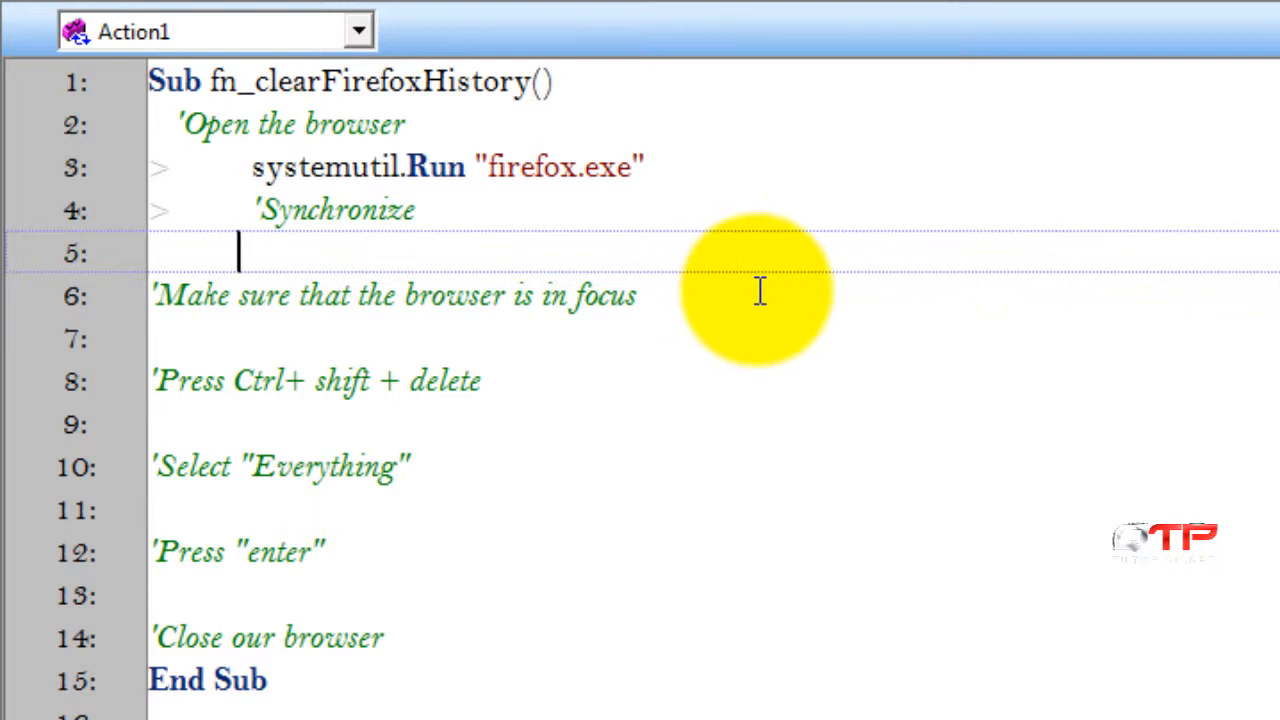
{"action": "mouse_move", "coordinate": [575, 270]}
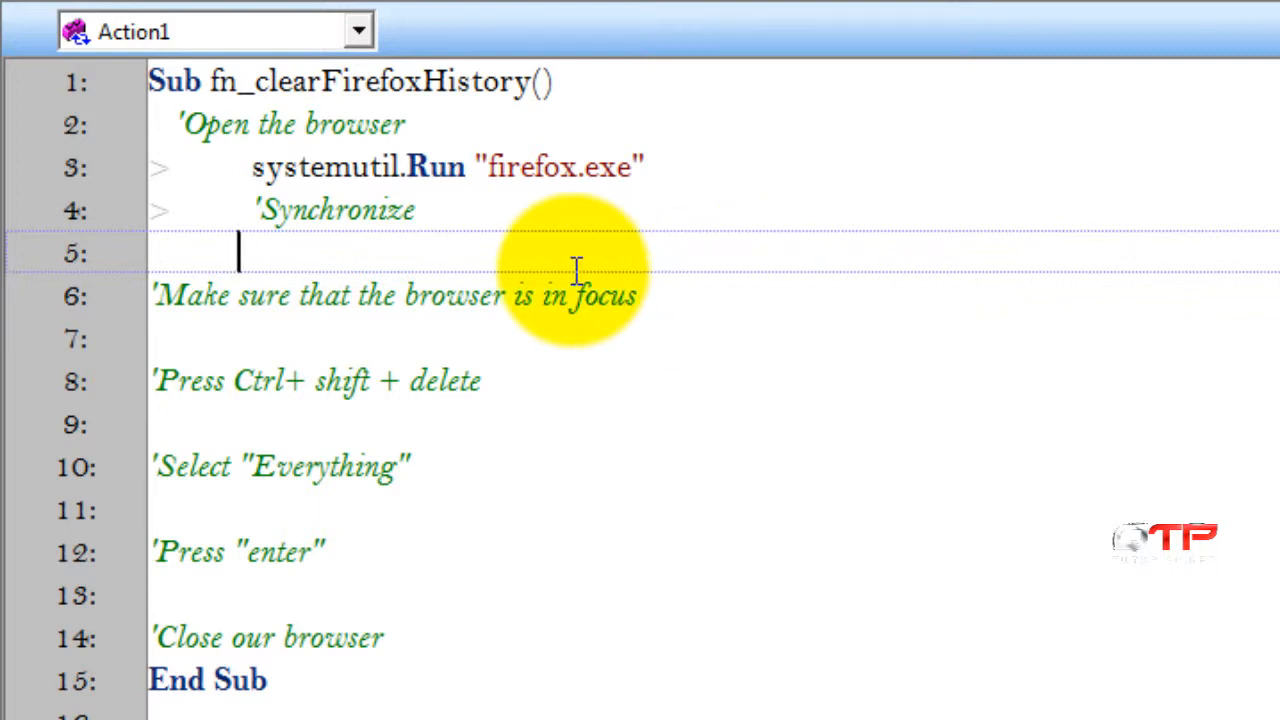
{"action": "type", "text": "bro"}
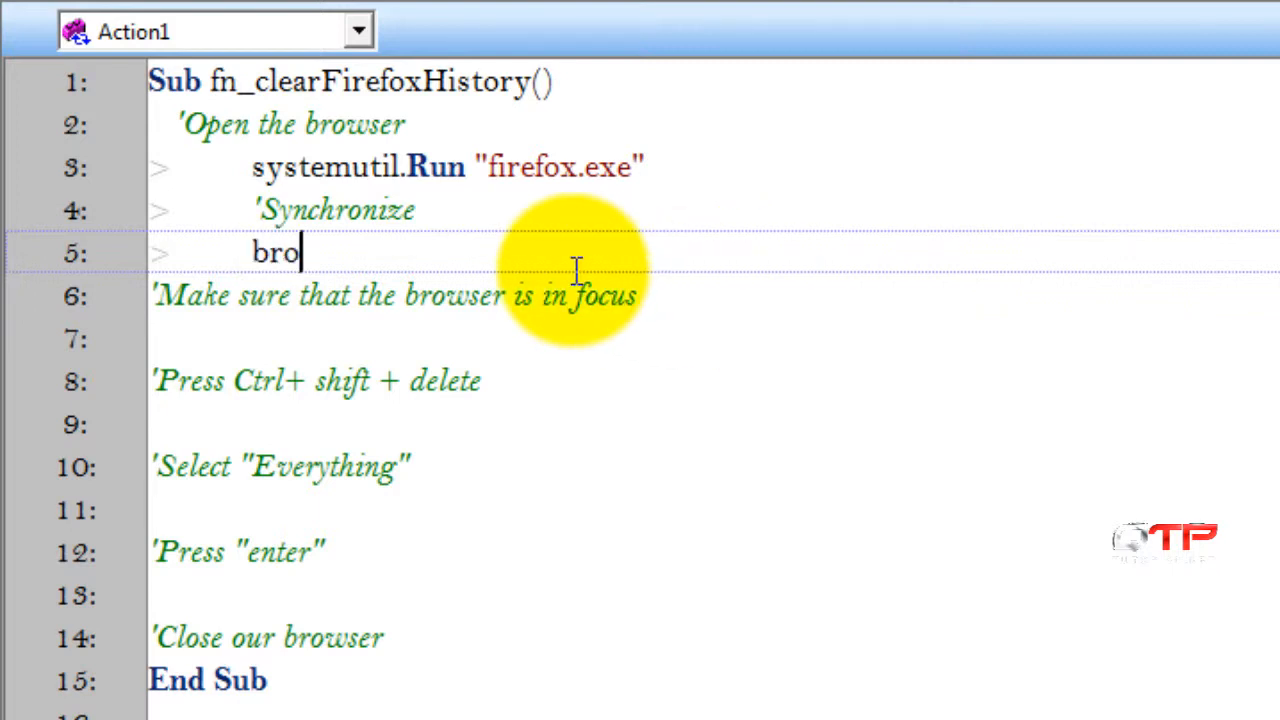
{"action": "type", "text": "wser(\"index:=0\""}
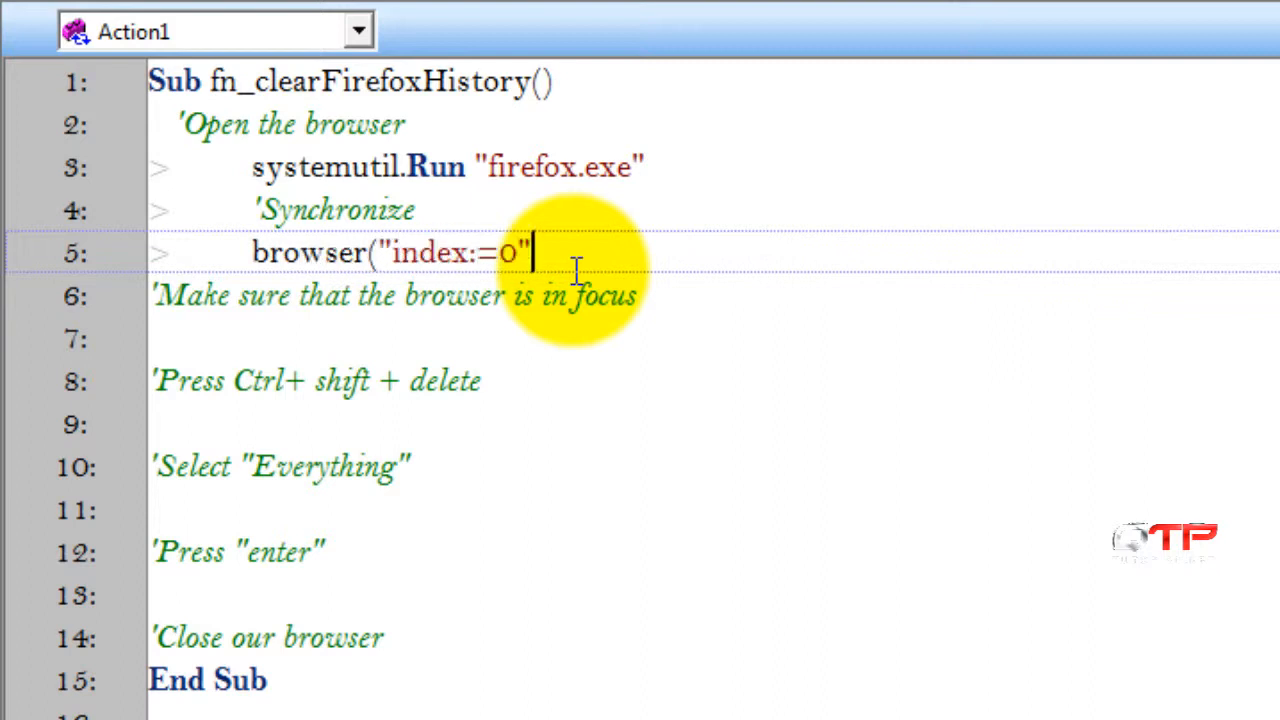
{"action": "type", "text": ".Page(\"title"}
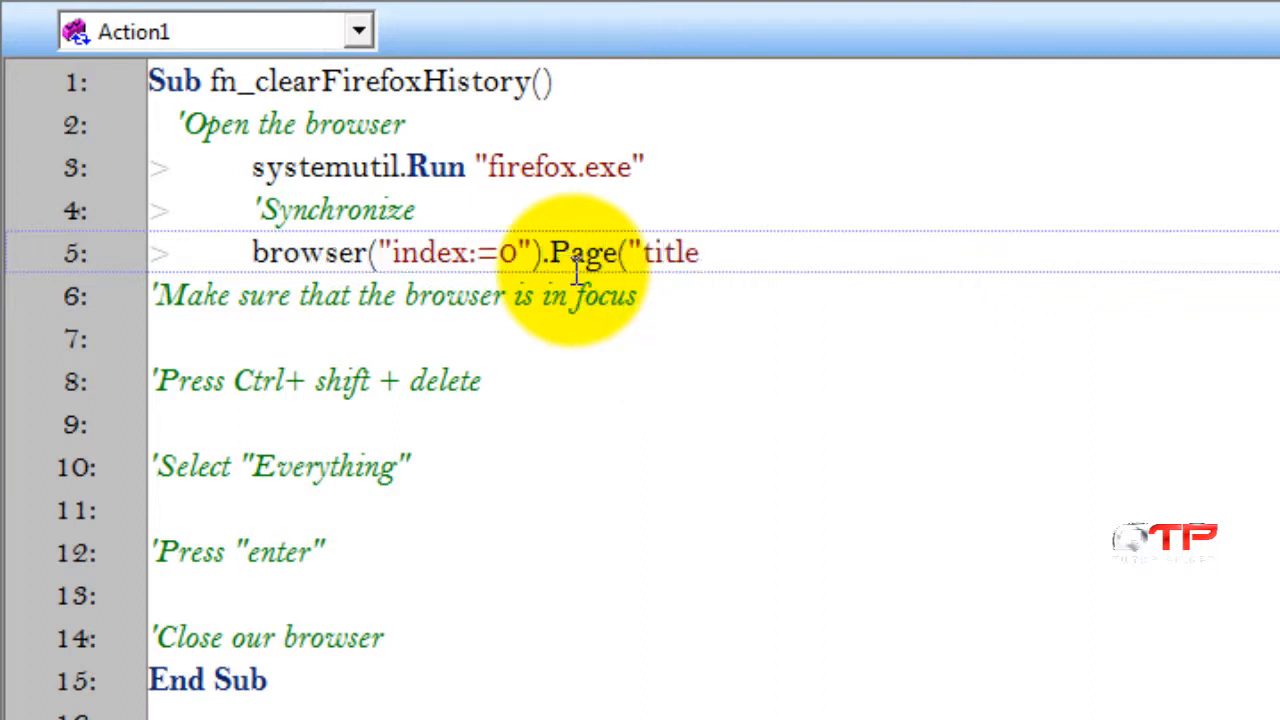
{"action": "type", "text": ":=.*\").Sync"}
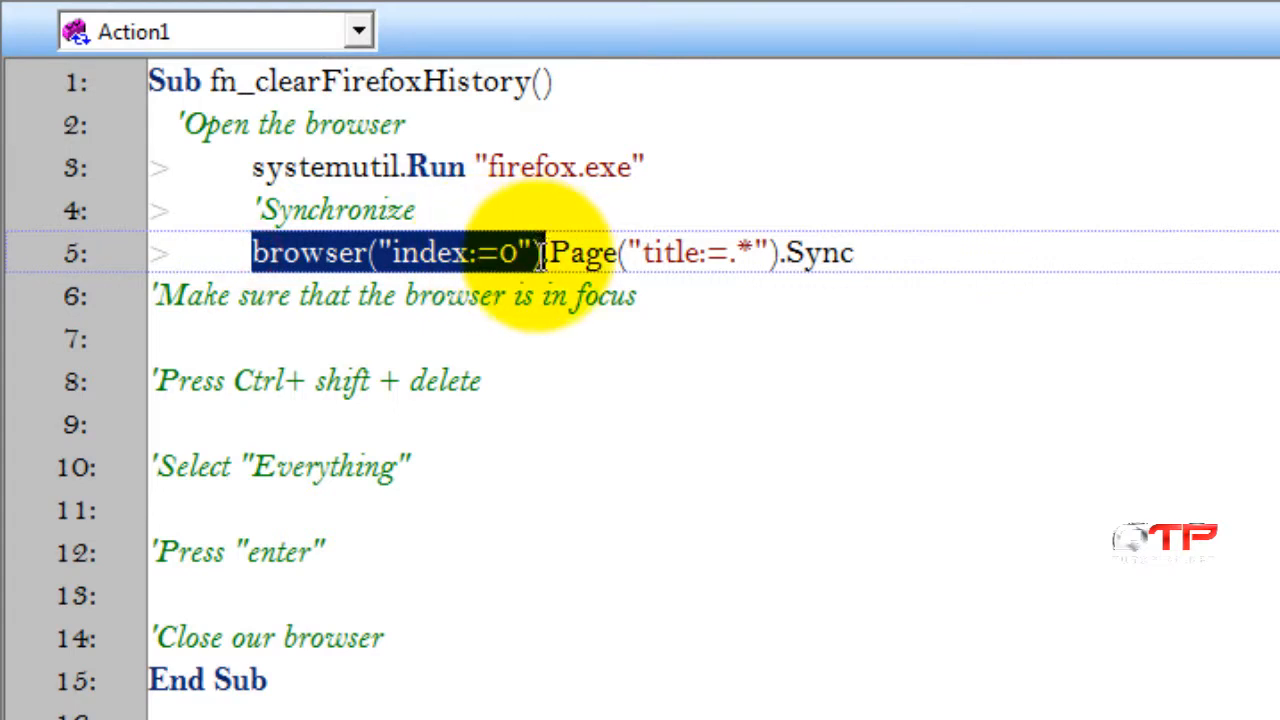
{"action": "mouse_move", "coordinate": [433, 405]}
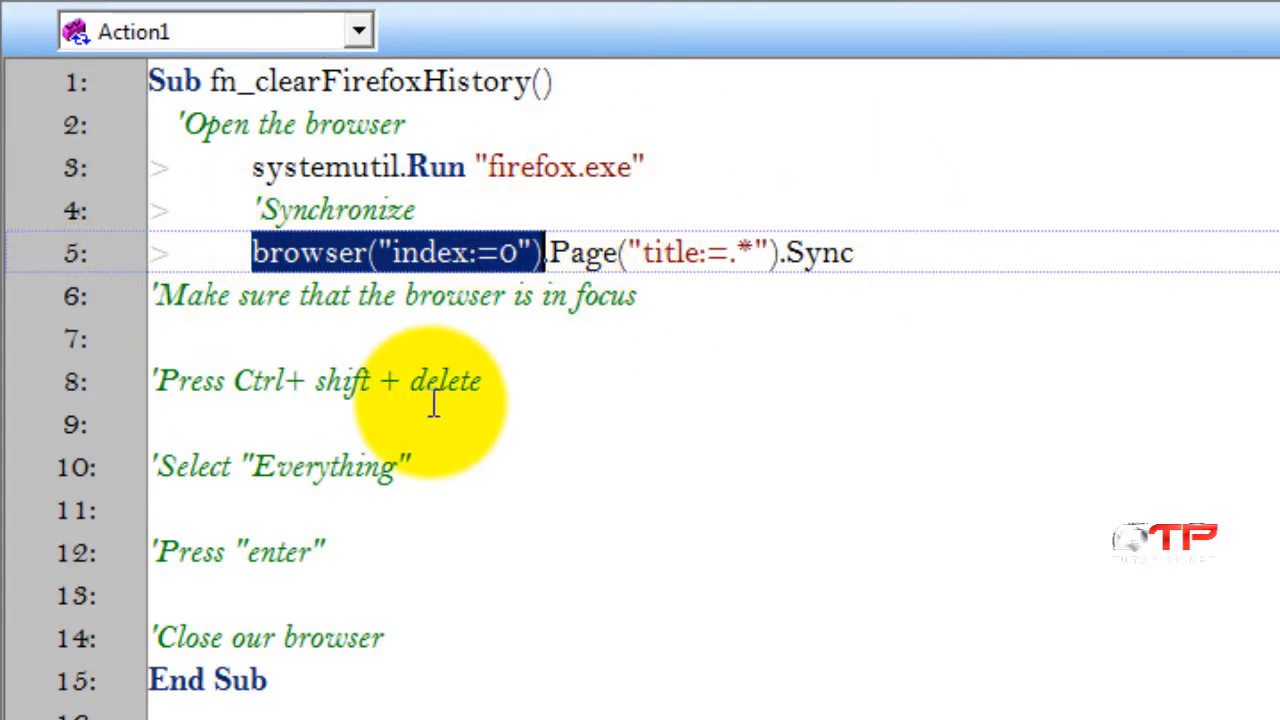
{"action": "mouse_move", "coordinate": [573, 380]}
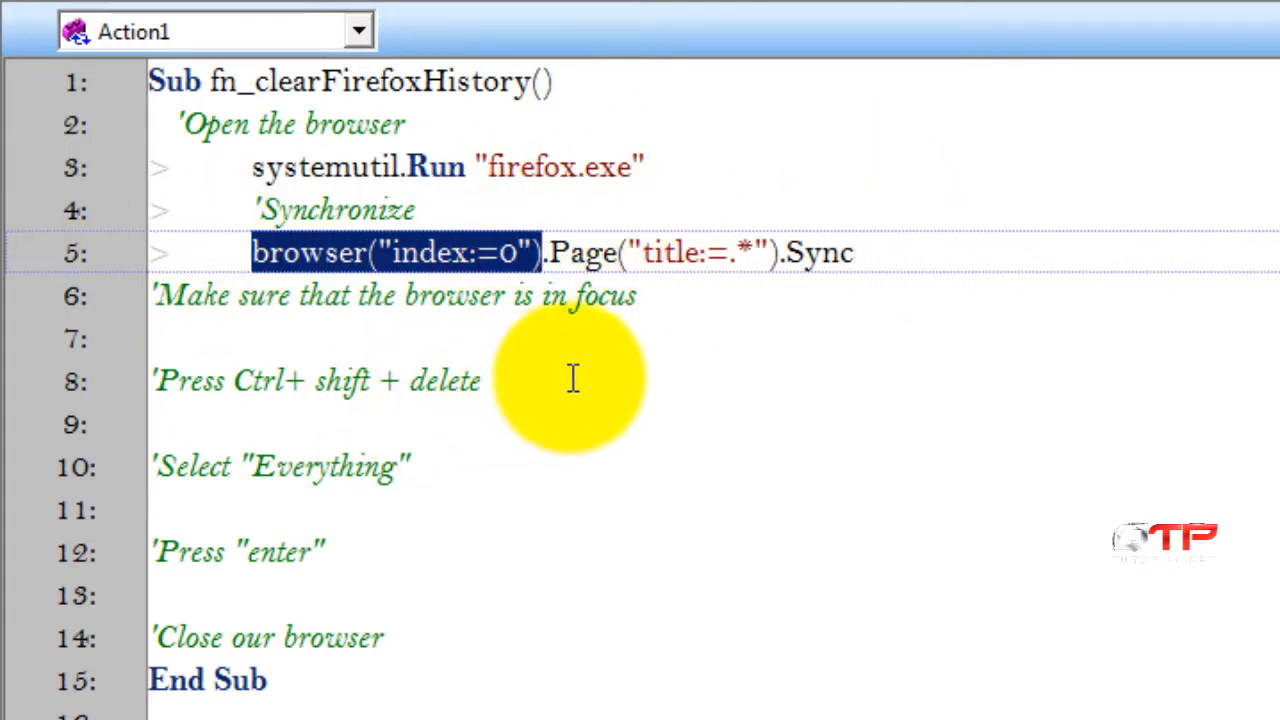
{"action": "mouse_move", "coordinate": [875, 293]}
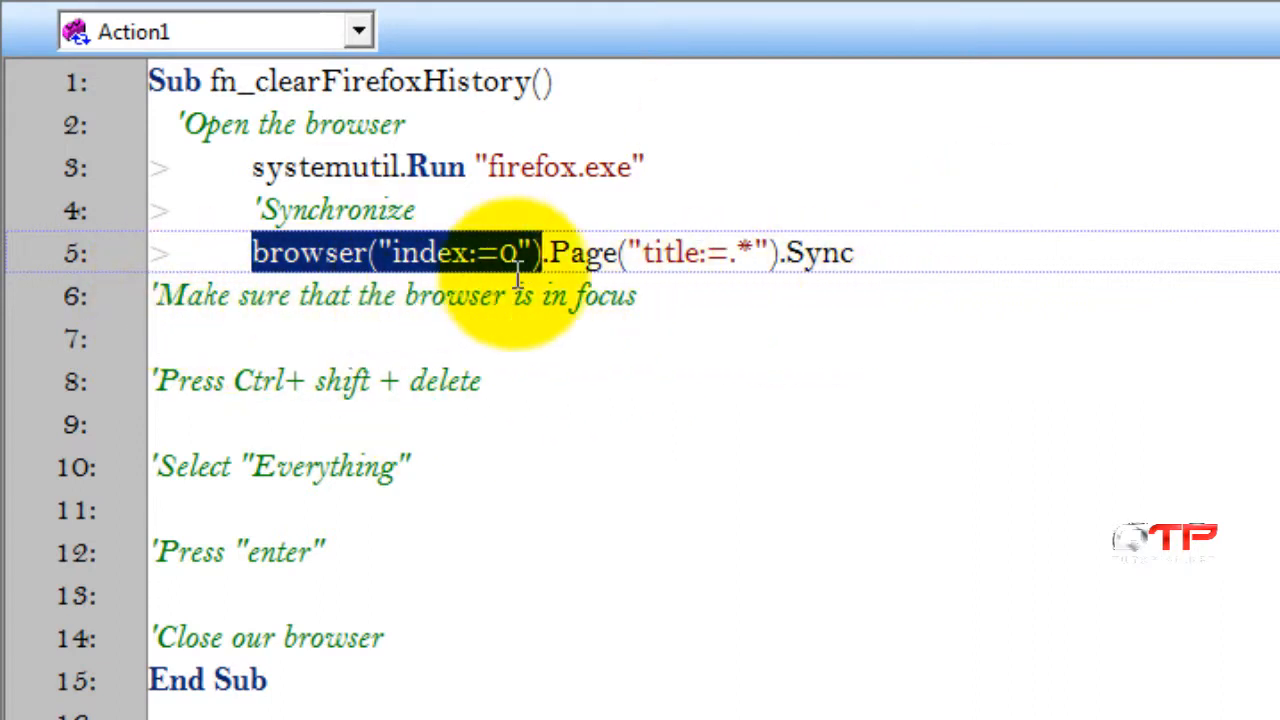
{"action": "mouse_move", "coordinate": [490, 340]}
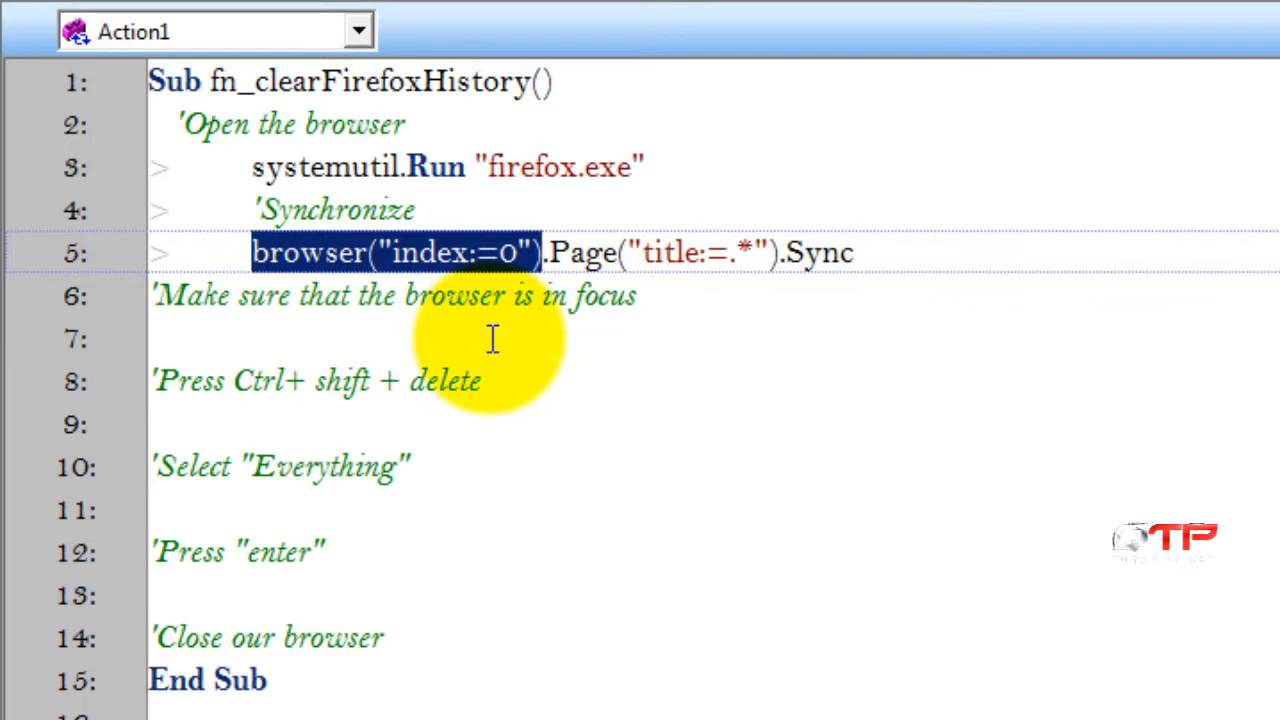
{"action": "mouse_move", "coordinate": [460, 337]}
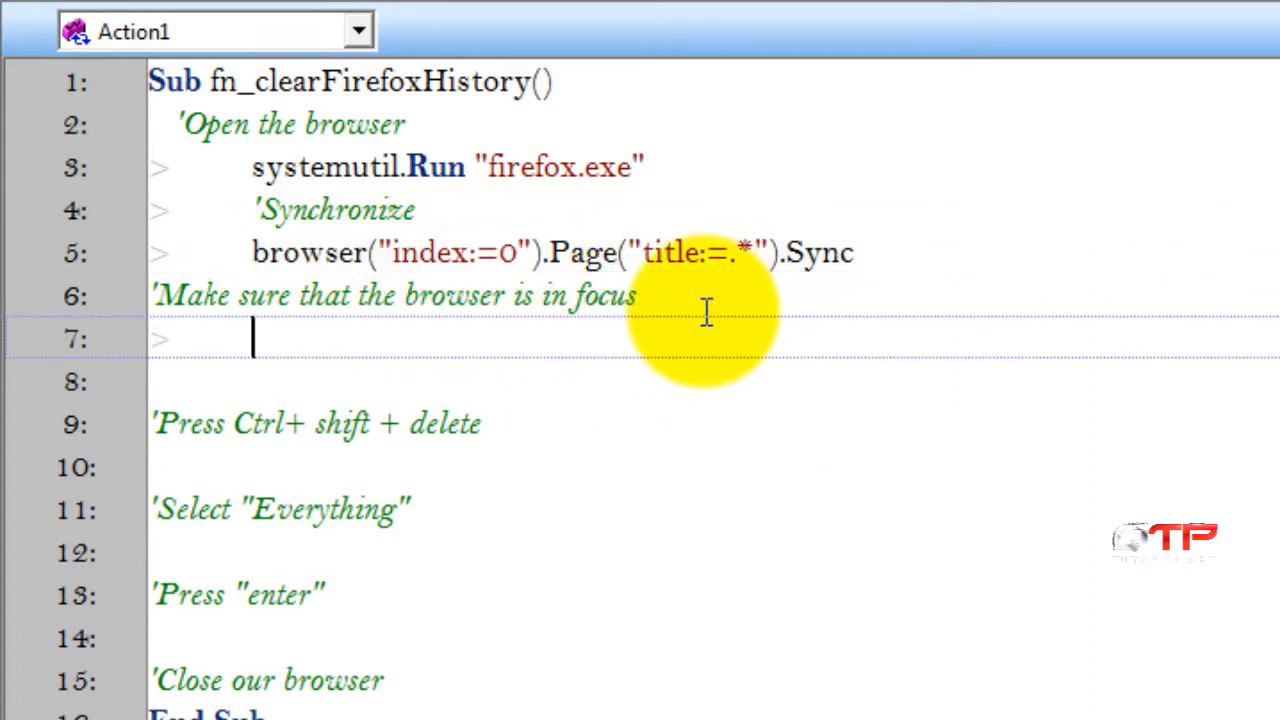
Step: Type browser("index:=0").activate under the focus comment
{"action": "type", "text": "browser(\"index:=0\").a"}
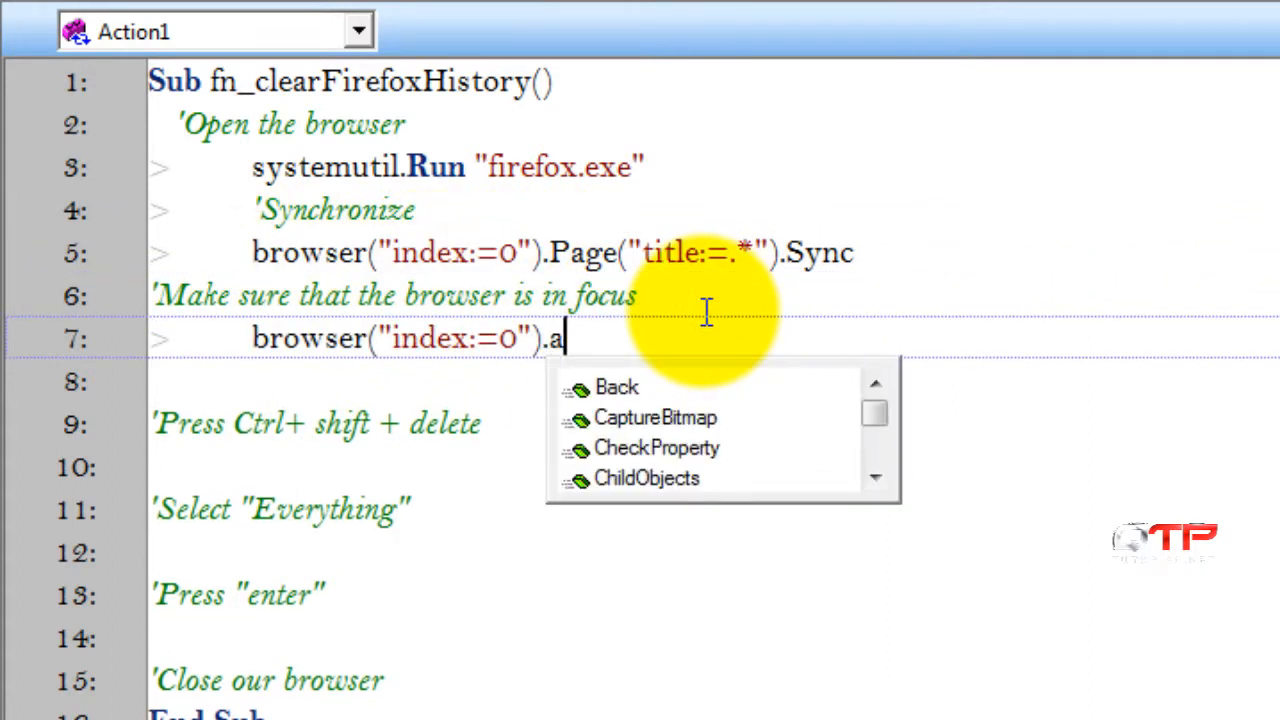
{"action": "type", "text": "ctivate"}
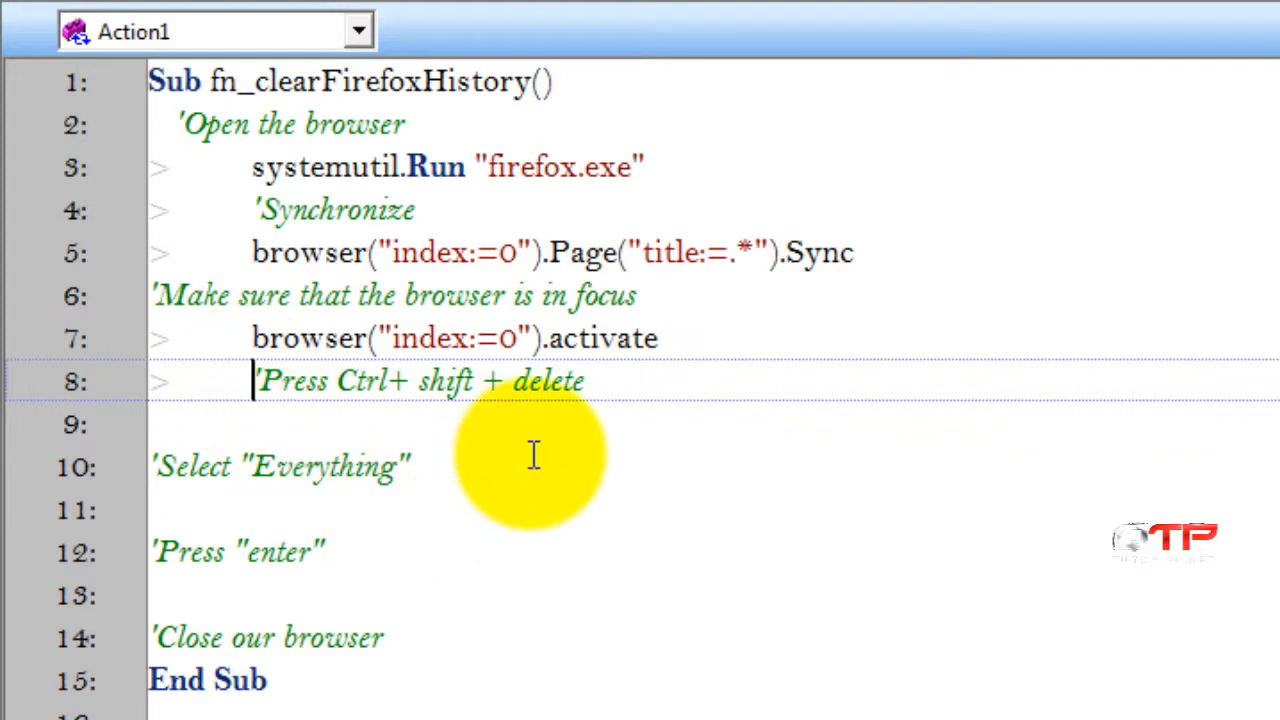
{"action": "mouse_move", "coordinate": [610, 455]}
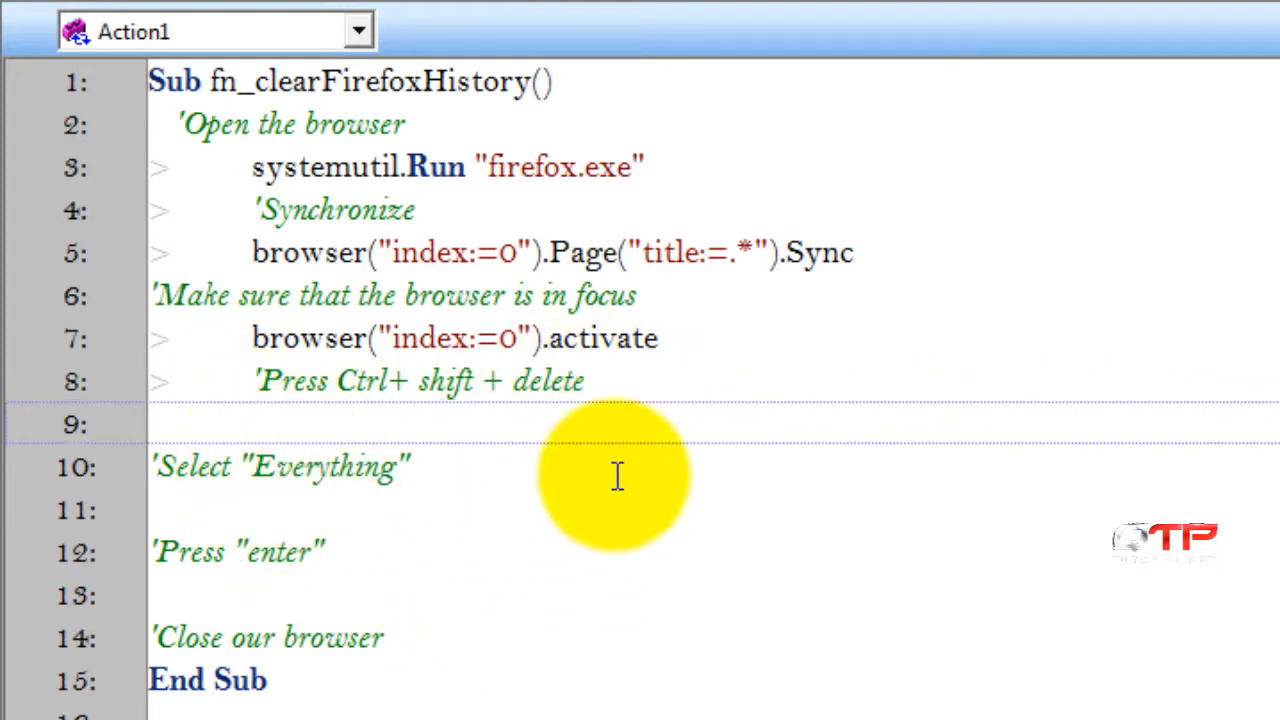
{"action": "mouse_move", "coordinate": [822, 515]}
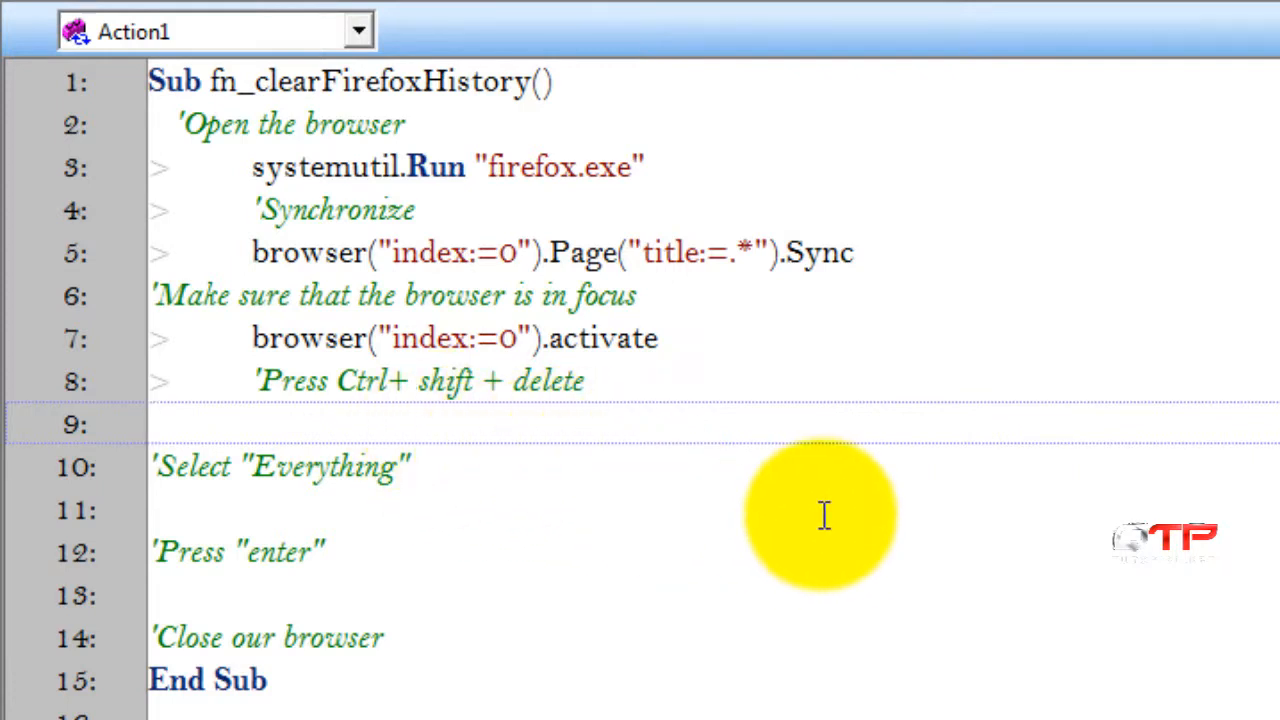
{"action": "mouse_move", "coordinate": [743, 648]}
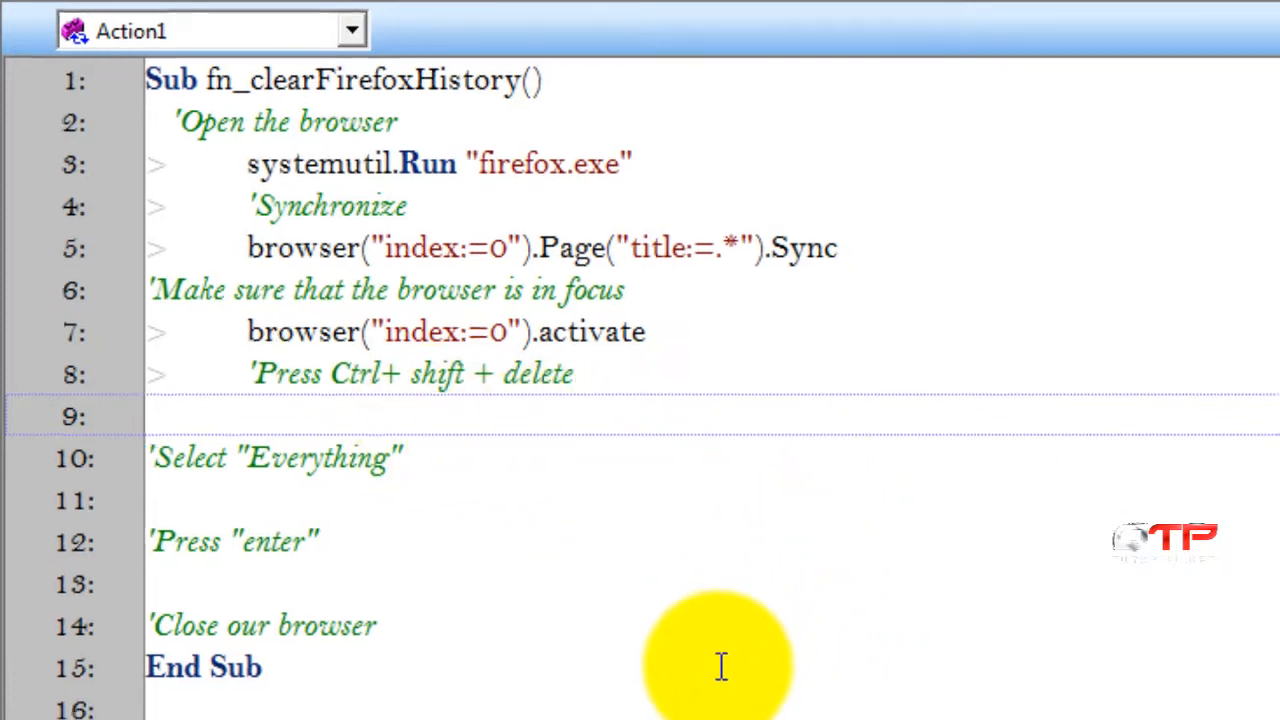
Step: Start a fn_sendKeyboardKeys 1," call on empty line 9
{"action": "scroll", "scroll_direction": "down", "scroll_amount": 3}
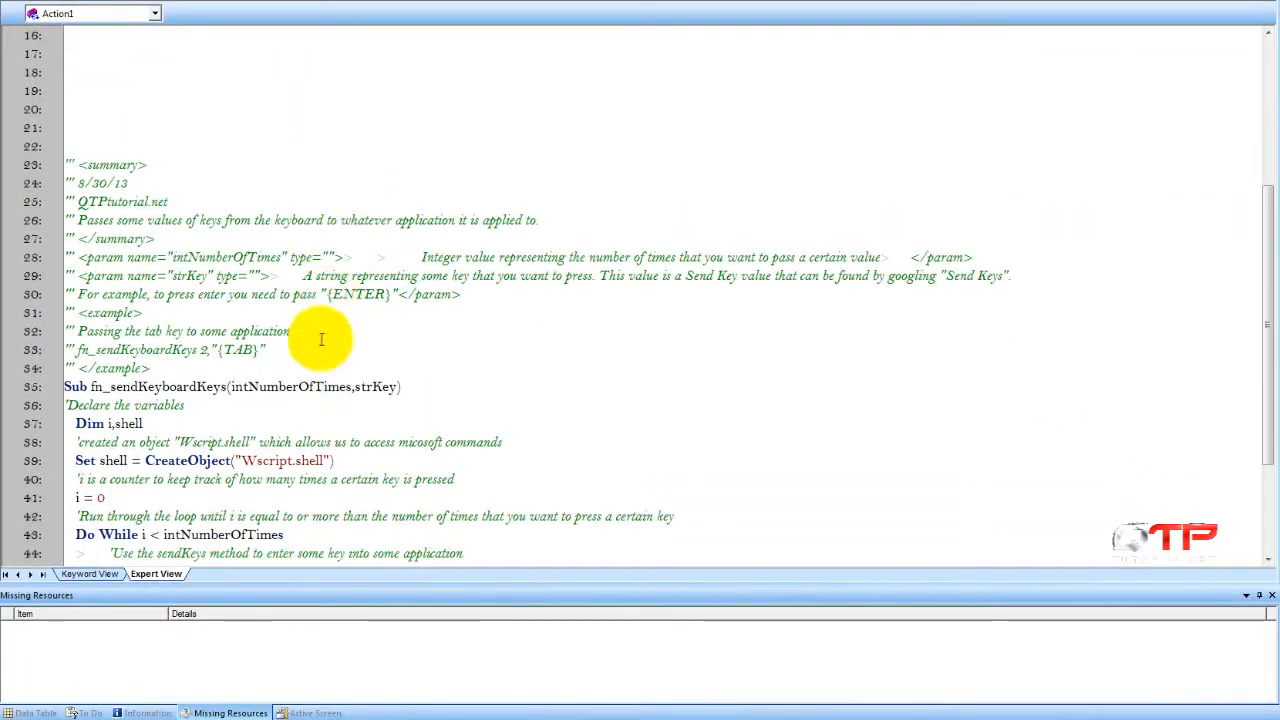
{"action": "double_click", "coordinate": [158, 386]}
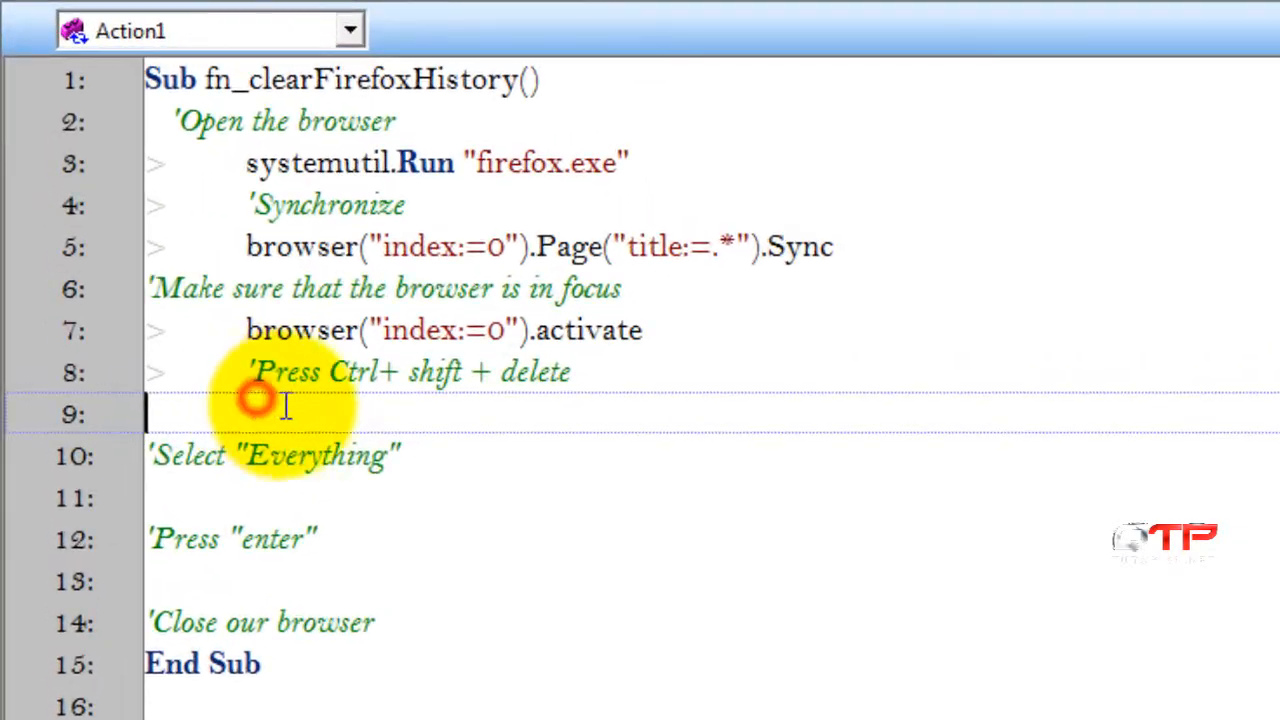
{"action": "type", "text": "fn_sendKeyboardKeys"}
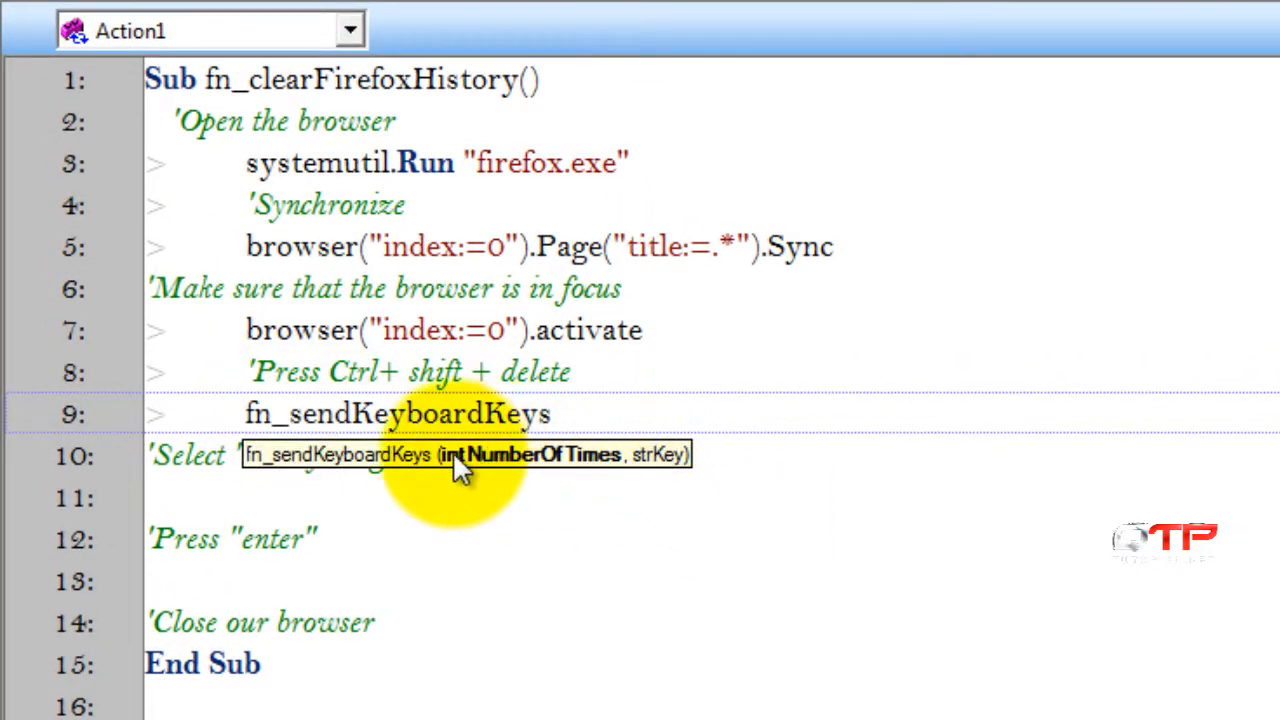
{"action": "mouse_move", "coordinate": [635, 415]}
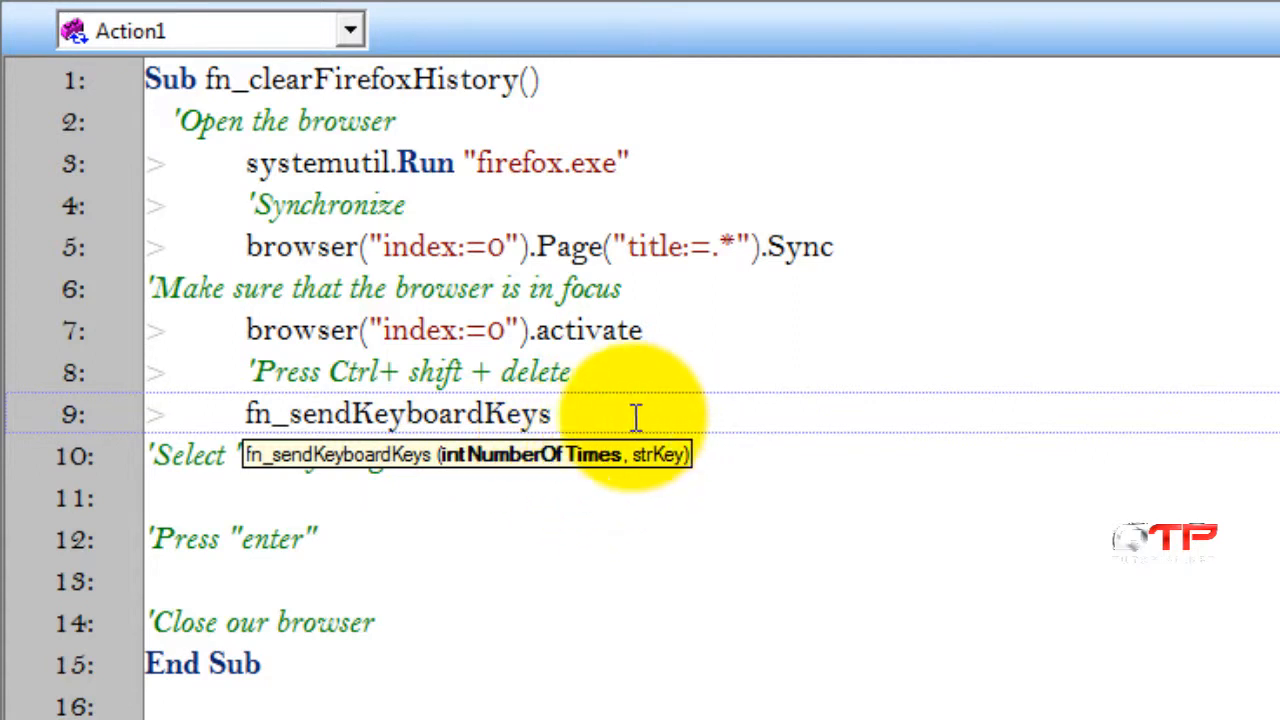
{"action": "type", "text": "1"}
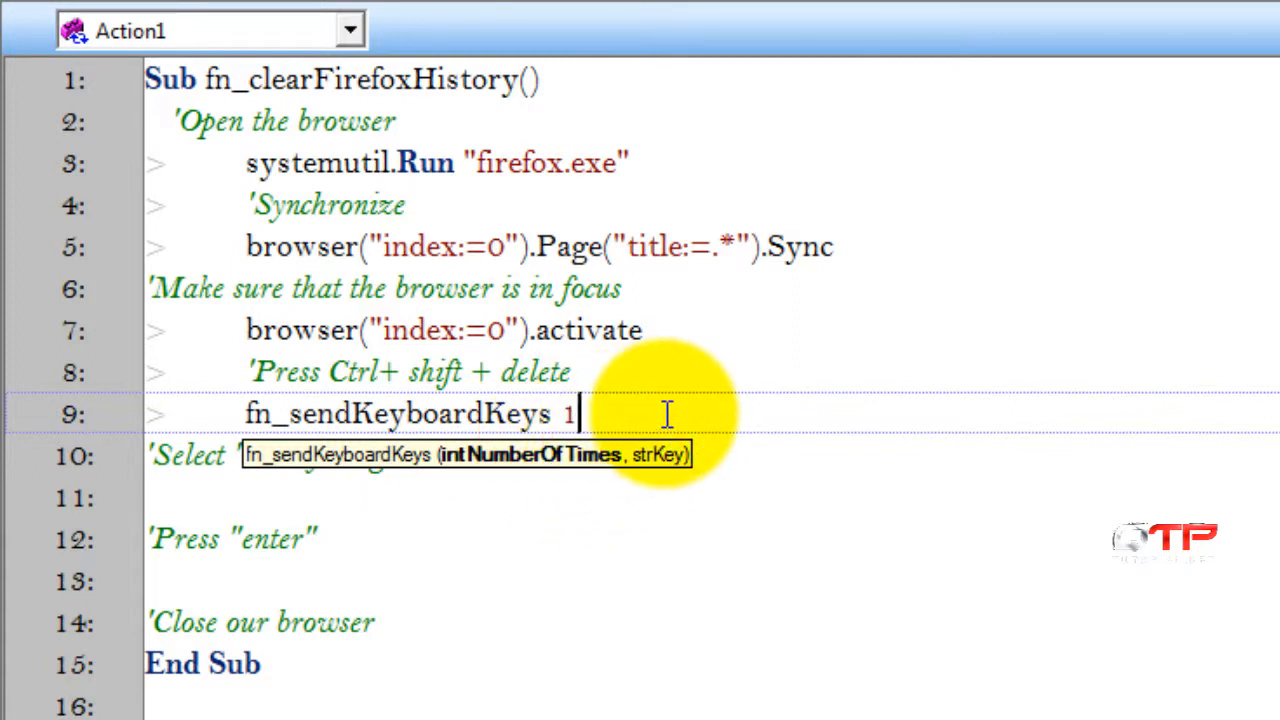
{"action": "type", "text": ","}
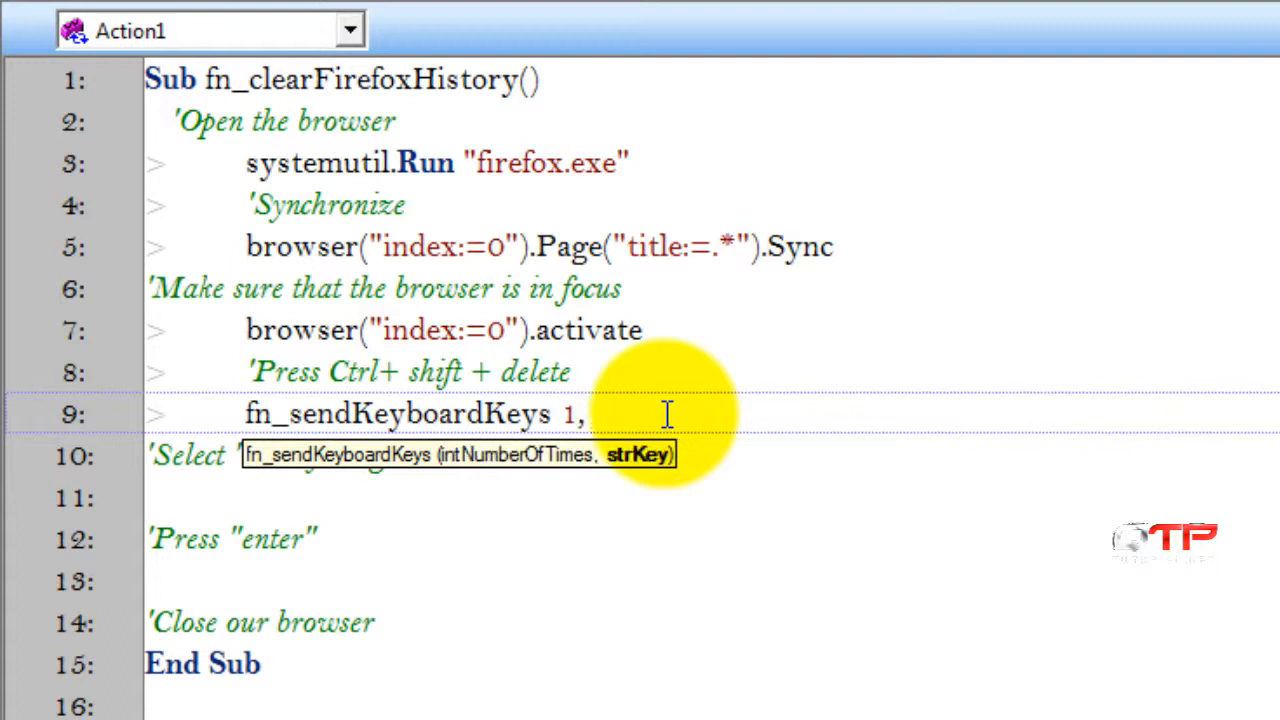
{"action": "type", "text": "\""}
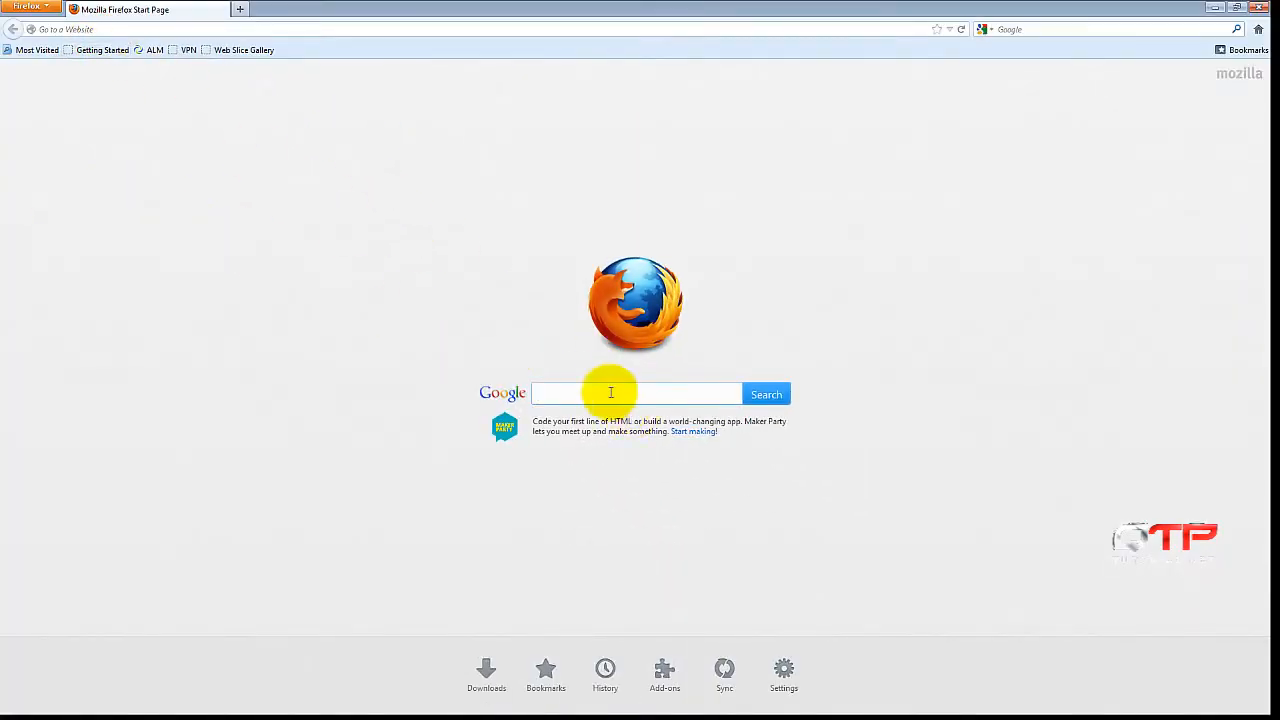
Step: Check MSDN SendKeys key codes, then start line 9's key string with ^+
{"action": "type", "text": "send keys"}
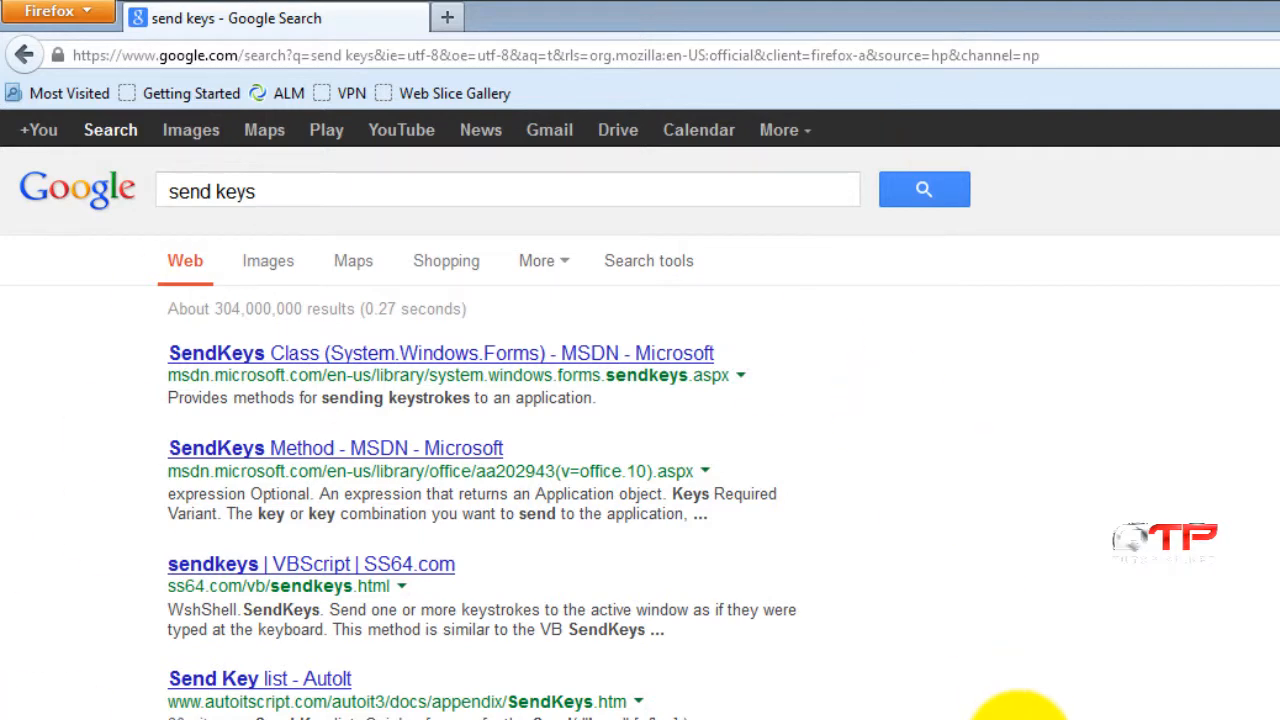
{"action": "left_click", "coordinate": [440, 353]}
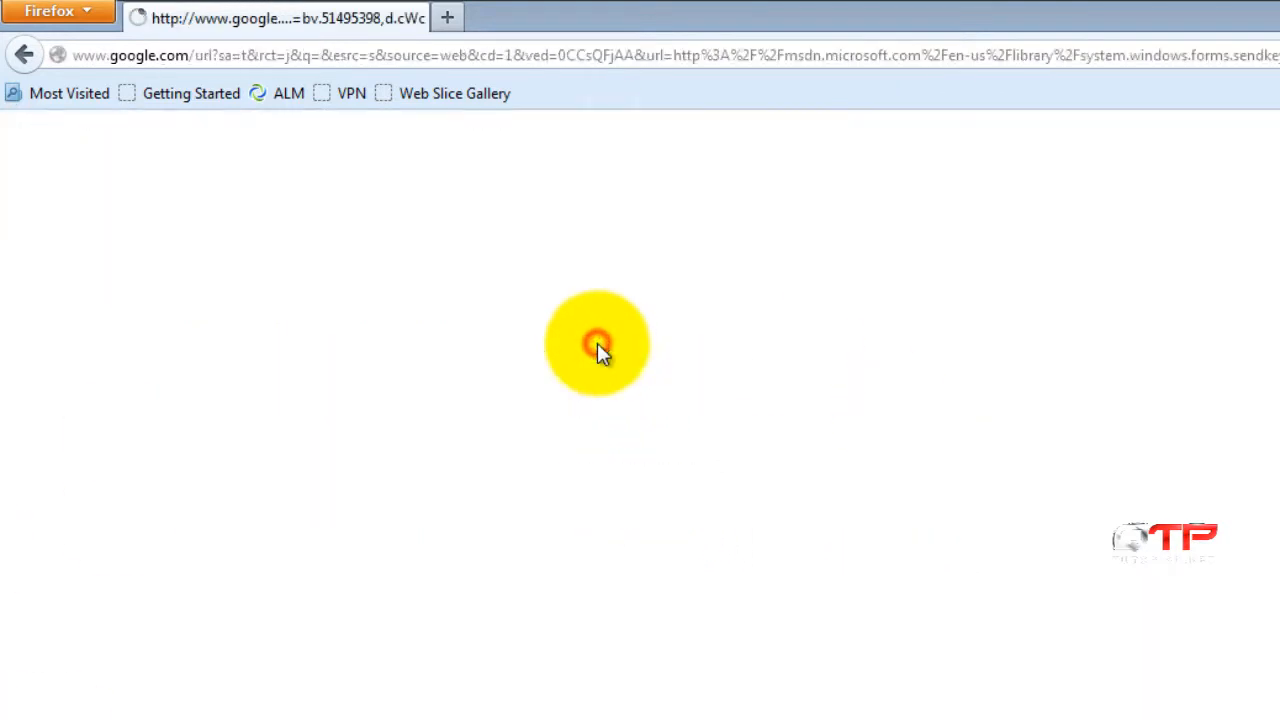
{"action": "left_click", "coordinate": [597, 343]}
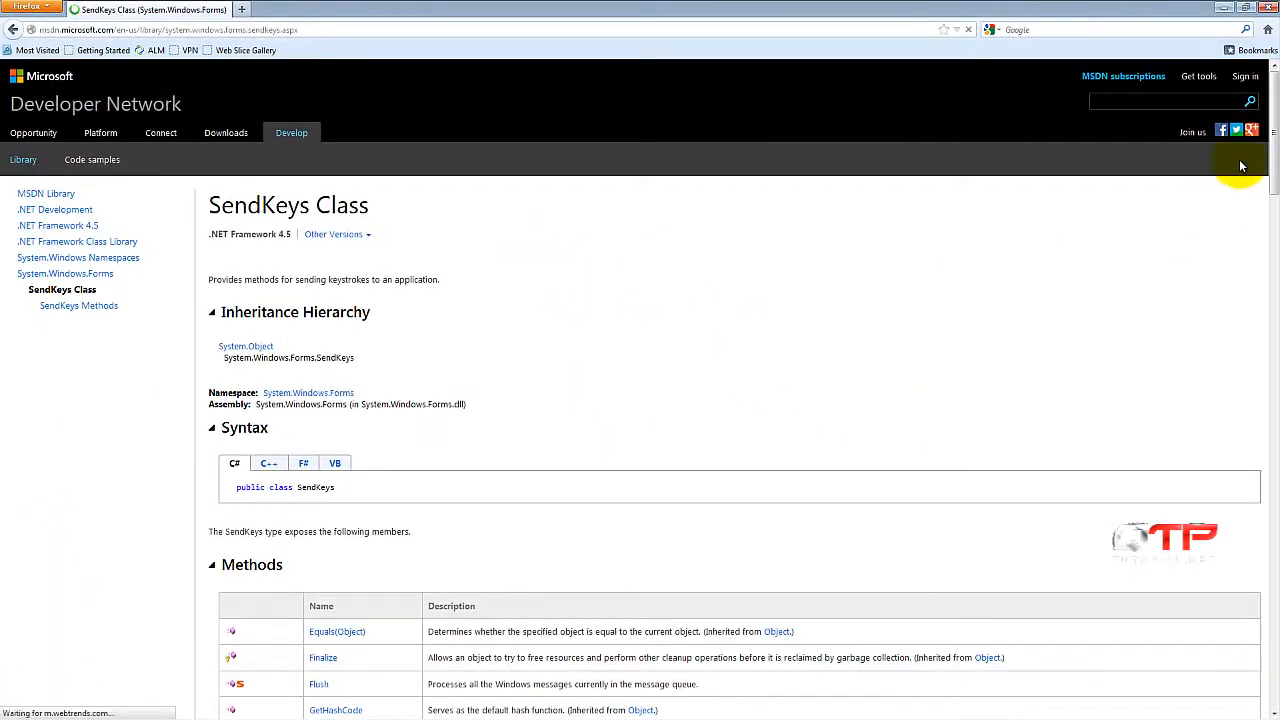
{"action": "scroll", "scroll_direction": "down", "scroll_amount": 3}
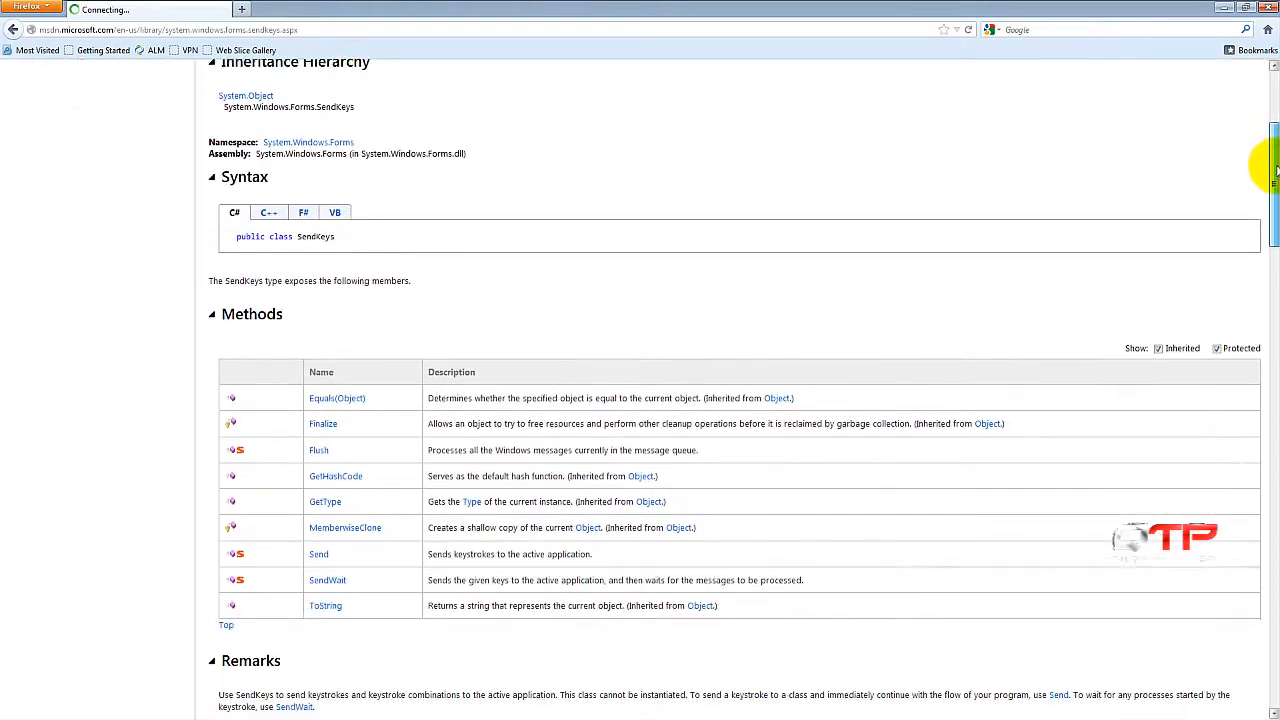
{"action": "scroll", "scroll_direction": "down", "scroll_amount": 3}
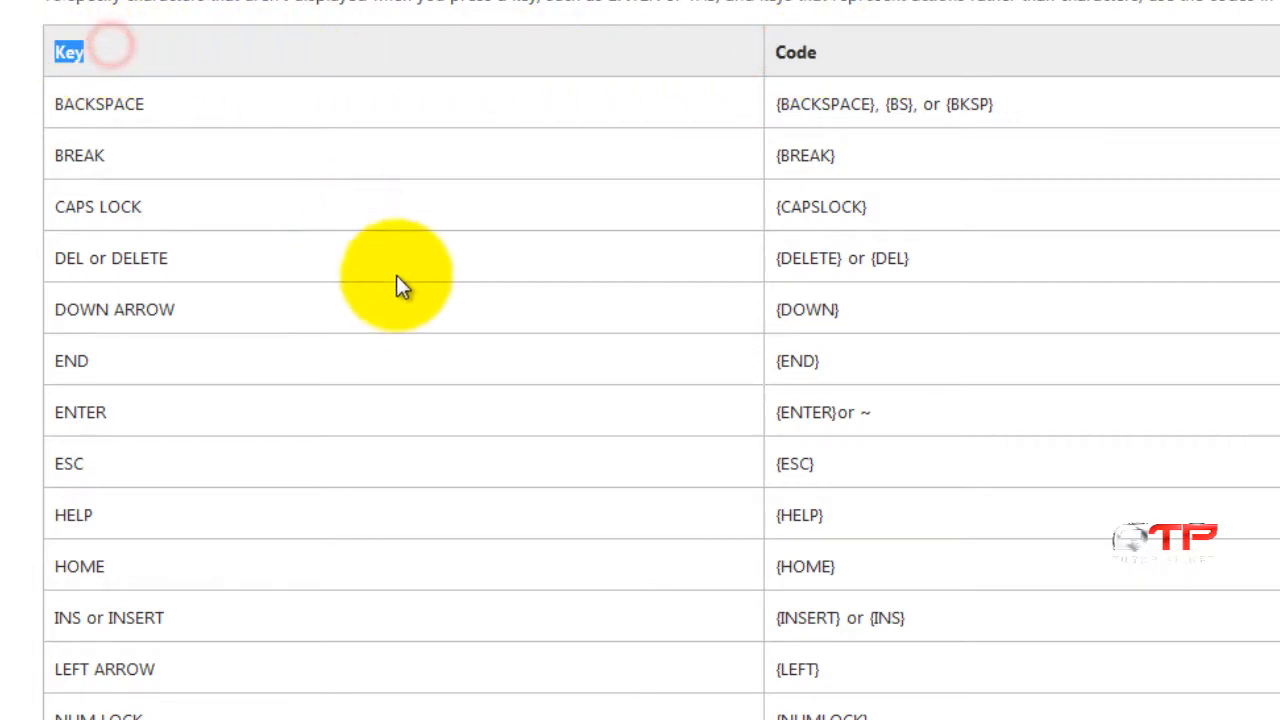
{"action": "scroll", "scroll_direction": "down", "scroll_amount": 3}
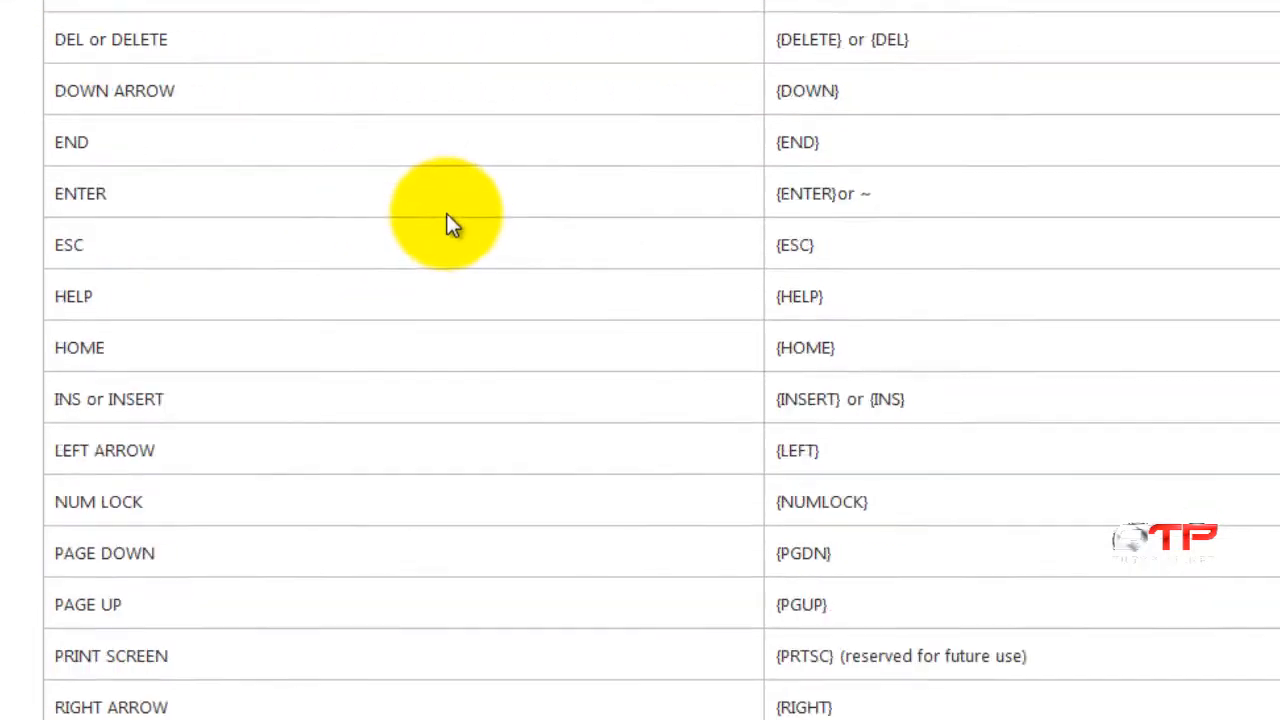
{"action": "scroll", "scroll_direction": "down", "scroll_amount": 3}
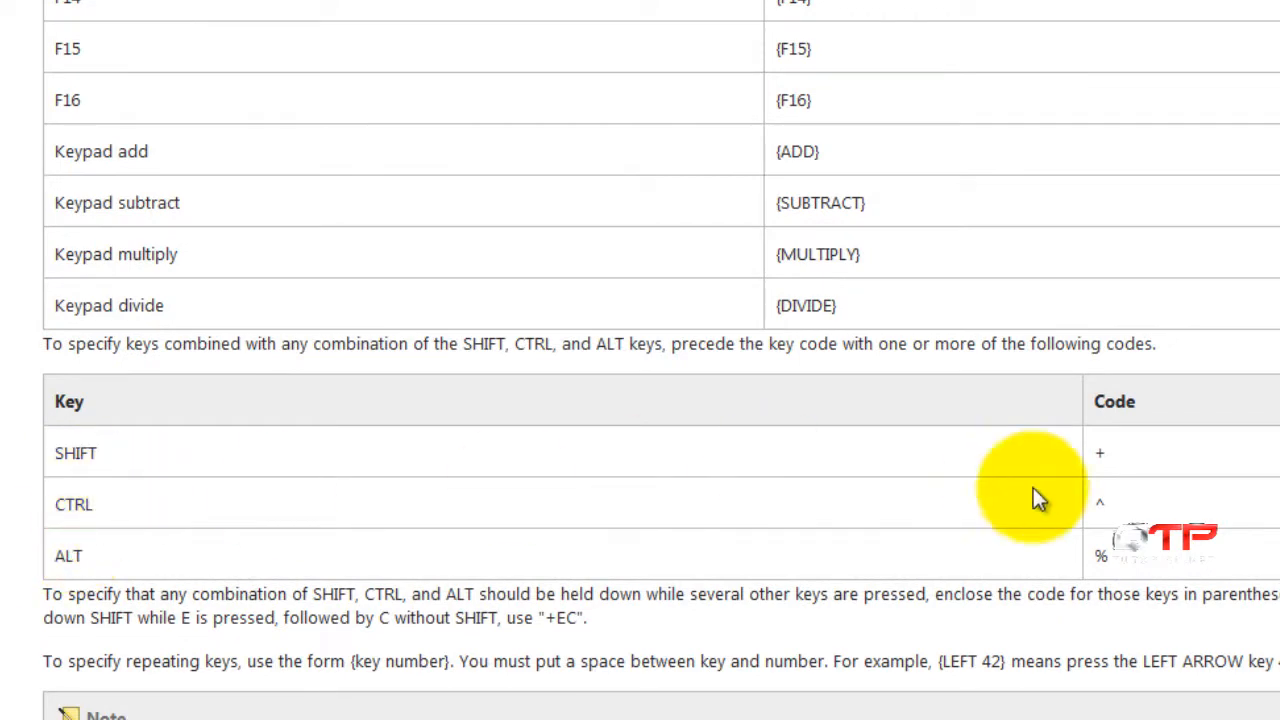
{"action": "mouse_move", "coordinate": [1120, 510]}
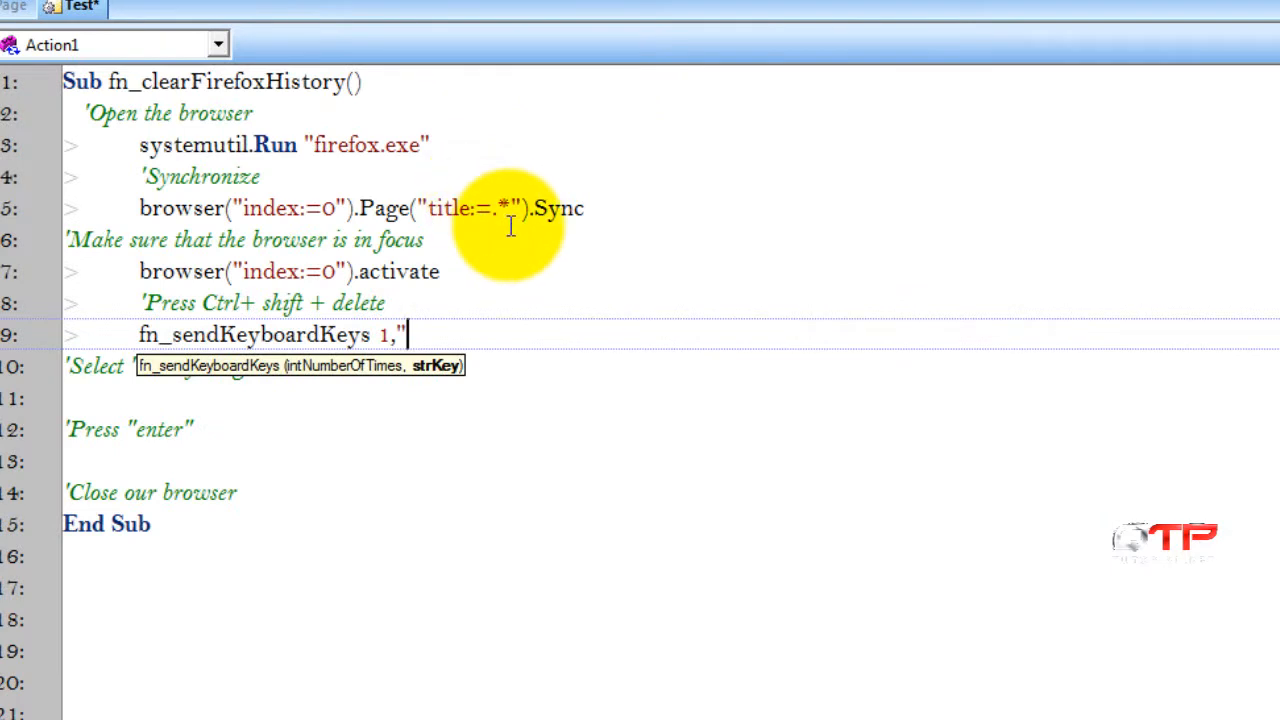
{"action": "type", "text": "^"}
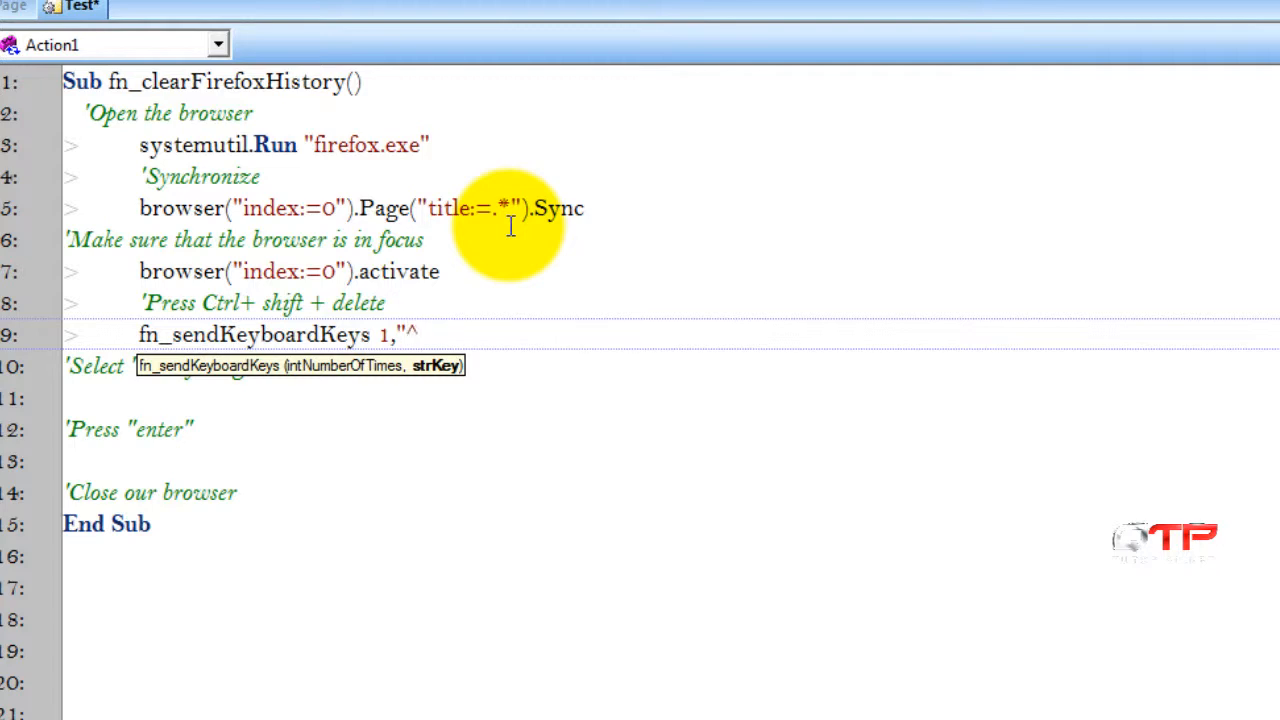
{"action": "type", "text": "+"}
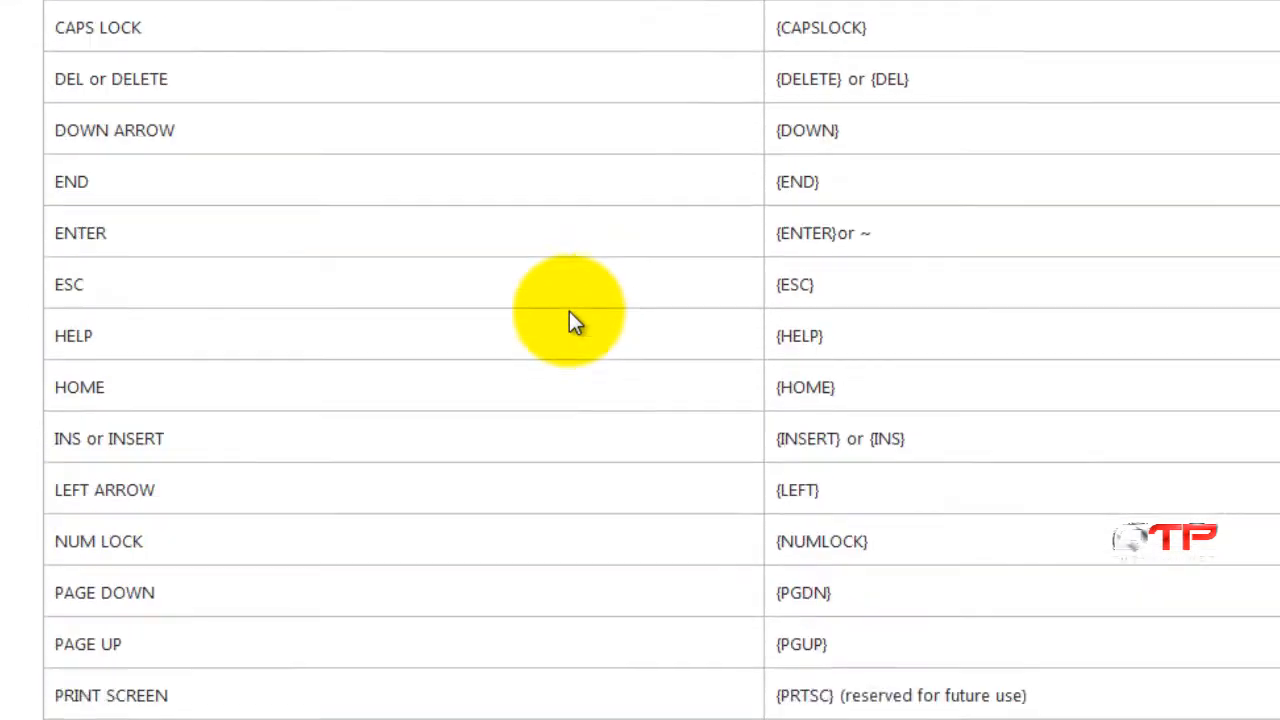
{"action": "scroll", "scroll_direction": "up", "scroll_amount": 3}
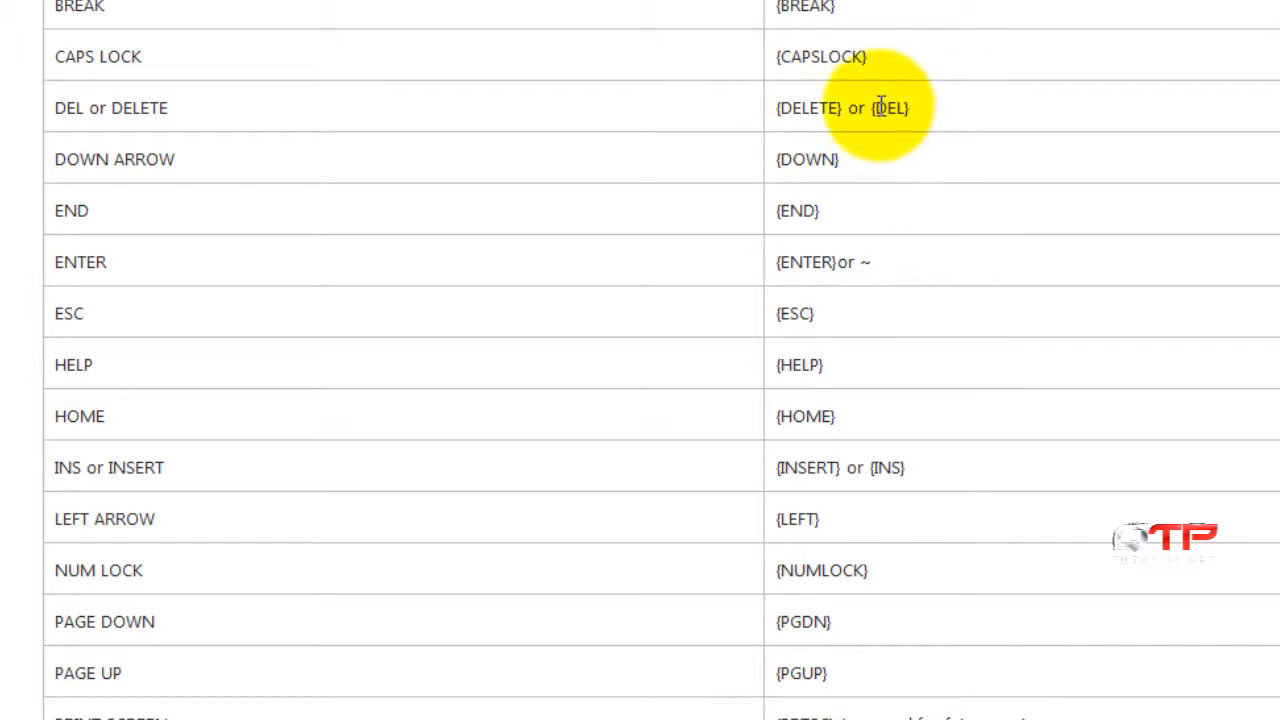
{"action": "double_click", "coordinate": [889, 108]}
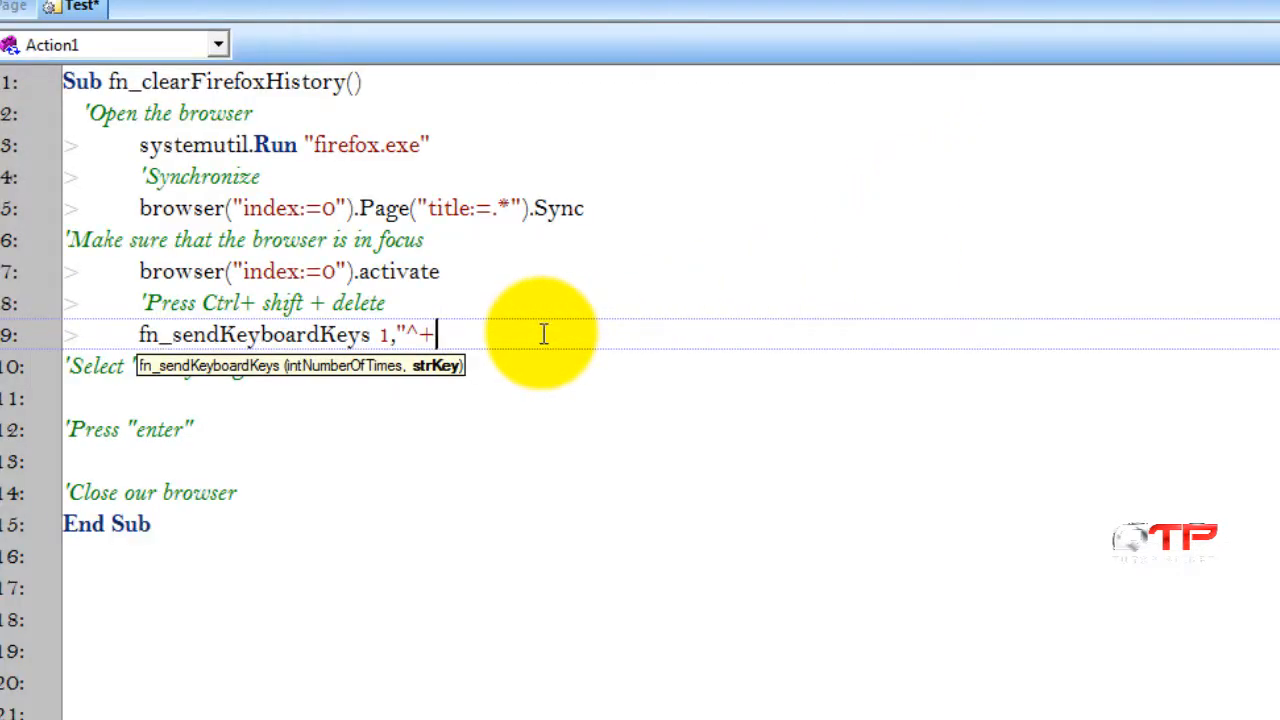
Step: Finish line 9's key string as "^+{DEL}" with its closing quote
{"action": "type", "text": "{DEL}"}
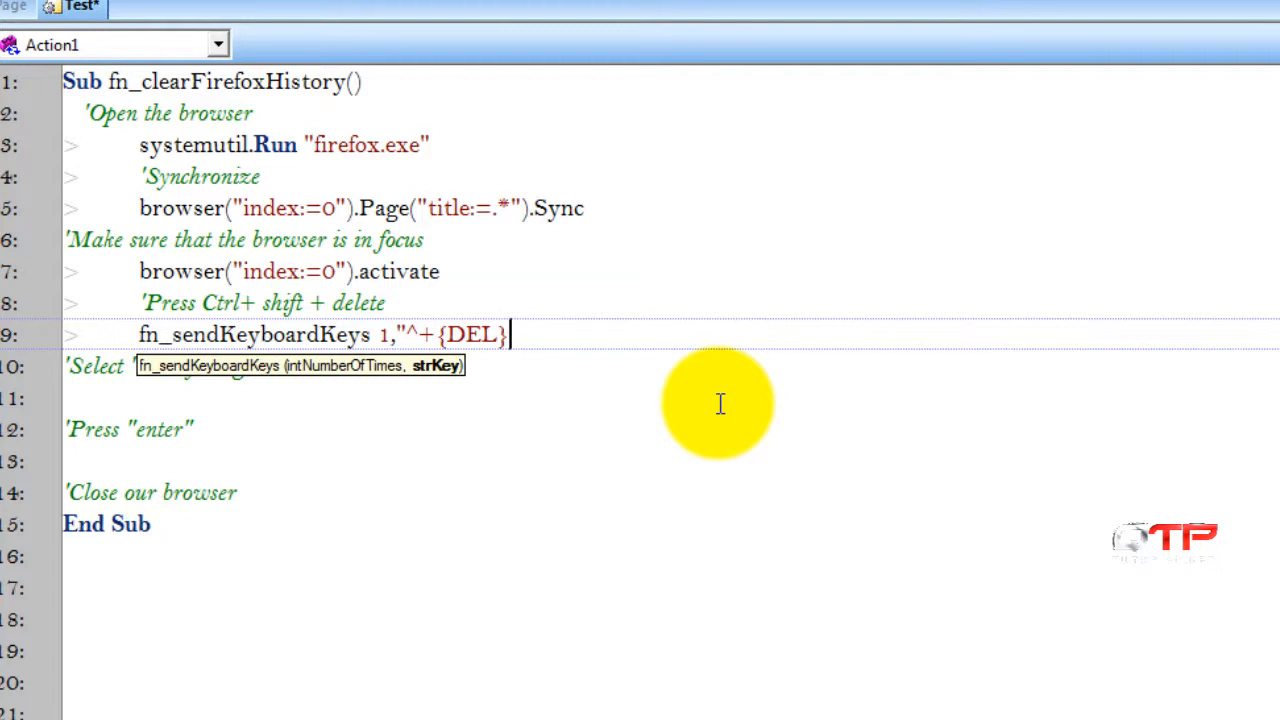
{"action": "type", "text": "\""}
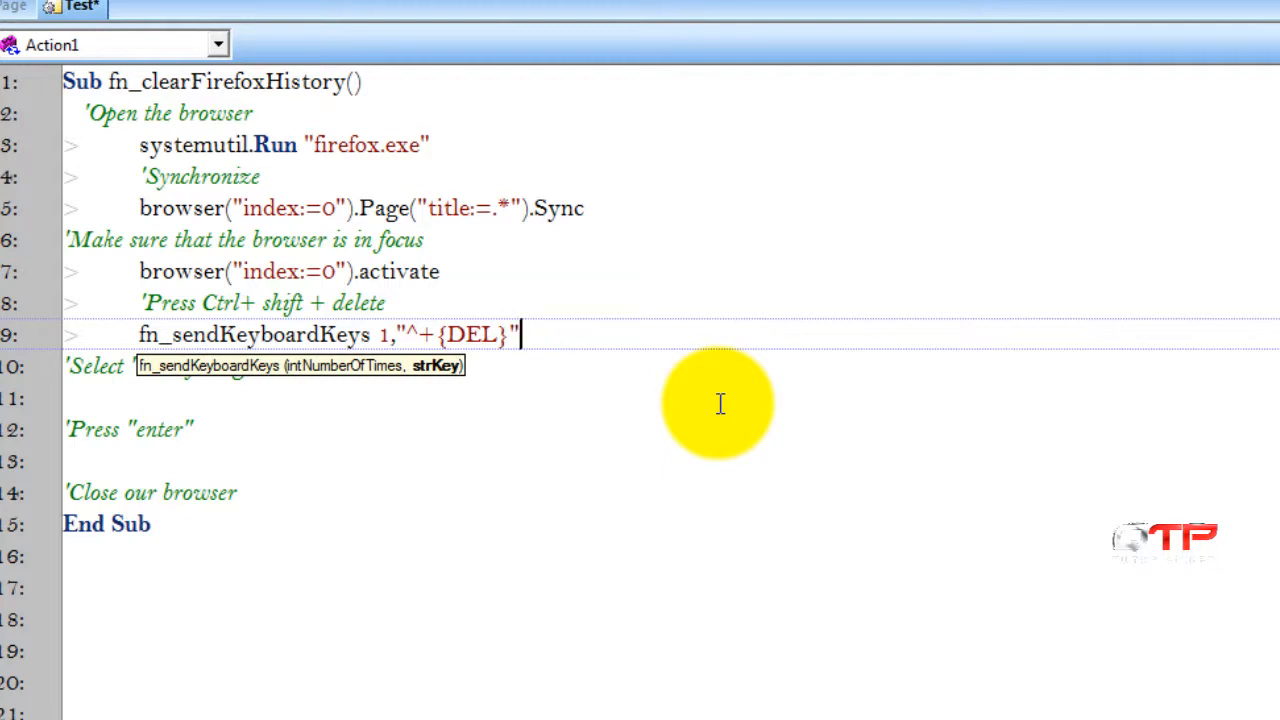
{"action": "mouse_move", "coordinate": [780, 417]}
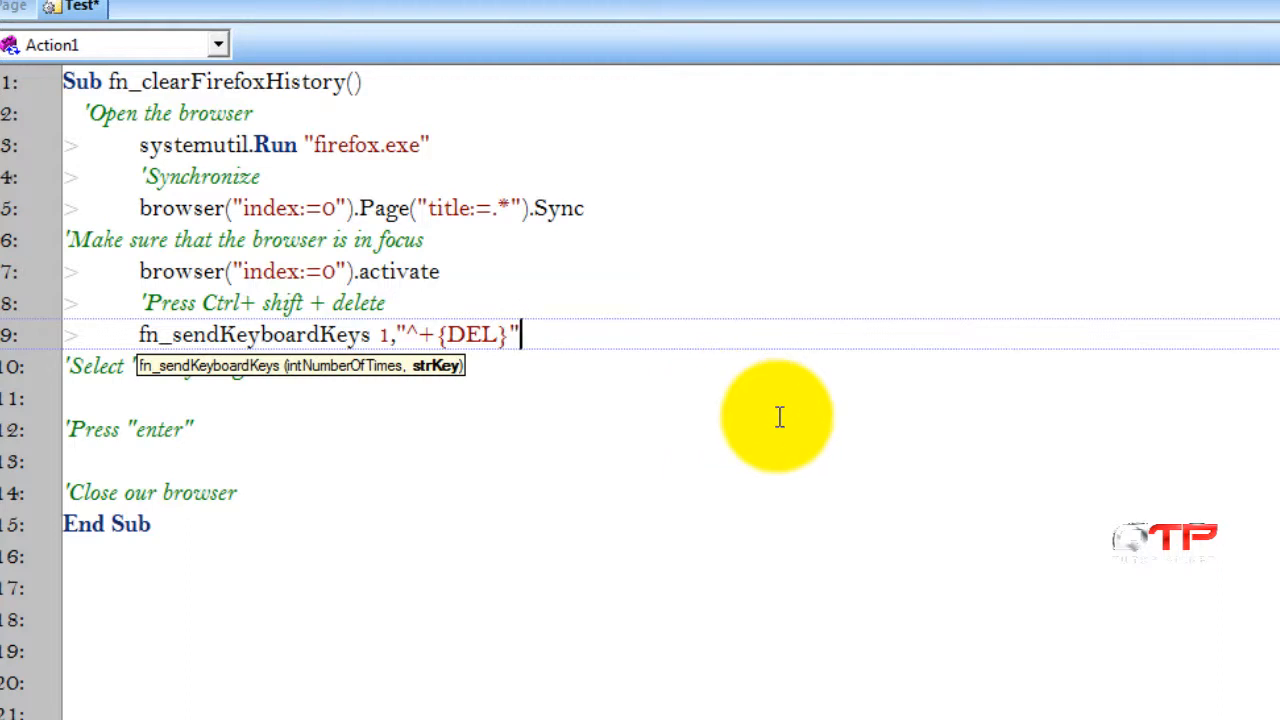
{"action": "mouse_move", "coordinate": [55, 378]}
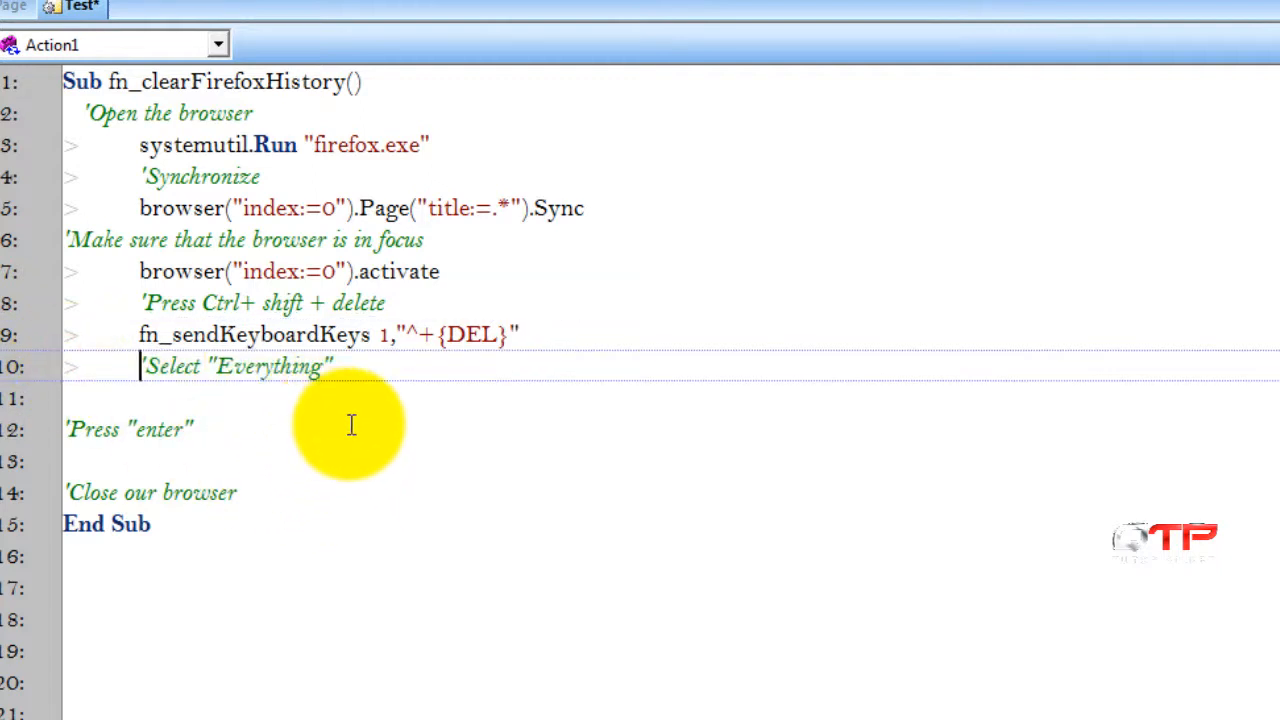
{"action": "mouse_move", "coordinate": [519, 590]}
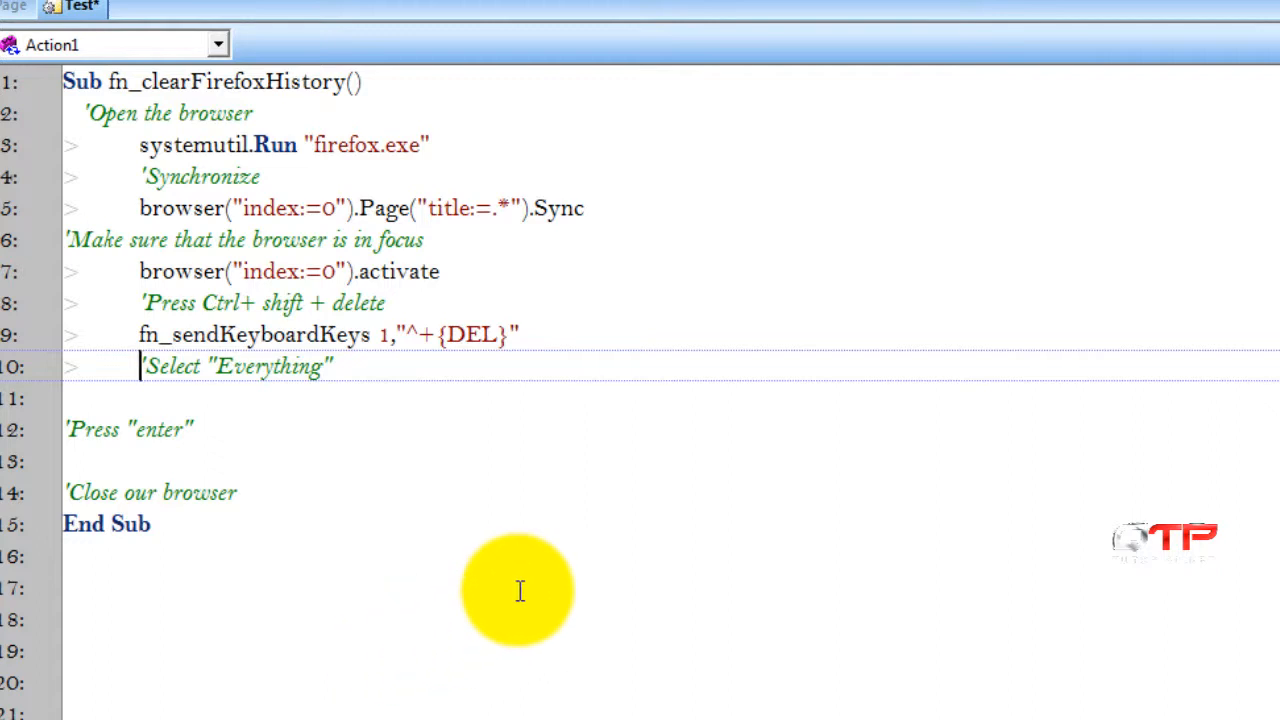
Step: Paste fn_sendKeyboardKeys 1,"^+{DEL}" on line 11 and retype the string as Everything
{"action": "triple_click", "coordinate": [300, 334]}
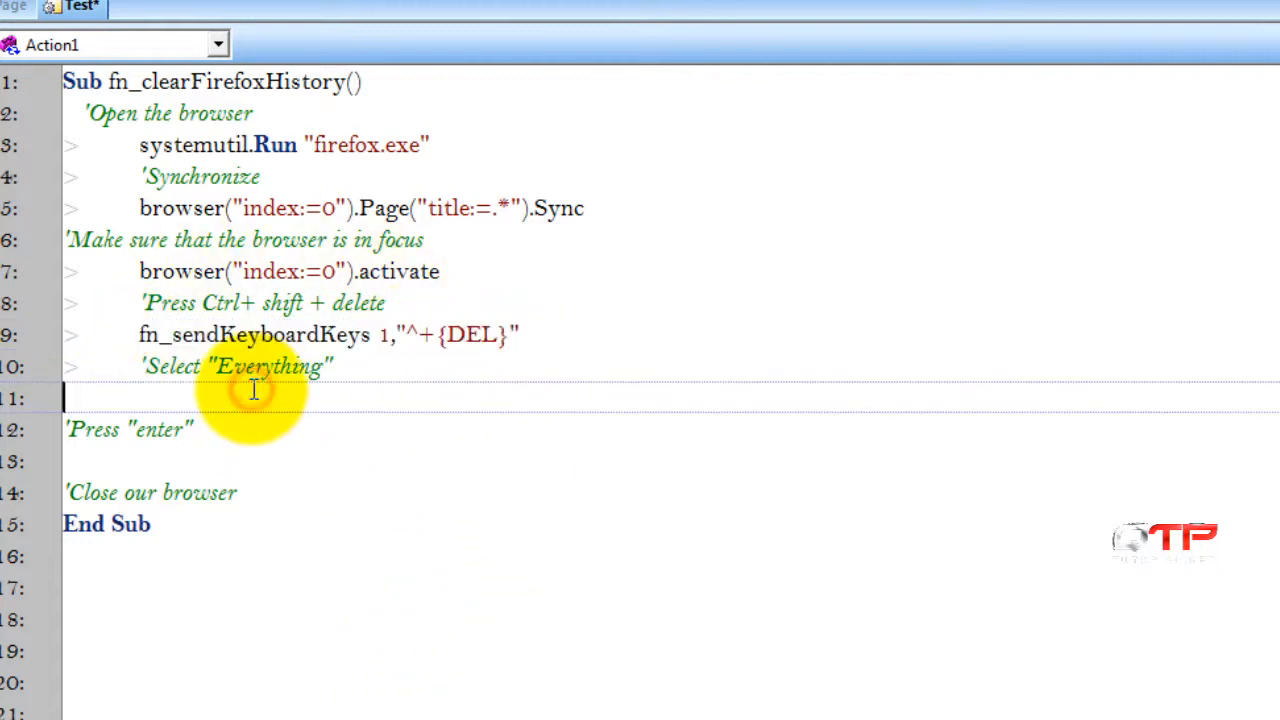
{"action": "type", "text": "fn_sendKeyboardKeys 1,\"^+{DEL}\""}
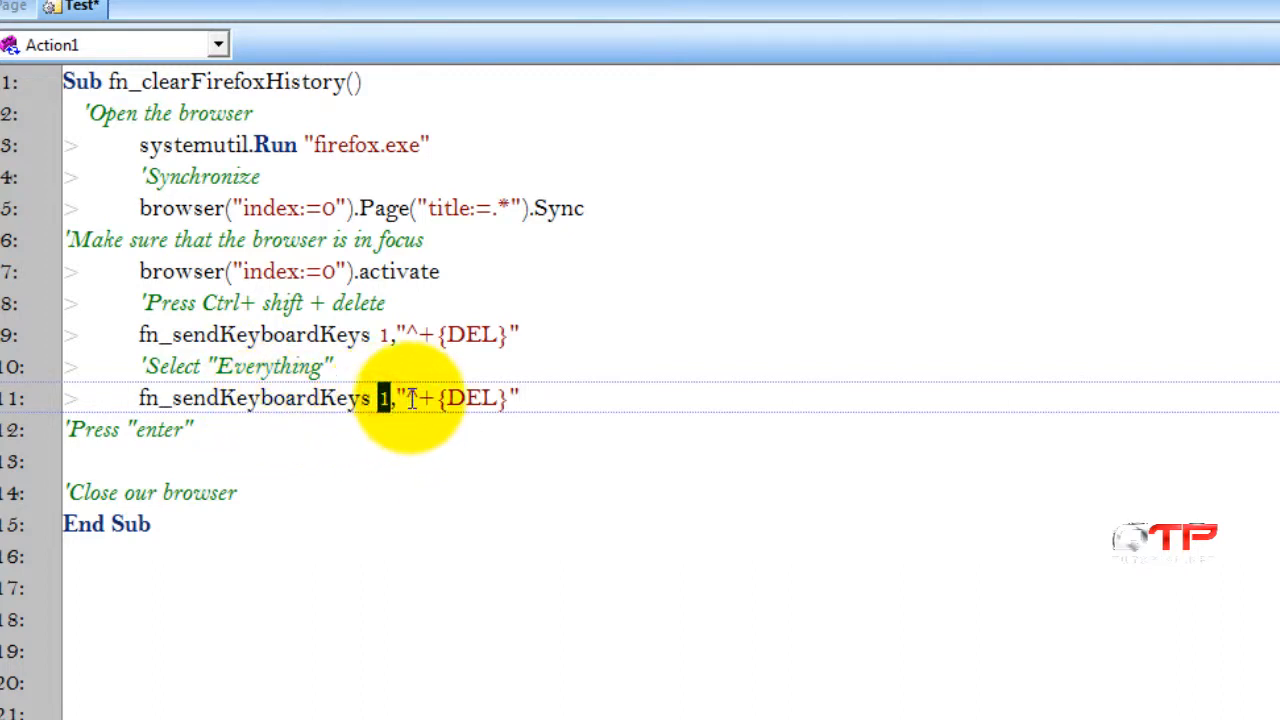
{"action": "type", "text": "E"}
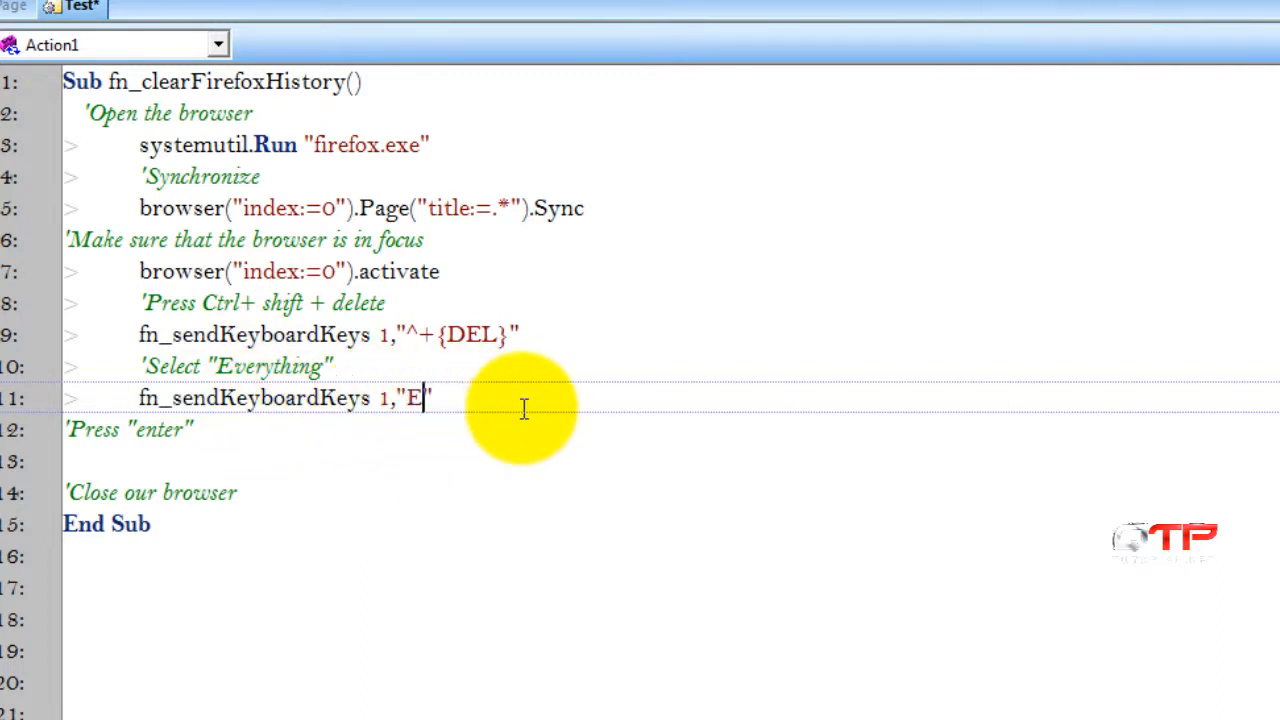
{"action": "type", "text": "verything"}
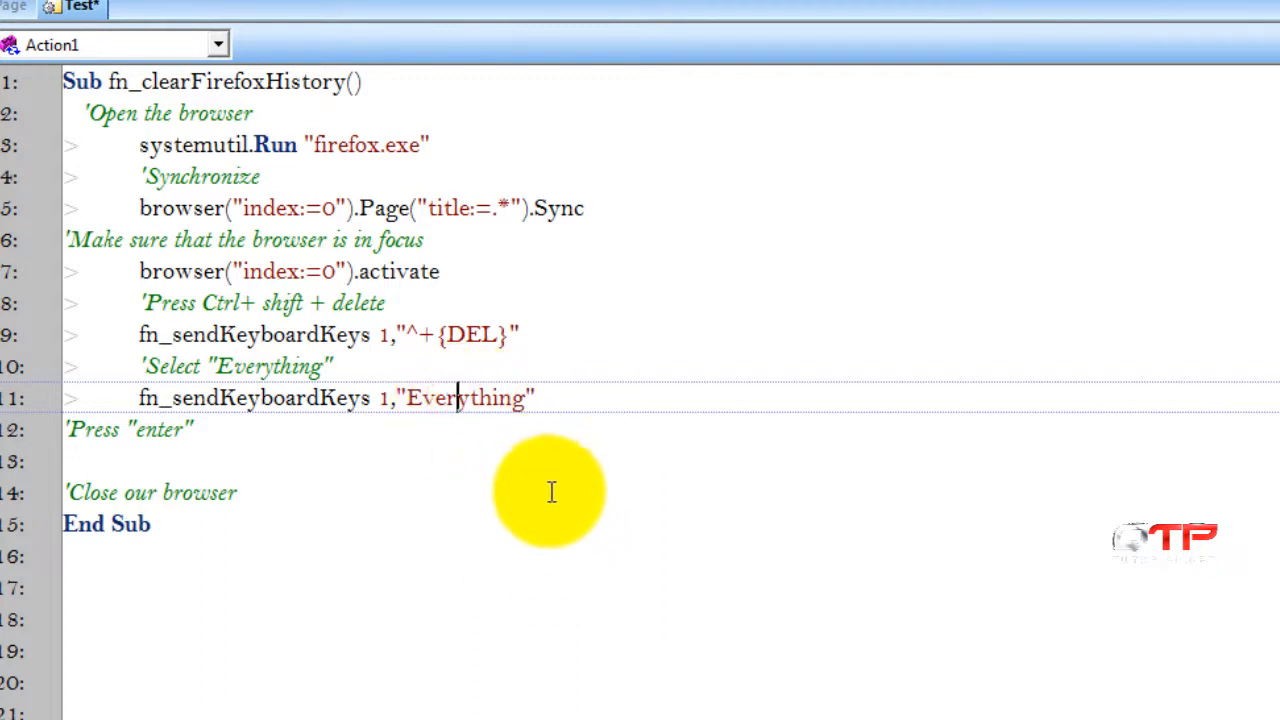
{"action": "mouse_move", "coordinate": [263, 511]}
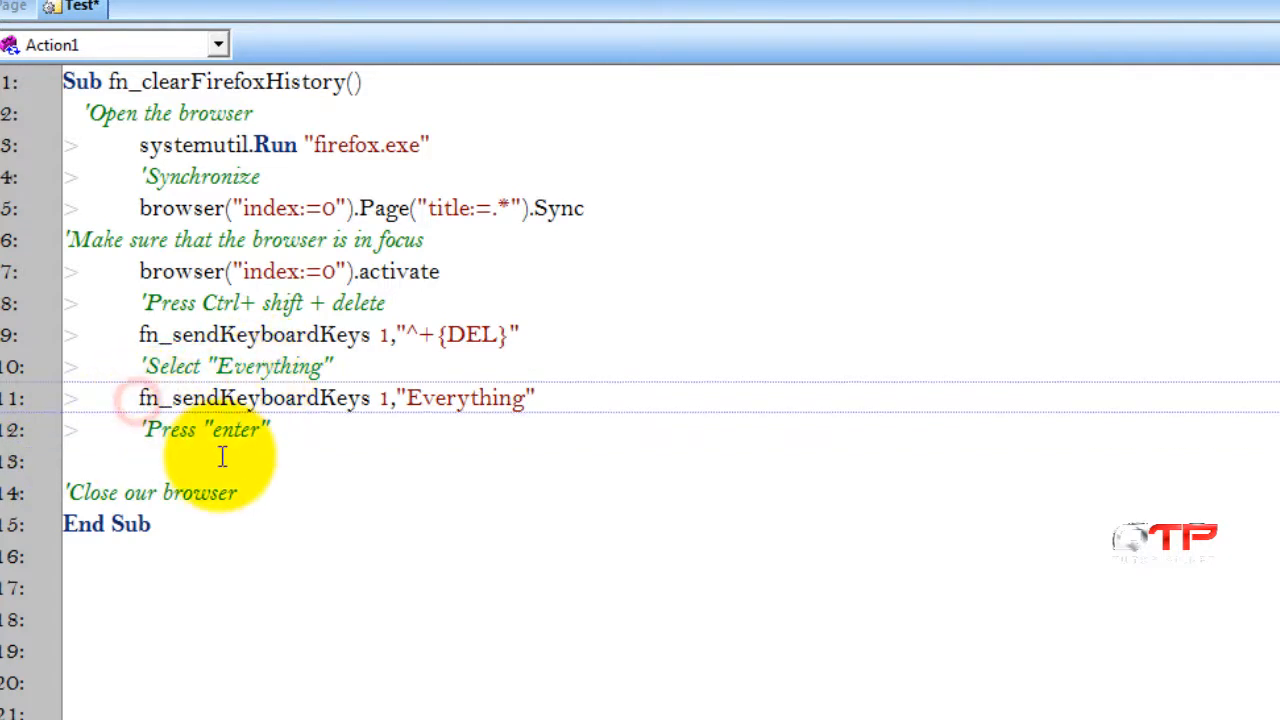
Step: Check that Enter's code is ~, then return to line 13 of the script
{"action": "double_click", "coordinate": [337, 398]}
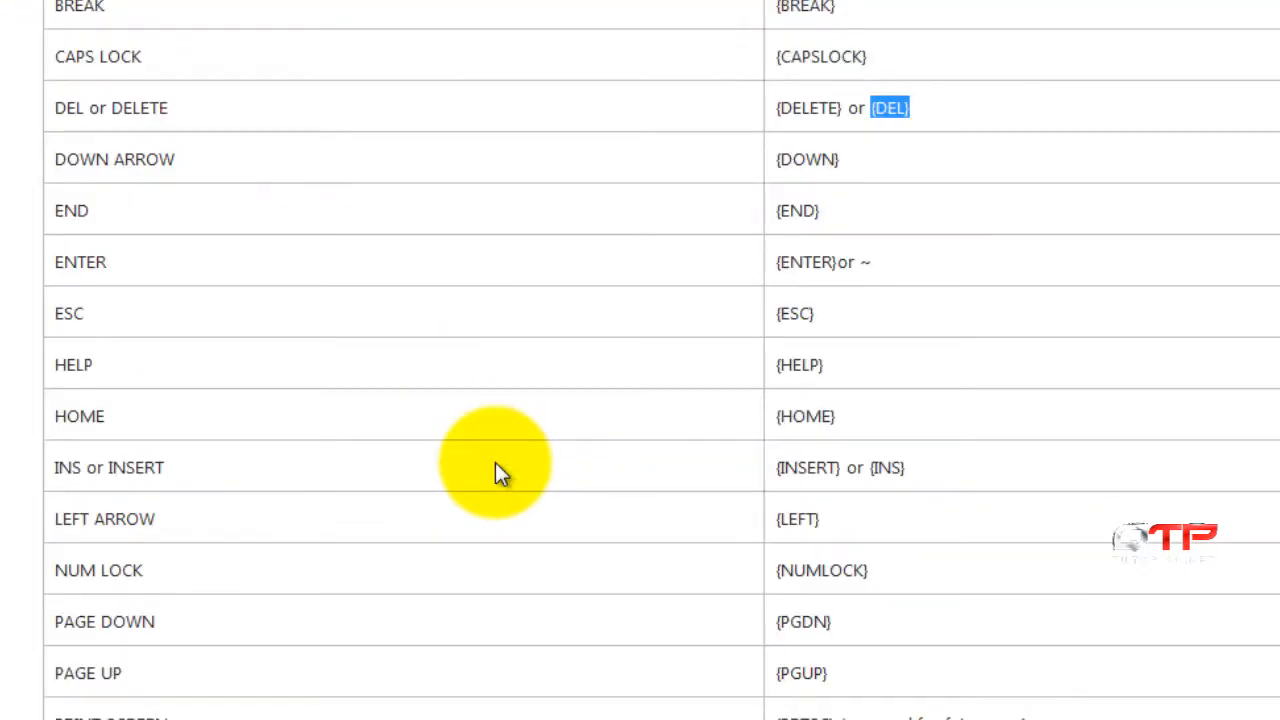
{"action": "mouse_move", "coordinate": [415, 413]}
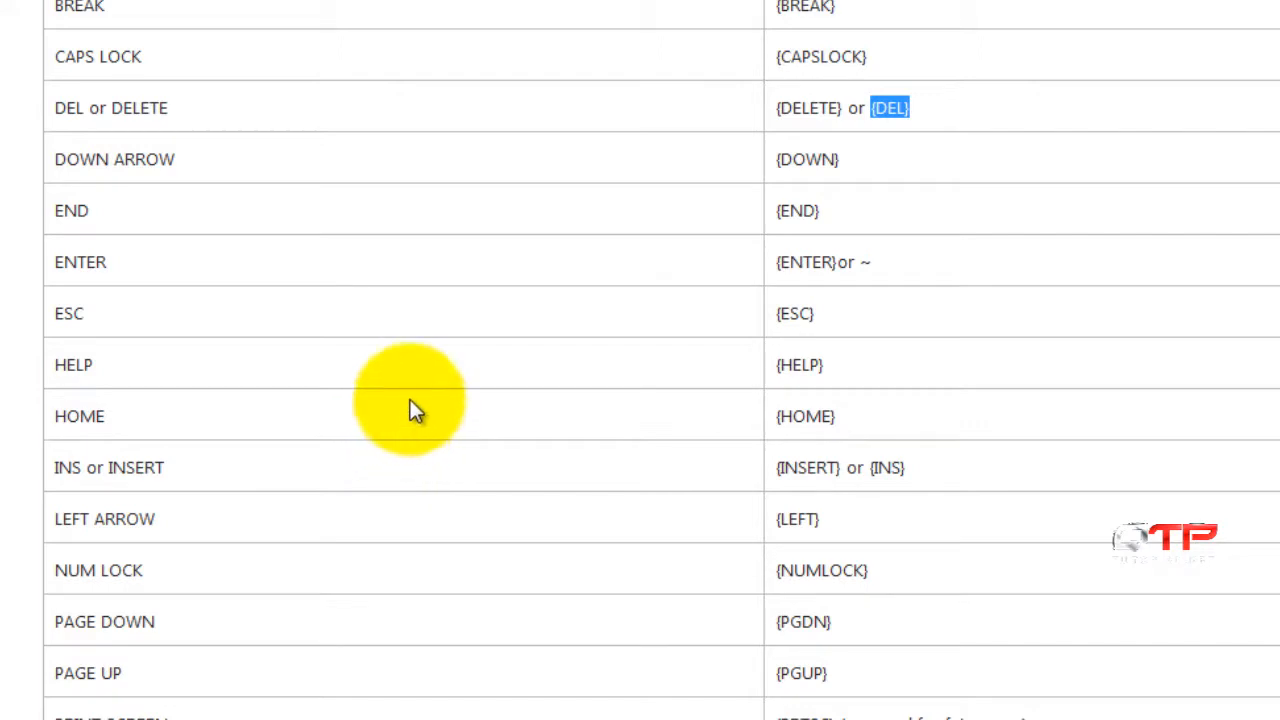
{"action": "mouse_move", "coordinate": [863, 262]}
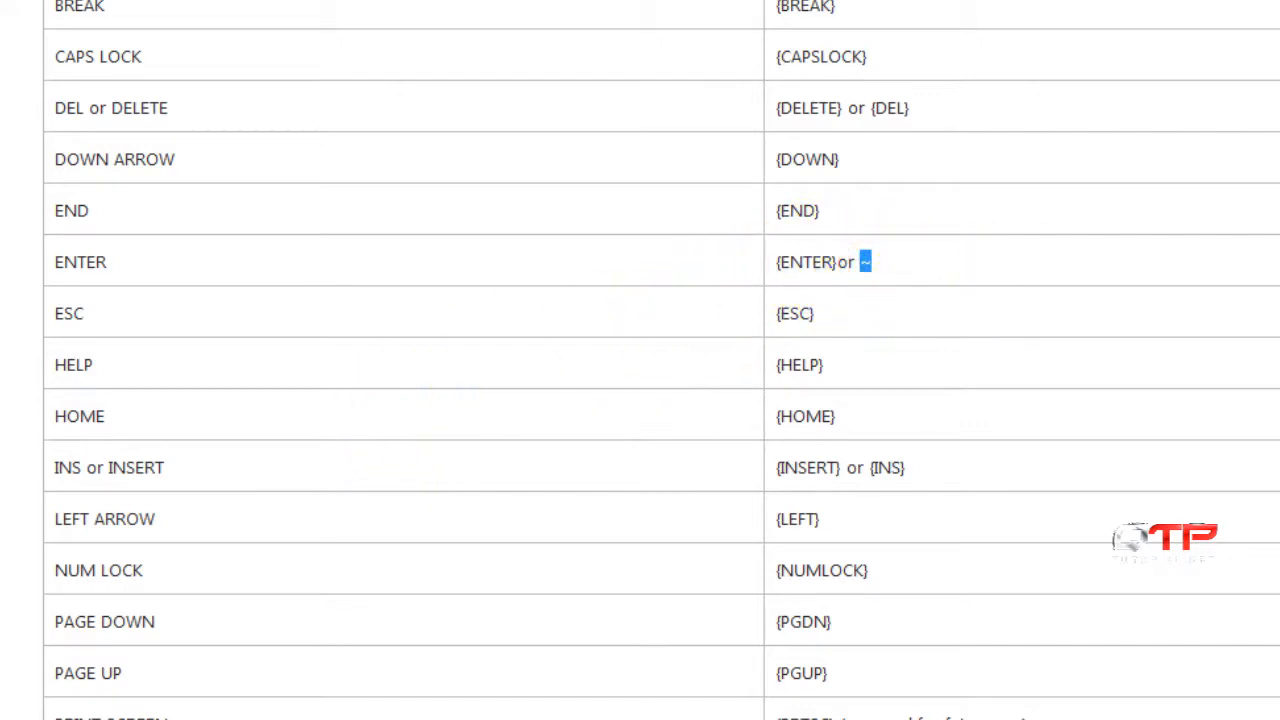
{"action": "left_click", "coordinate": [70, 7]}
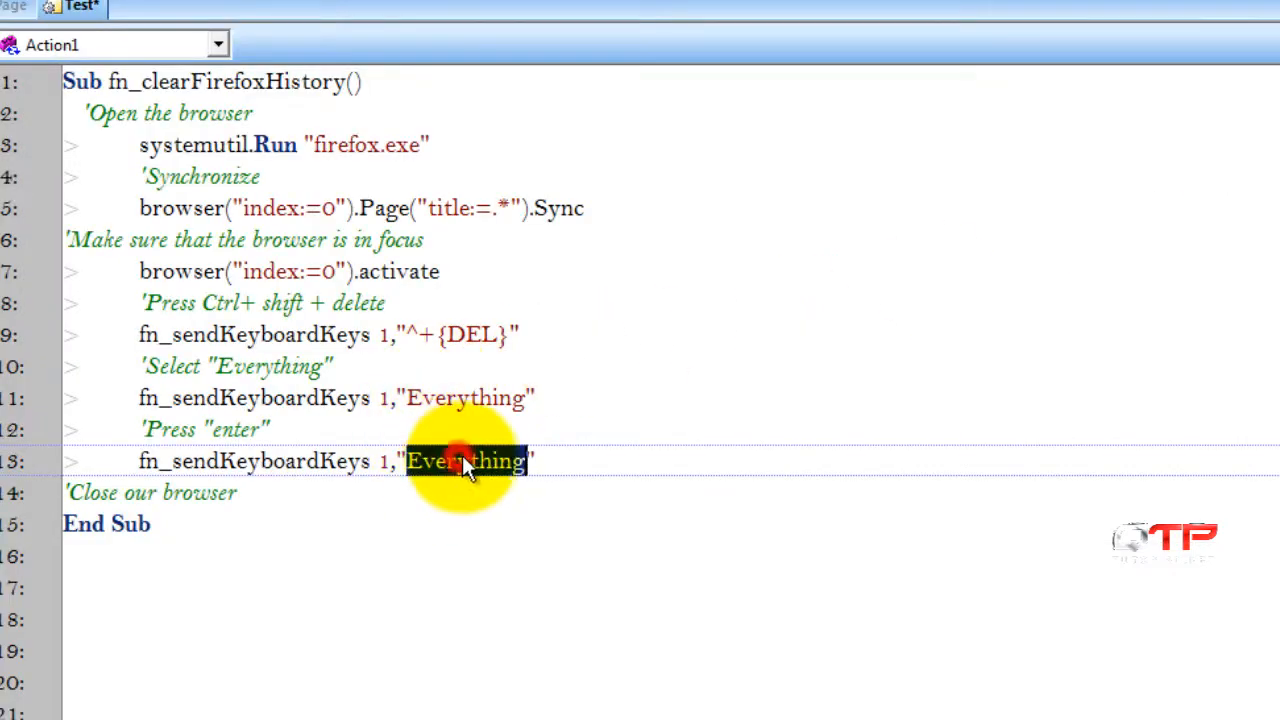
{"action": "type", "text": "~"}
{"action": "type", "text": "browser(\"index:=0\")."}
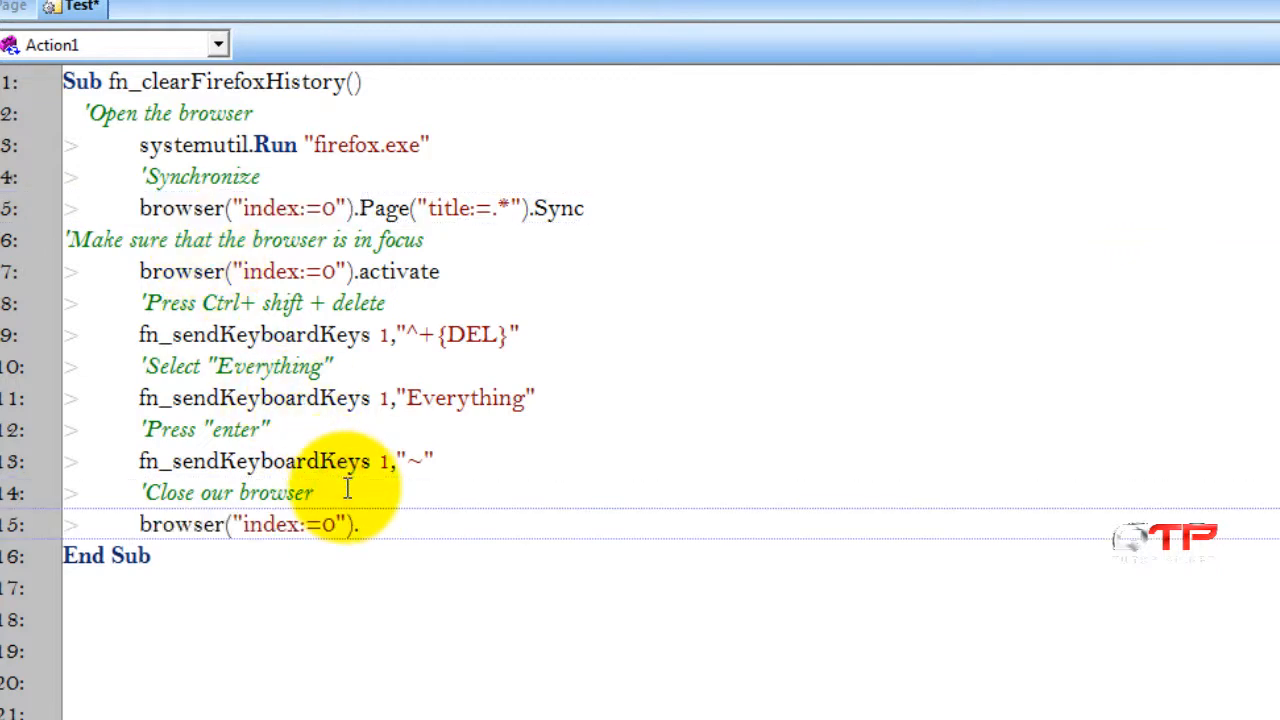
{"action": "type", "text": "cl"}
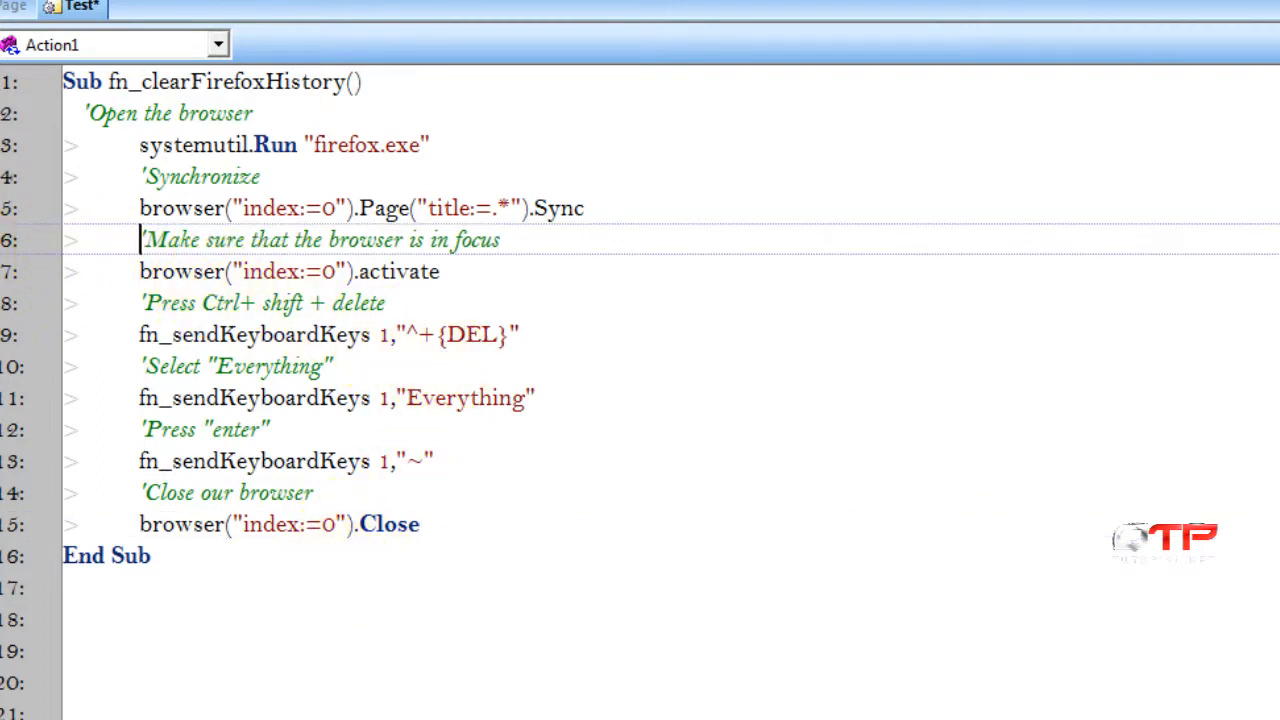
{"action": "left_click", "coordinate": [68, 81]}
{"action": "type", "text": "fn_clearFirefoxHistory"}
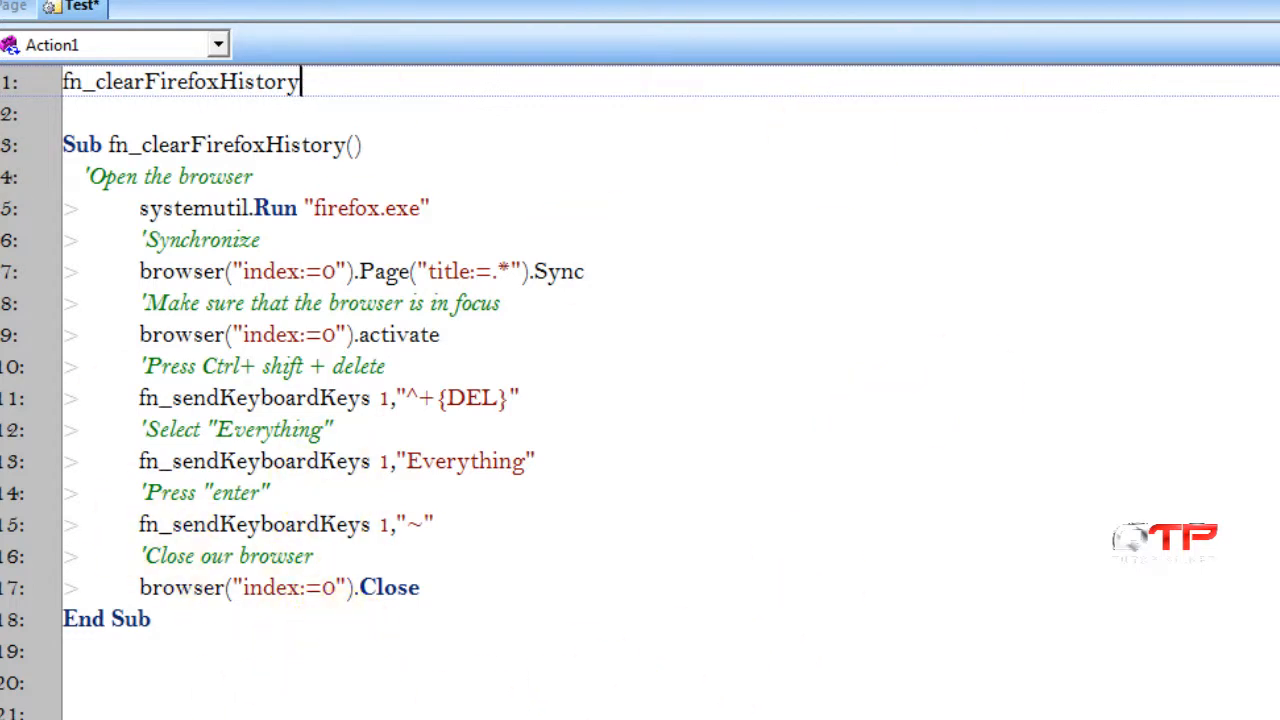
{"action": "mouse_move", "coordinate": [945, 368]}
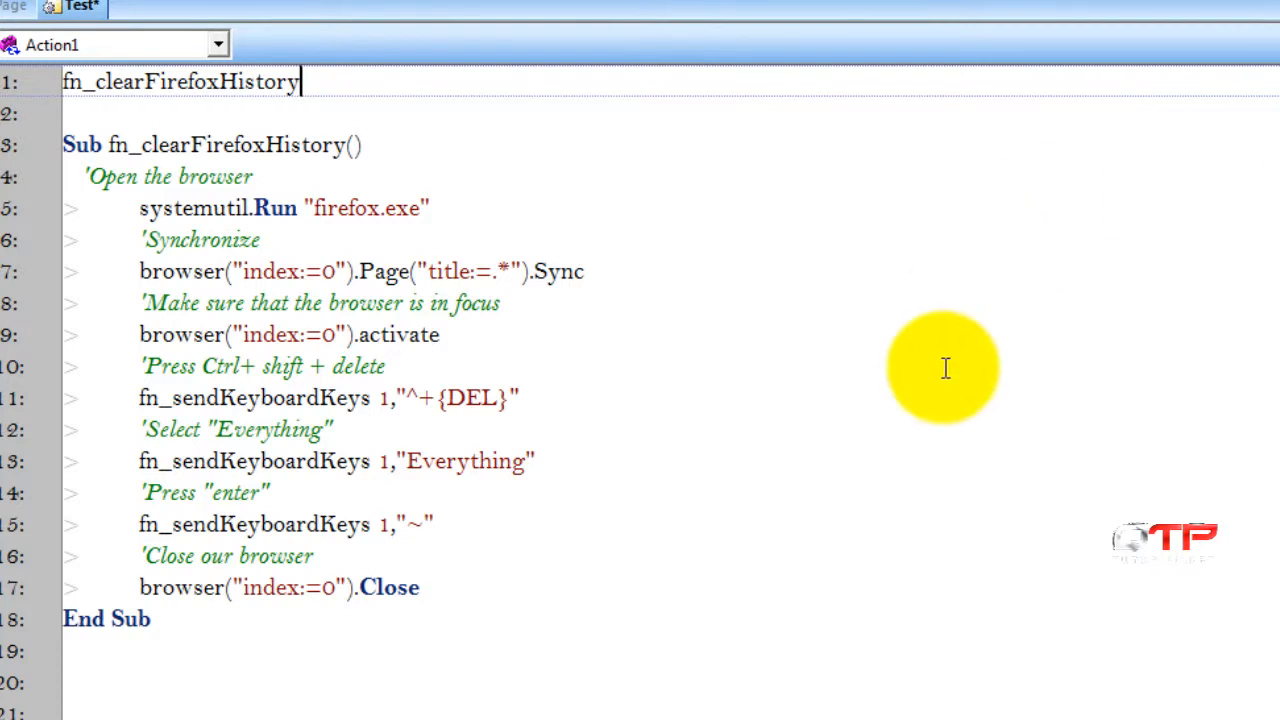
{"action": "mouse_move", "coordinate": [1035, 360]}
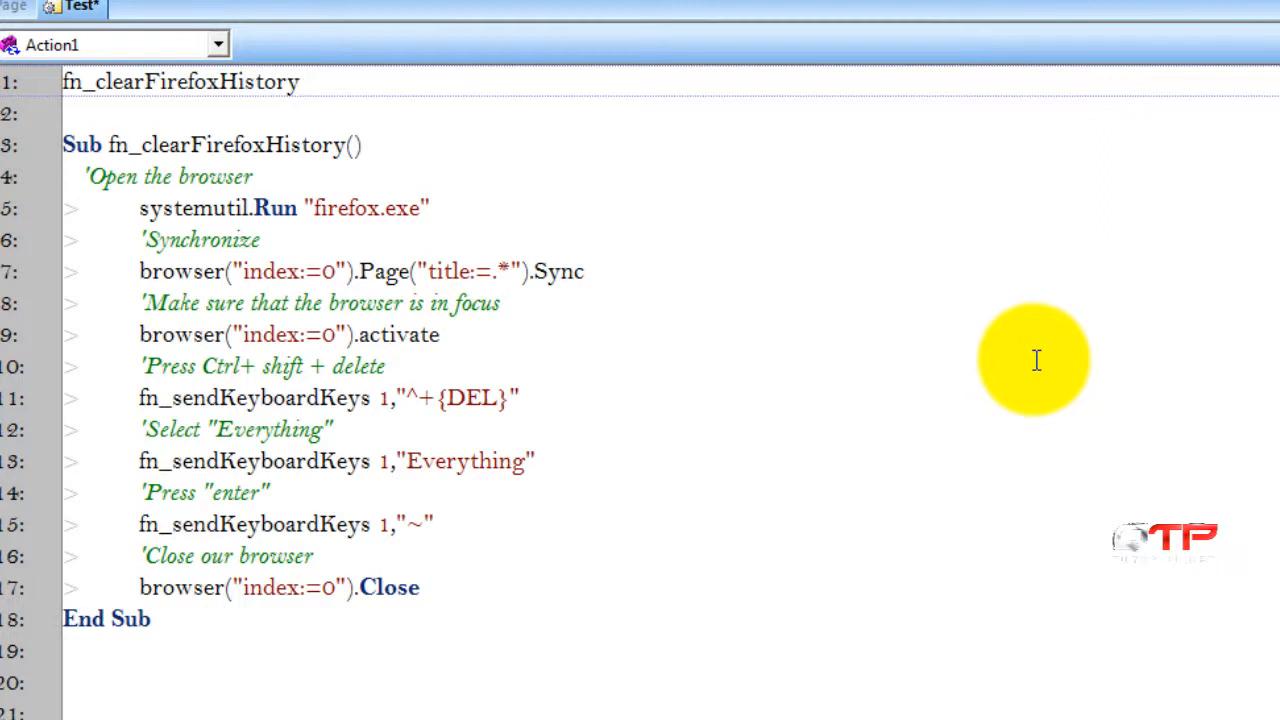
{"action": "mouse_move", "coordinate": [243, 271]}
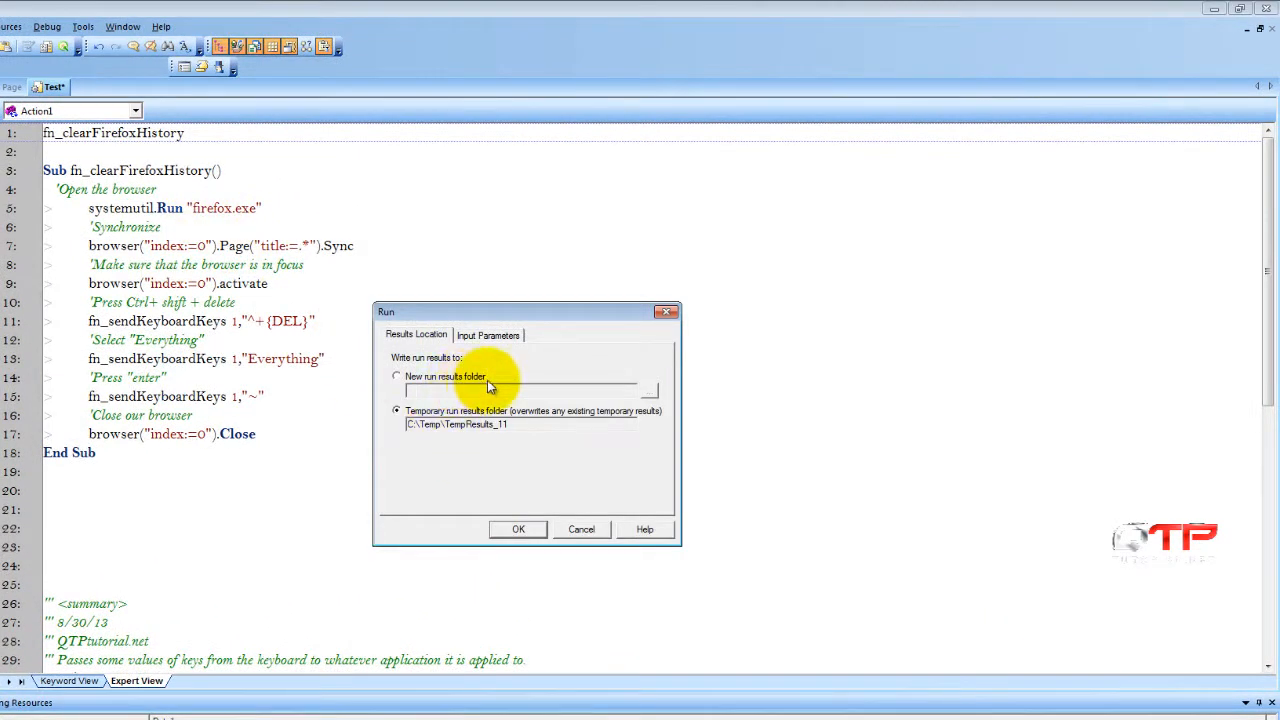
{"action": "mouse_move", "coordinate": [517, 529]}
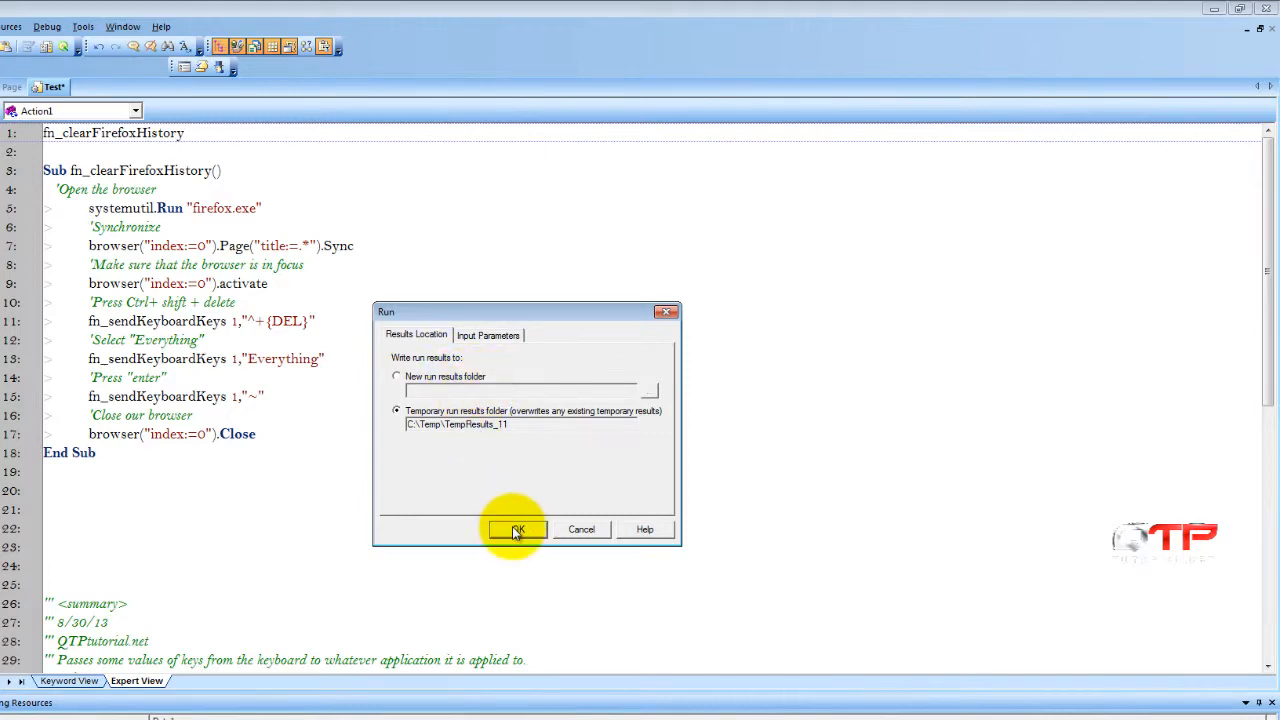
Step: Run the test with temporary results and stop it at the activate error
{"action": "left_click", "coordinate": [516, 529]}
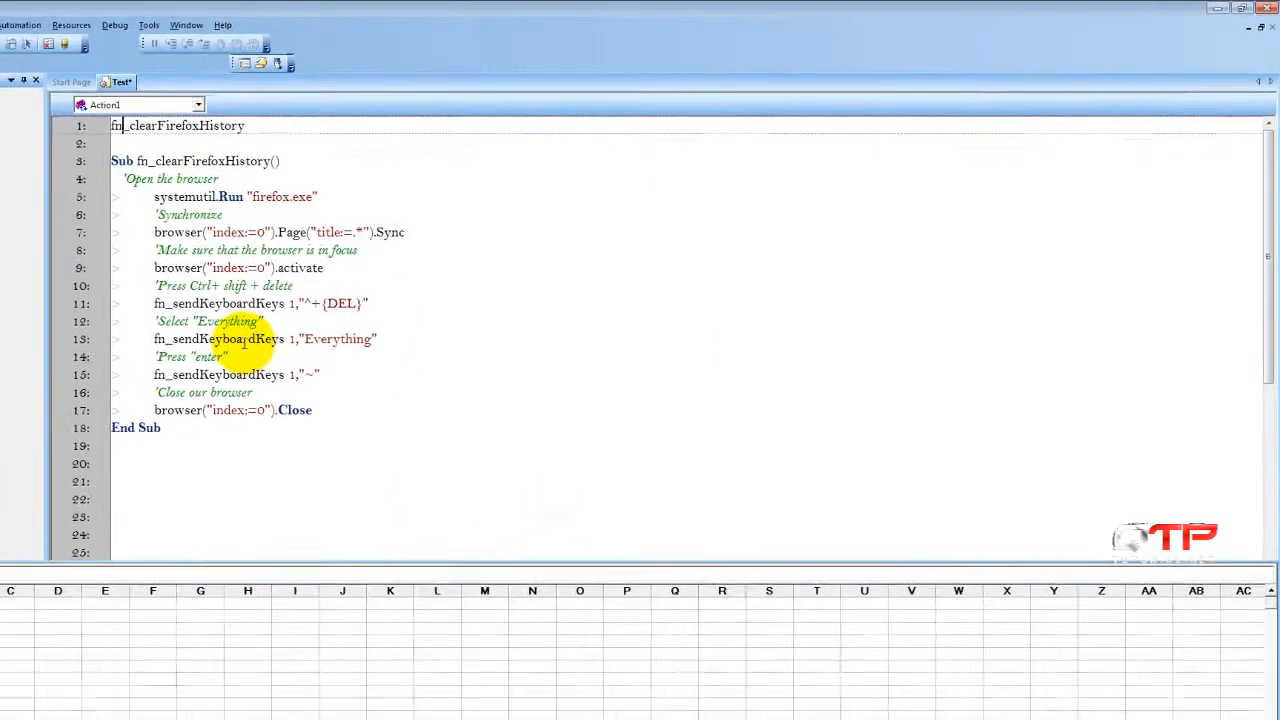
{"action": "left_click", "coordinate": [71, 39]}
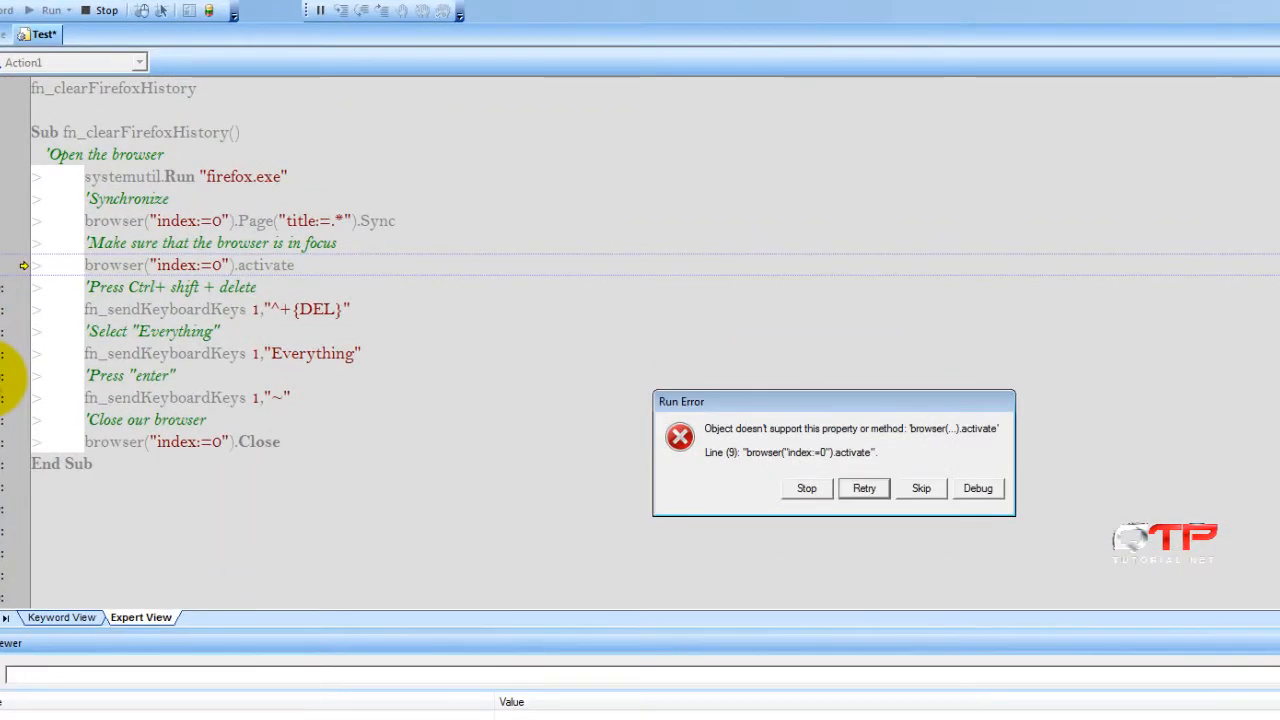
{"action": "mouse_move", "coordinate": [845, 620]}
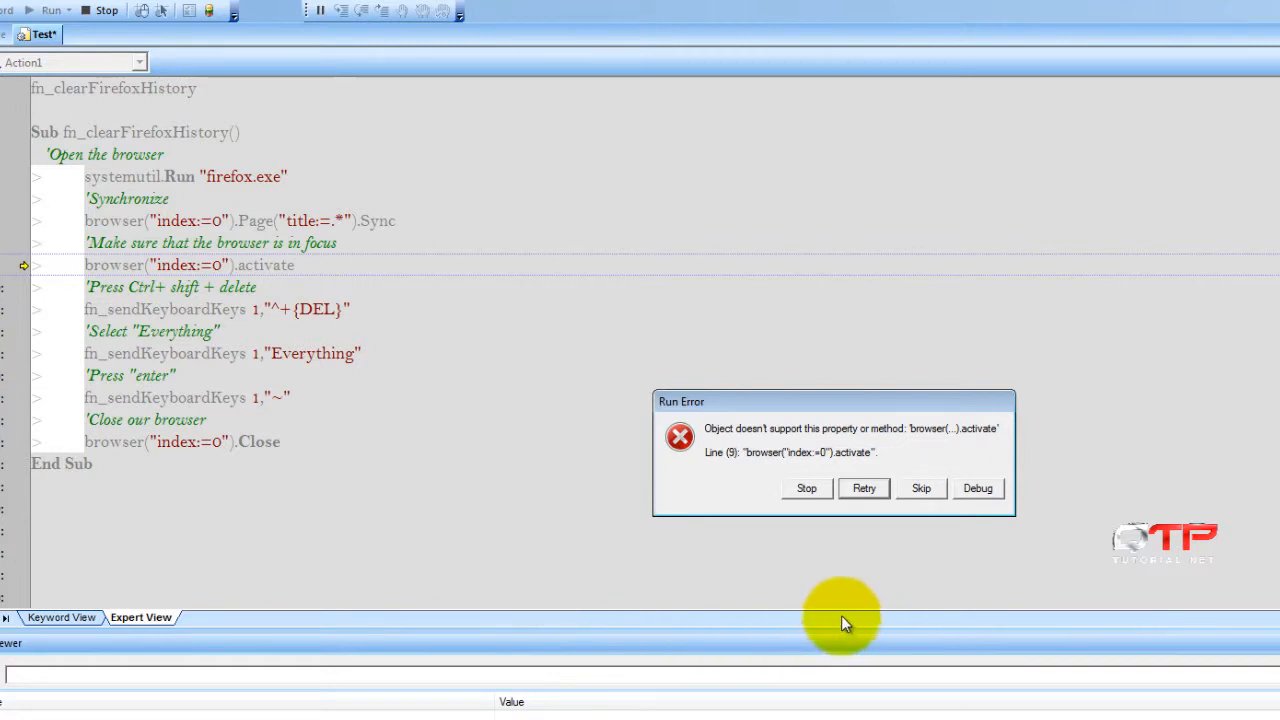
{"action": "mouse_move", "coordinate": [700, 450]}
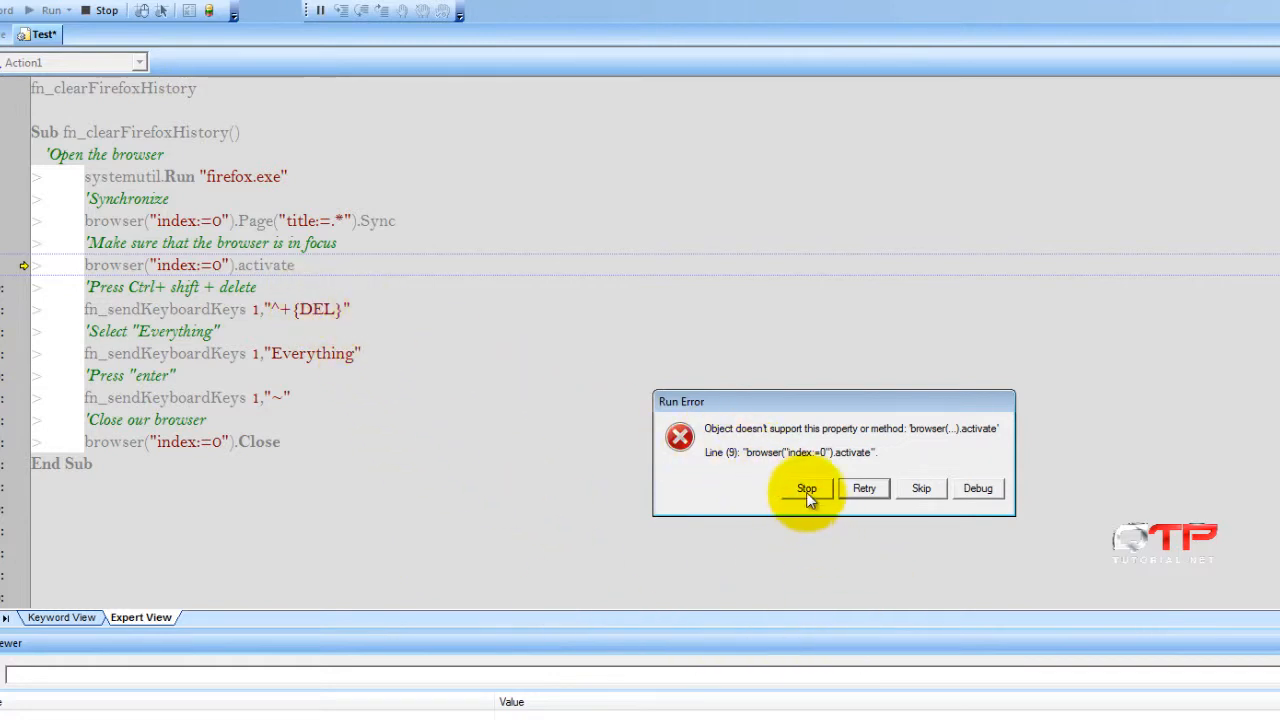
{"action": "left_click", "coordinate": [806, 488]}
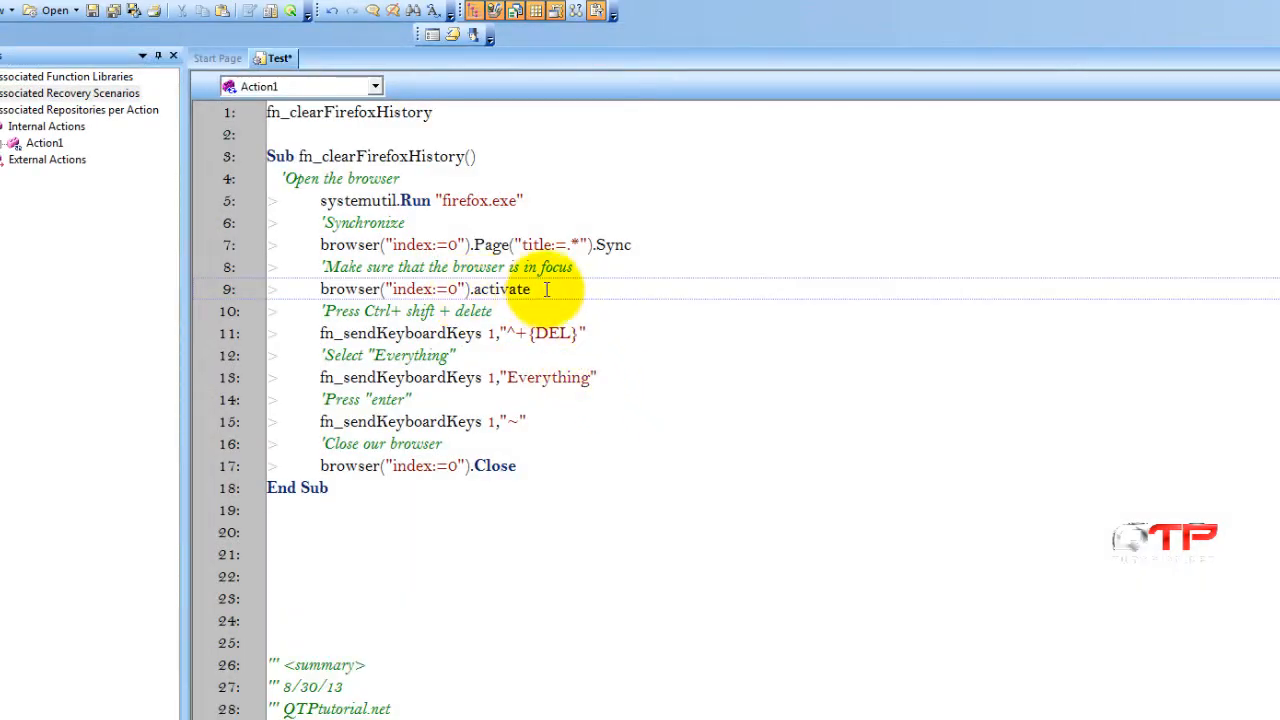
{"action": "mouse_move", "coordinate": [566, 290]}
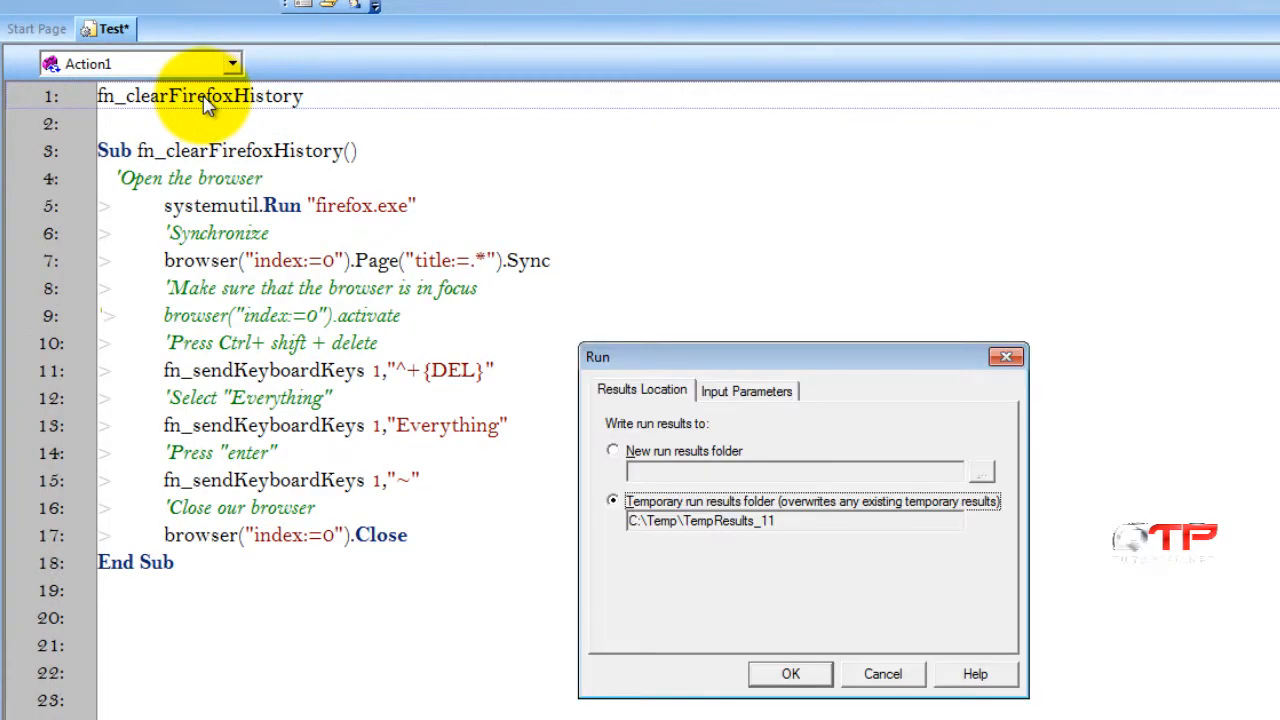
Step: Rerun the script with line 9 commented out and confirm with OK
{"action": "left_click", "coordinate": [790, 673]}
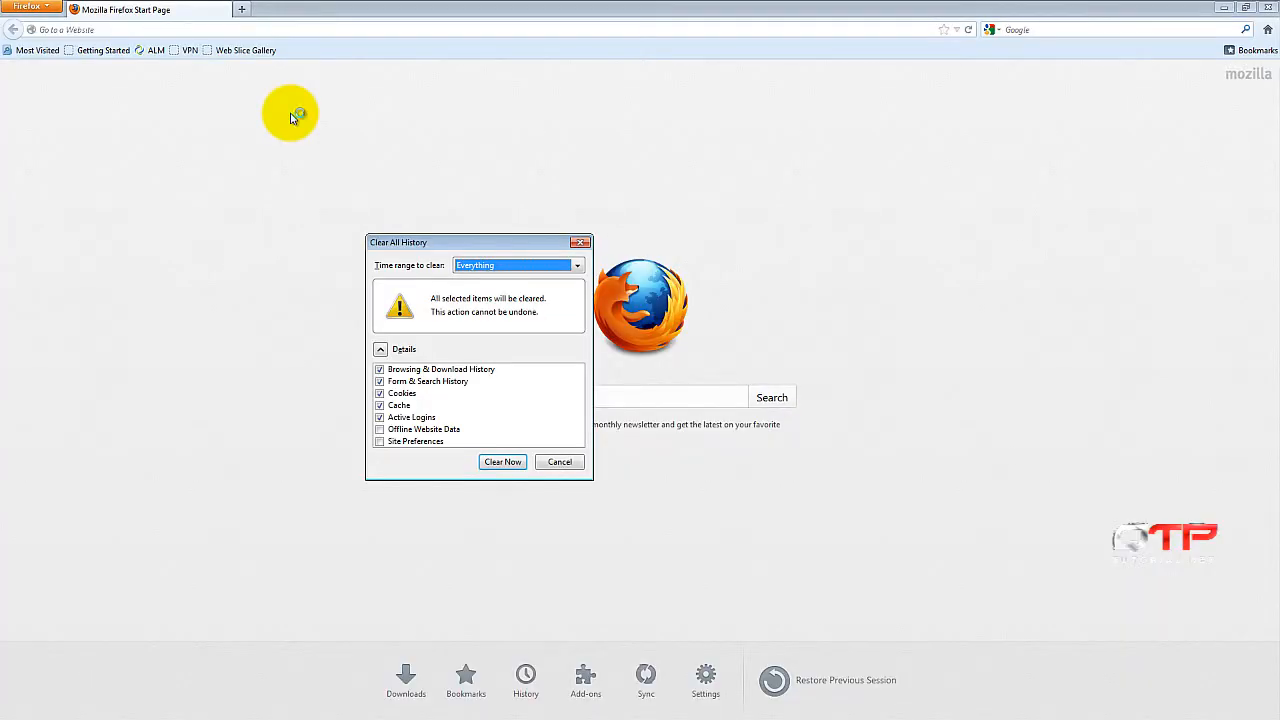
{"action": "left_click", "coordinate": [502, 461]}
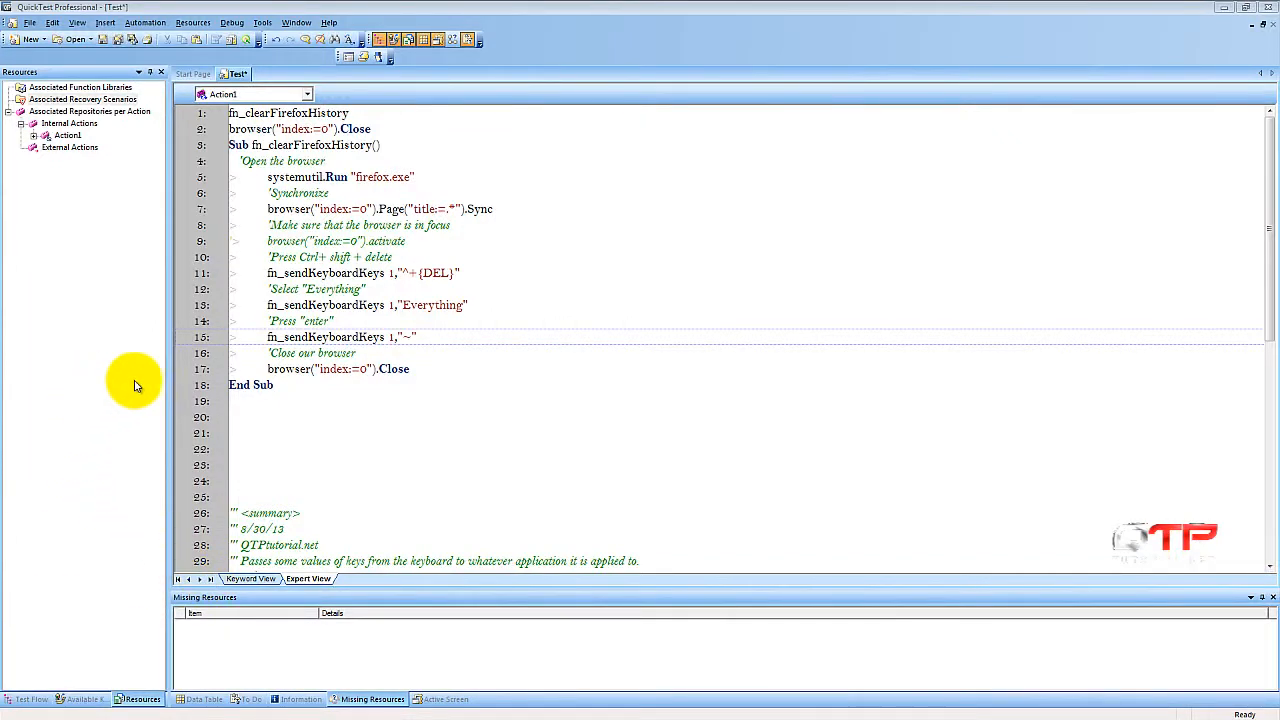
{"action": "mouse_move", "coordinate": [85, 387]}
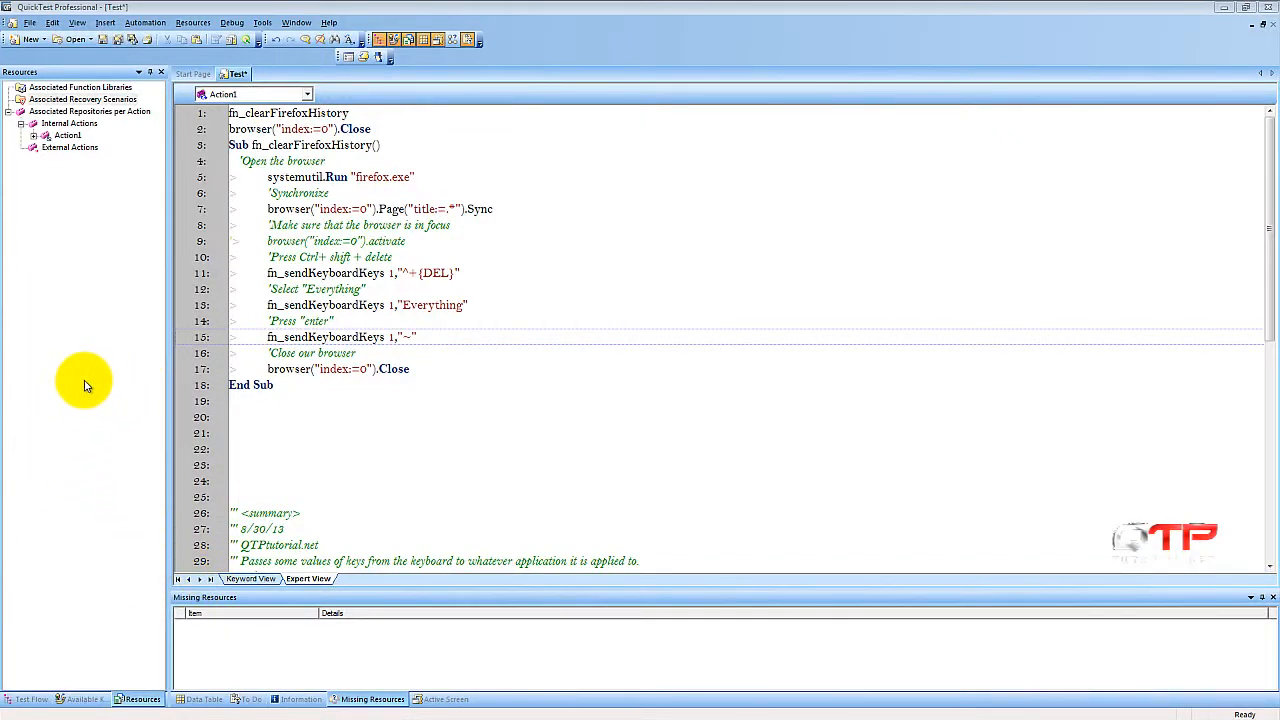
{"action": "mouse_move", "coordinate": [483, 386]}
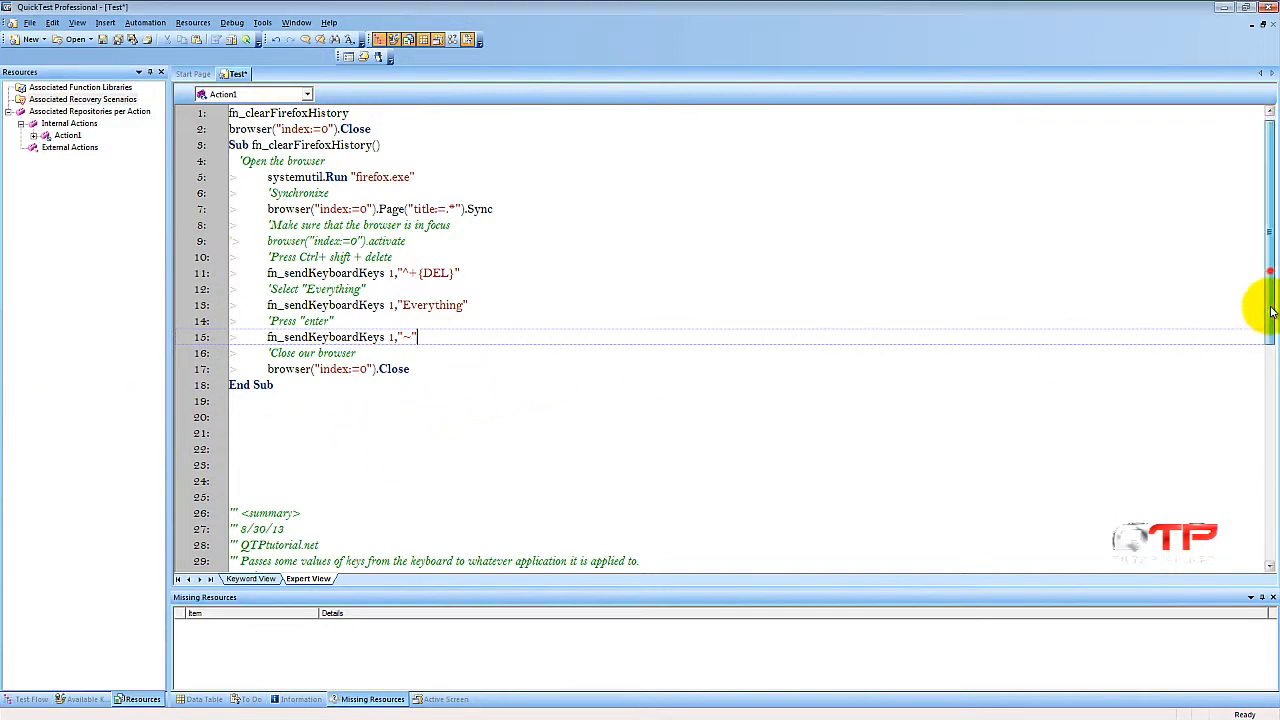
Step: Insert wait 2 and a 'Synchronize comment after the enter keystroke line
{"action": "scroll", "scroll_direction": "down", "scroll_amount": 3}
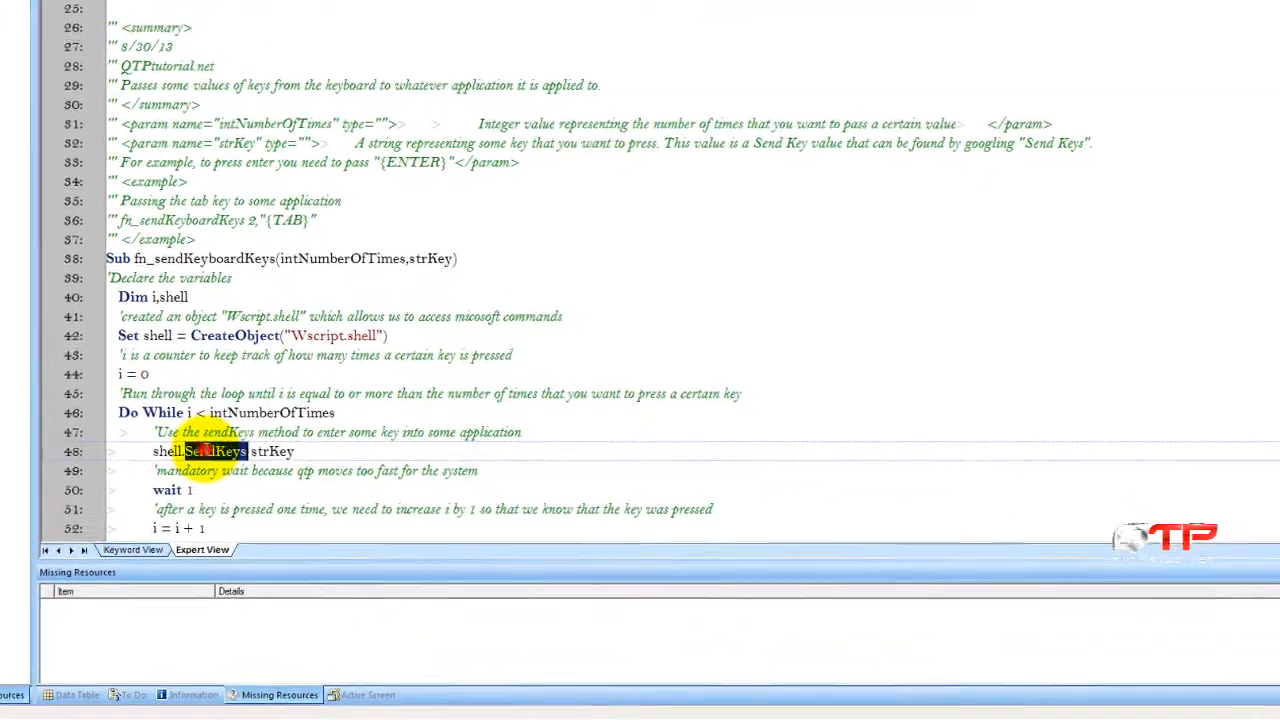
{"action": "scroll", "scroll_direction": "up", "scroll_amount": 3}
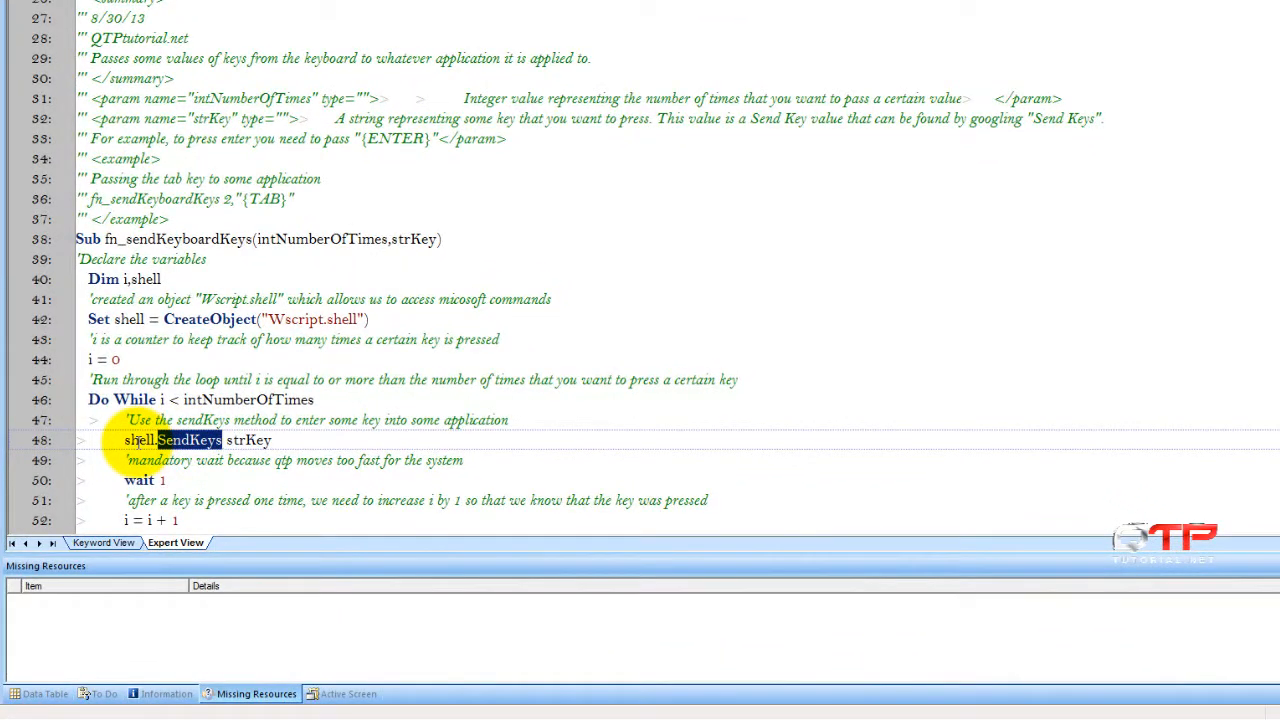
{"action": "scroll", "scroll_direction": "up", "scroll_amount": 3}
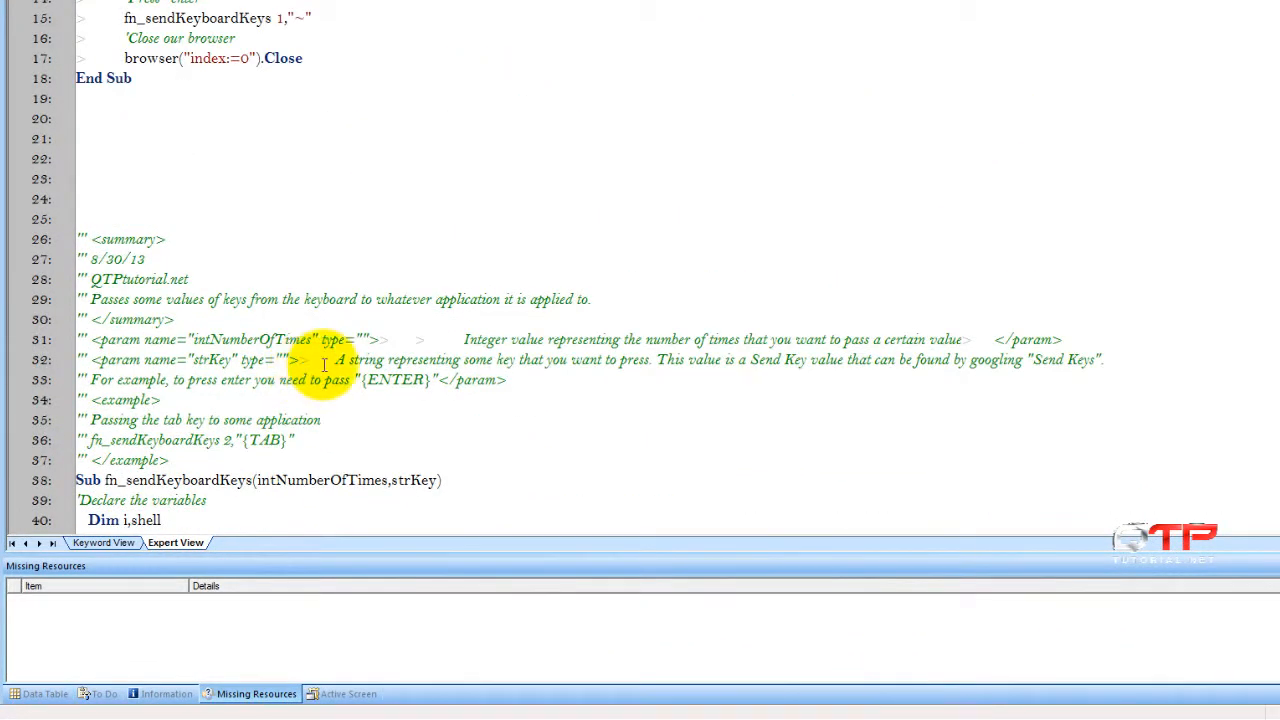
{"action": "scroll", "scroll_direction": "up", "scroll_amount": 3}
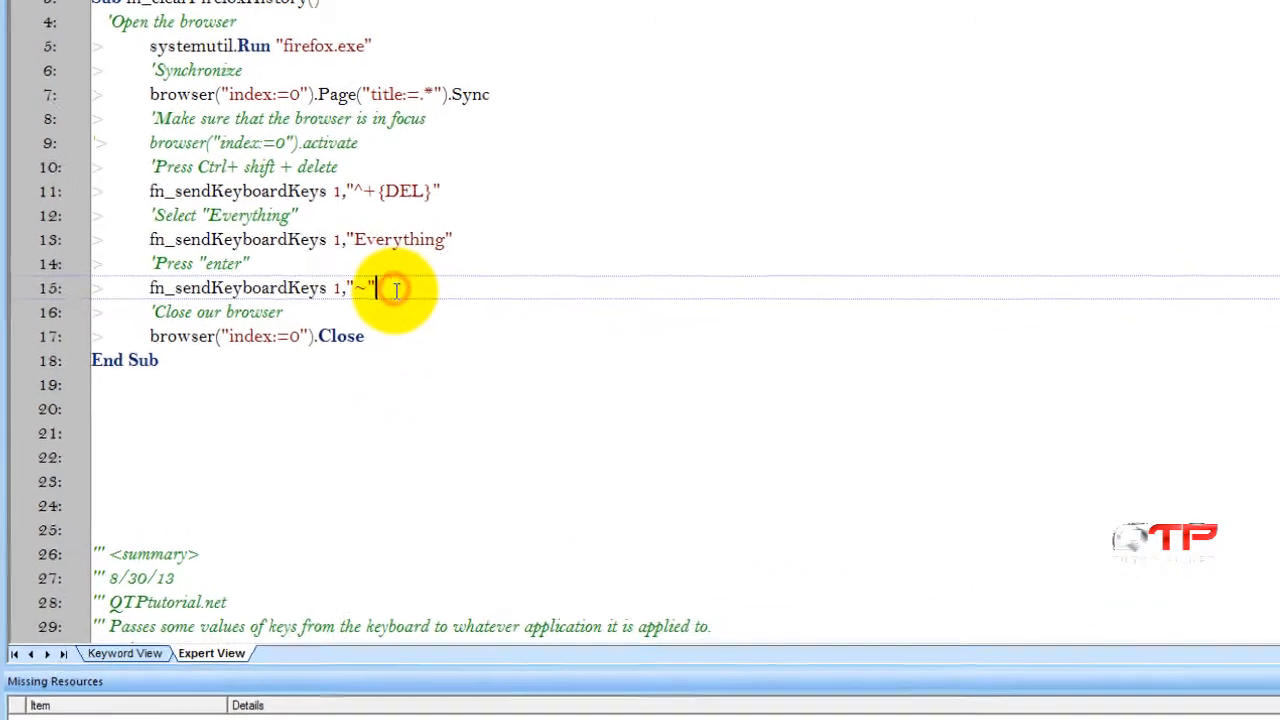
{"action": "type", "text": "wait"}
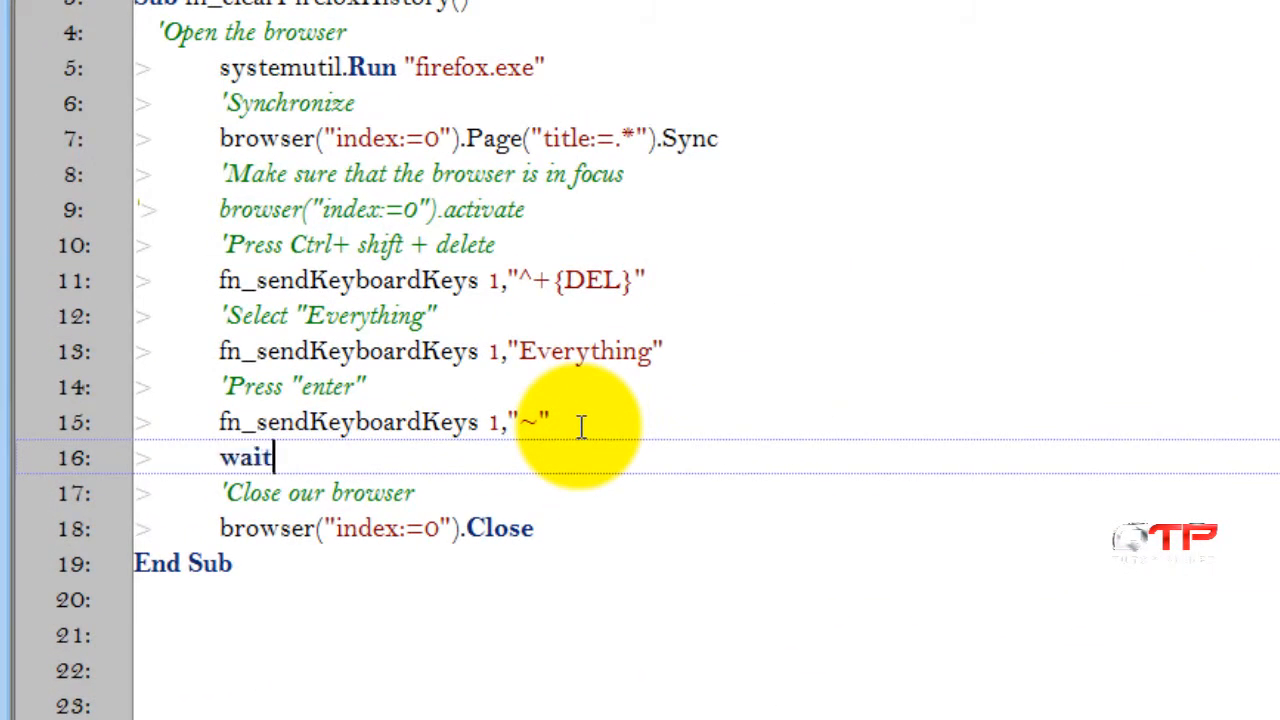
{"action": "type", "text": "2"}
{"action": "type", "text": "'Sy"}
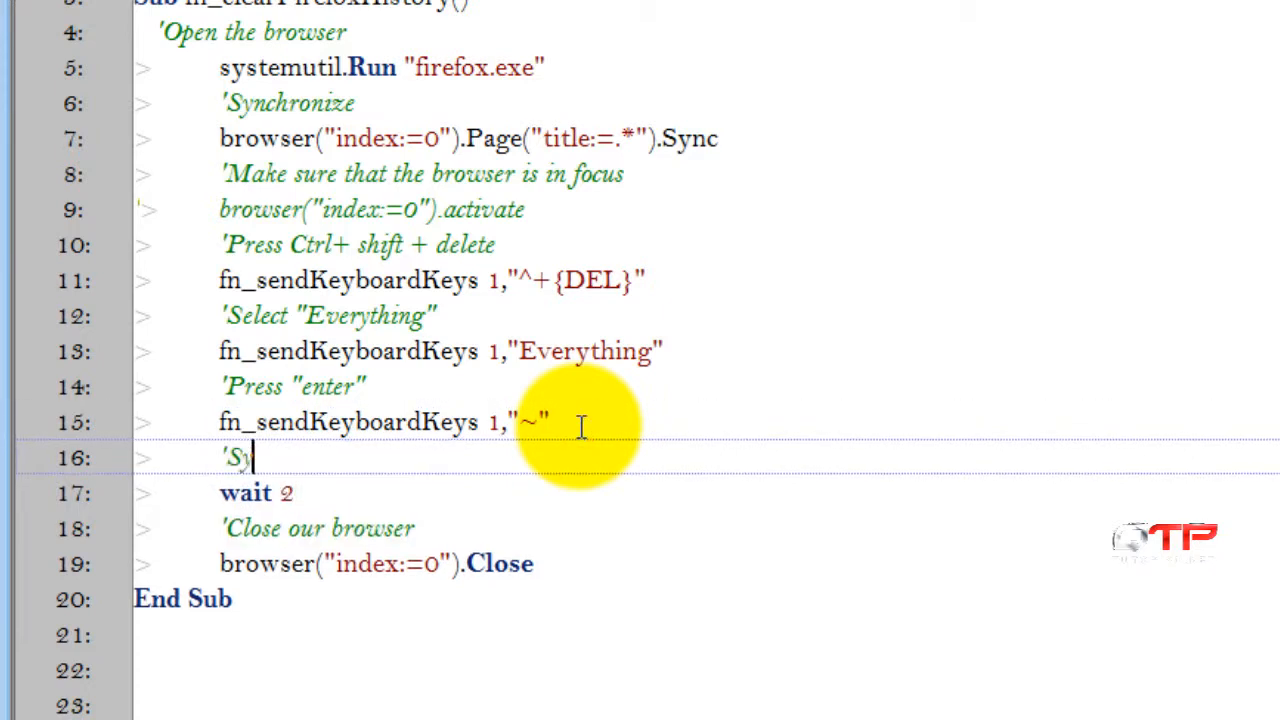
{"action": "type", "text": "nchronize"}
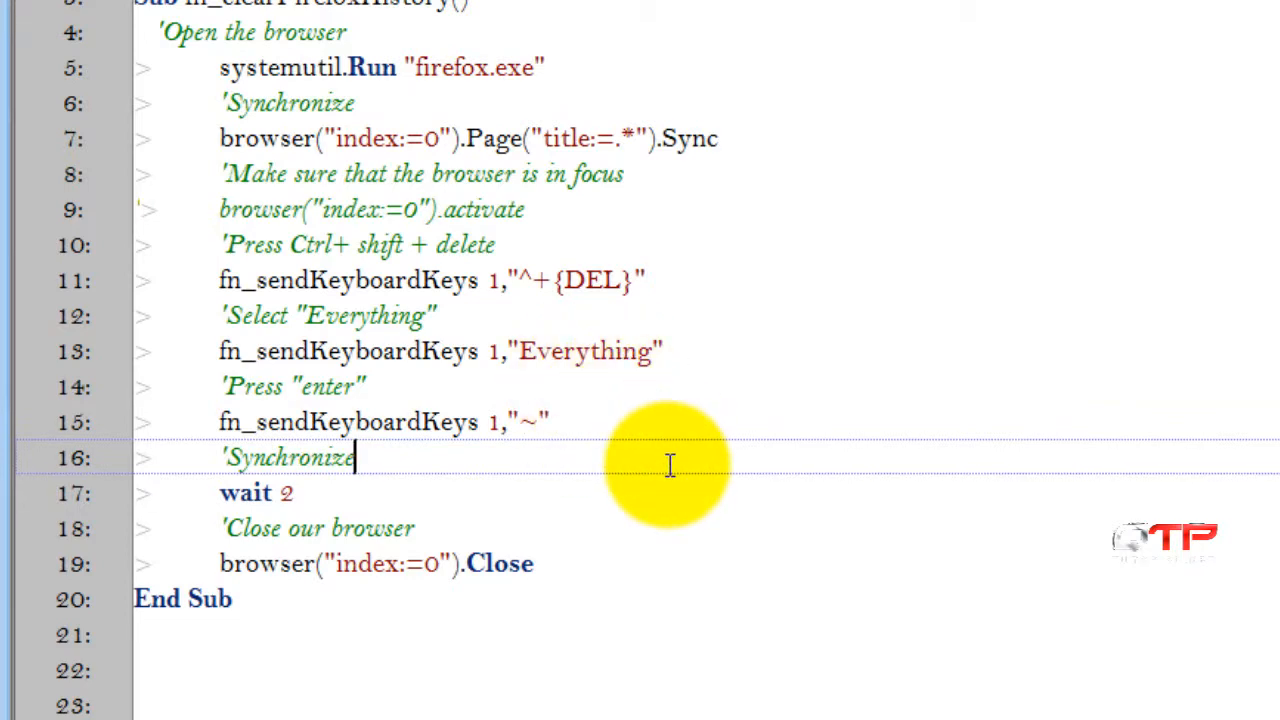
{"action": "mouse_move", "coordinate": [405, 538]}
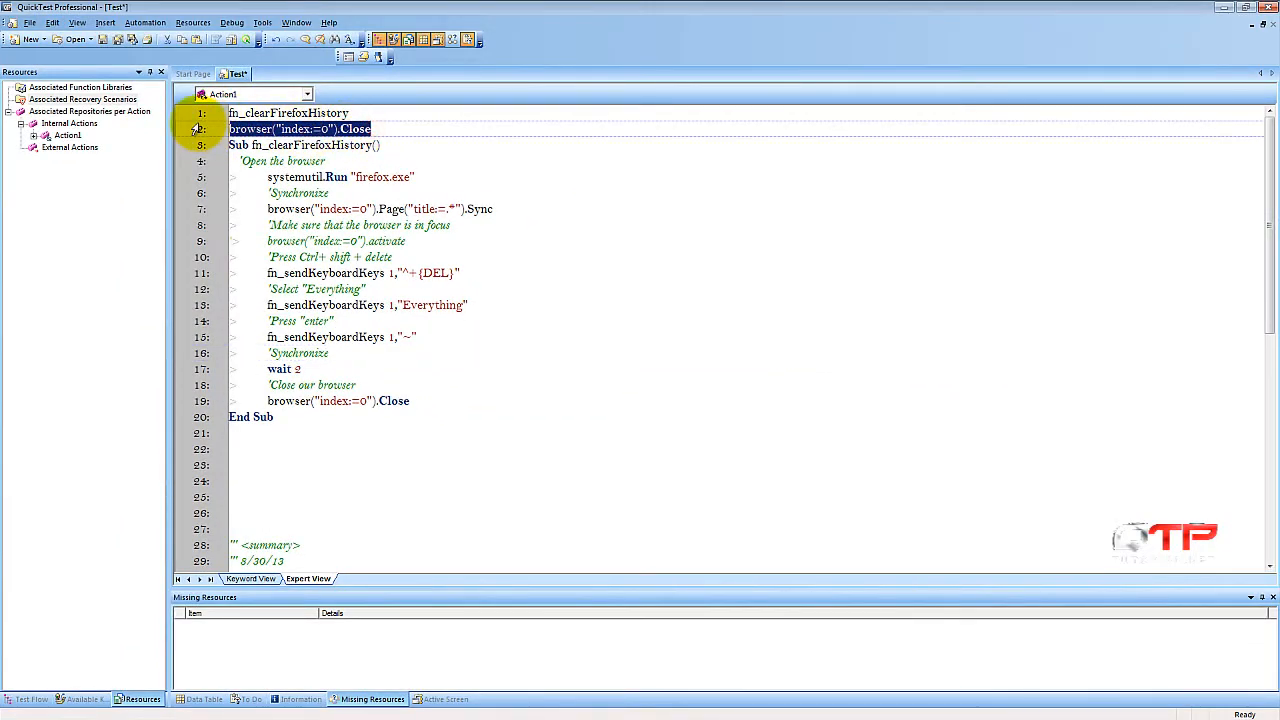
Step: Delete the stray browser Close line below the fn_clearFirefoxHistory call and run the script
{"action": "key", "text": "Delete"}
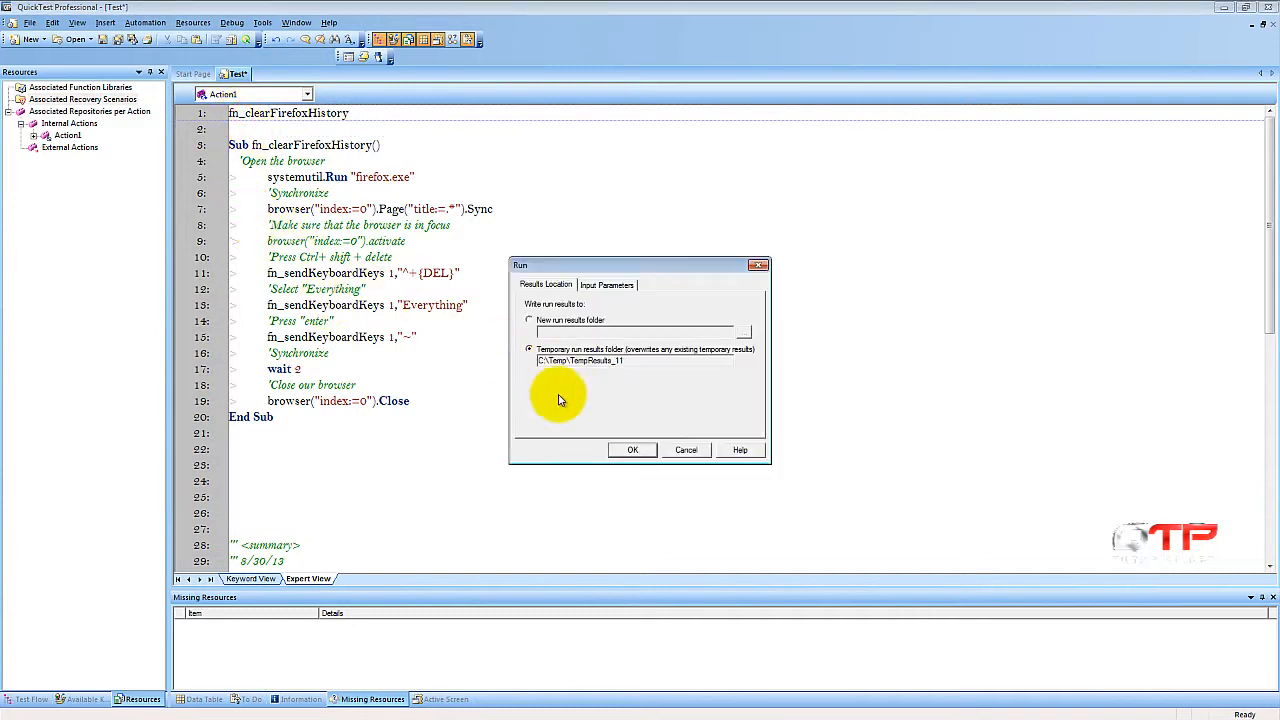
{"action": "left_click", "coordinate": [632, 449]}
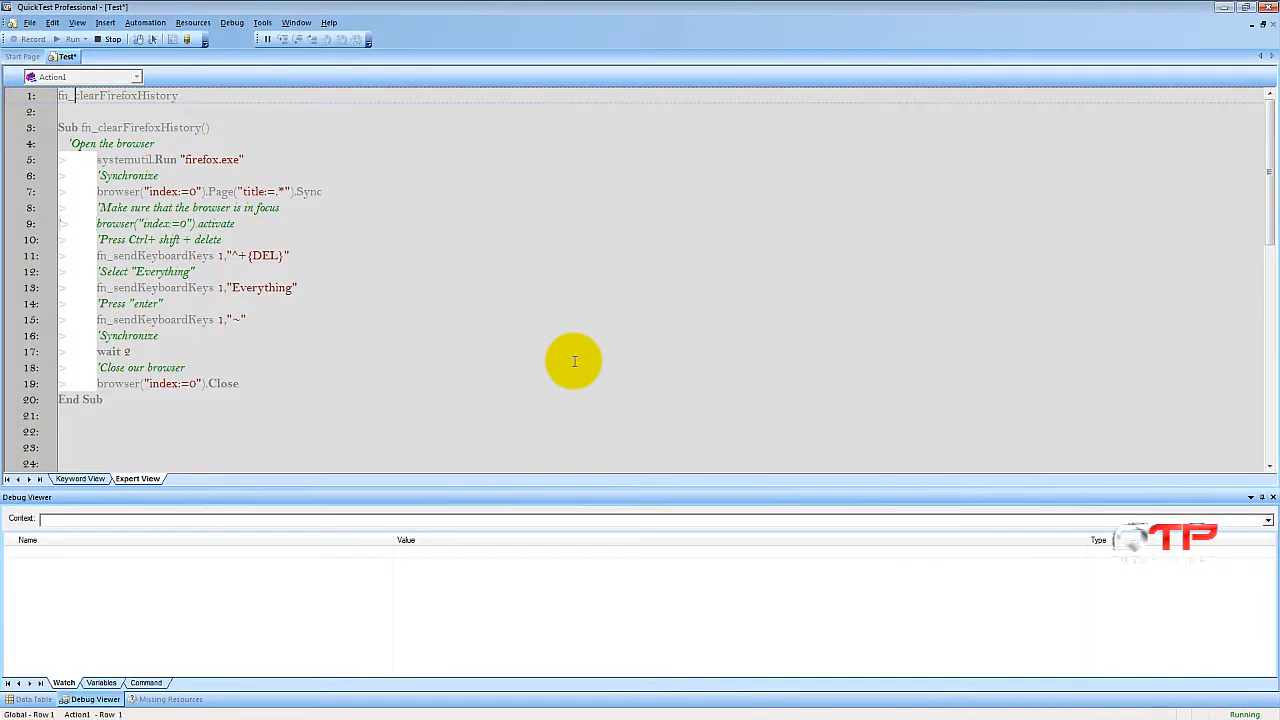